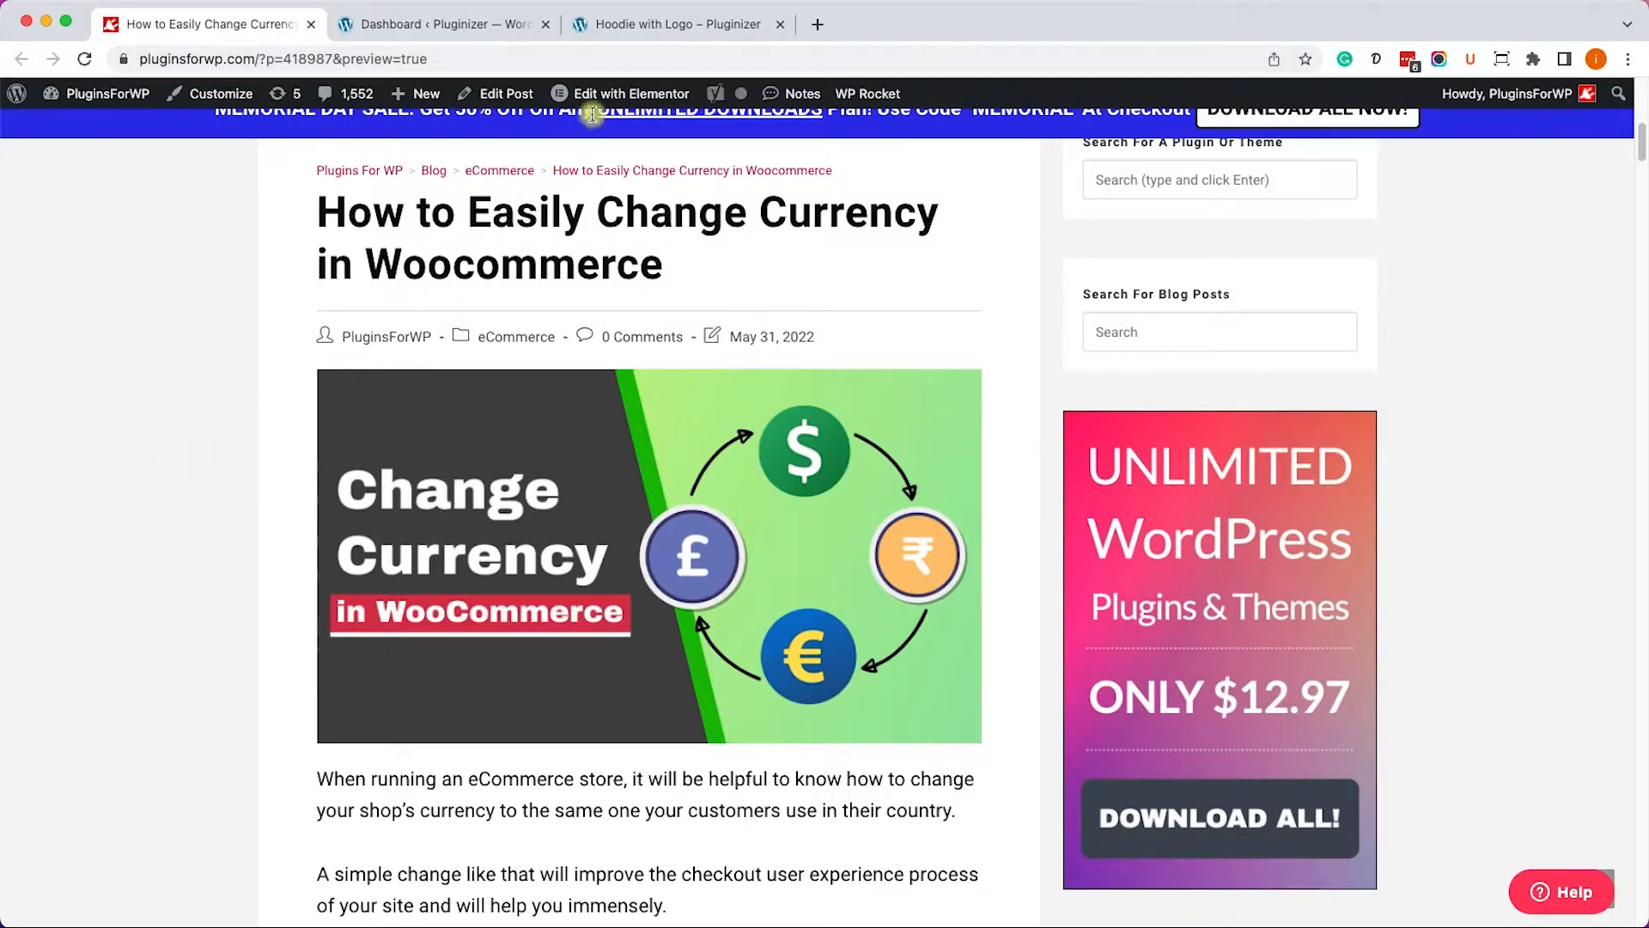
Bring up the Hoodie With Logo product tab showing its $45.00 price.
left_click(678, 23)
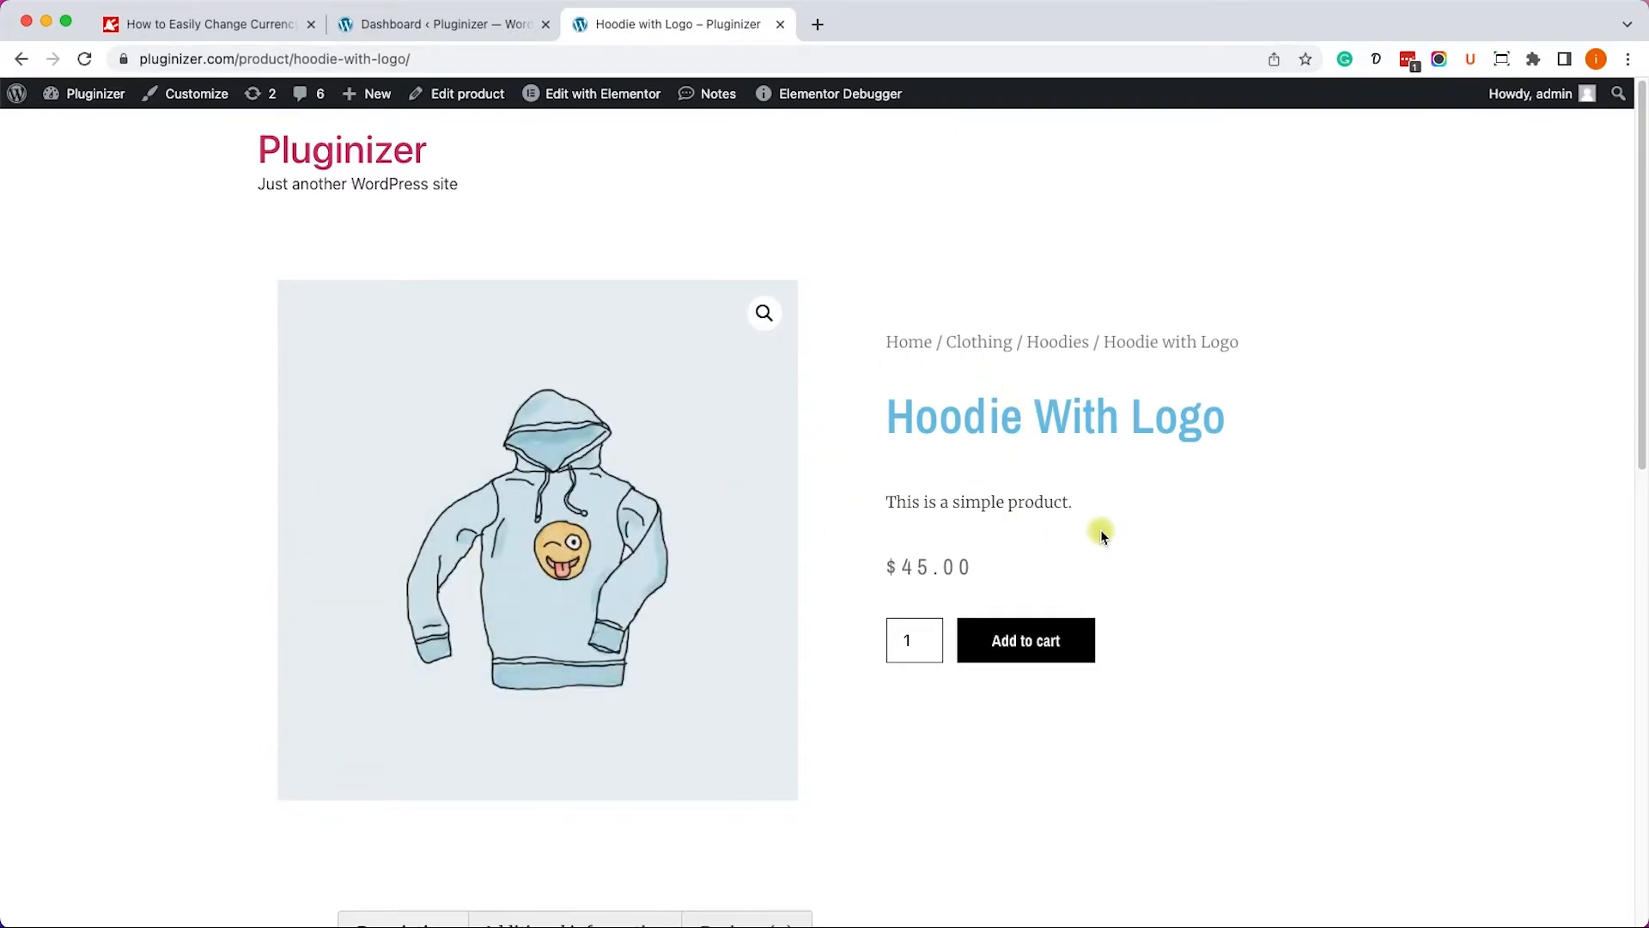
mouse_move(880, 566)
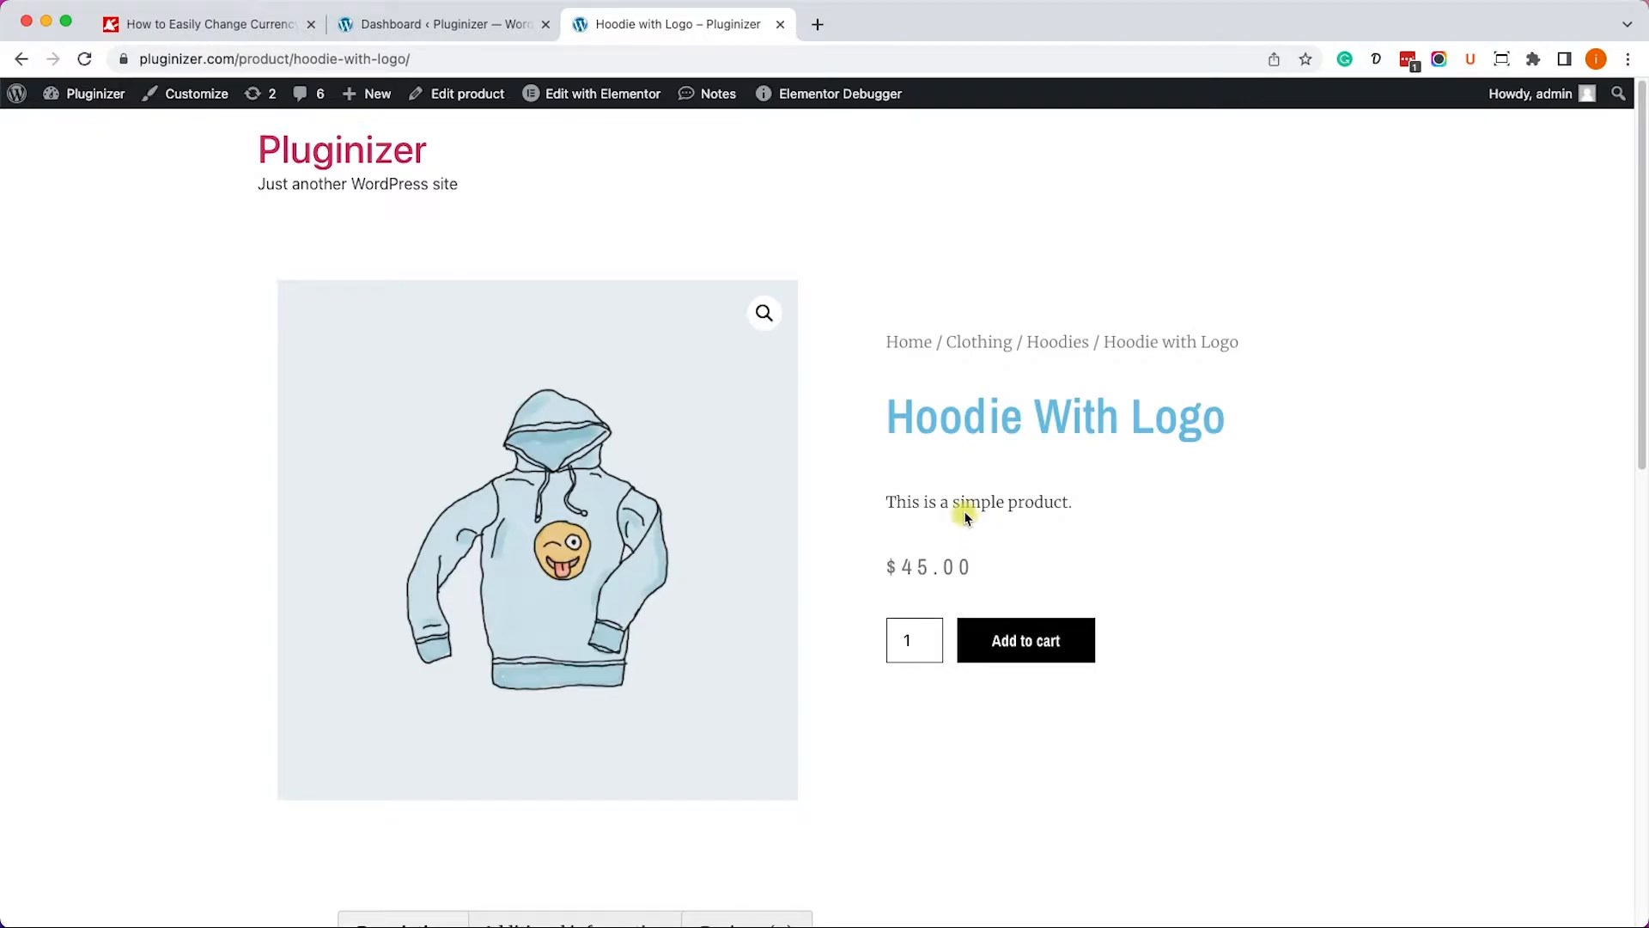
mouse_move(173, 250)
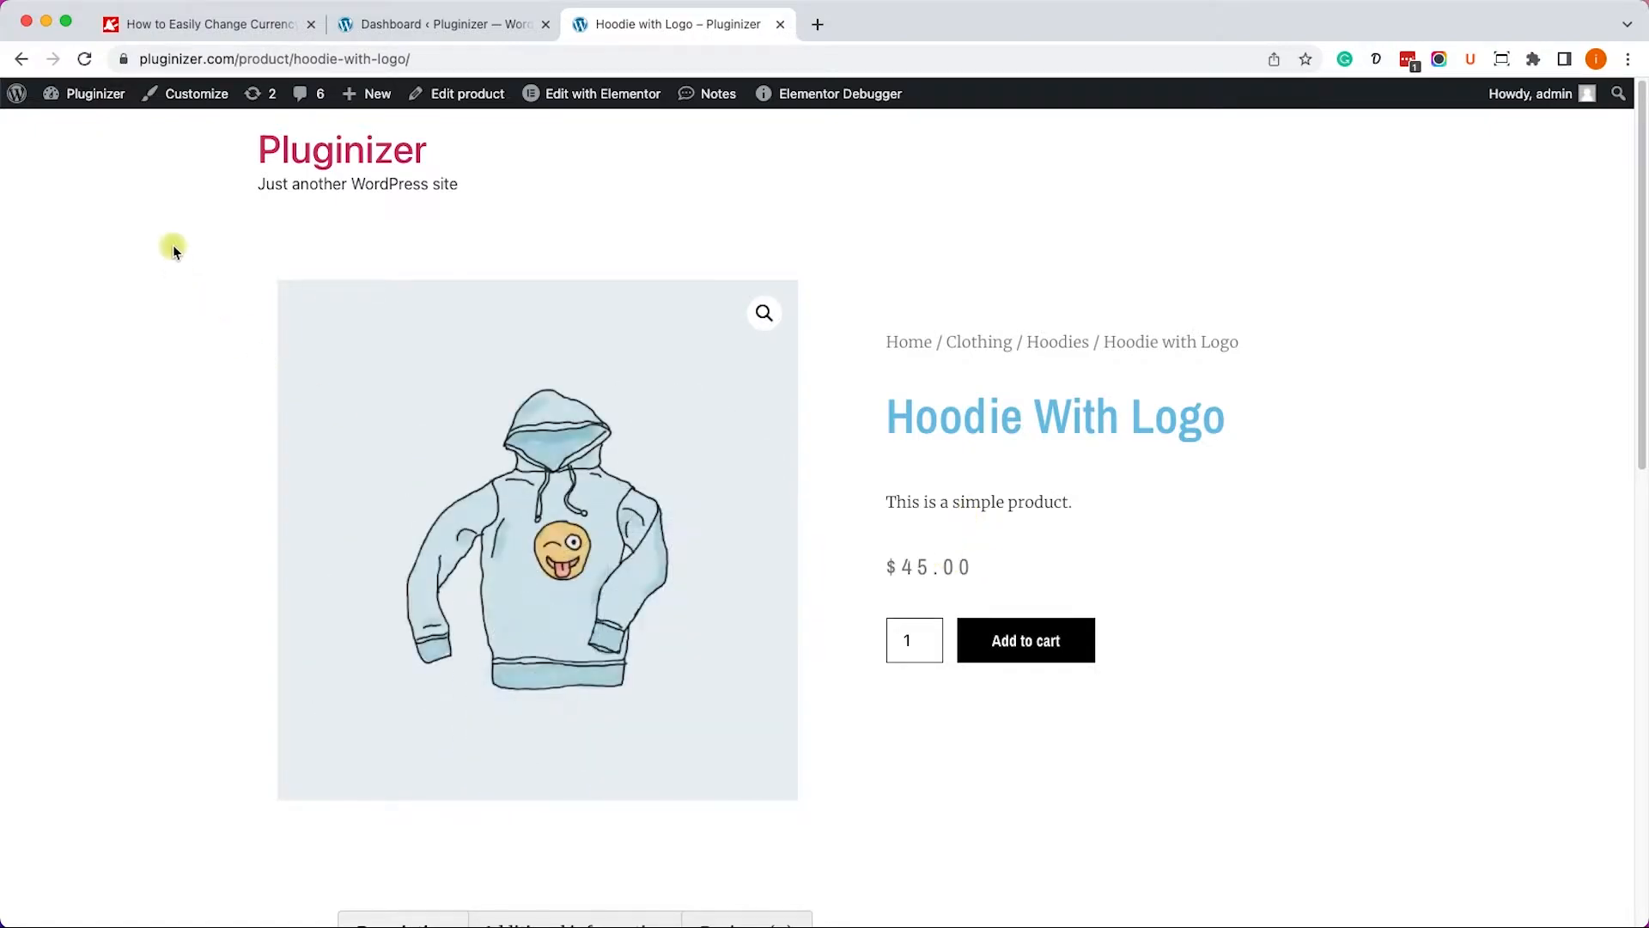
In WooCommerce Settings, choose Euro (€) as the store currency.
left_click(441, 23)
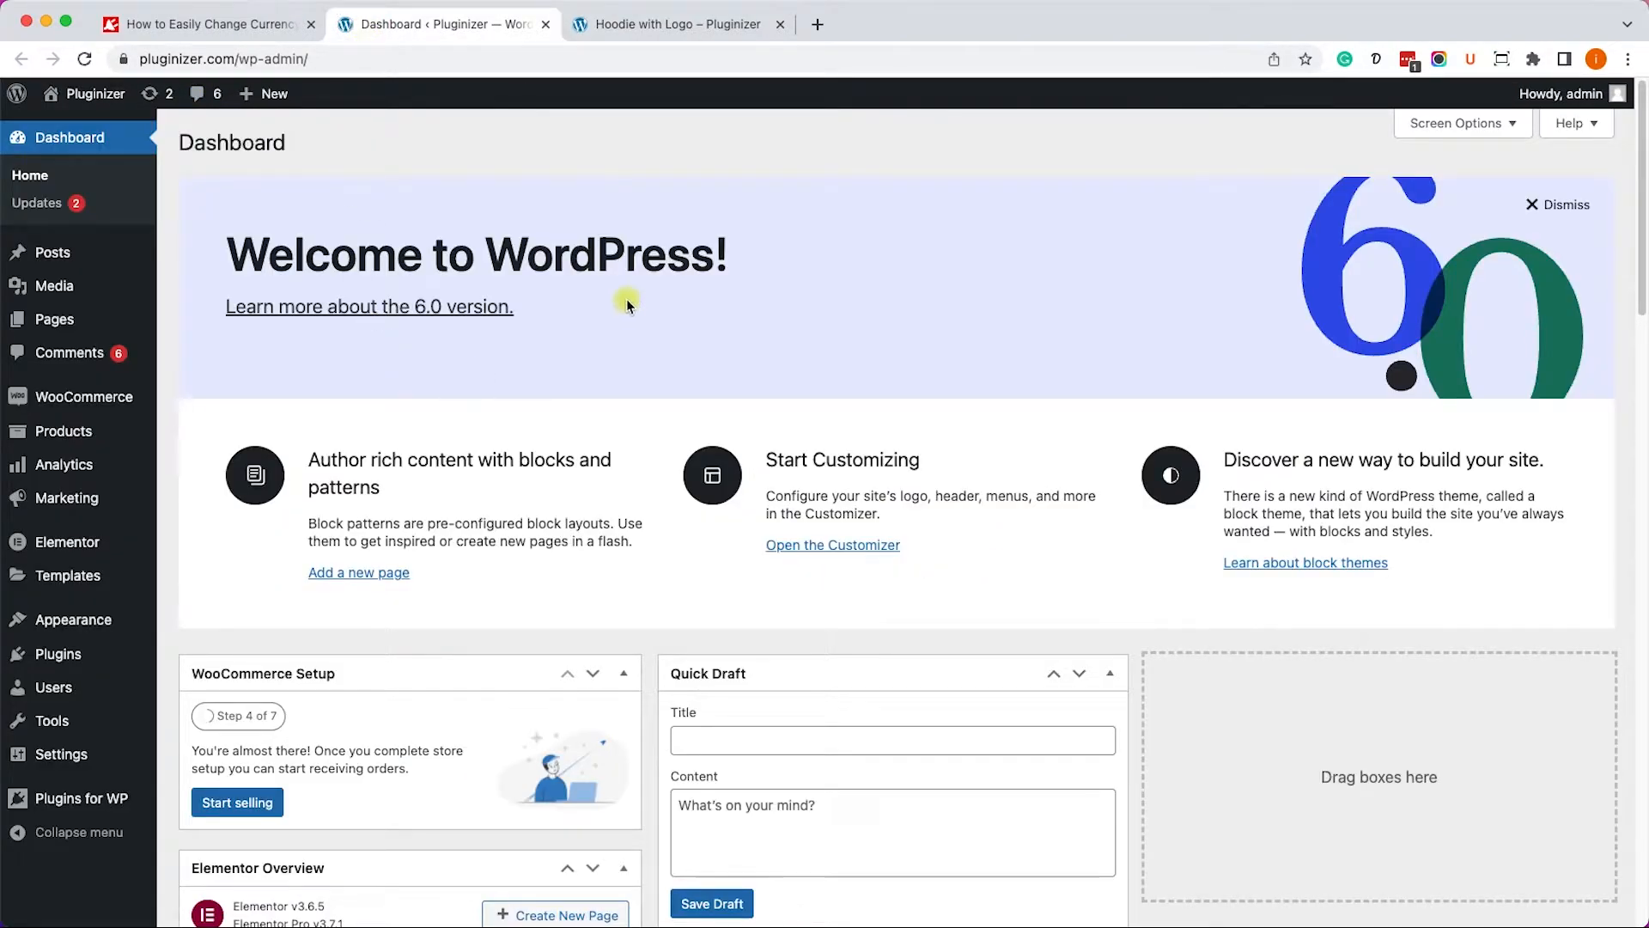
mouse_move(408, 395)
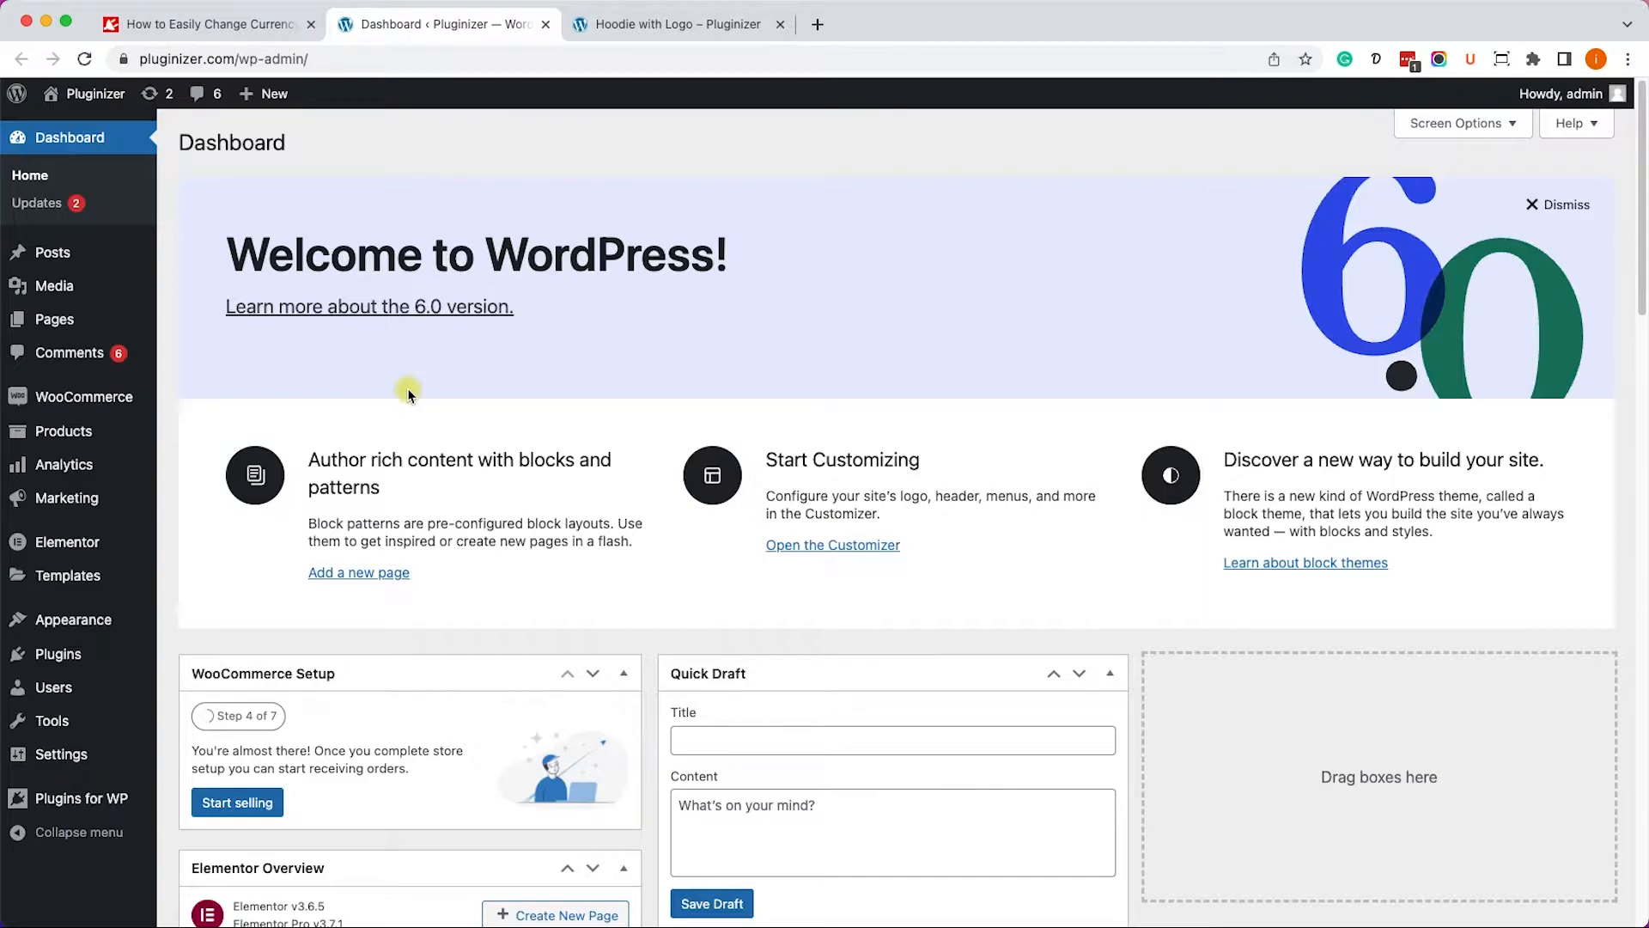
mouse_move(81, 397)
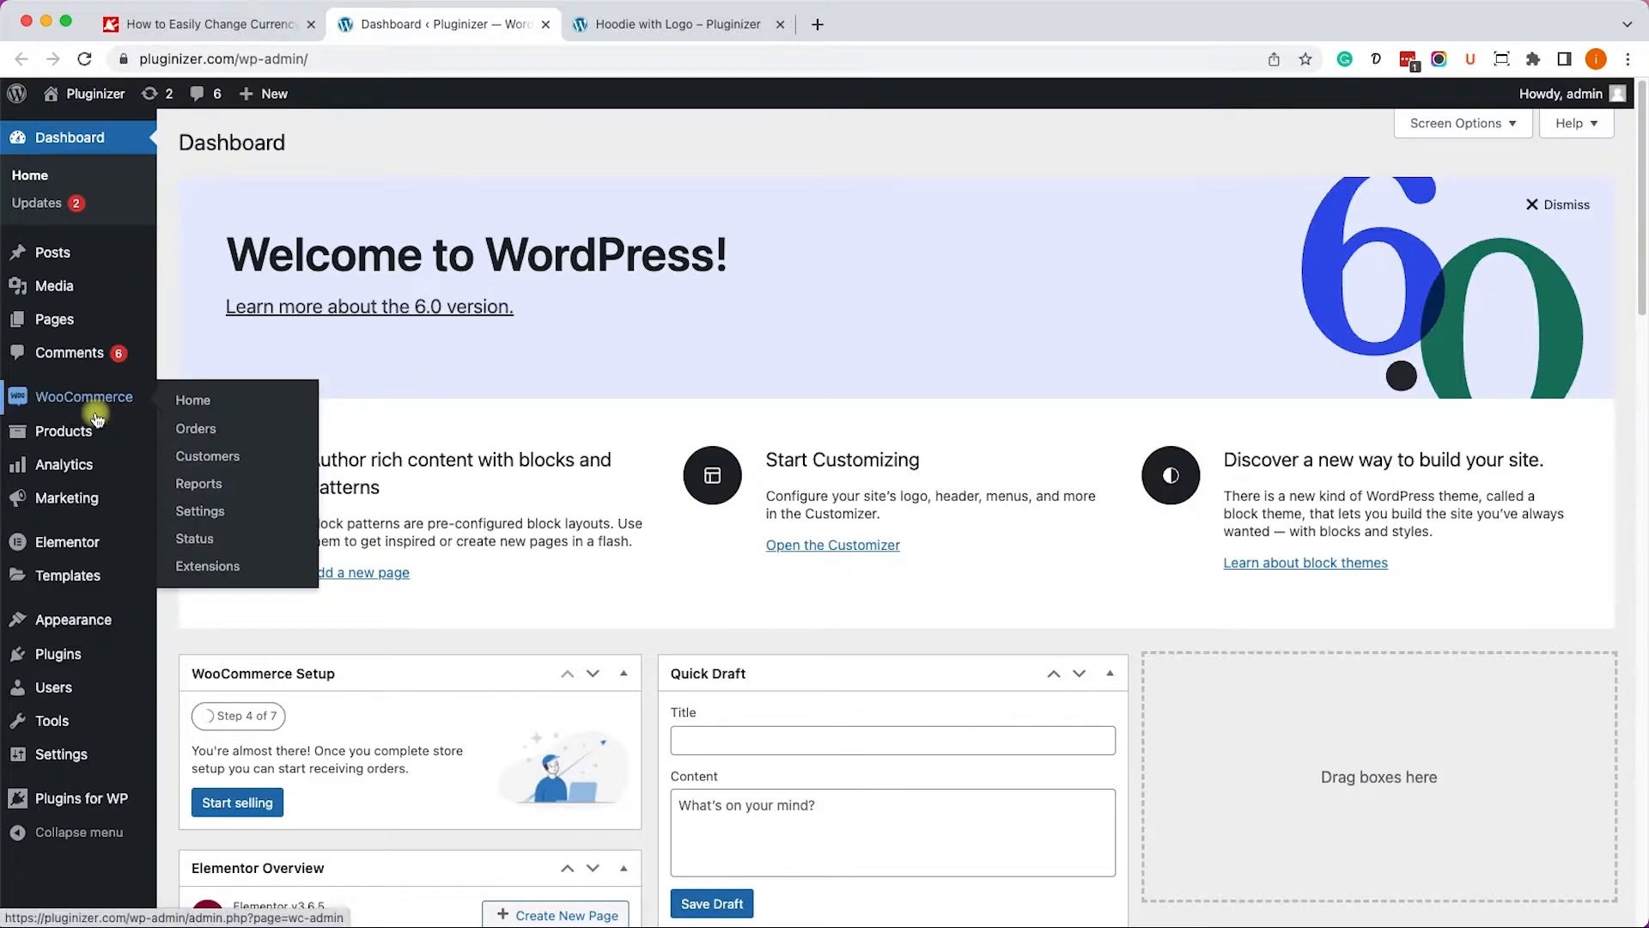
left_click(200, 511)
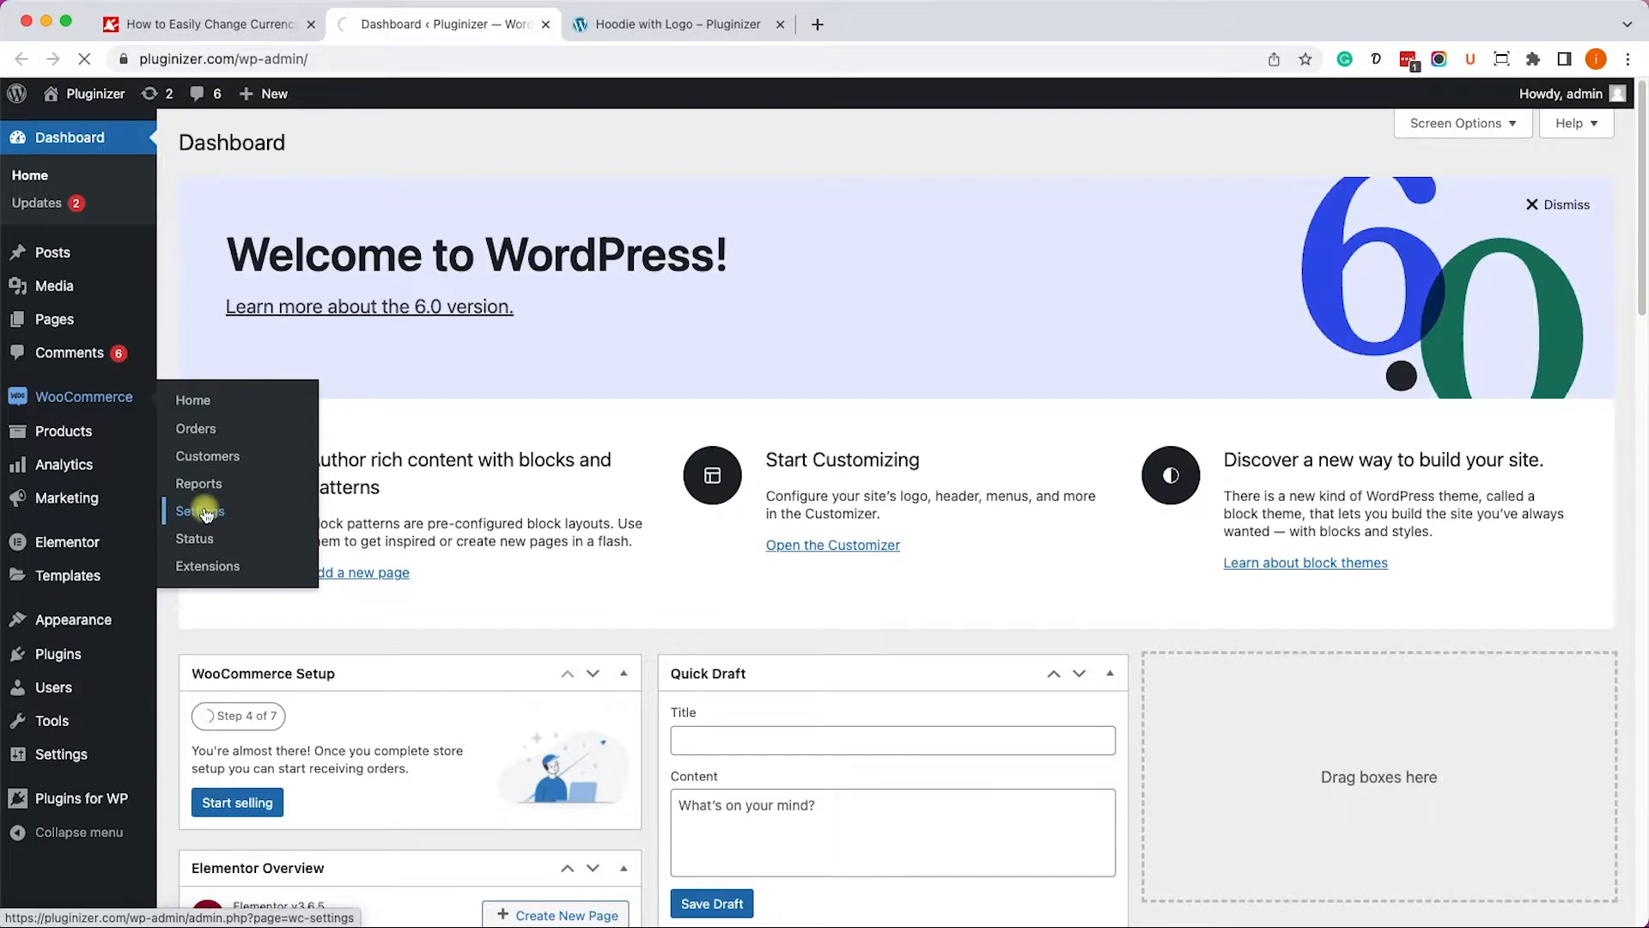
left_click(198, 510)
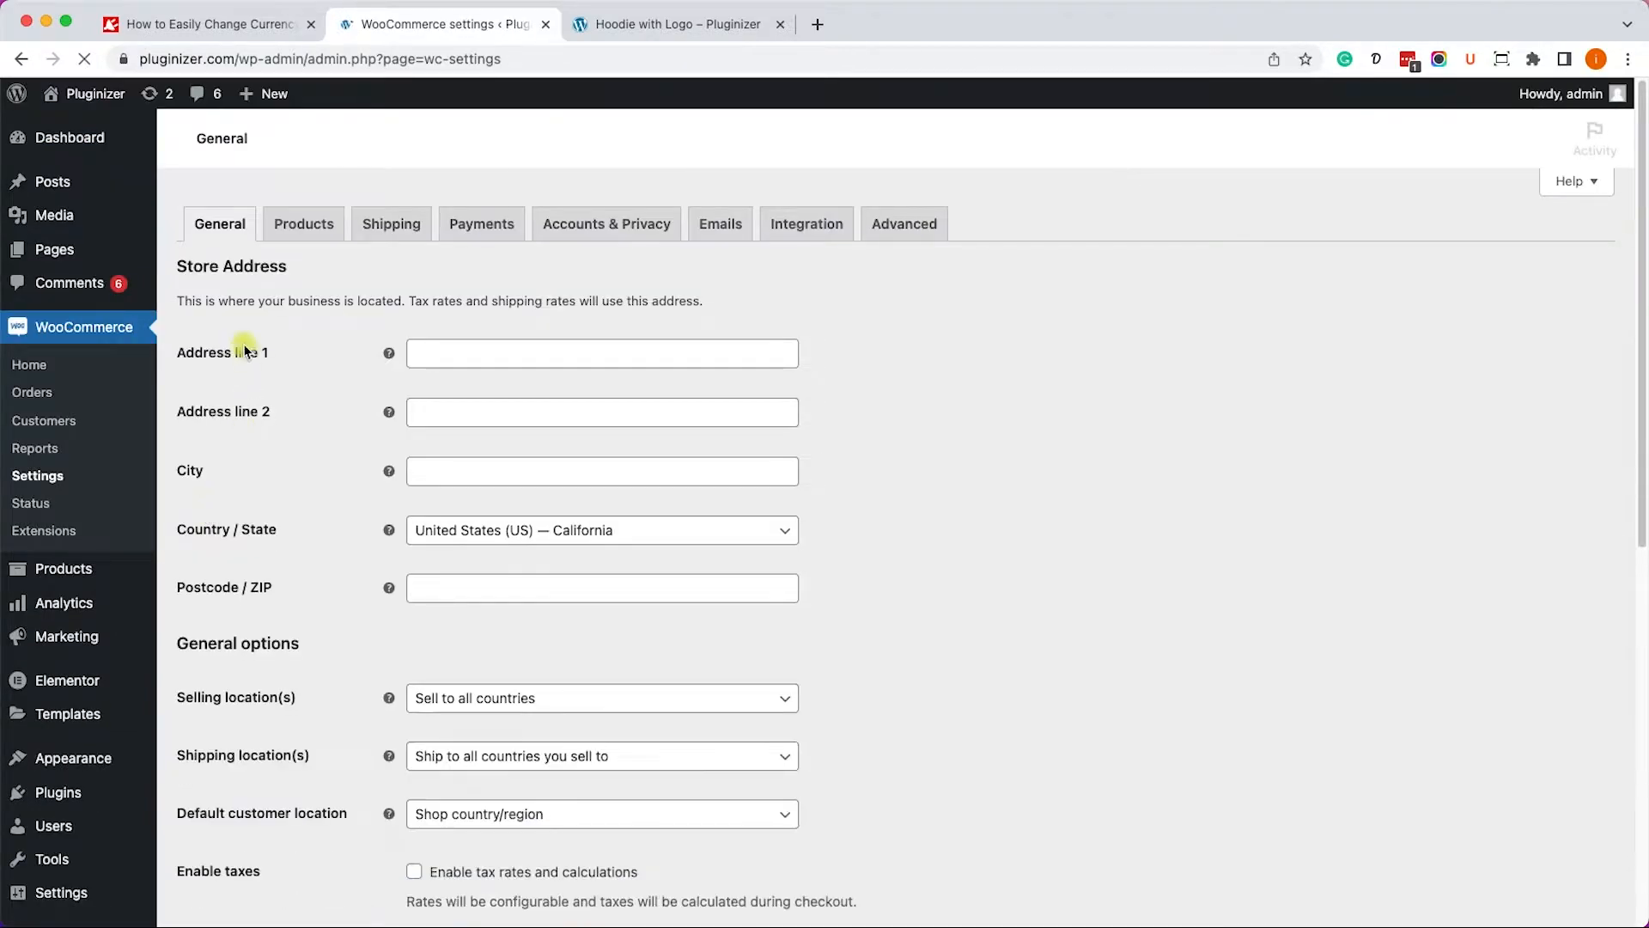
scroll("down", 3)
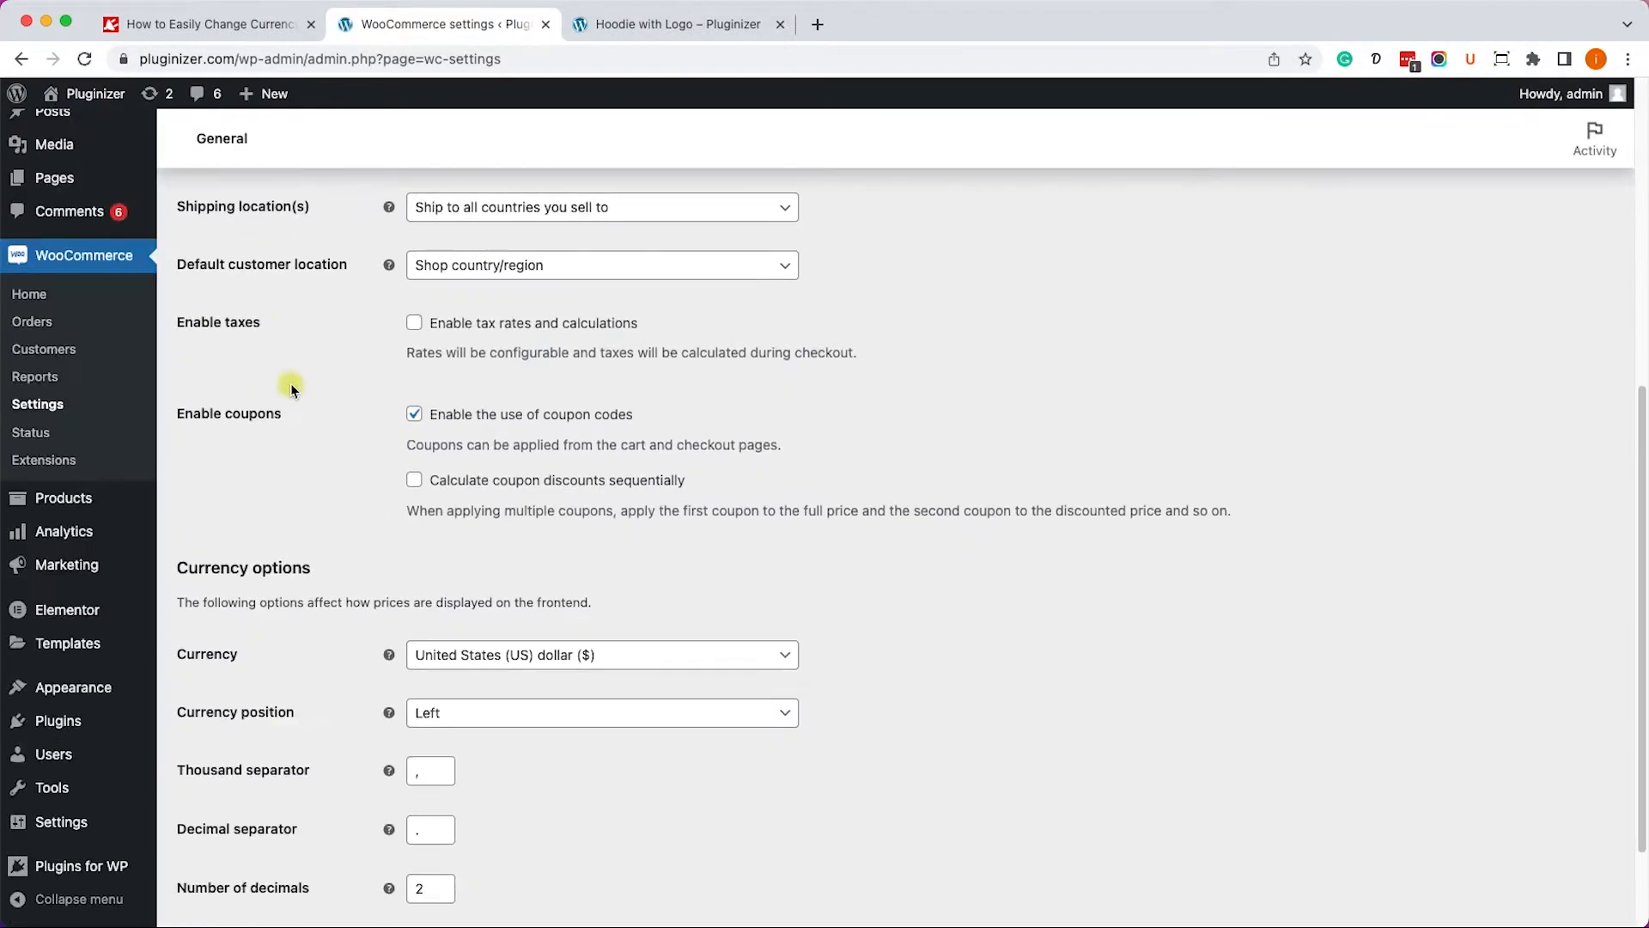
scroll("down", 3)
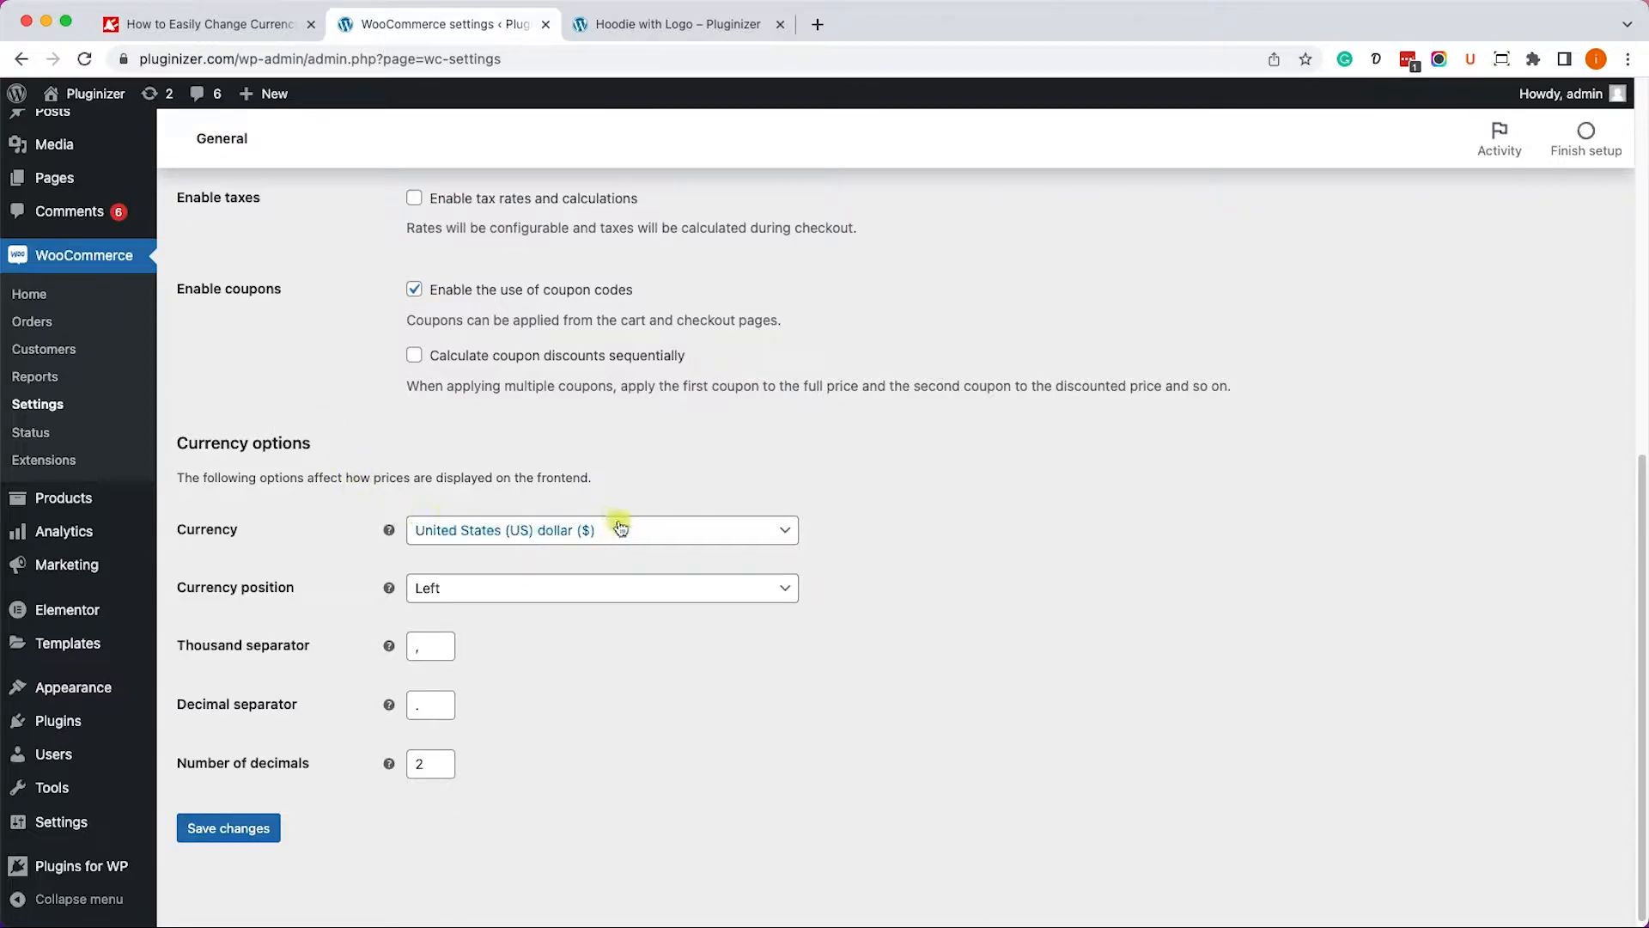
left_click(601, 529)
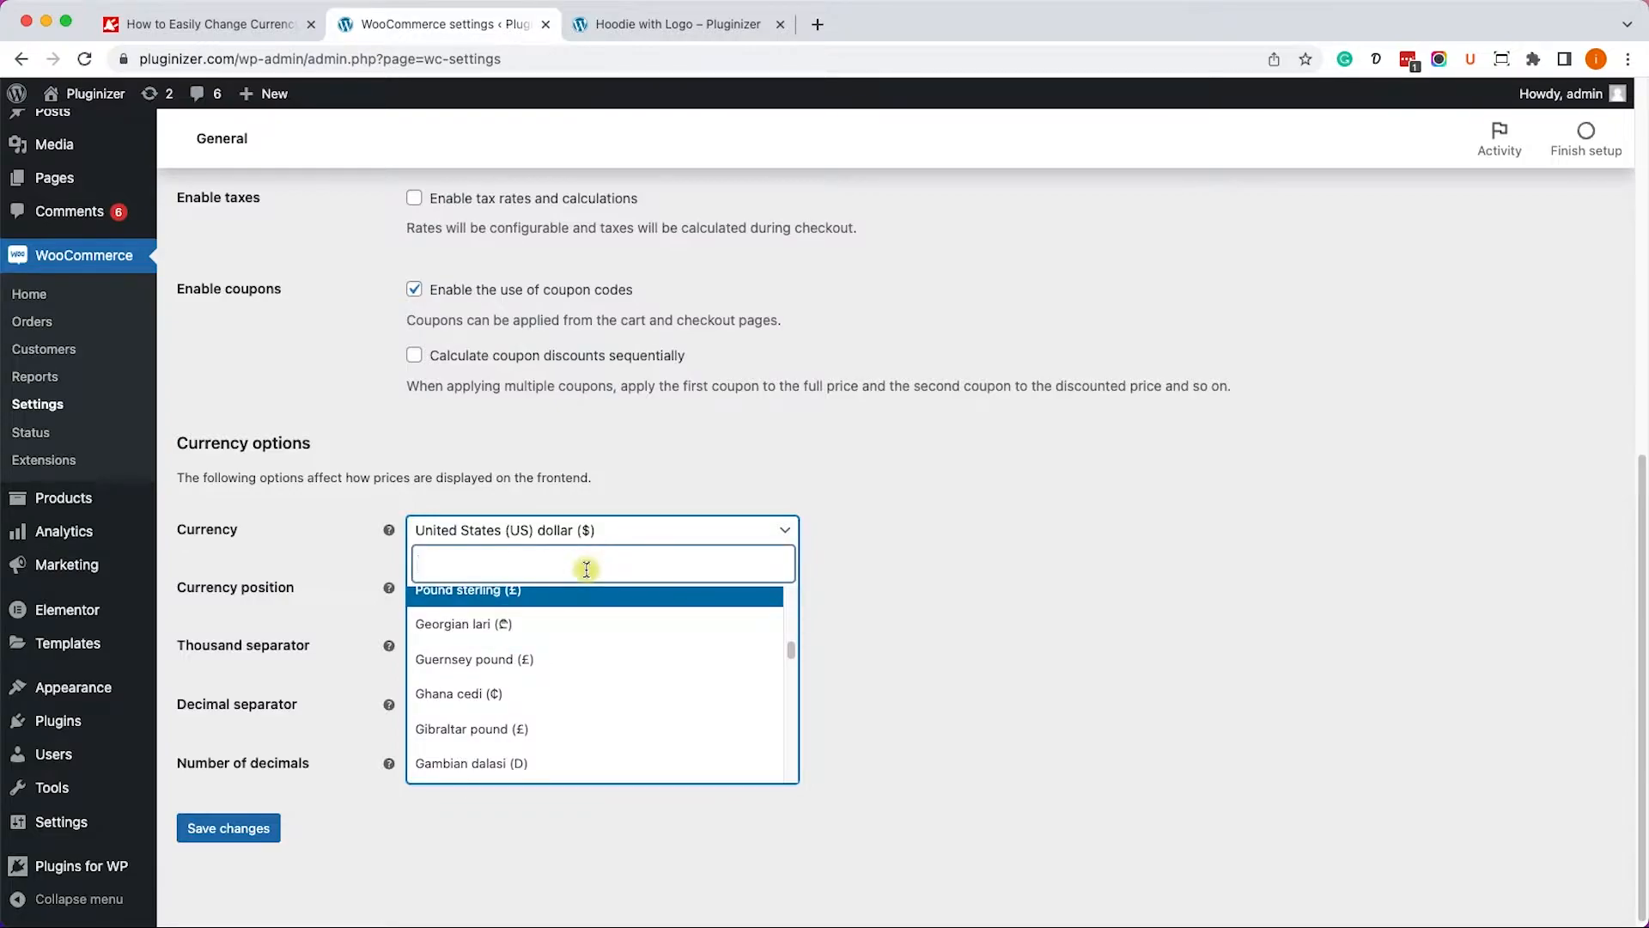
type("eu")
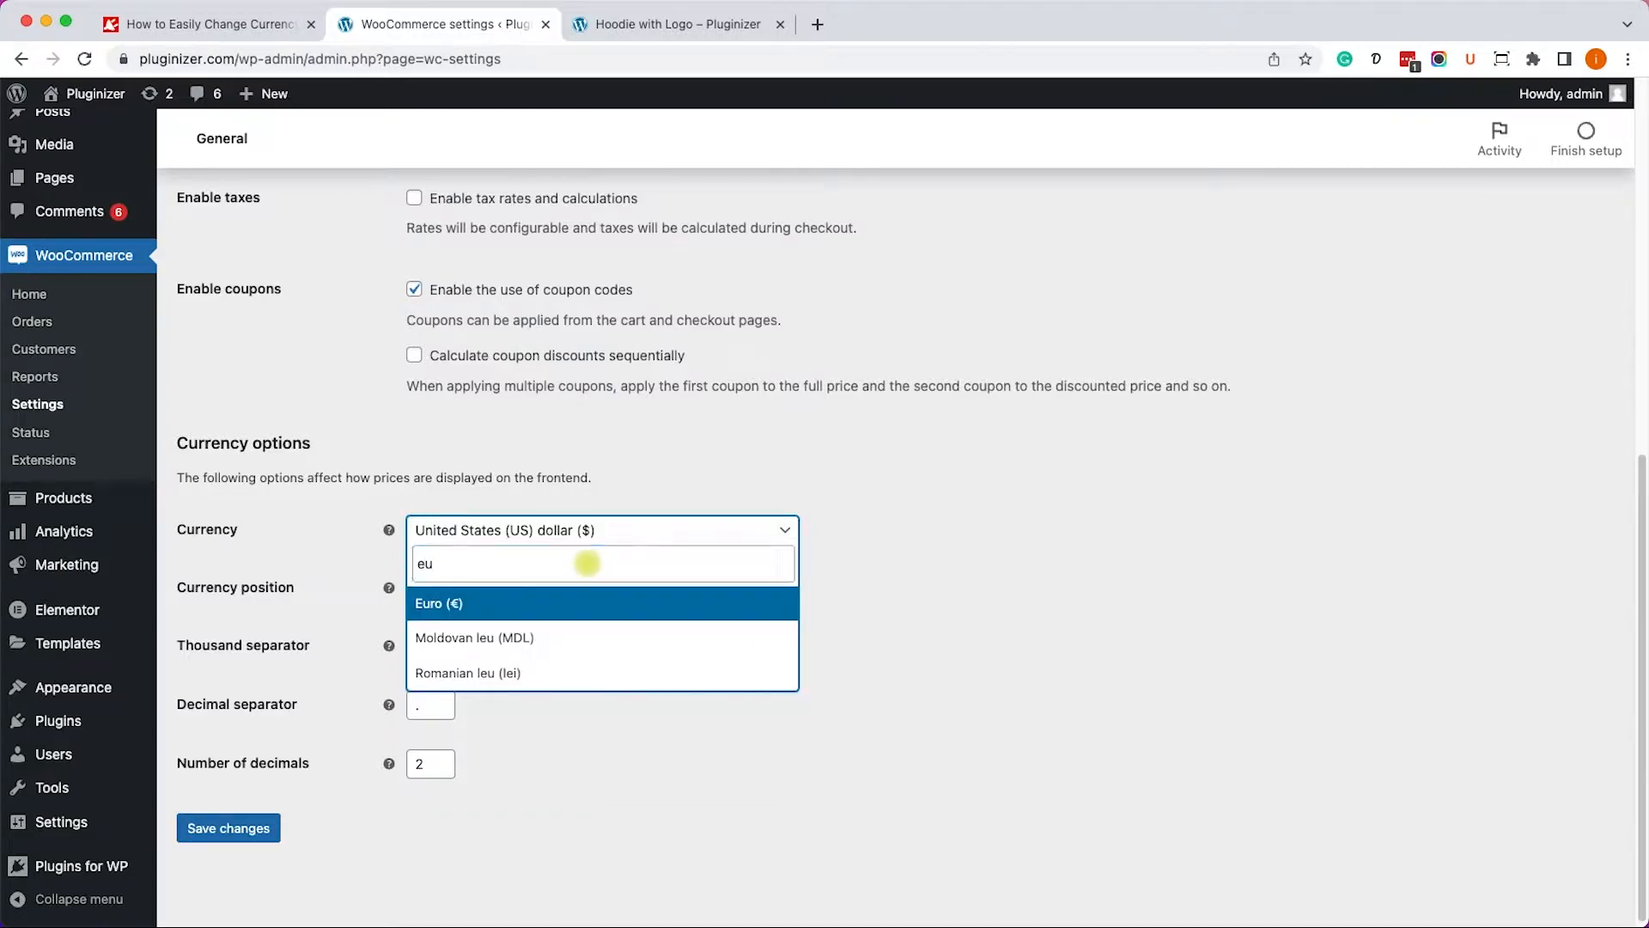
left_click(439, 603)
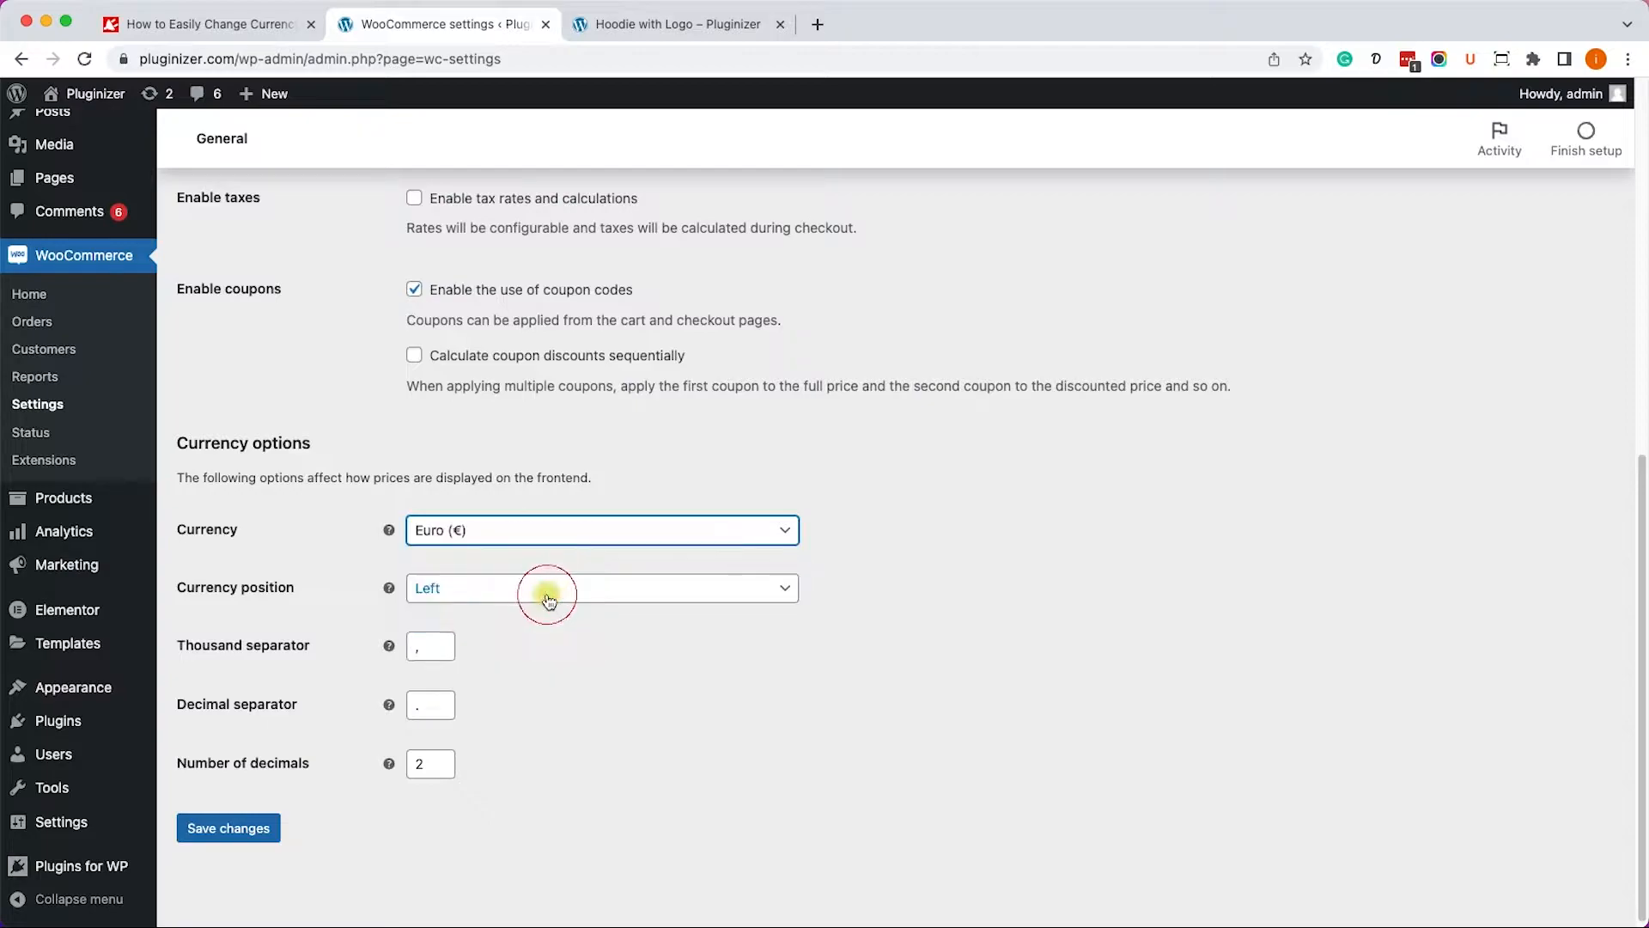
mouse_move(501, 588)
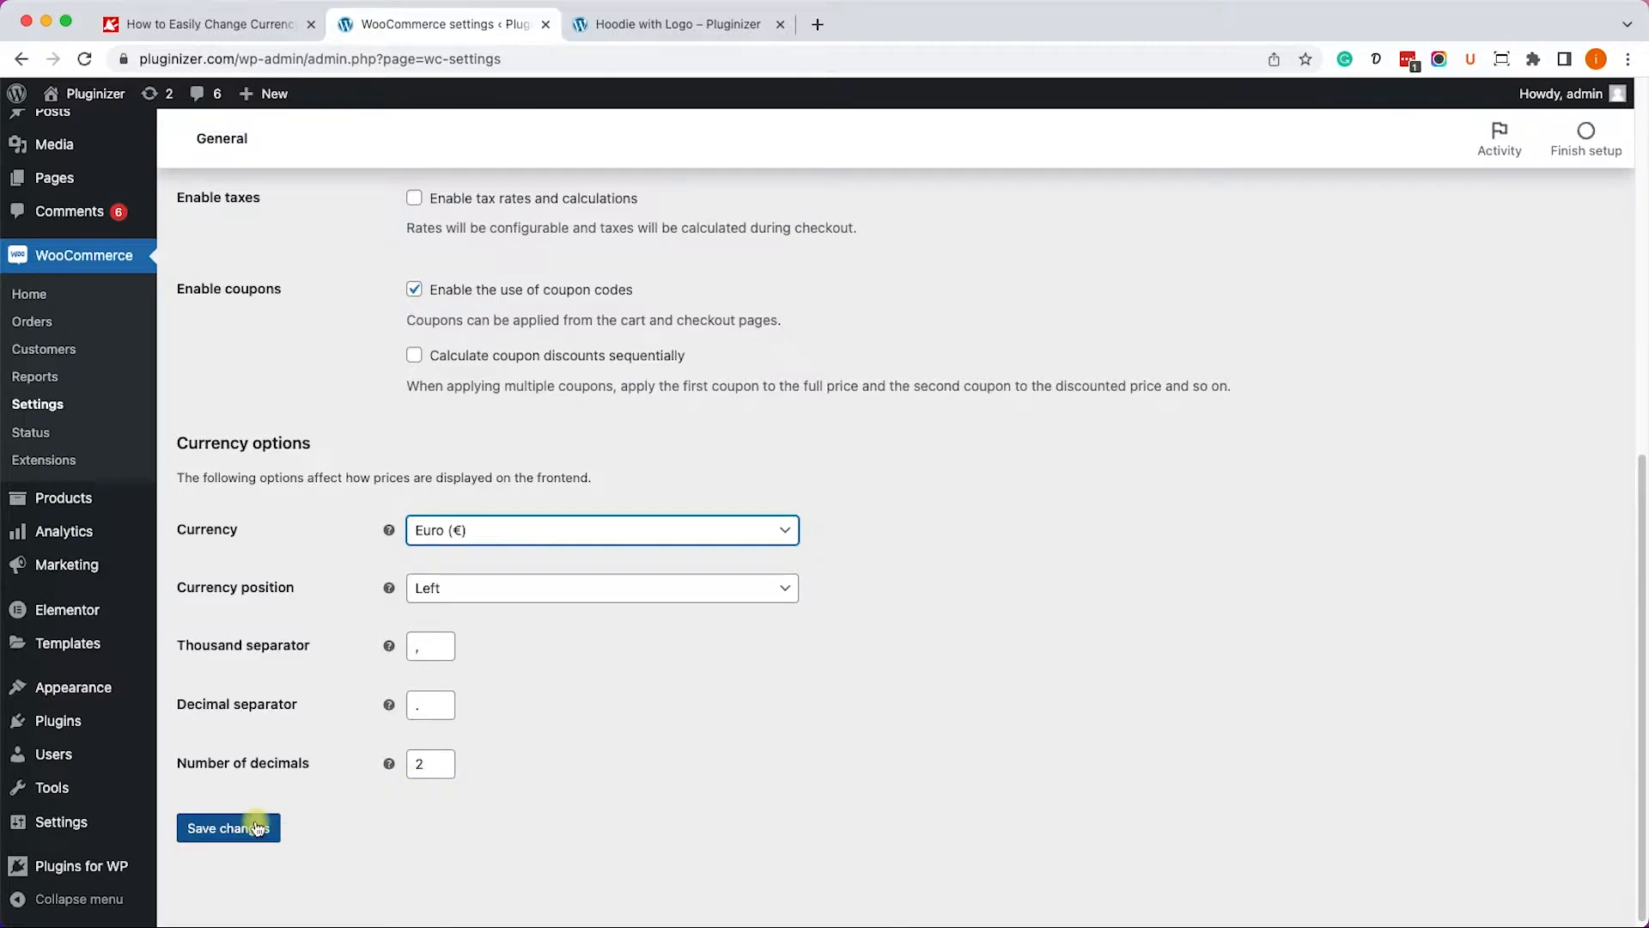
Save the Euro setting so the hoodie price shows €45.00.
left_click(228, 828)
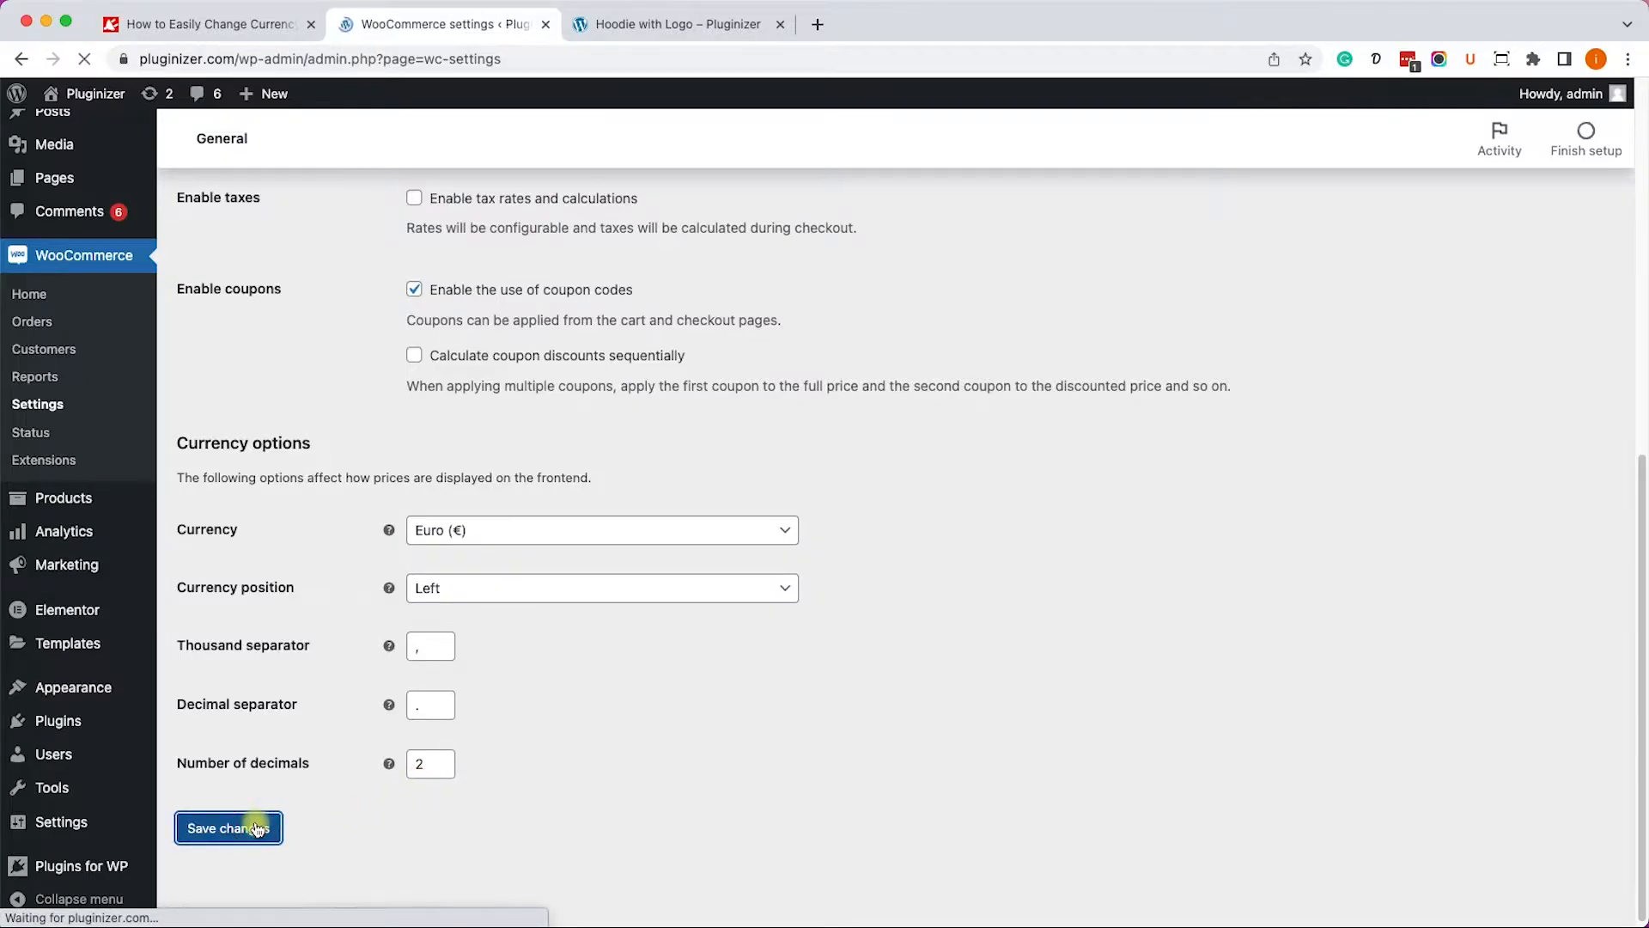
left_click(229, 828)
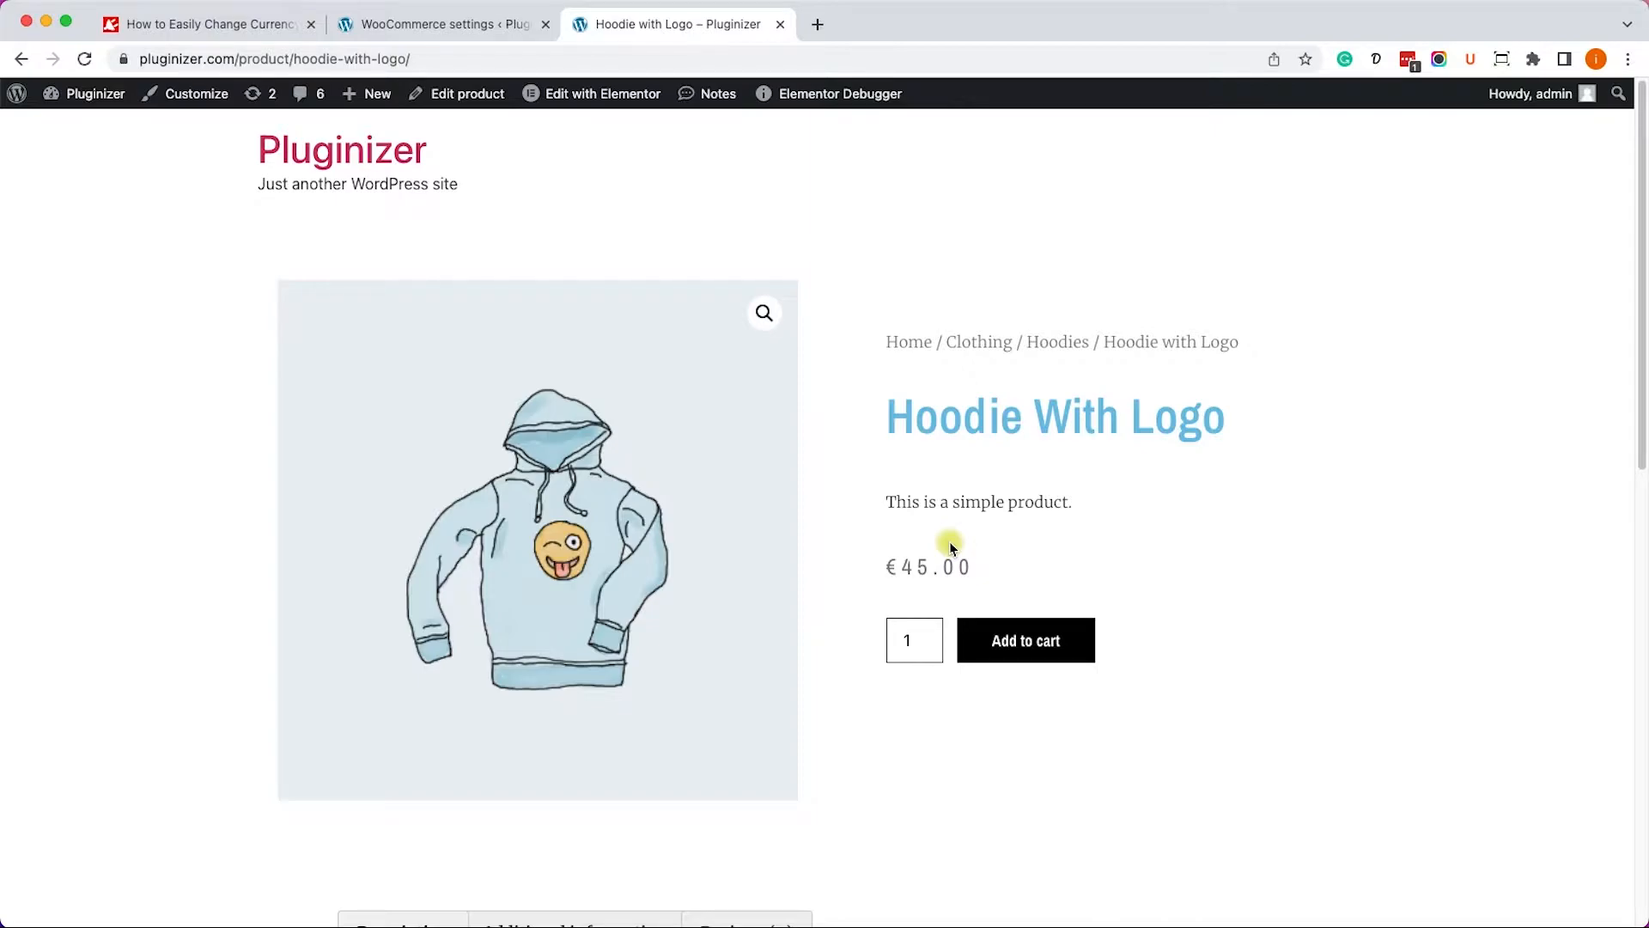
Set the currency back to United States (US) dollar ($), save, and recheck the hoodie.
left_click(441, 23)
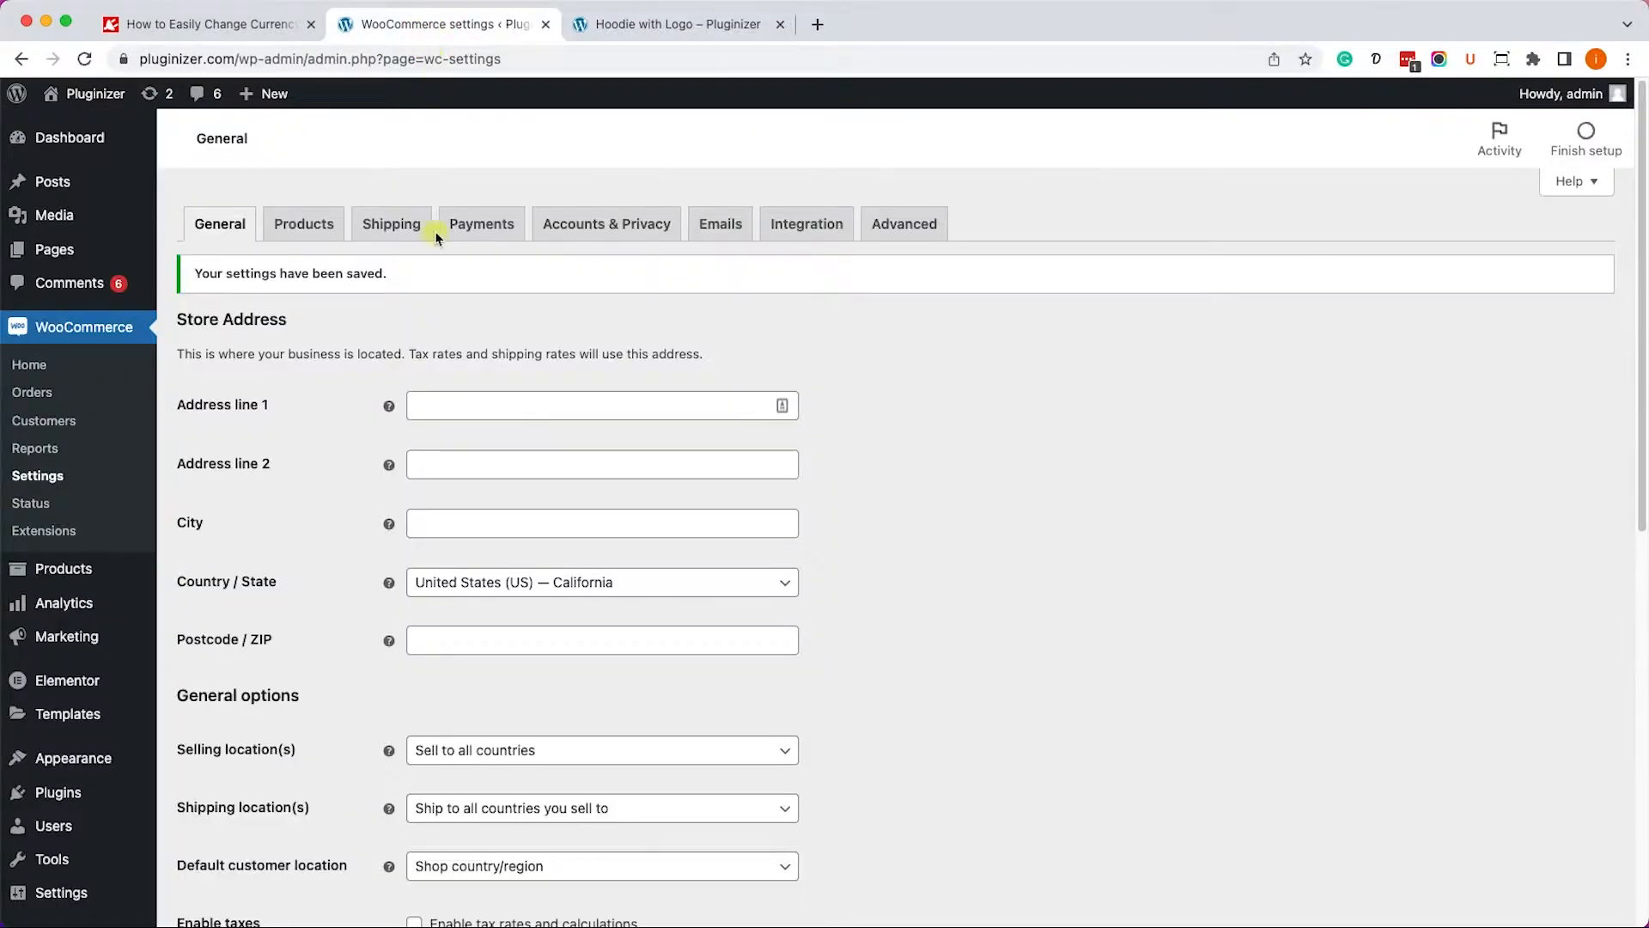
left_click(601, 523)
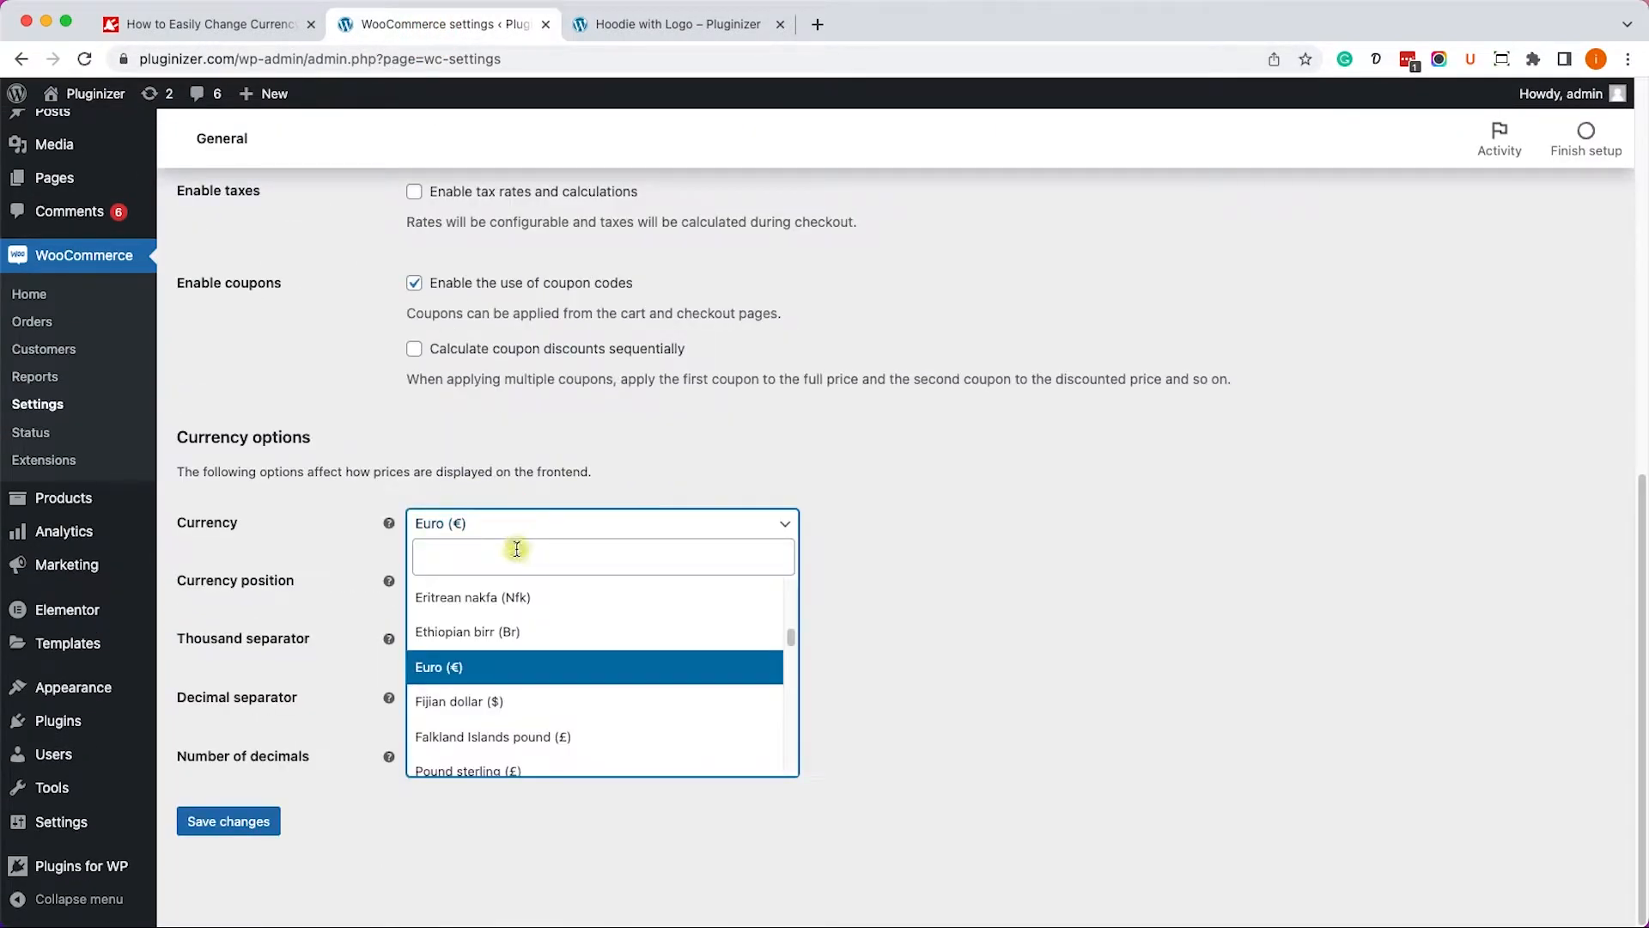
type("uni")
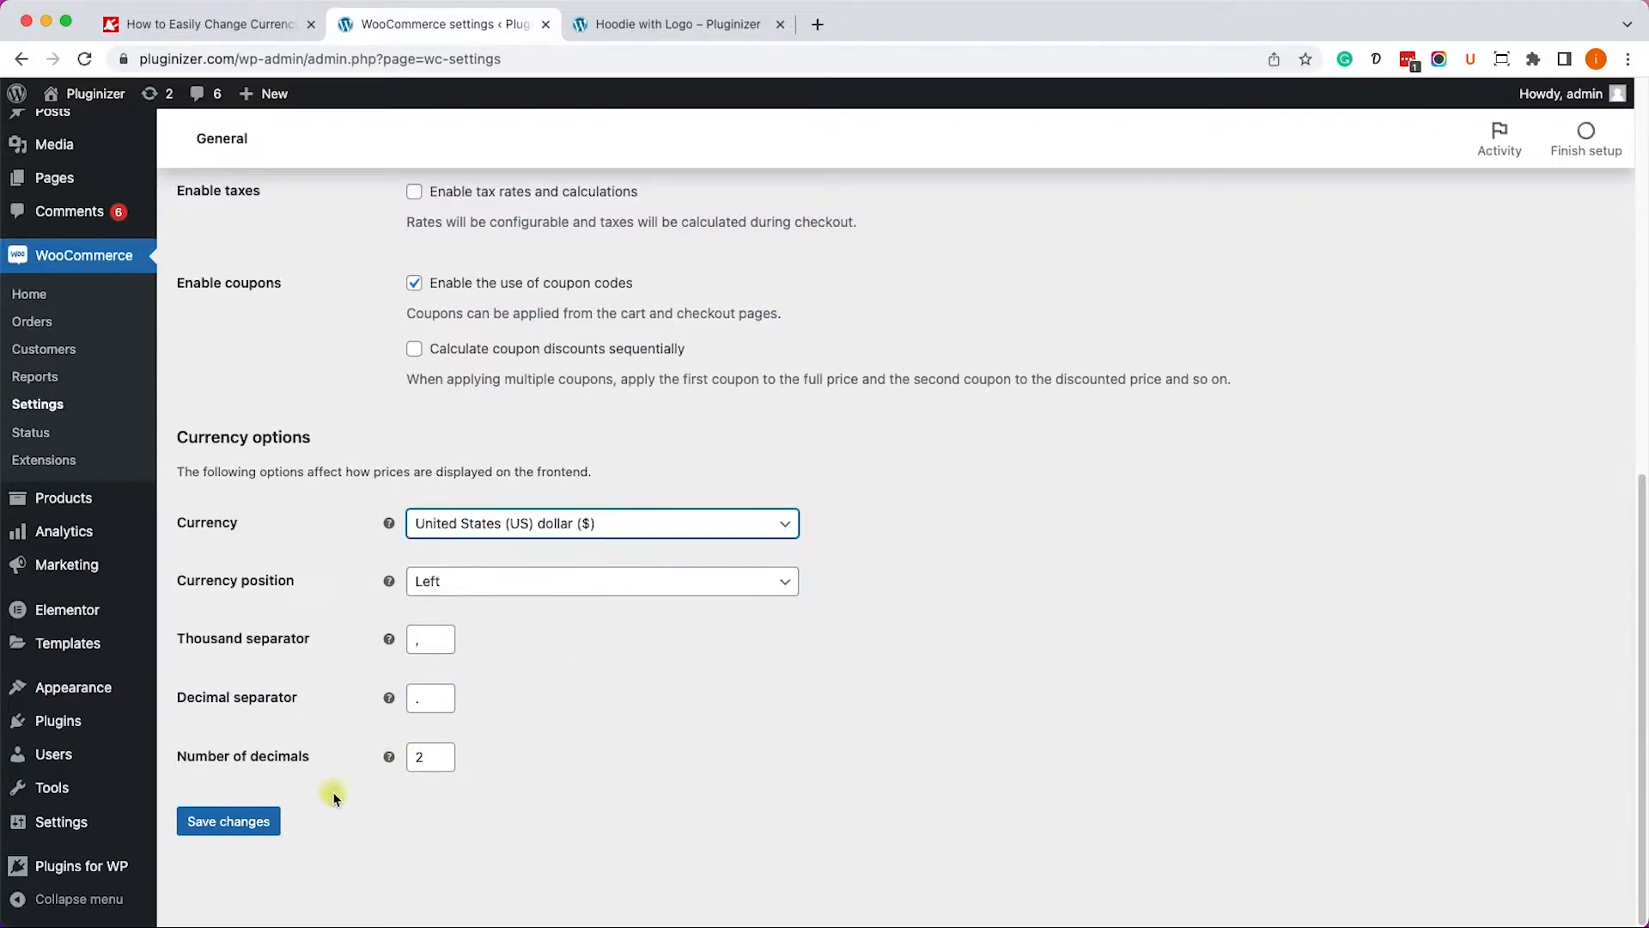
left_click(229, 820)
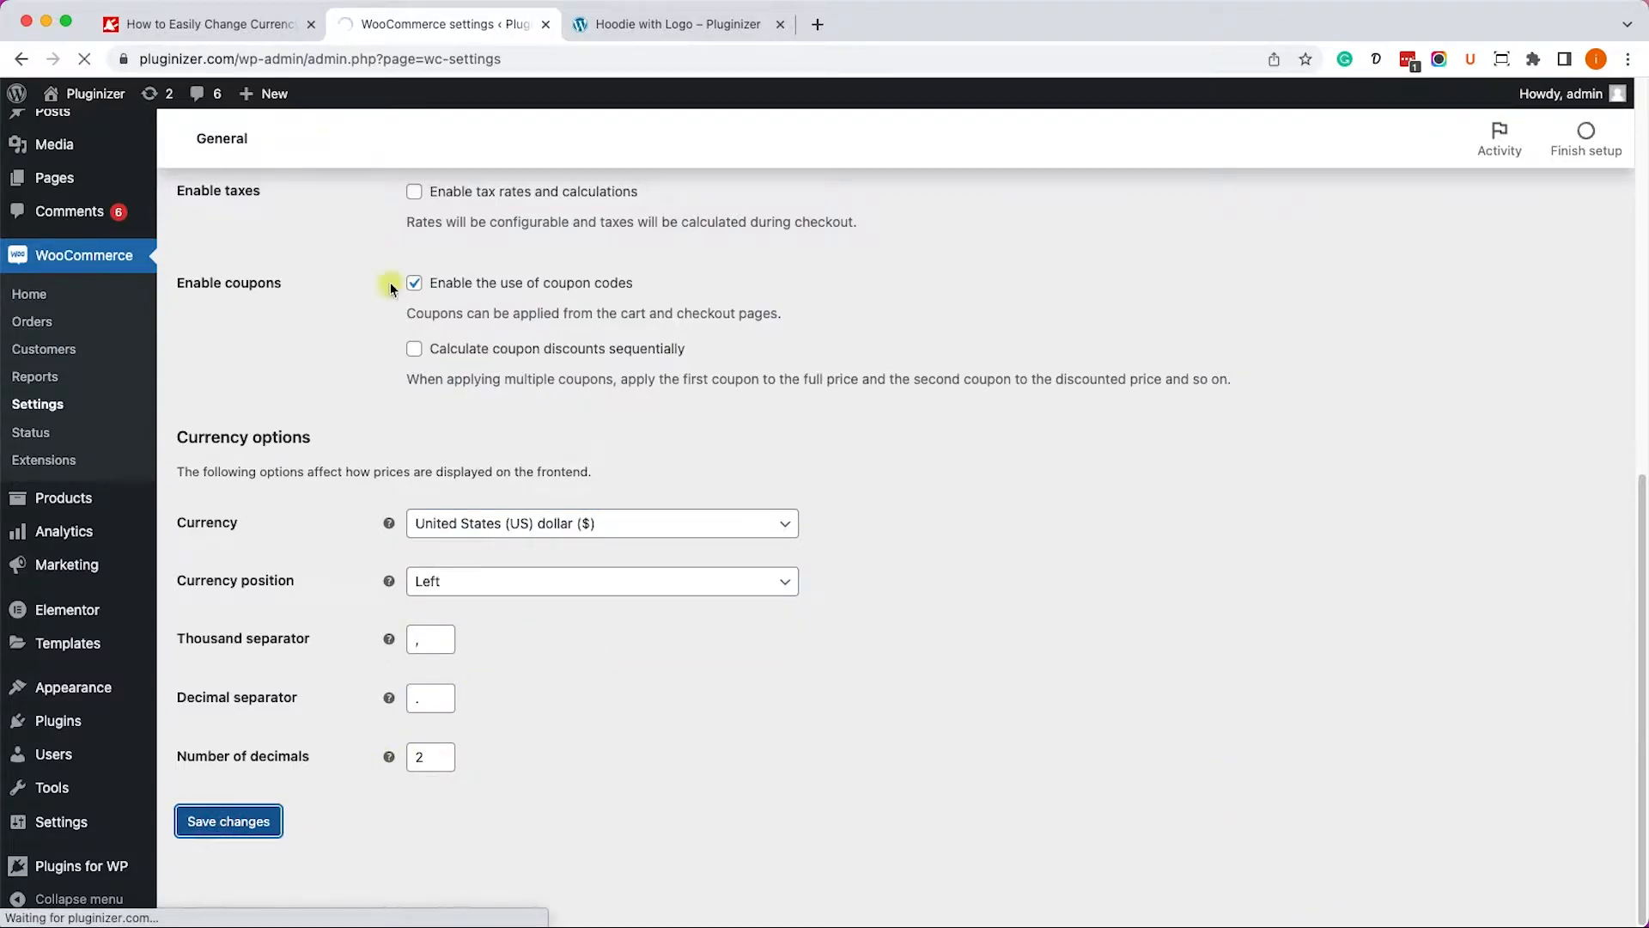
left_click(228, 821)
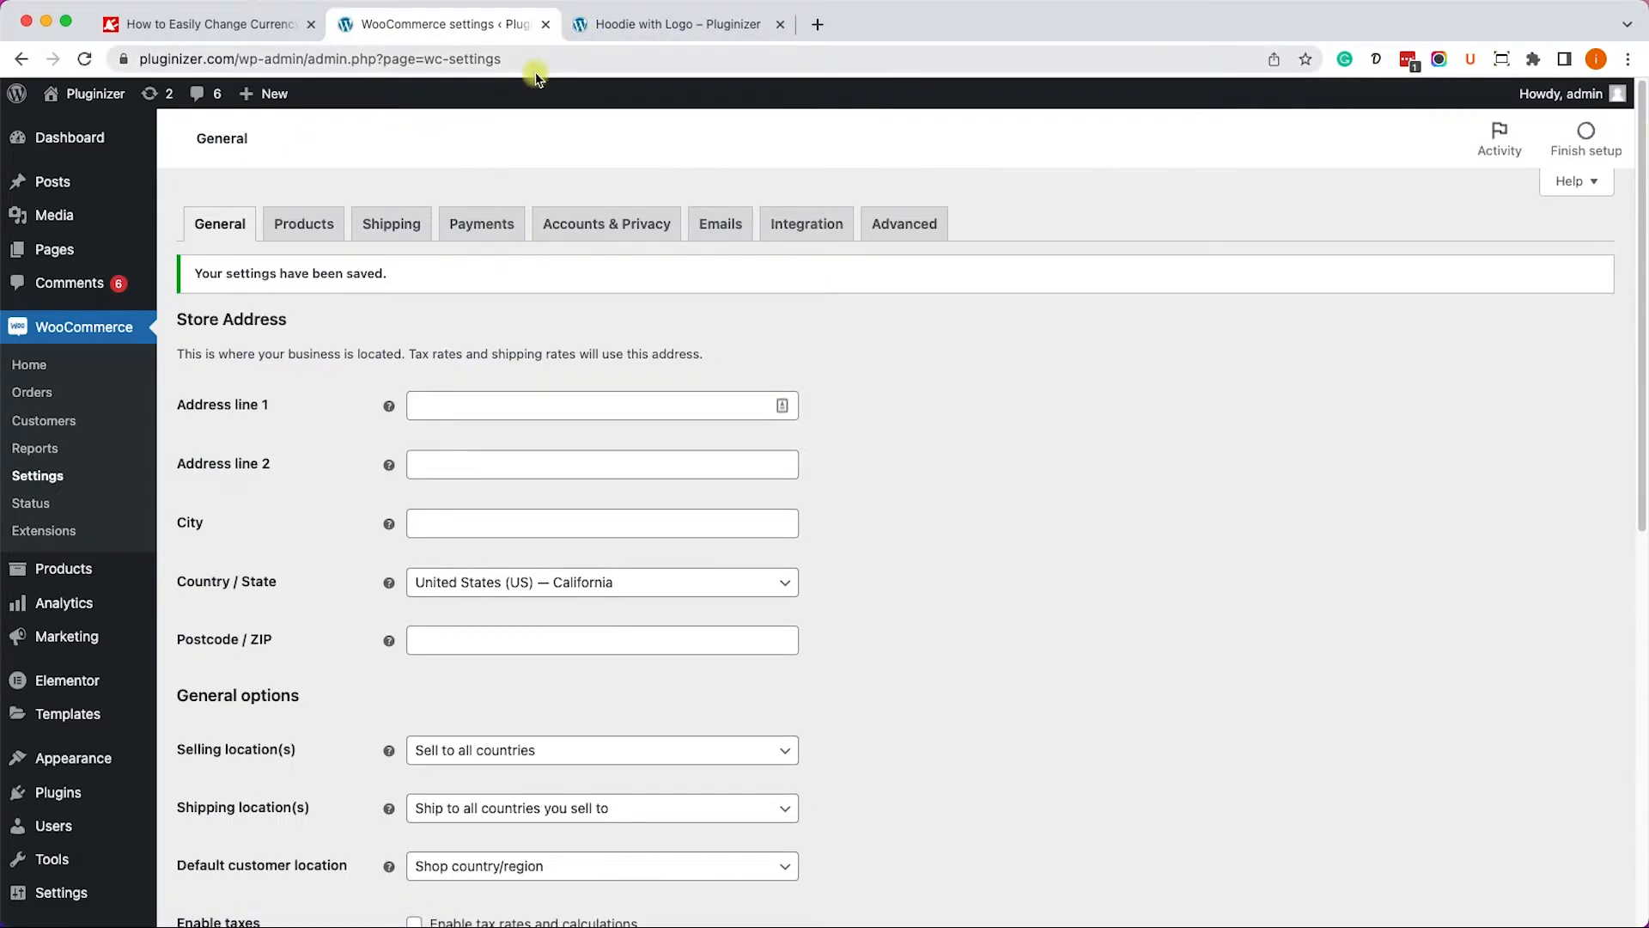
left_click(679, 23)
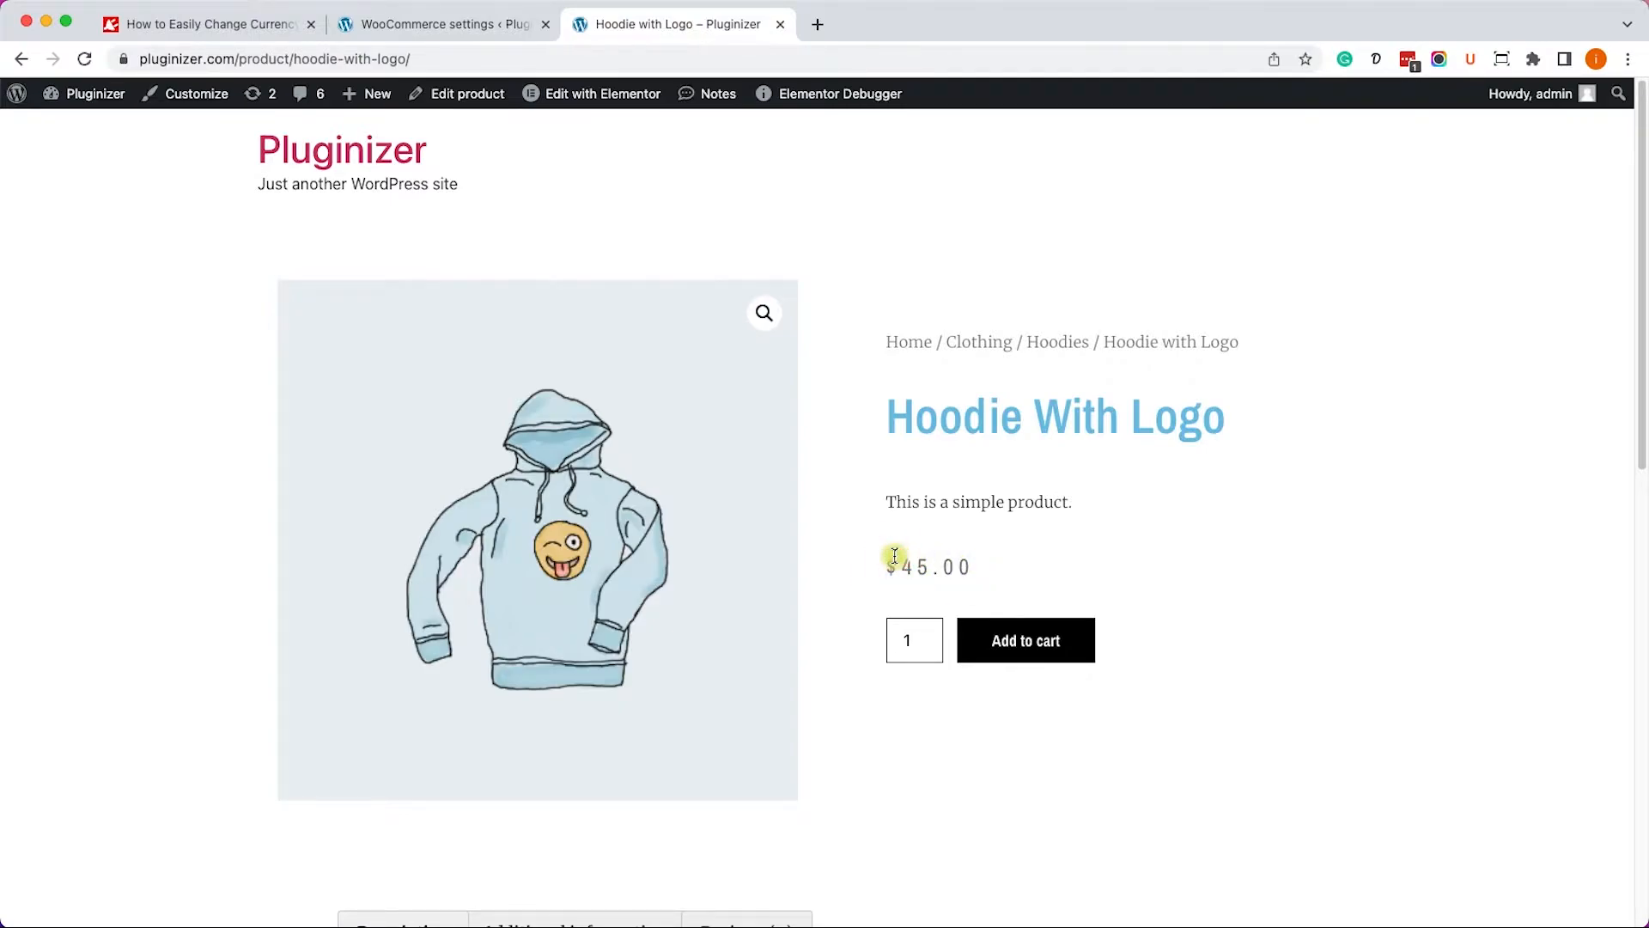
View the PluginsForWP download page for WooCommerce Currency Converter 1.6.27.
left_click(201, 23)
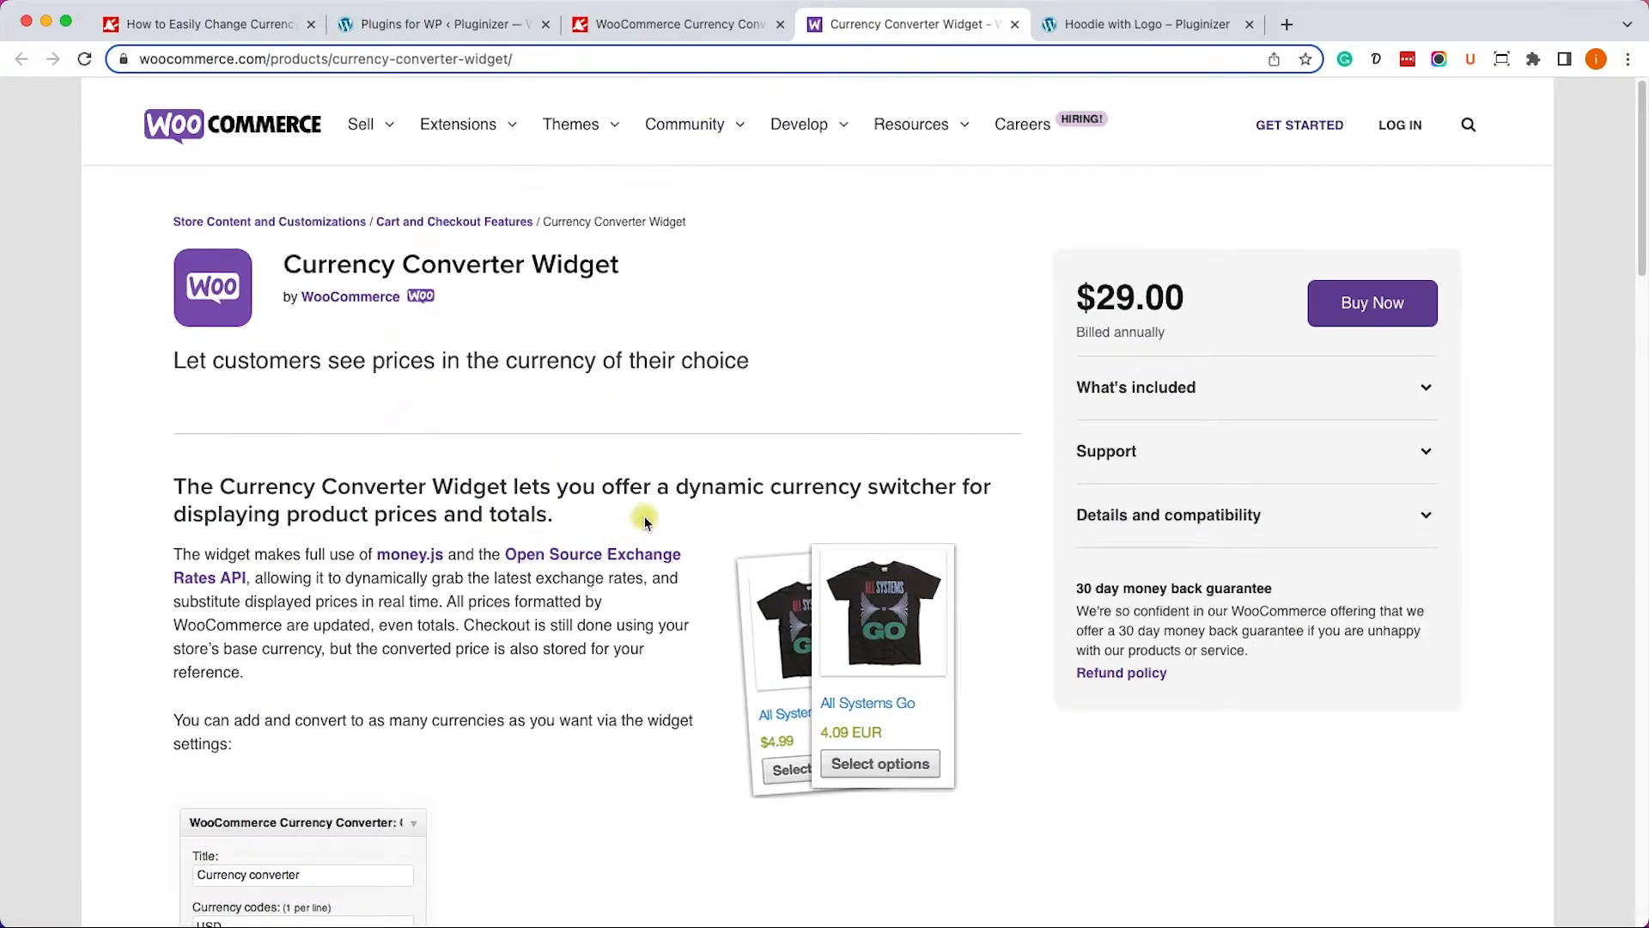
mouse_move(1154, 299)
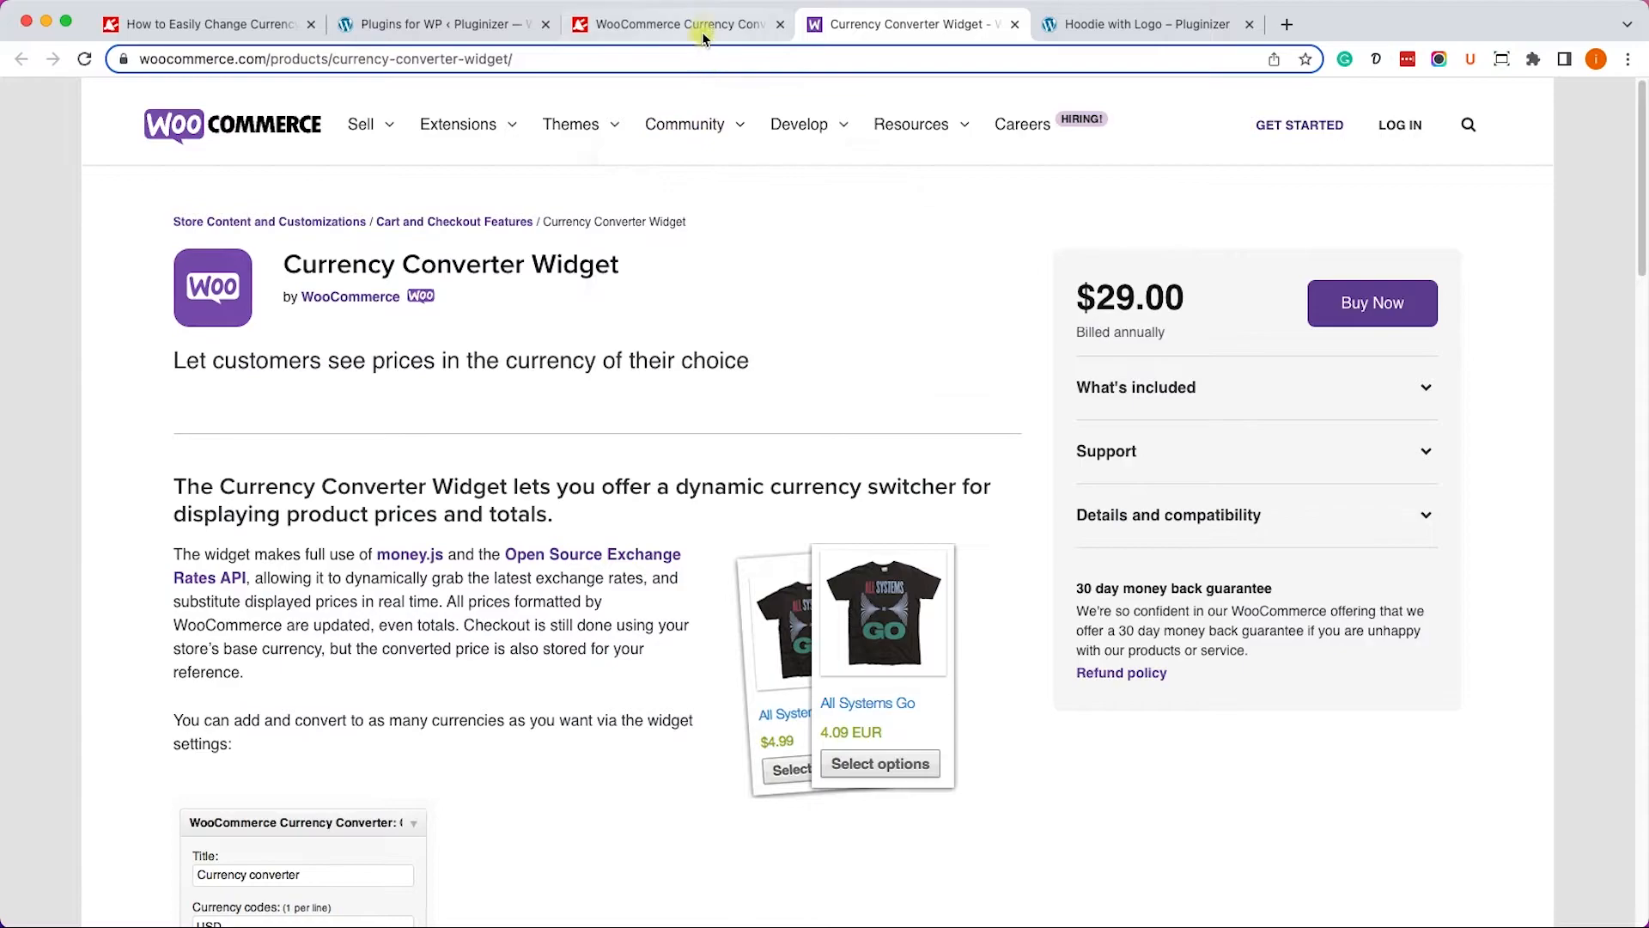
left_click(678, 23)
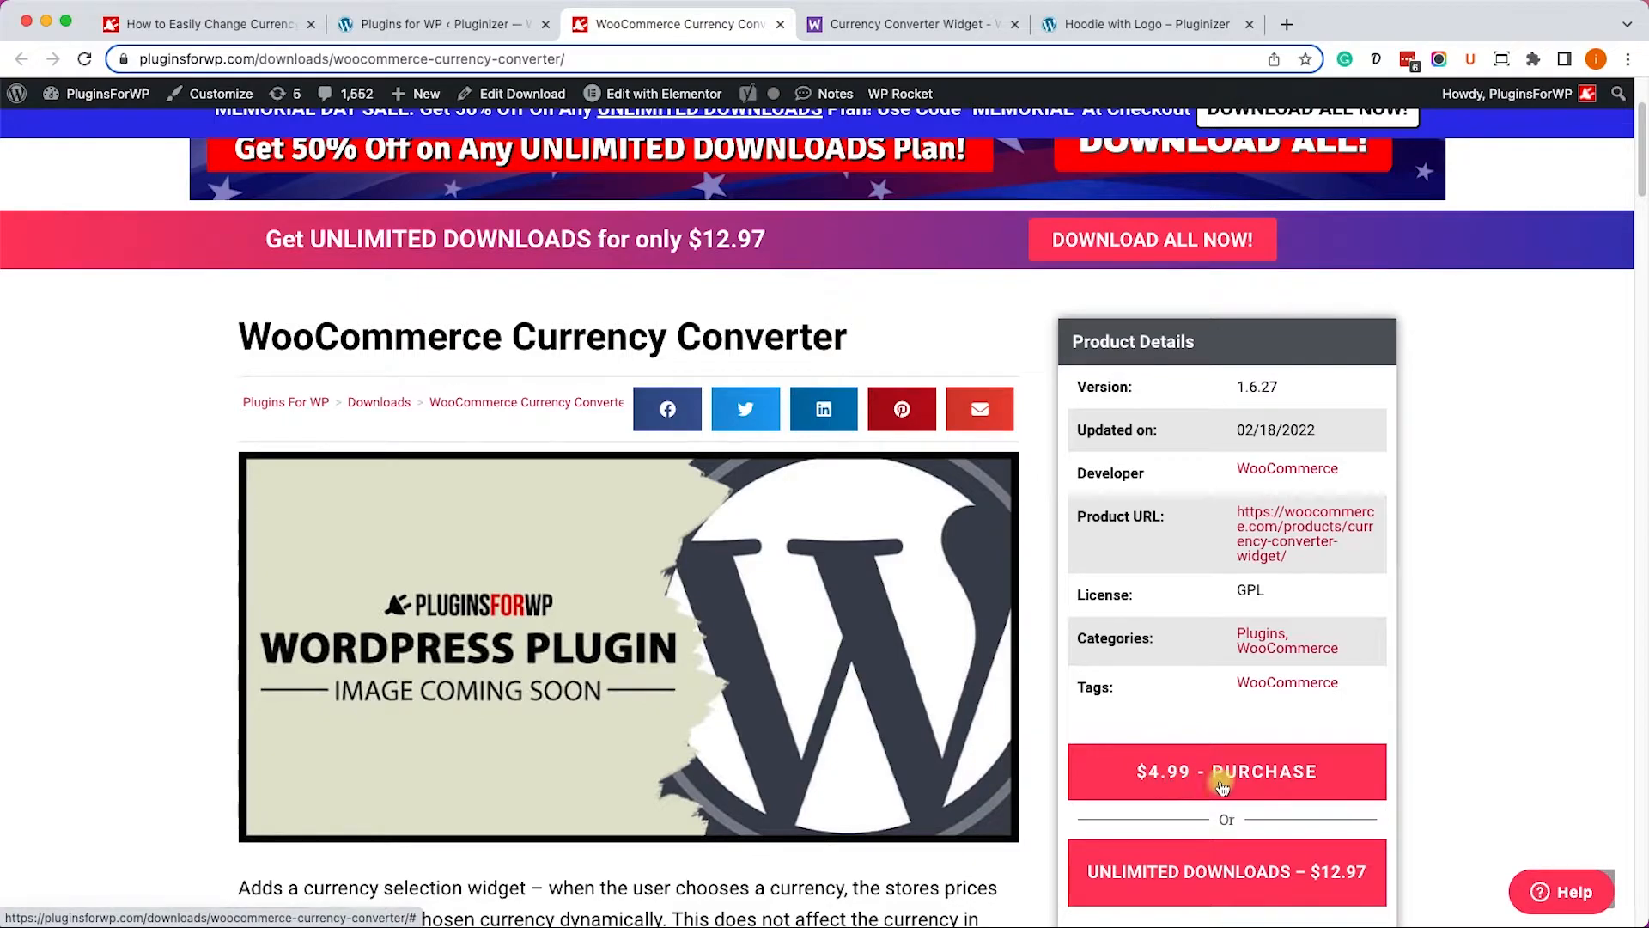
mouse_move(1186, 773)
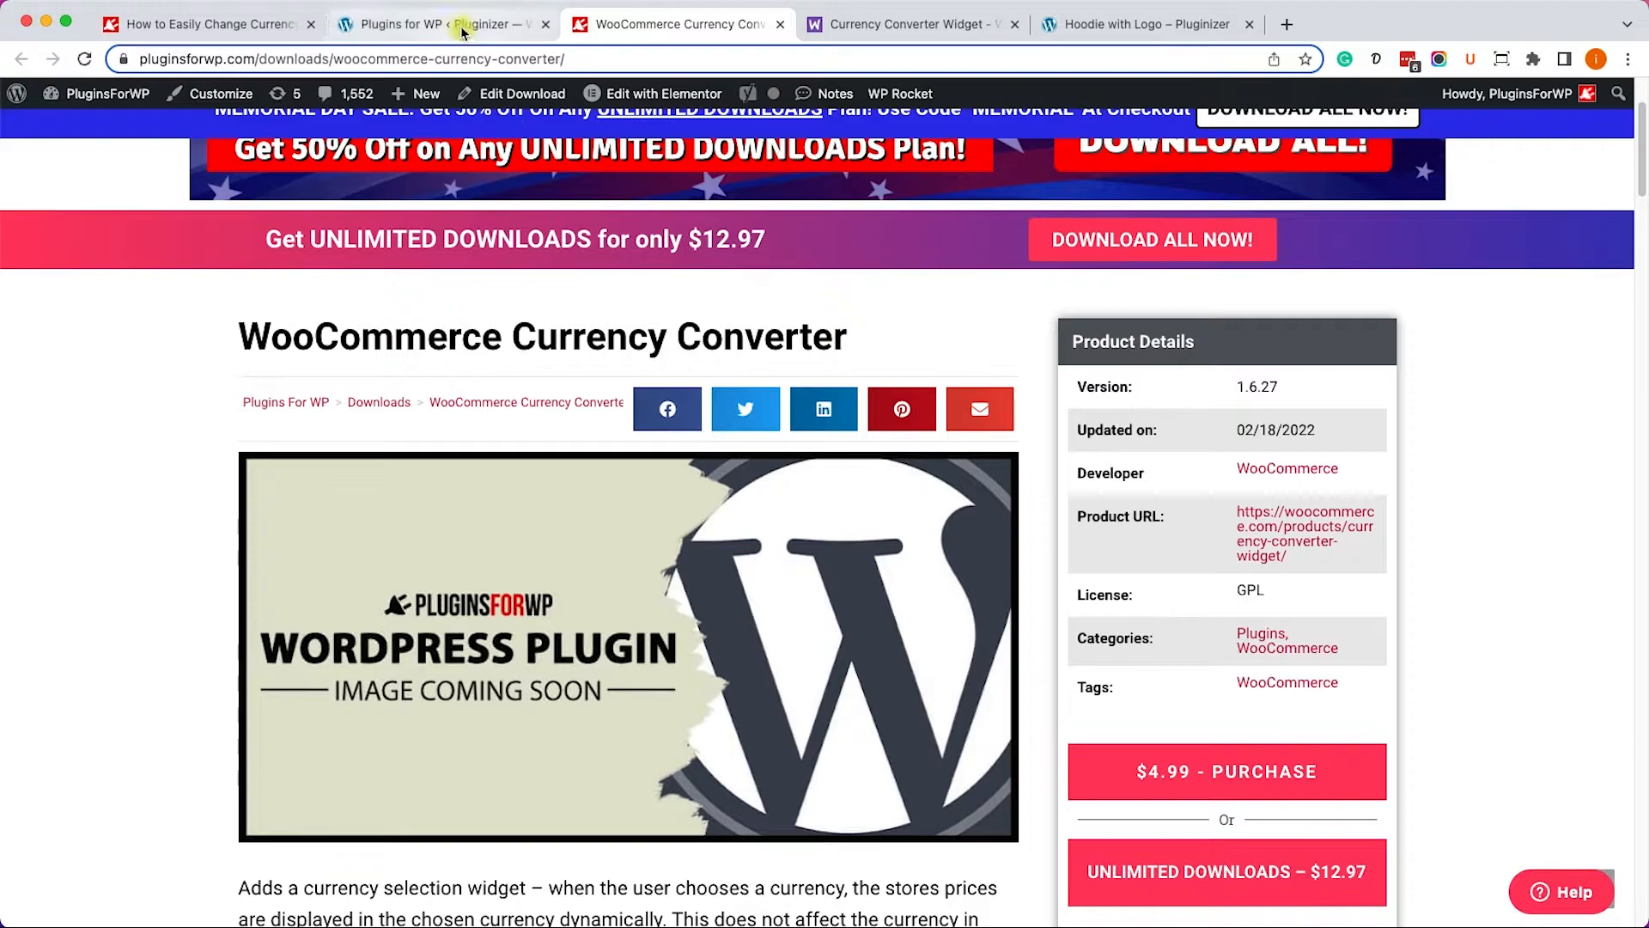
Install and activate WooCommerce Currency Converter from the Plugins for WP manager.
left_click(441, 24)
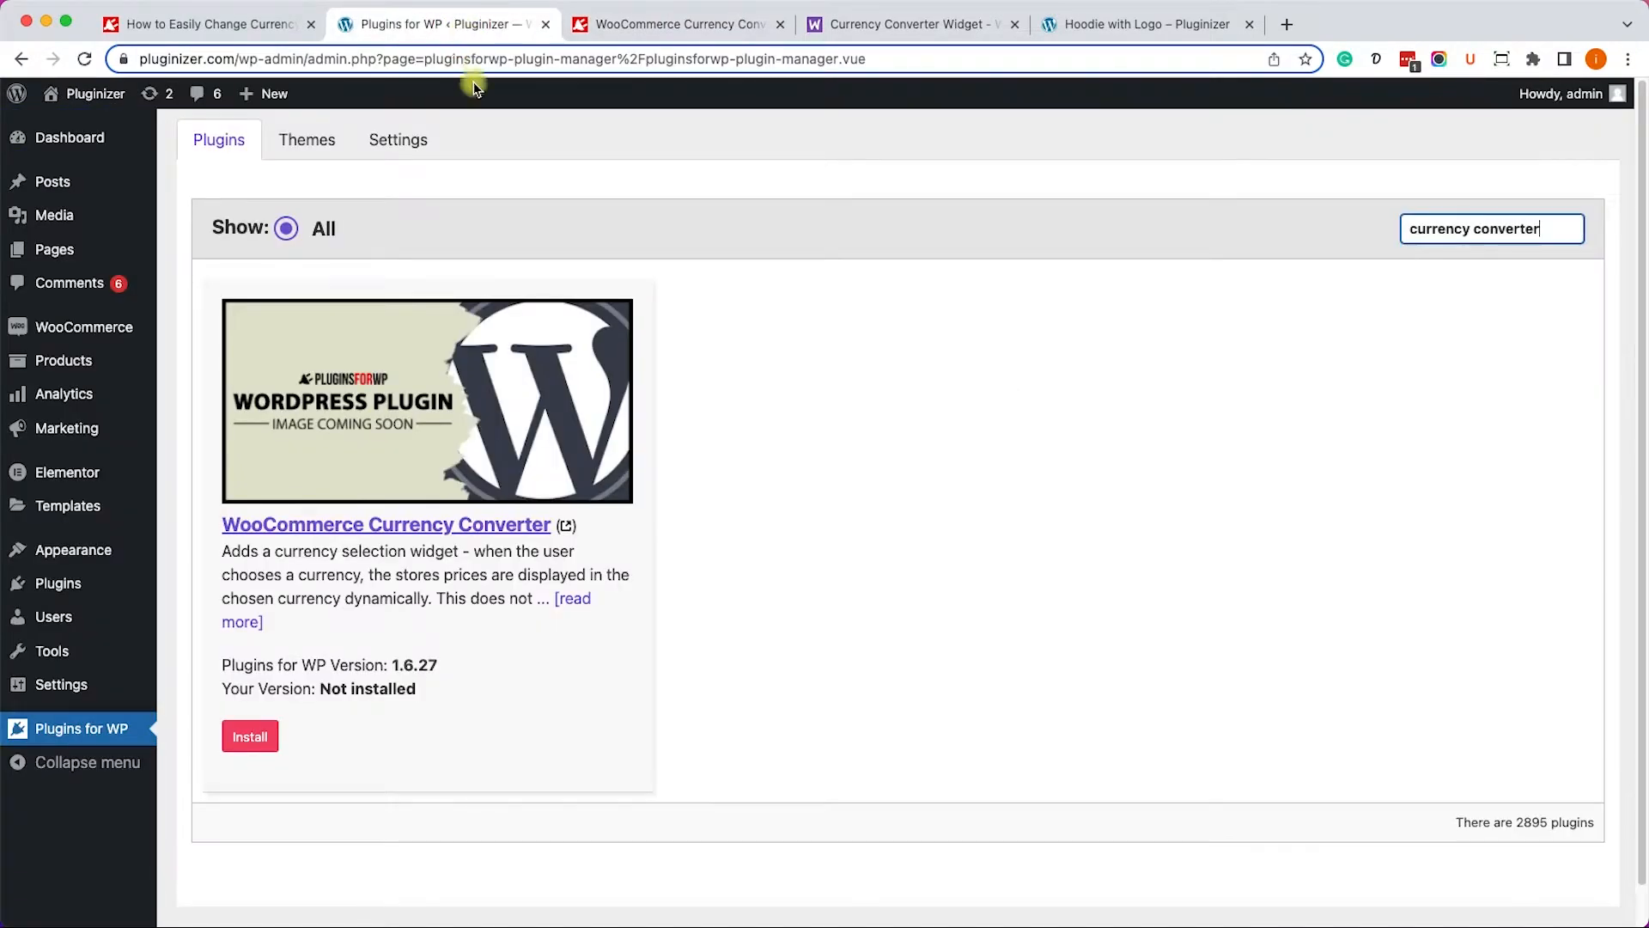
mouse_move(83, 728)
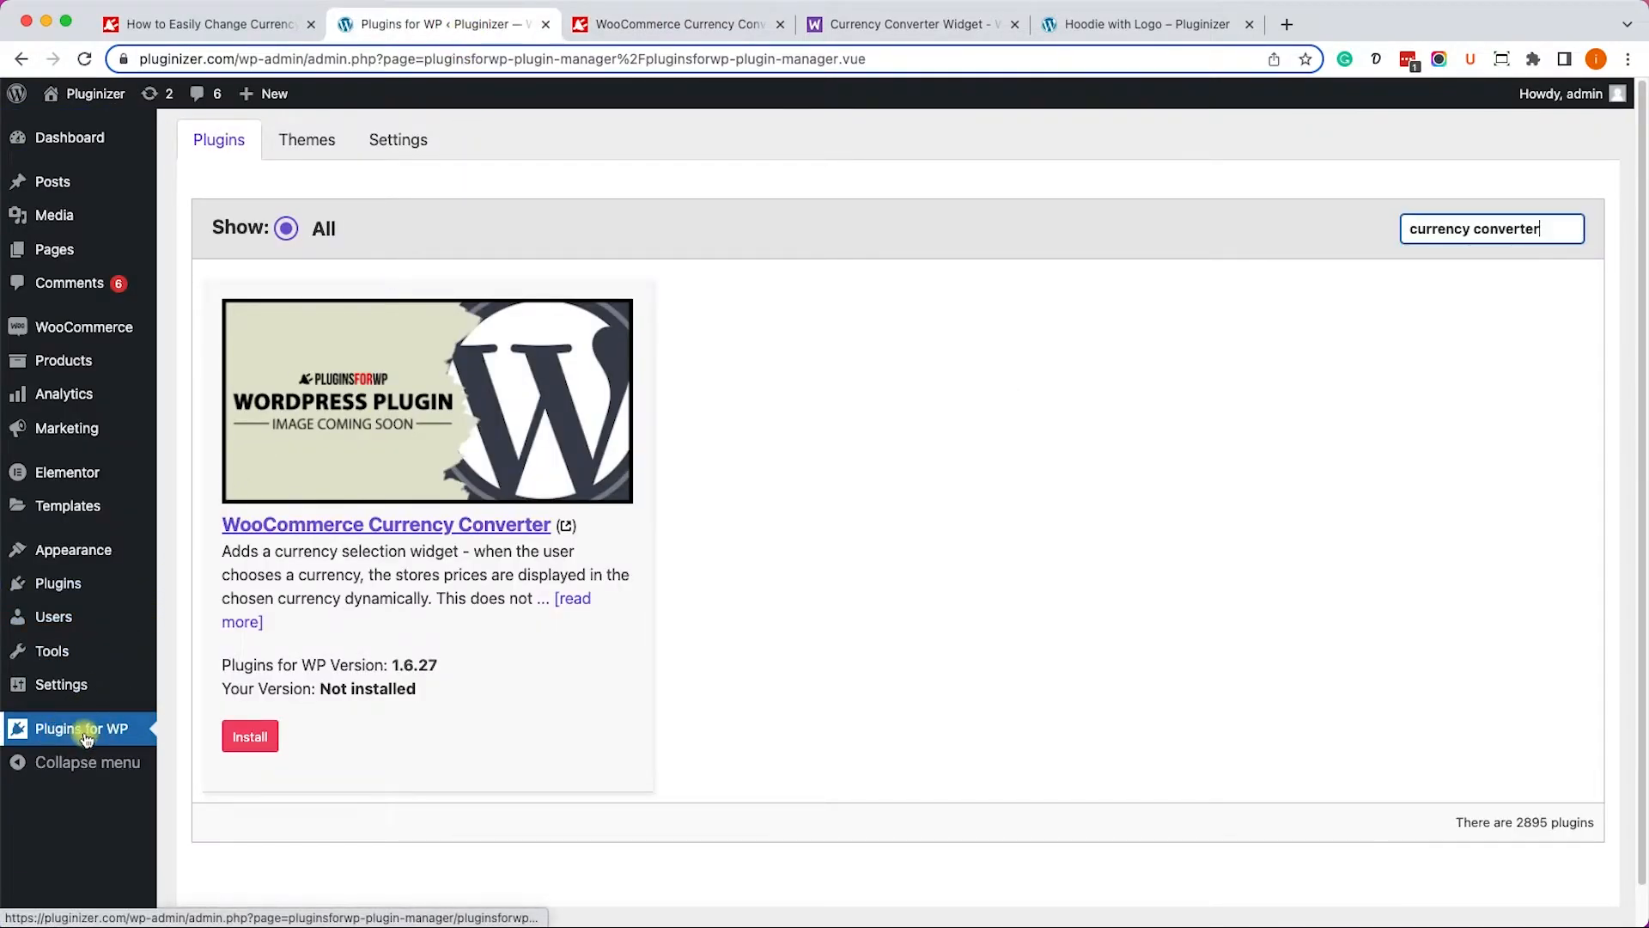
mouse_move(1008, 422)
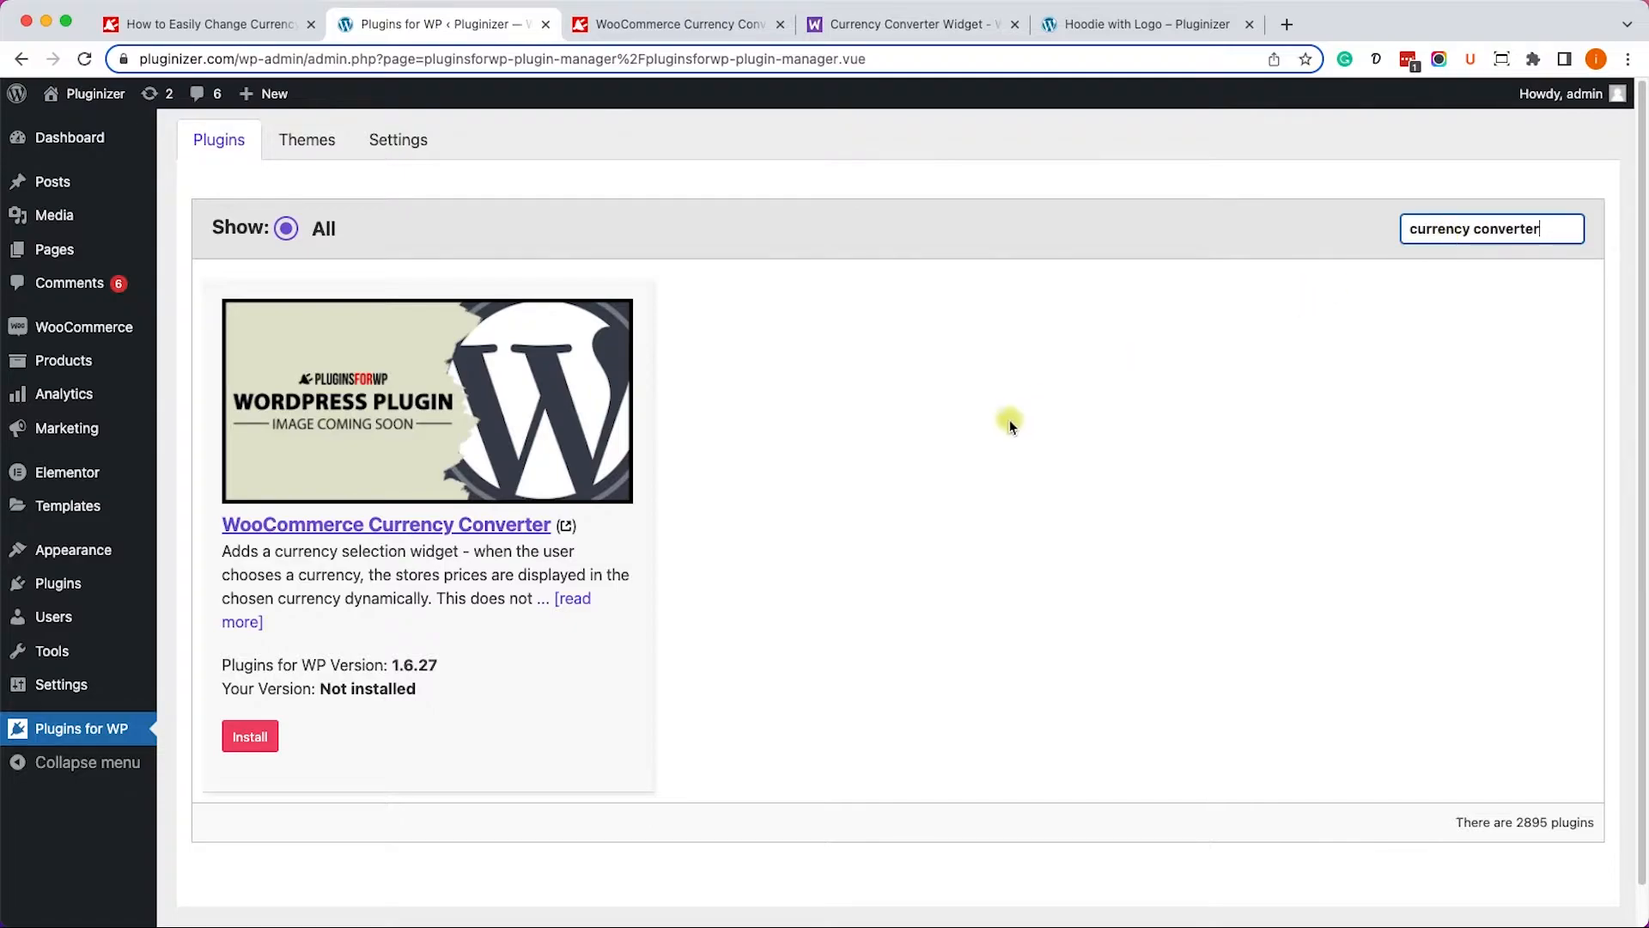
left_click(249, 736)
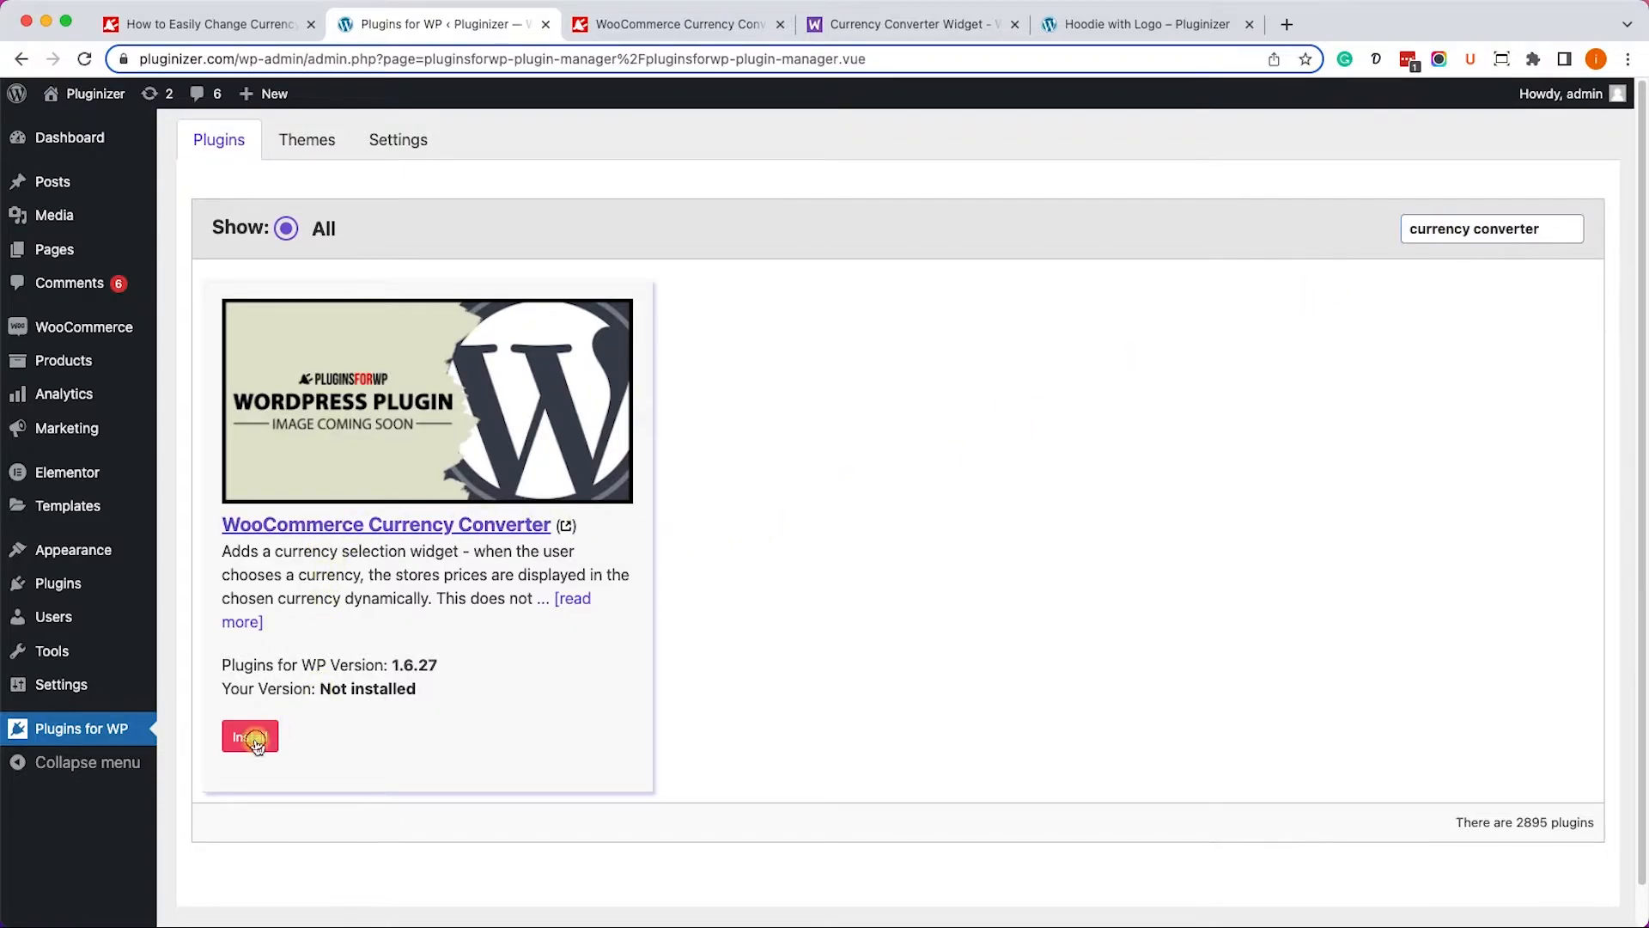
left_click(249, 736)
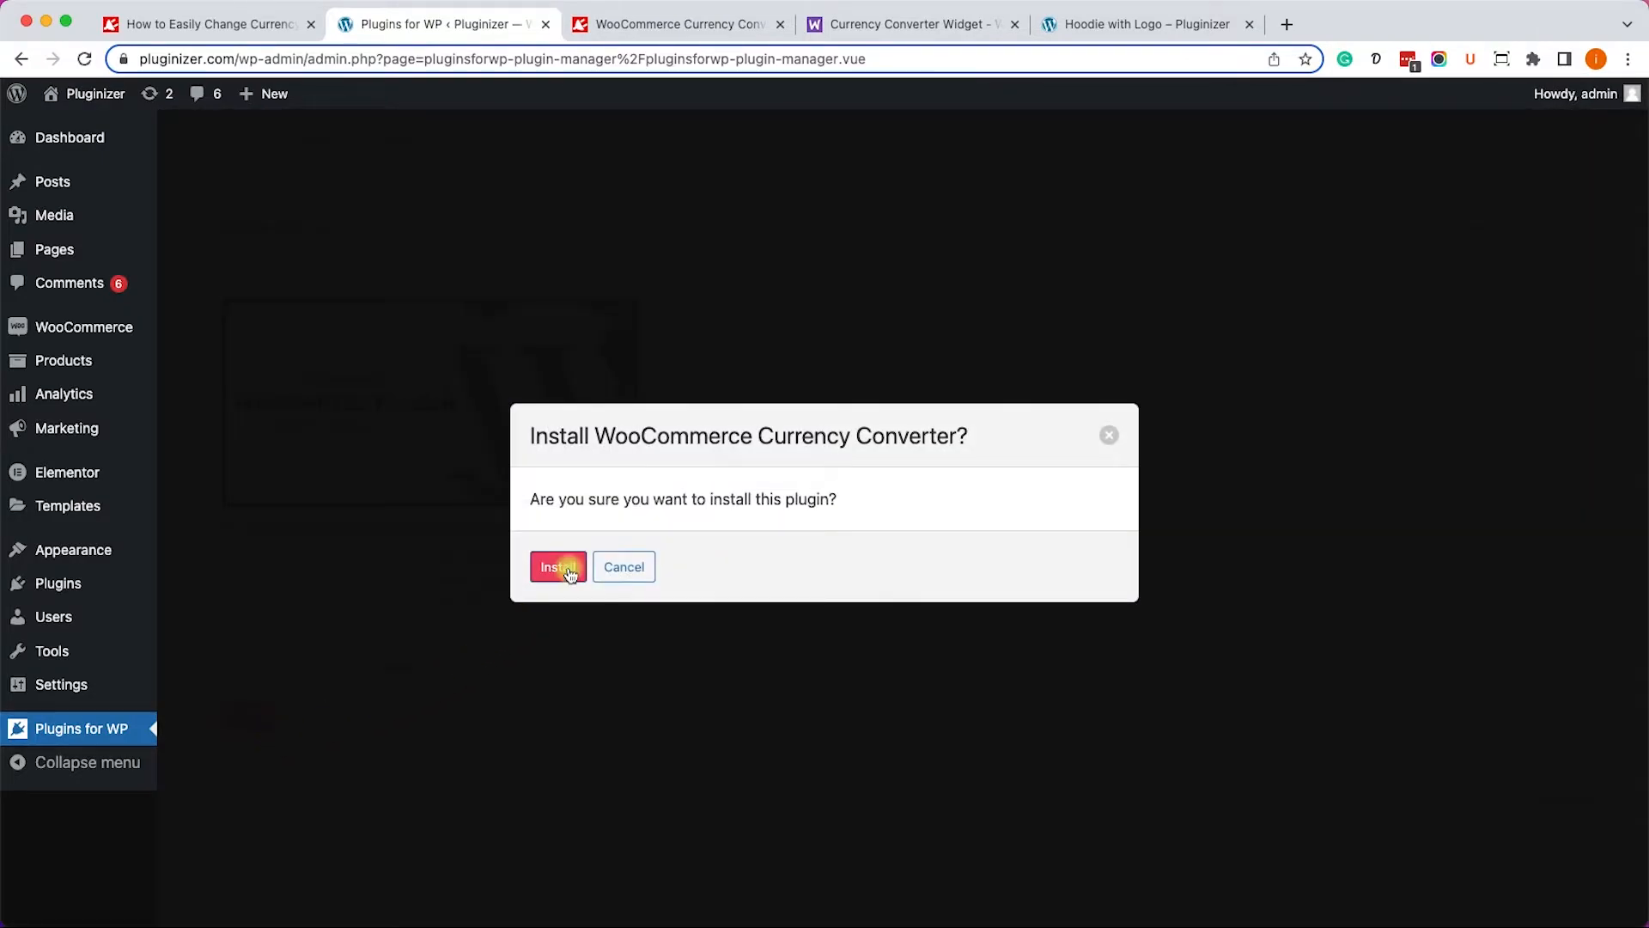
left_click(551, 566)
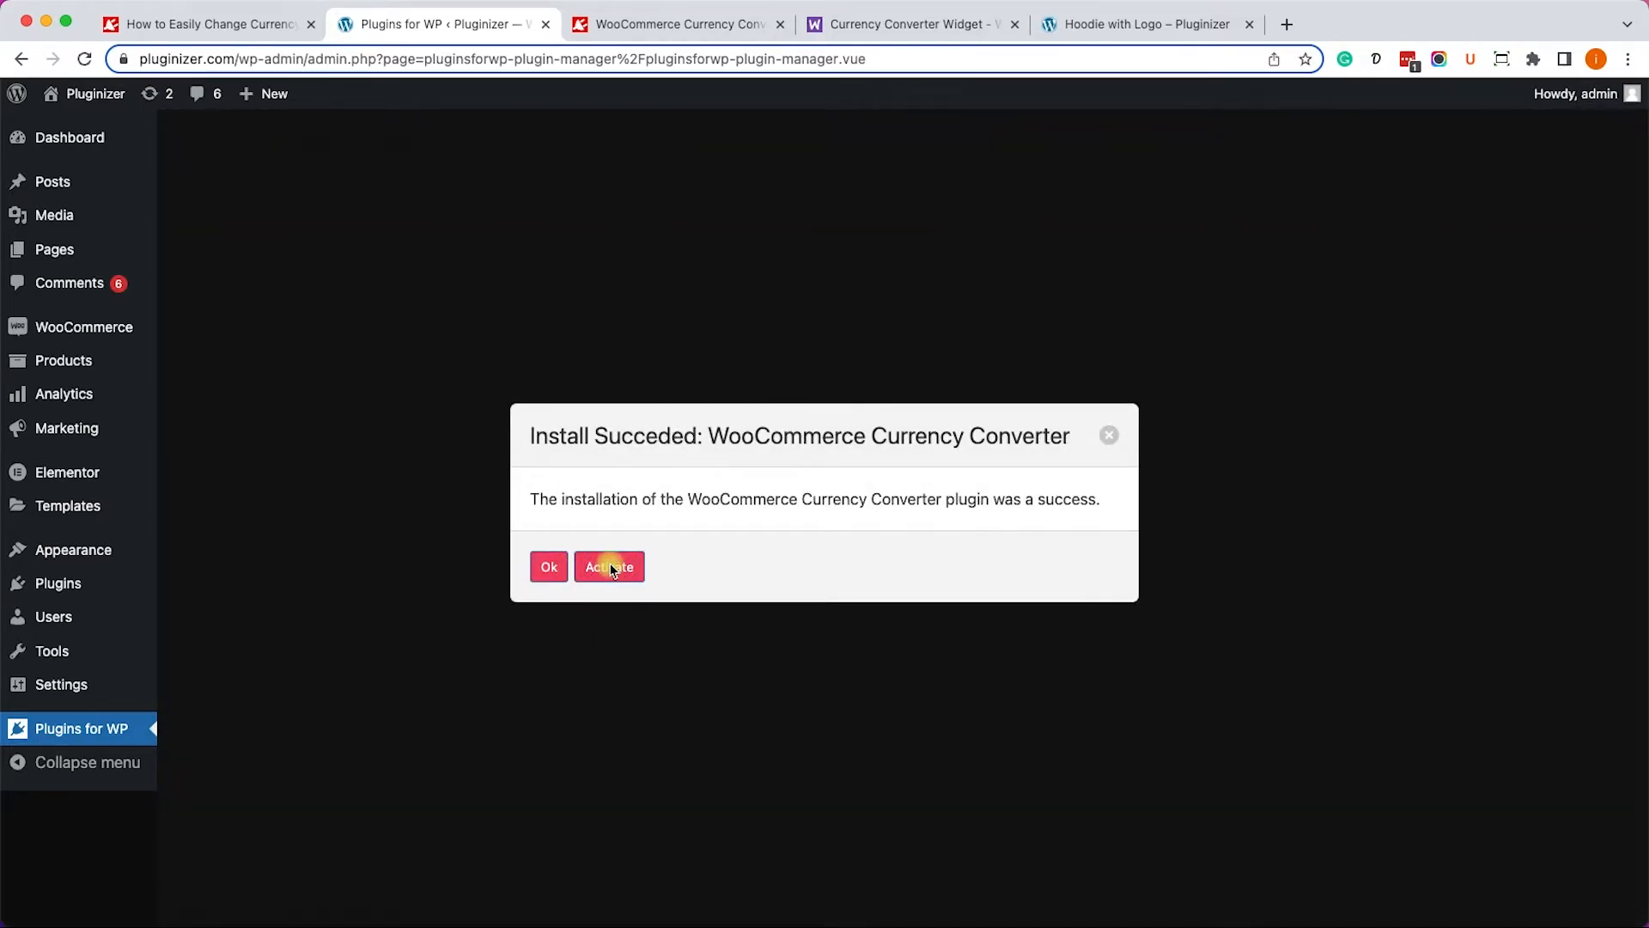
left_click(608, 566)
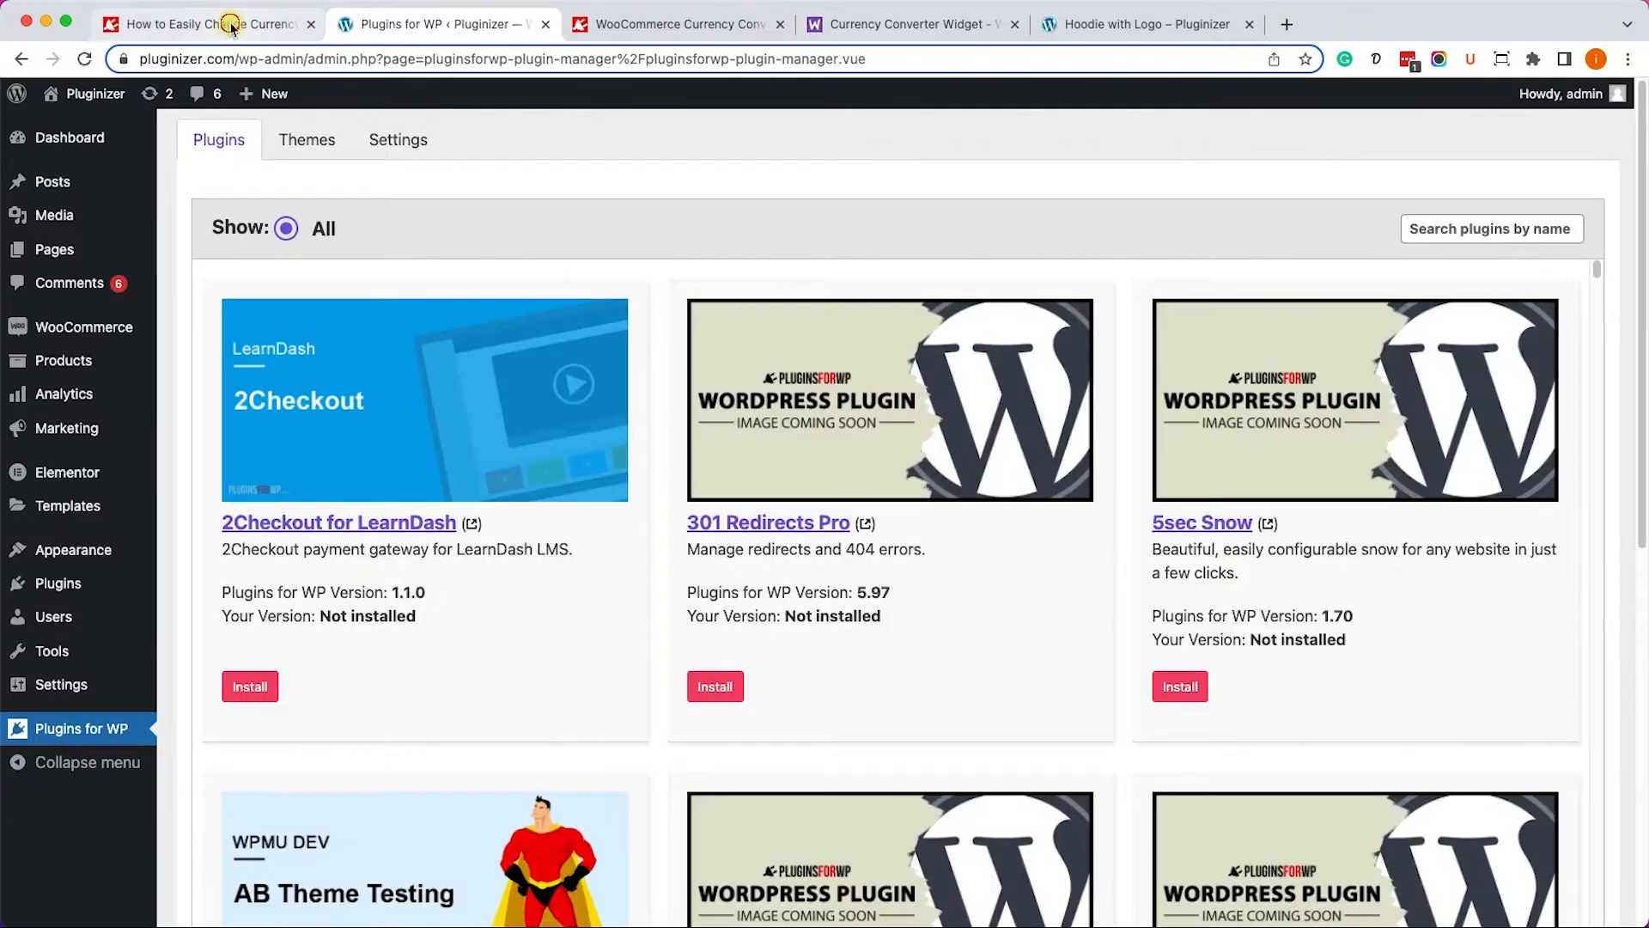
Copy the [woocommerce_currency_converter] shortcode from the tutorial article.
left_click(200, 23)
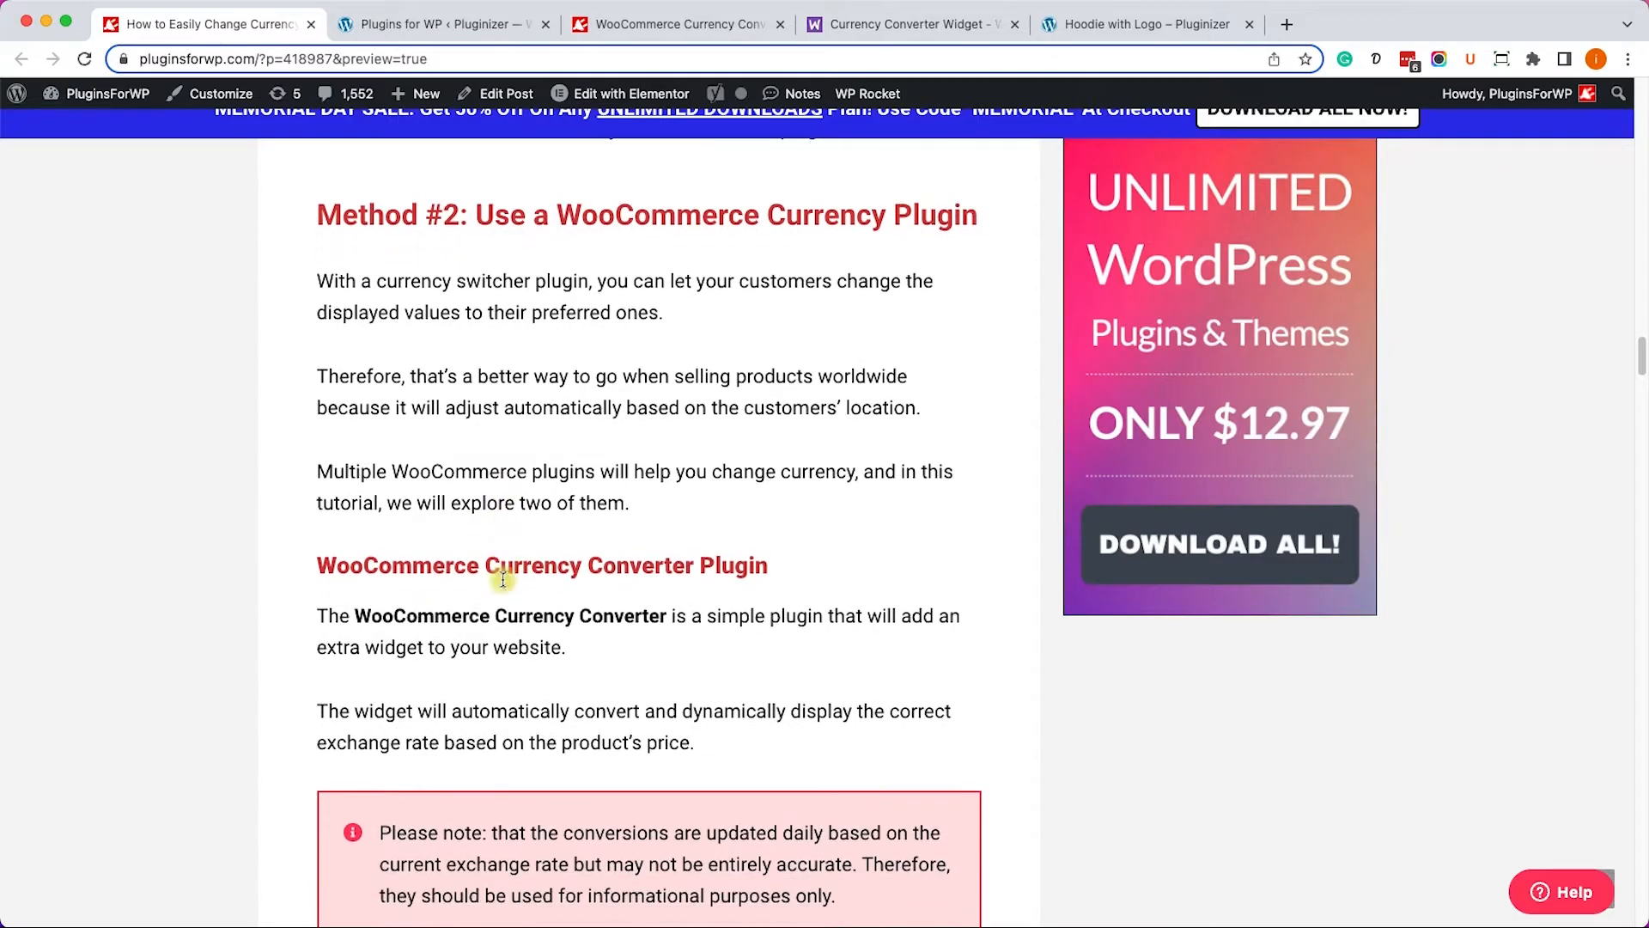
scroll("down", 3)
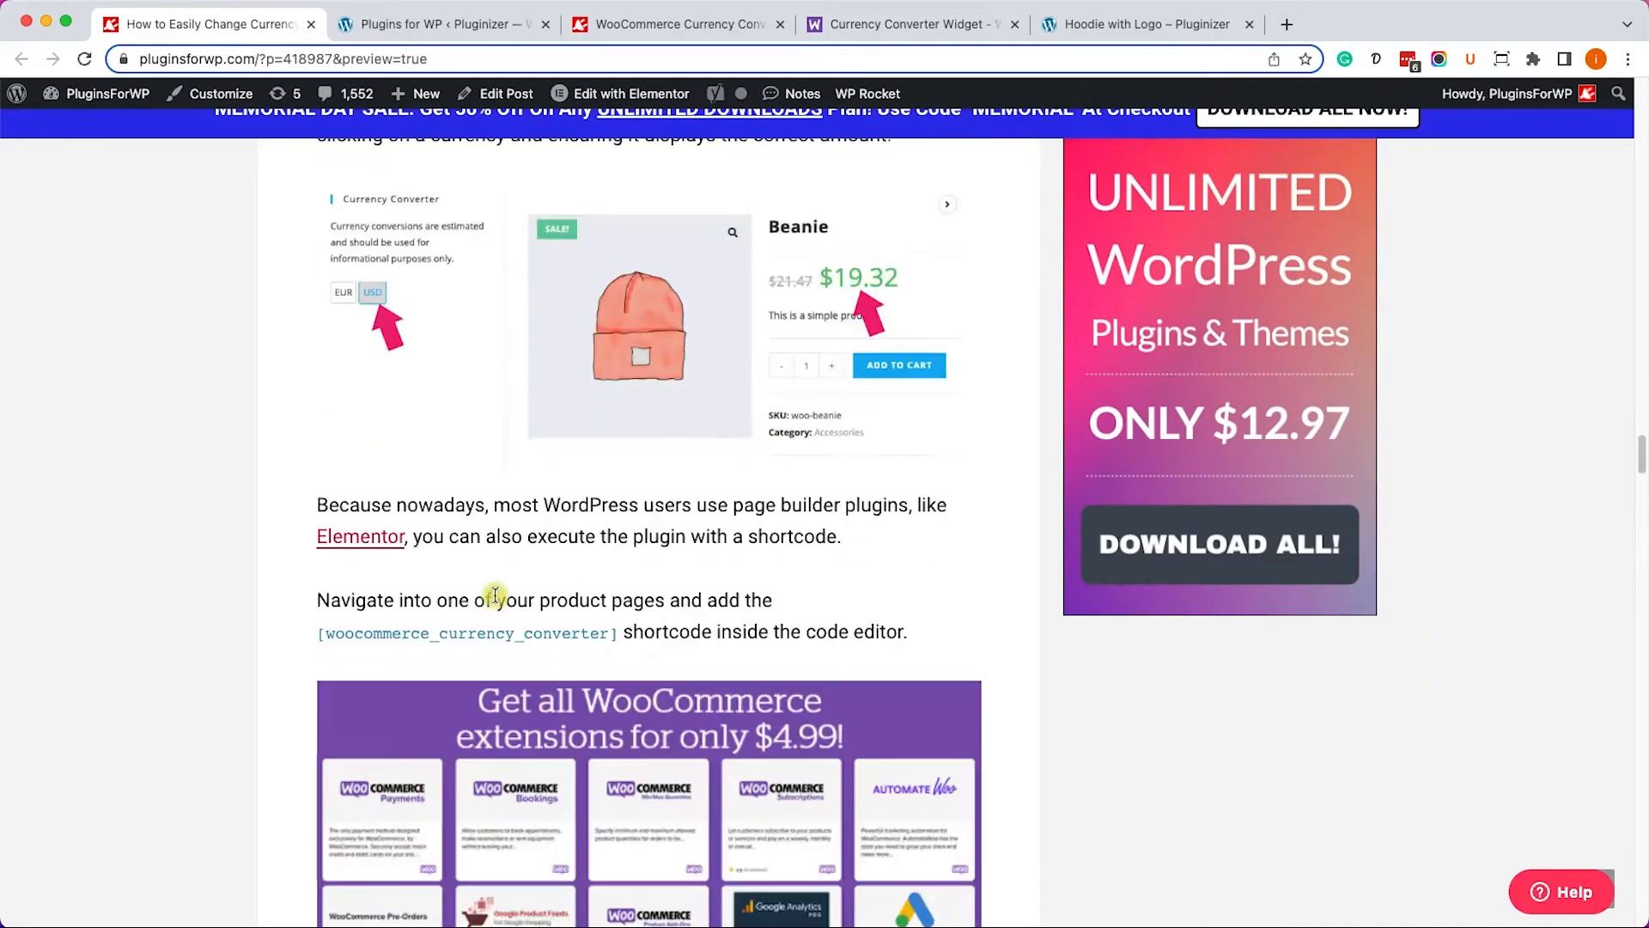
scroll("down", 3)
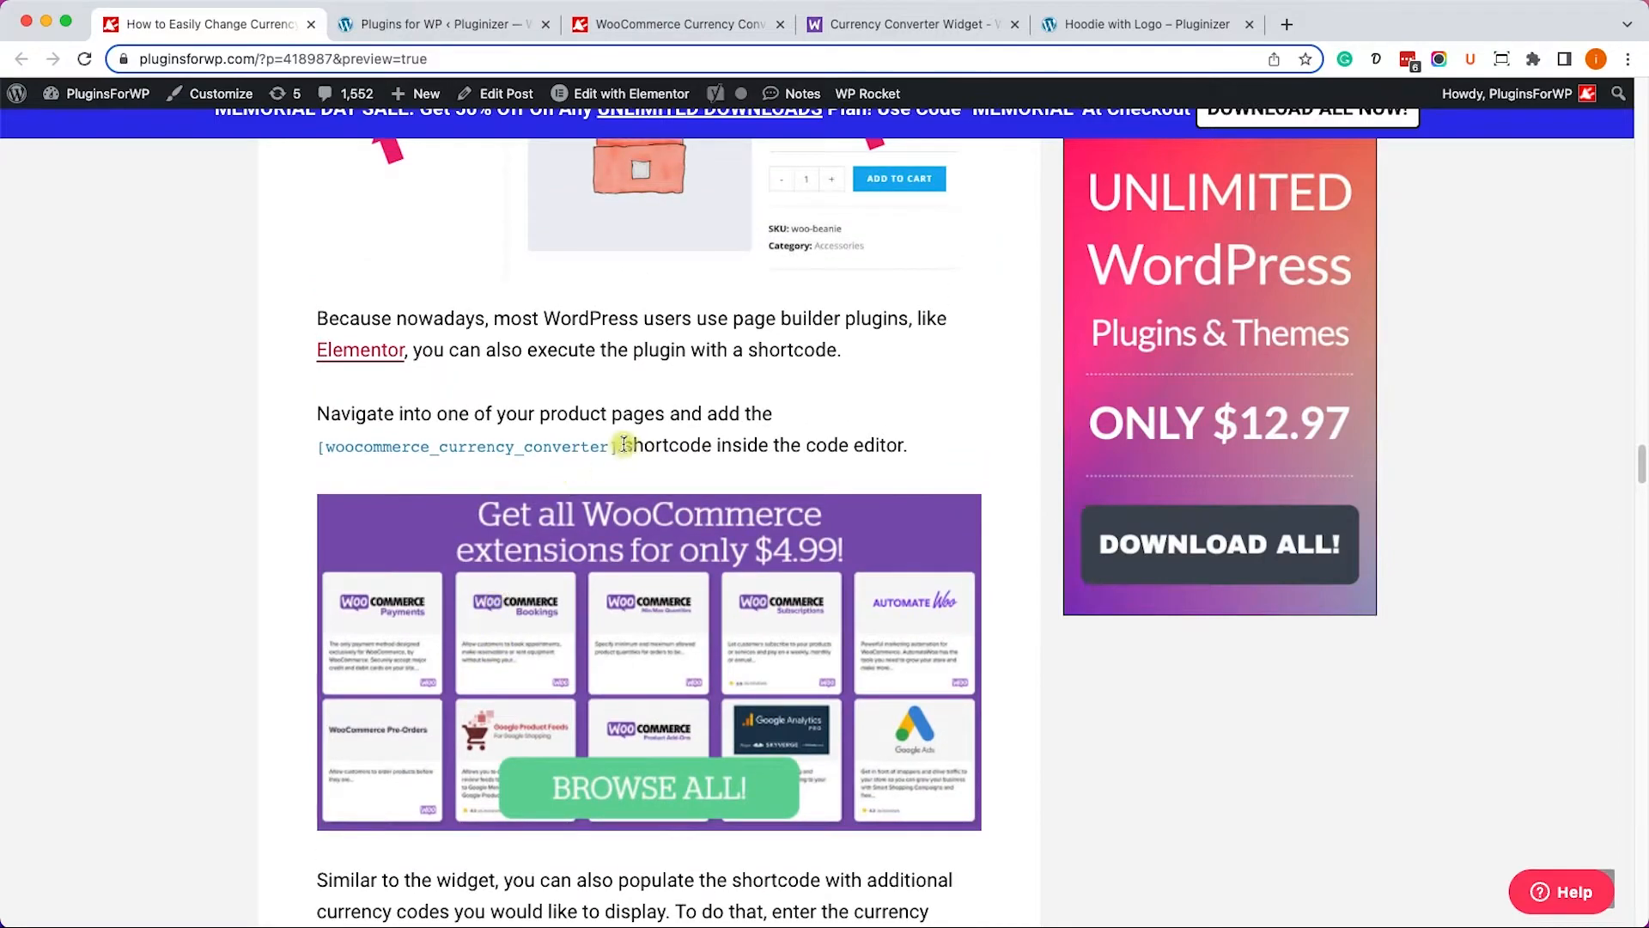
double_click(468, 445)
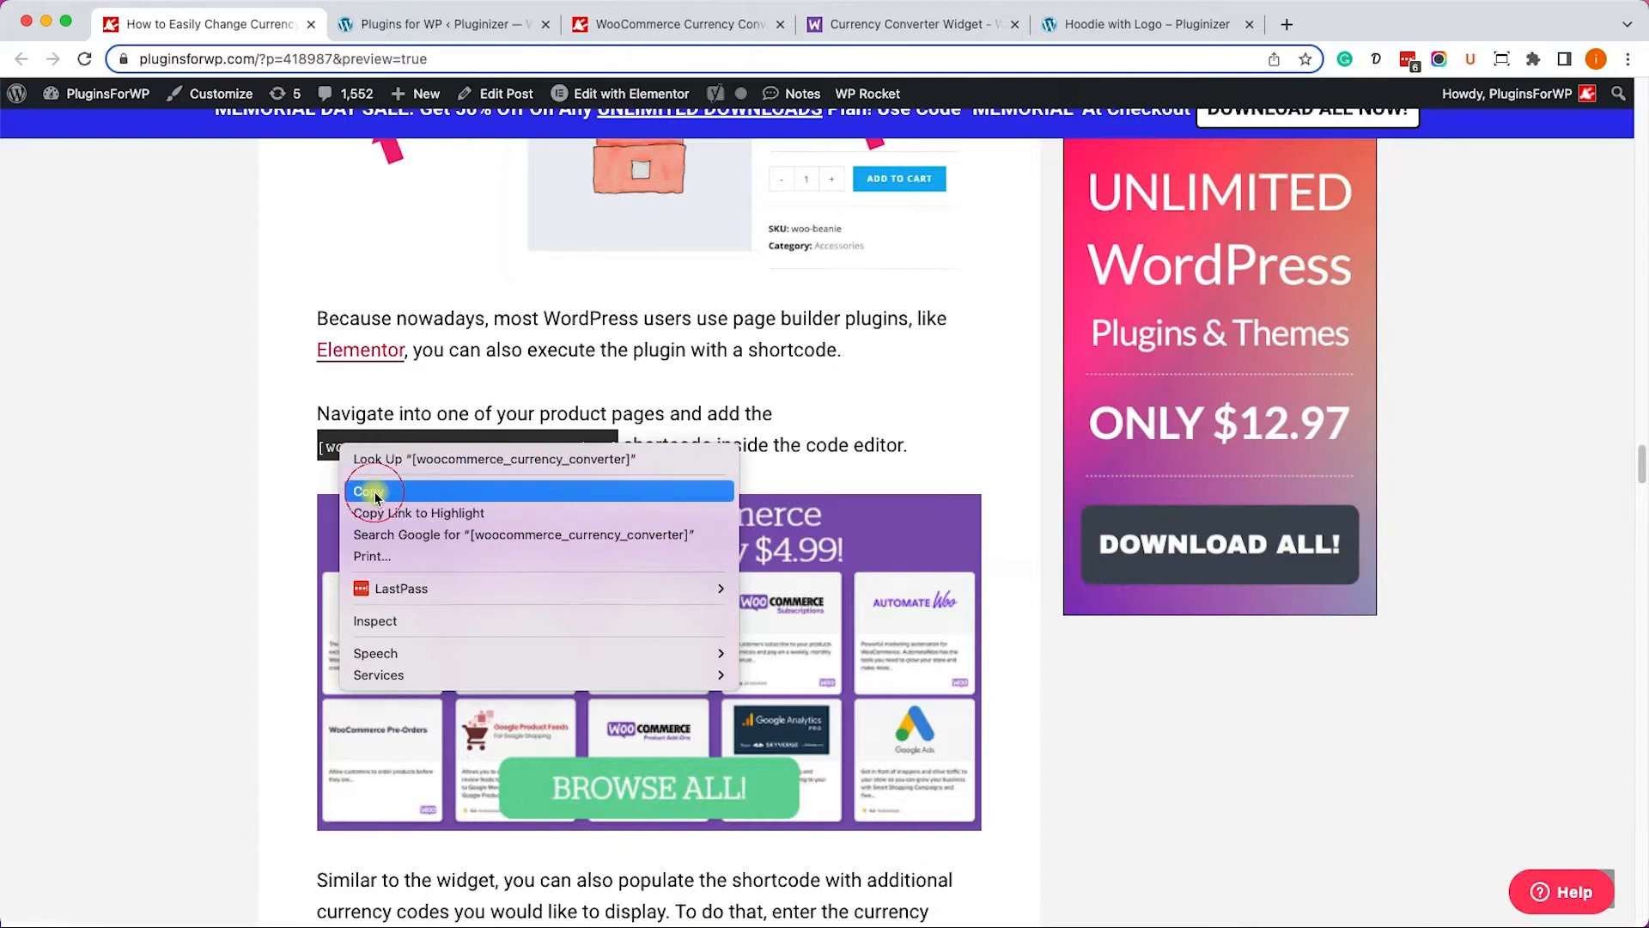
left_click(368, 490)
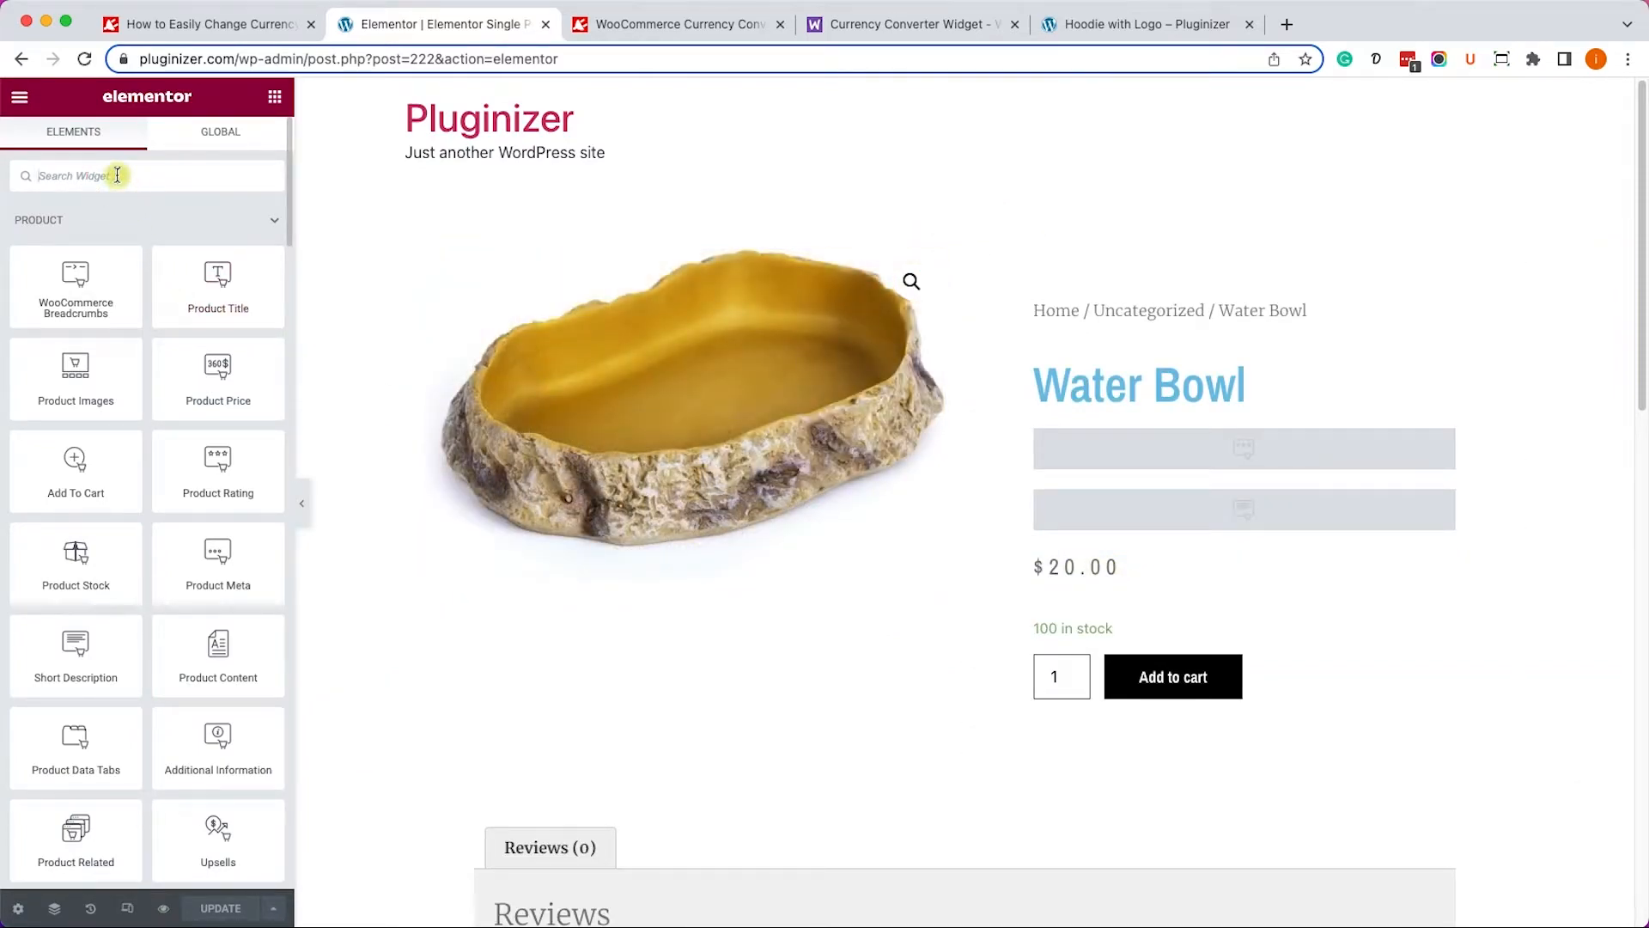
Place a Shortcode widget with the converter shortcode below the Water Bowl price.
type("short")
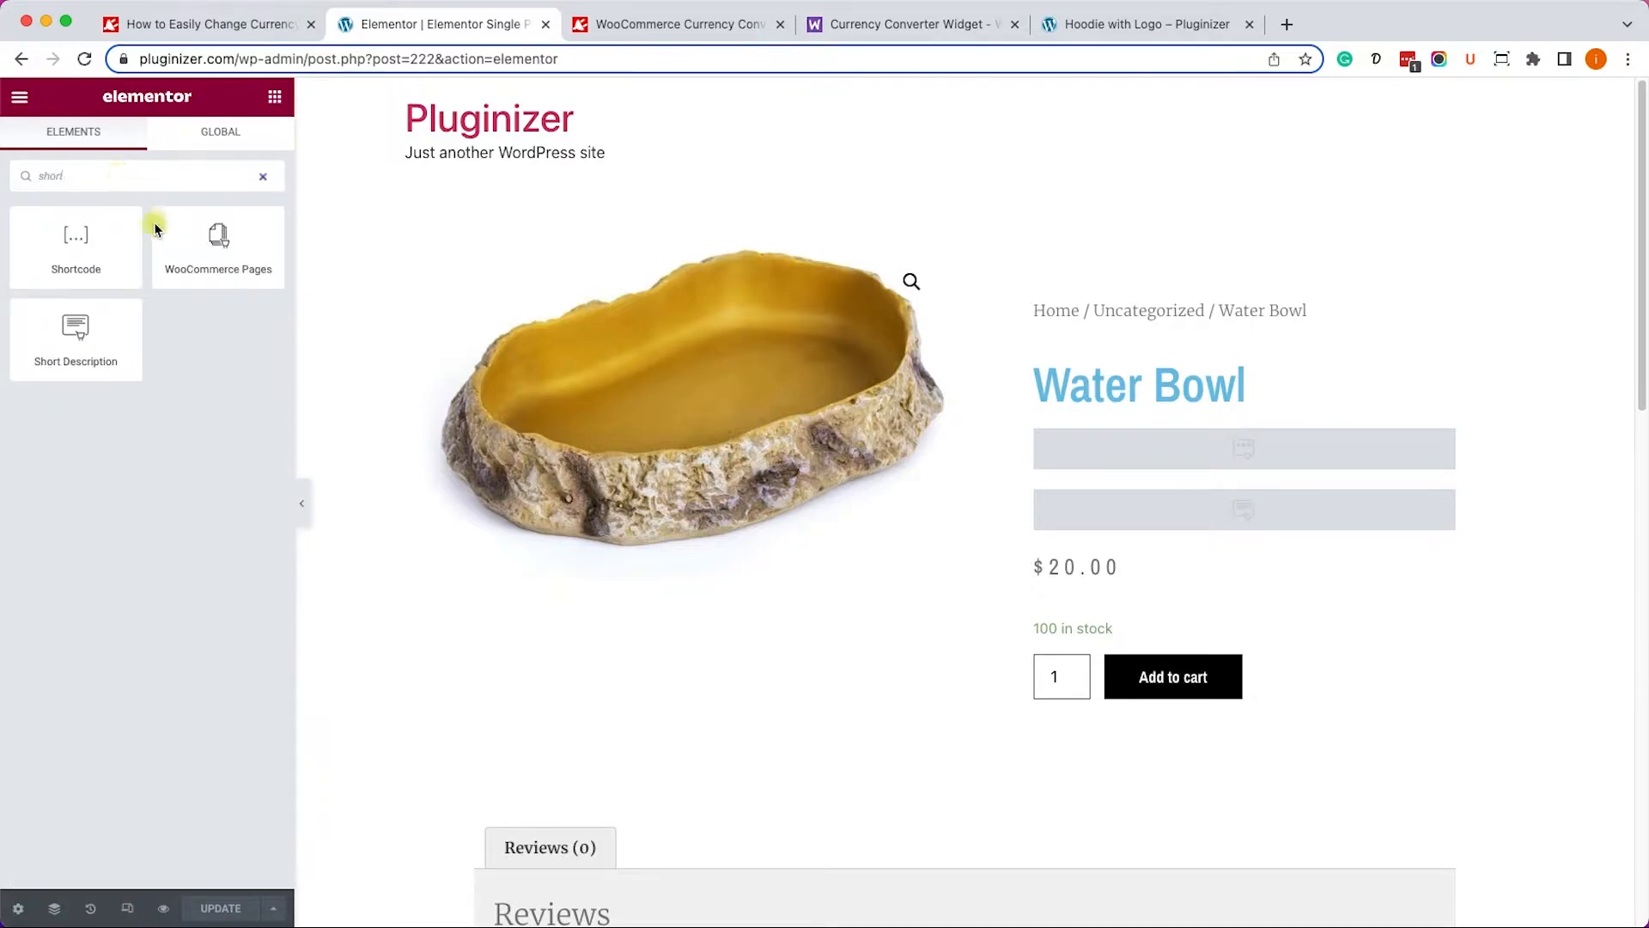
left_click_drag(74, 234, 1232, 536)
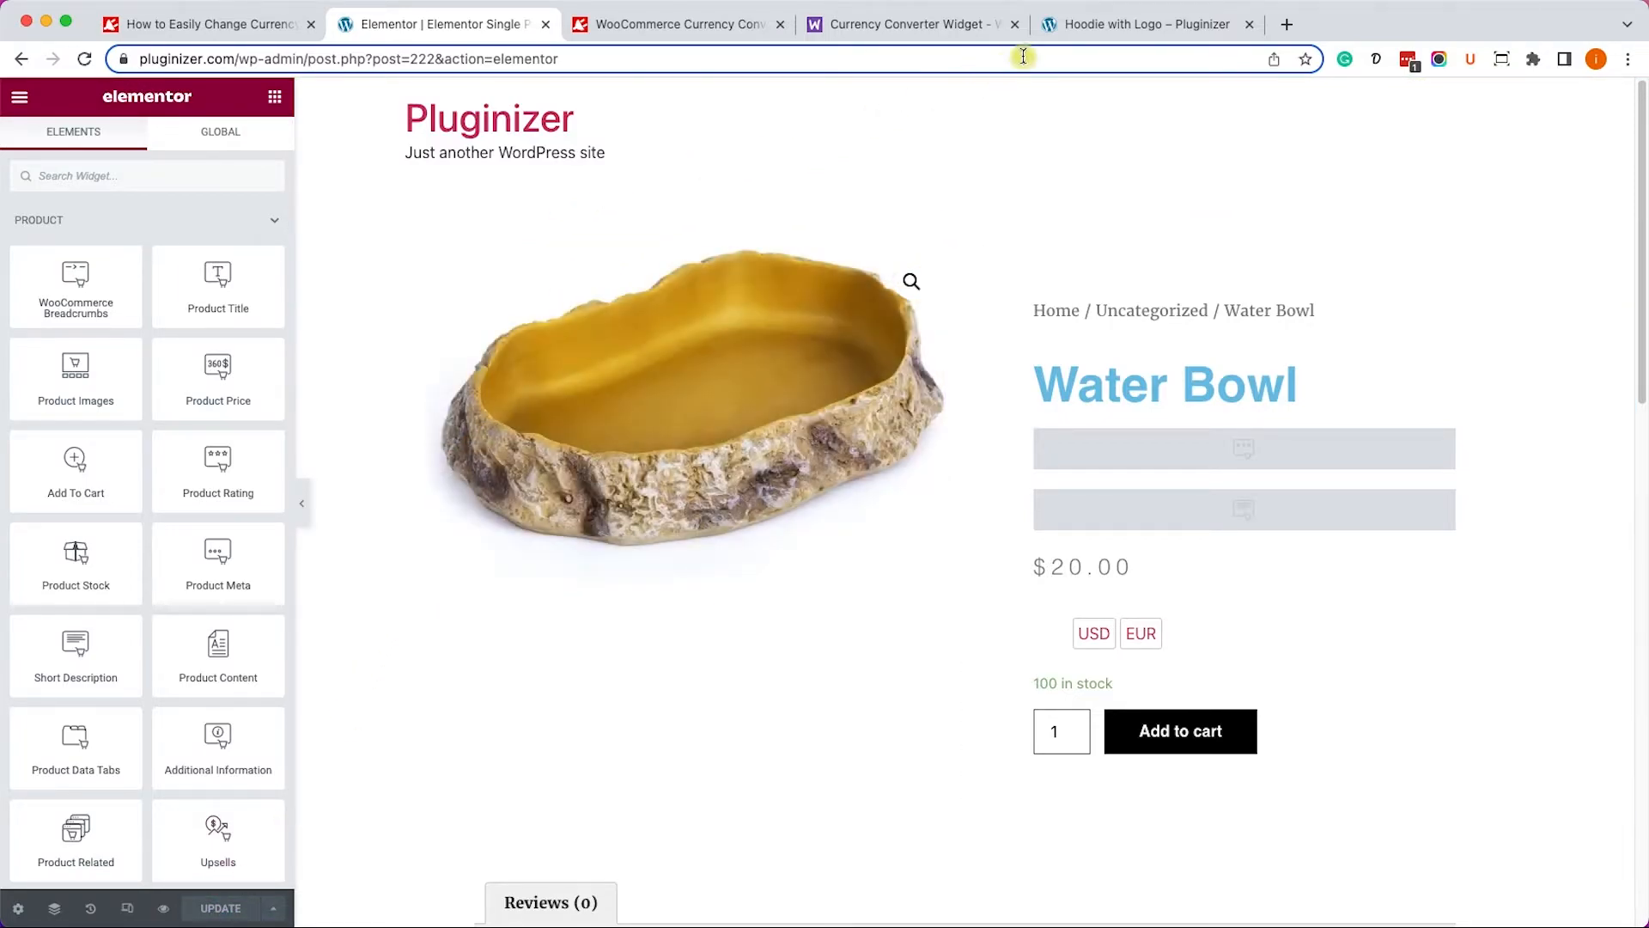
left_click(1145, 23)
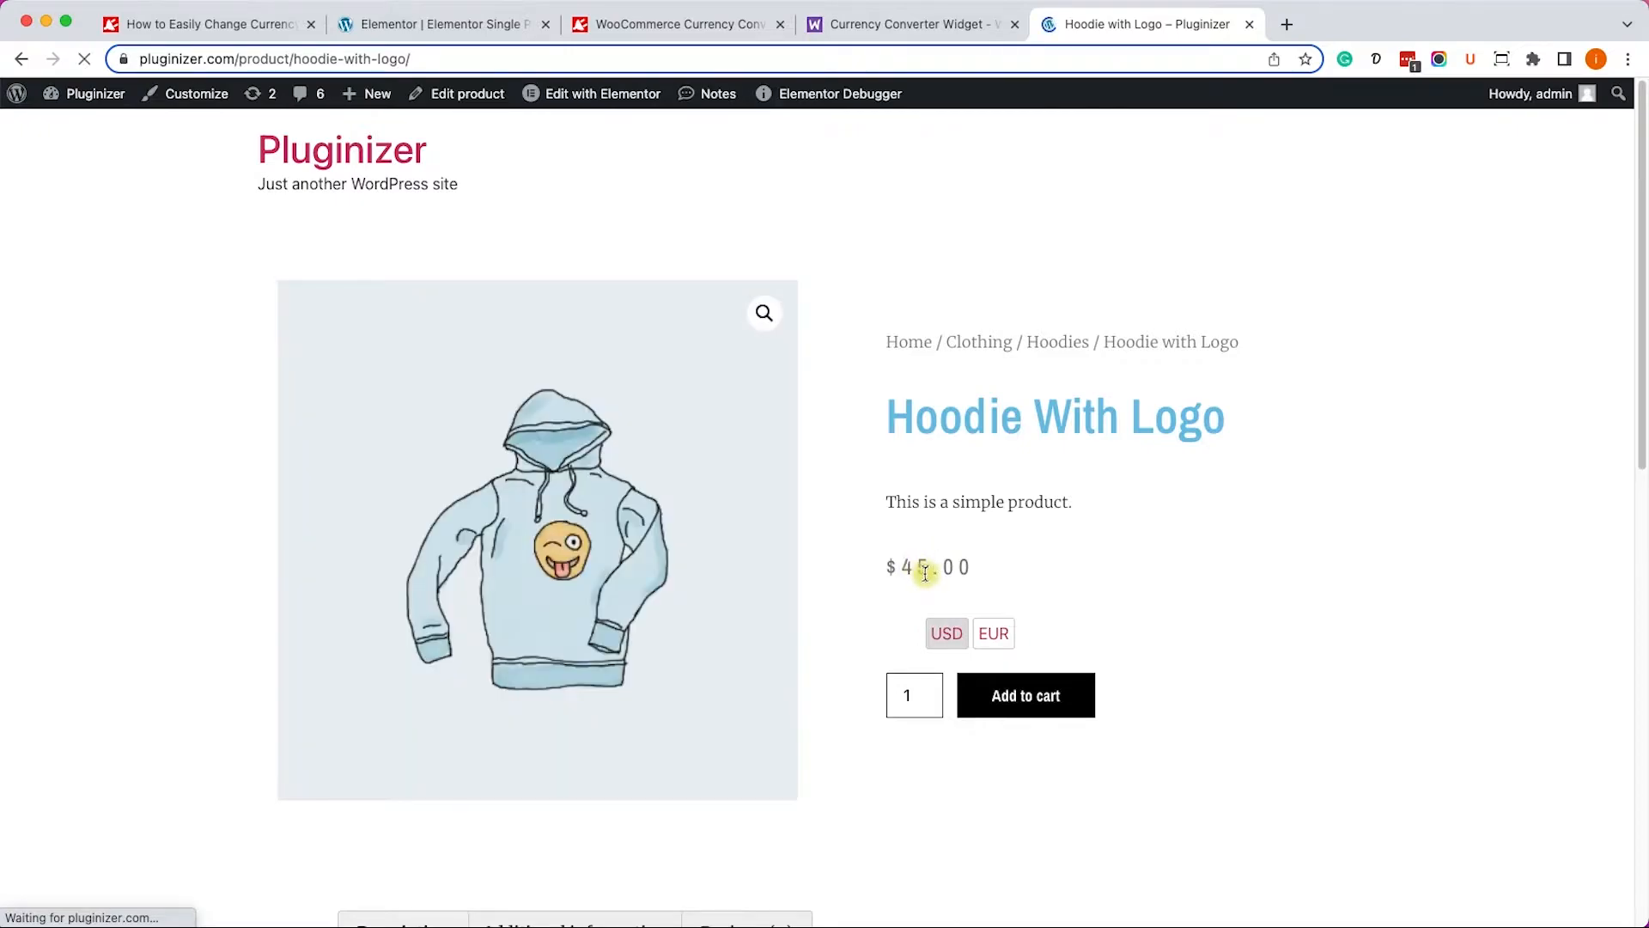
Pick EUR in the hoodie's switcher, converting its price to €41,92.
left_click(991, 633)
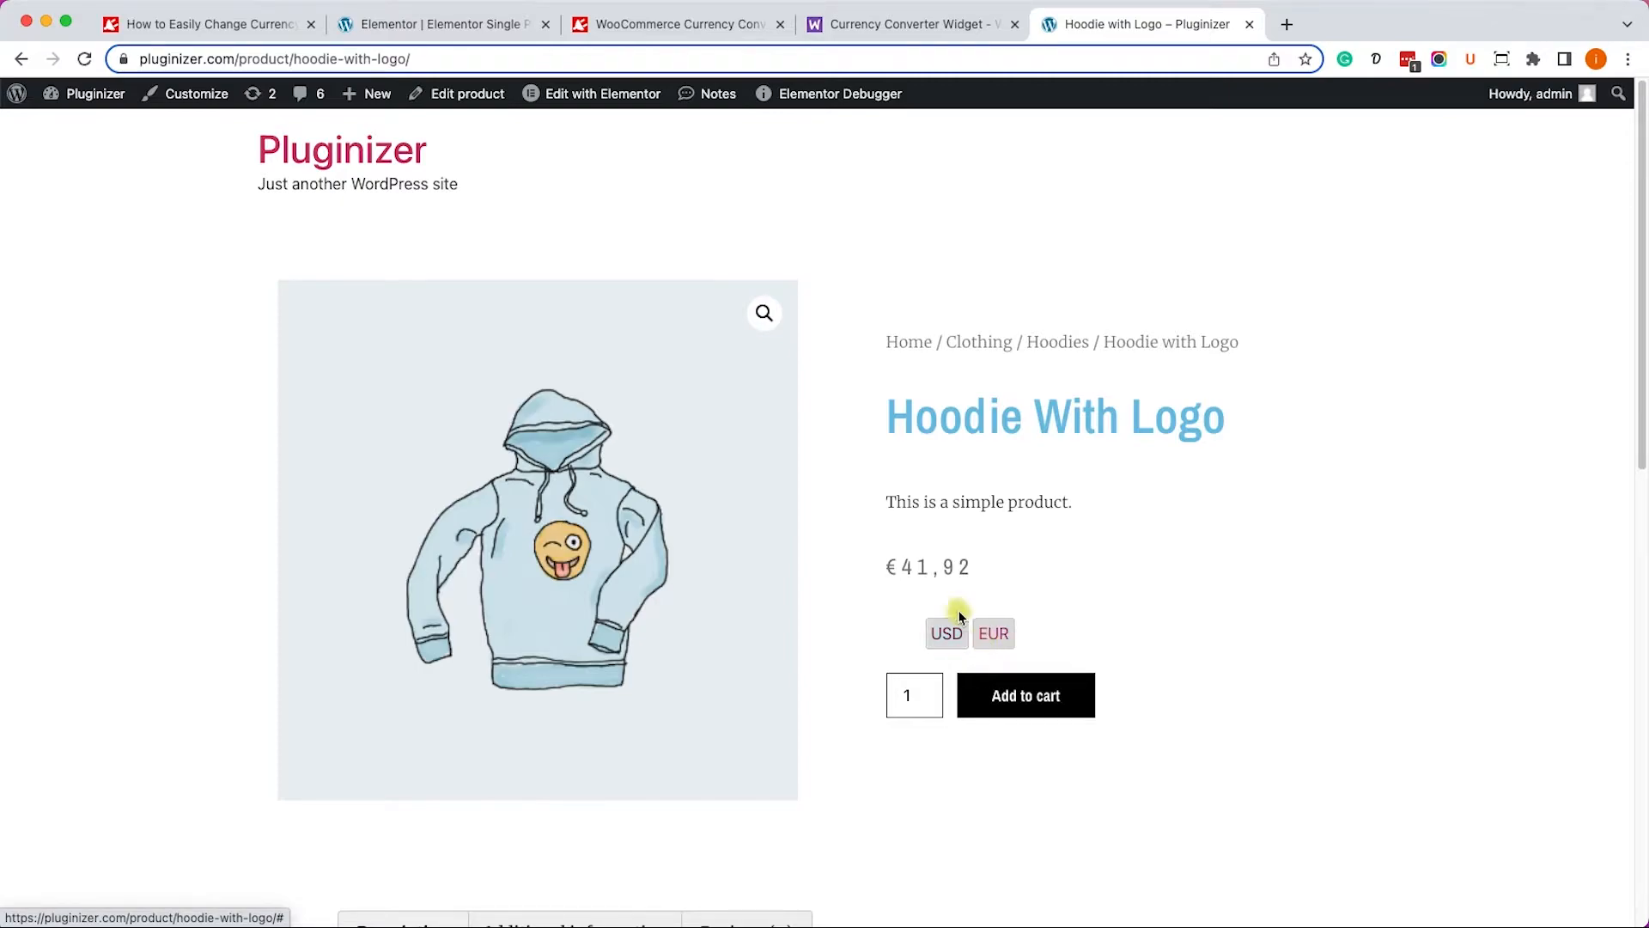
left_click(205, 24)
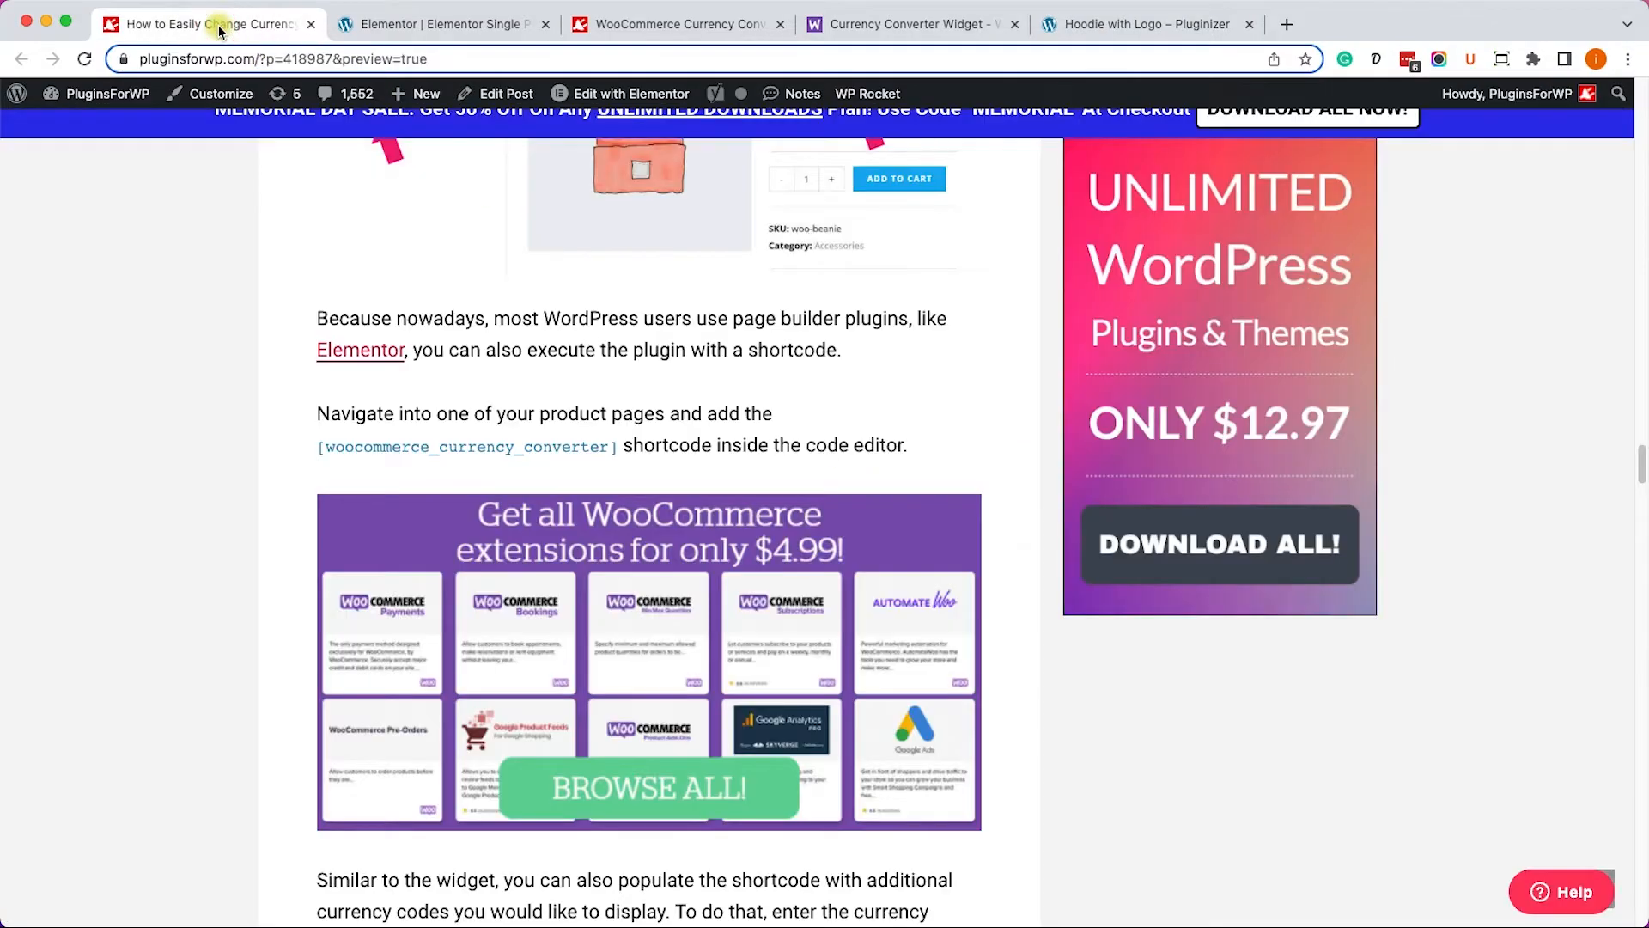
Copy currency_codes="AUD, USD, GBP, EUR" from the tutorial's example shortcode.
scroll("down", 3)
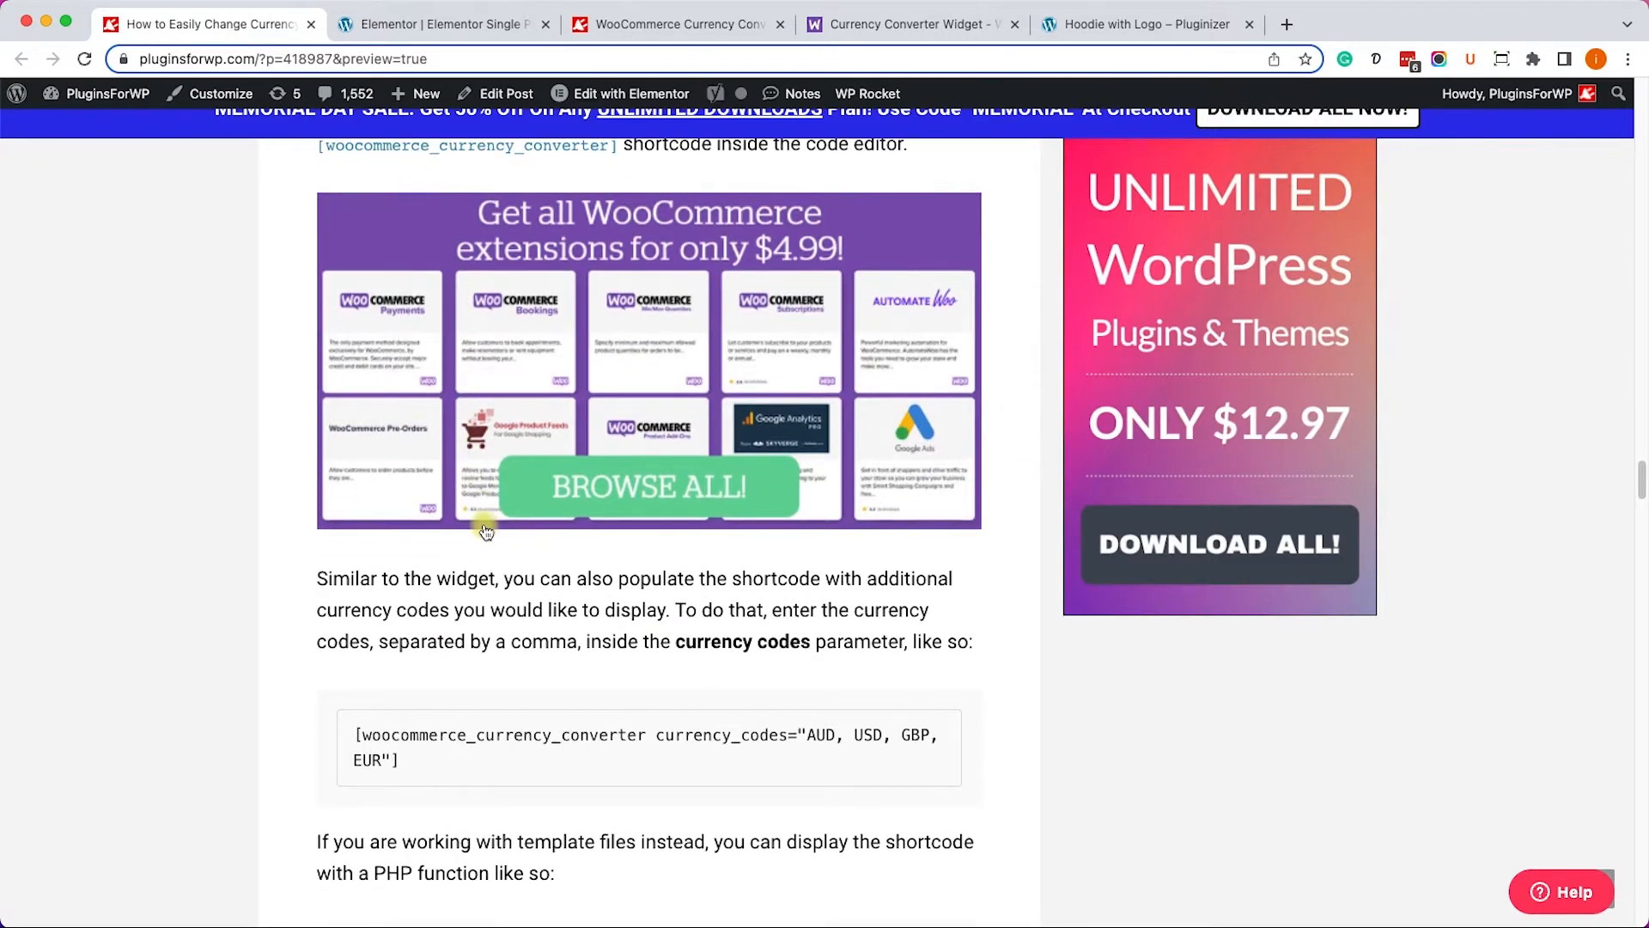
scroll("down", 3)
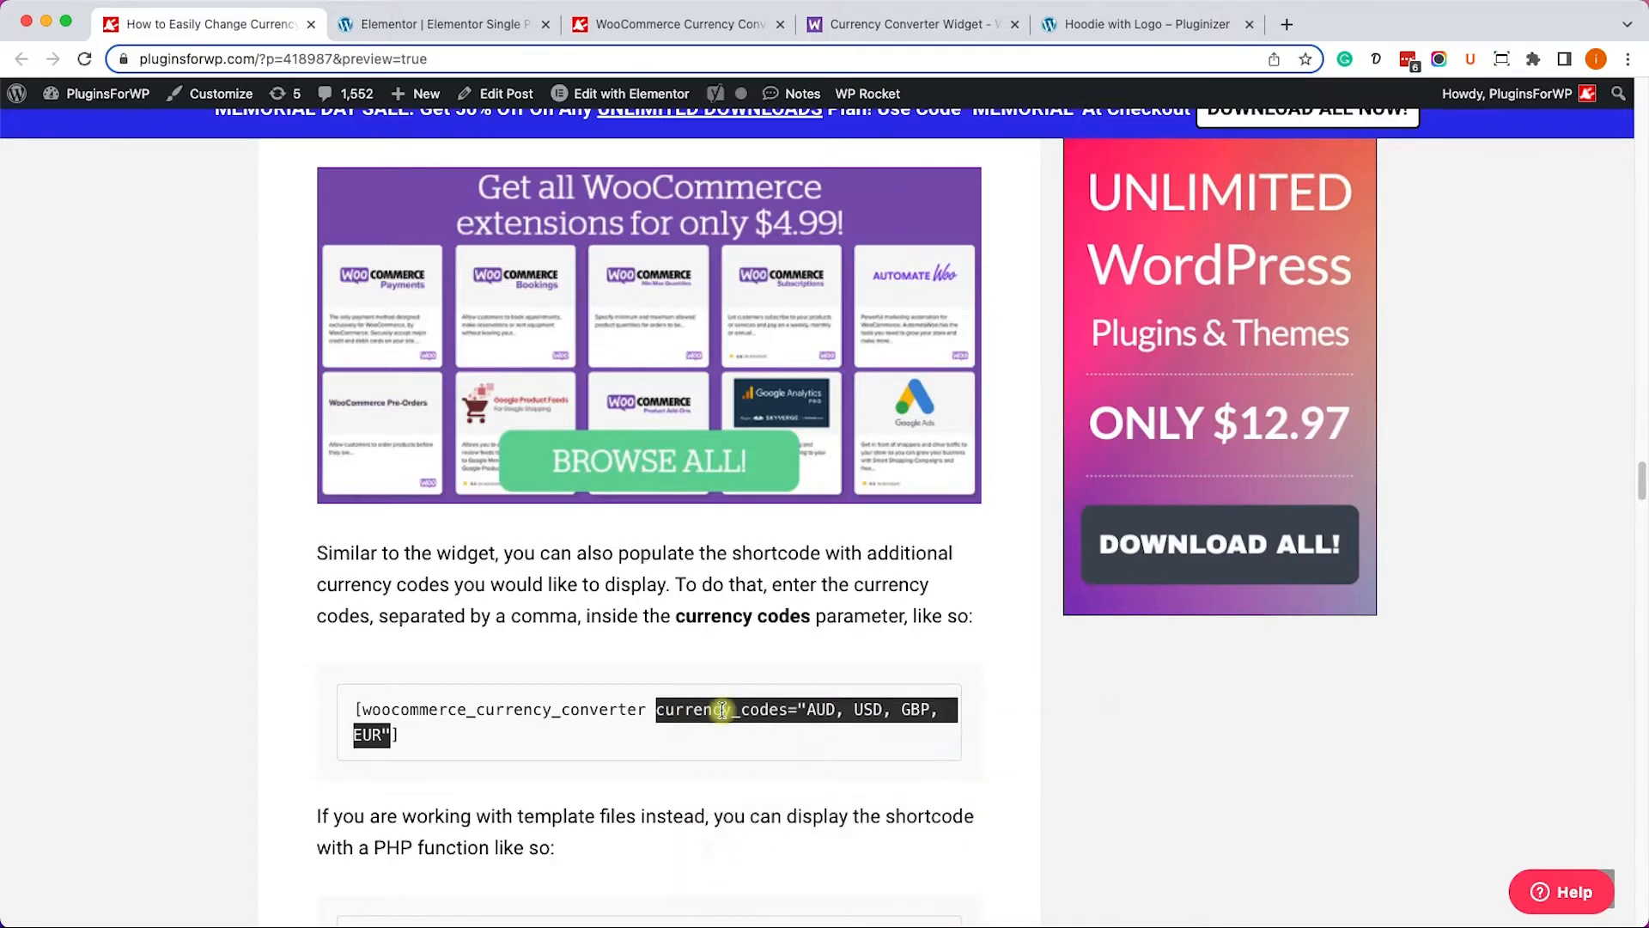
left_click(442, 23)
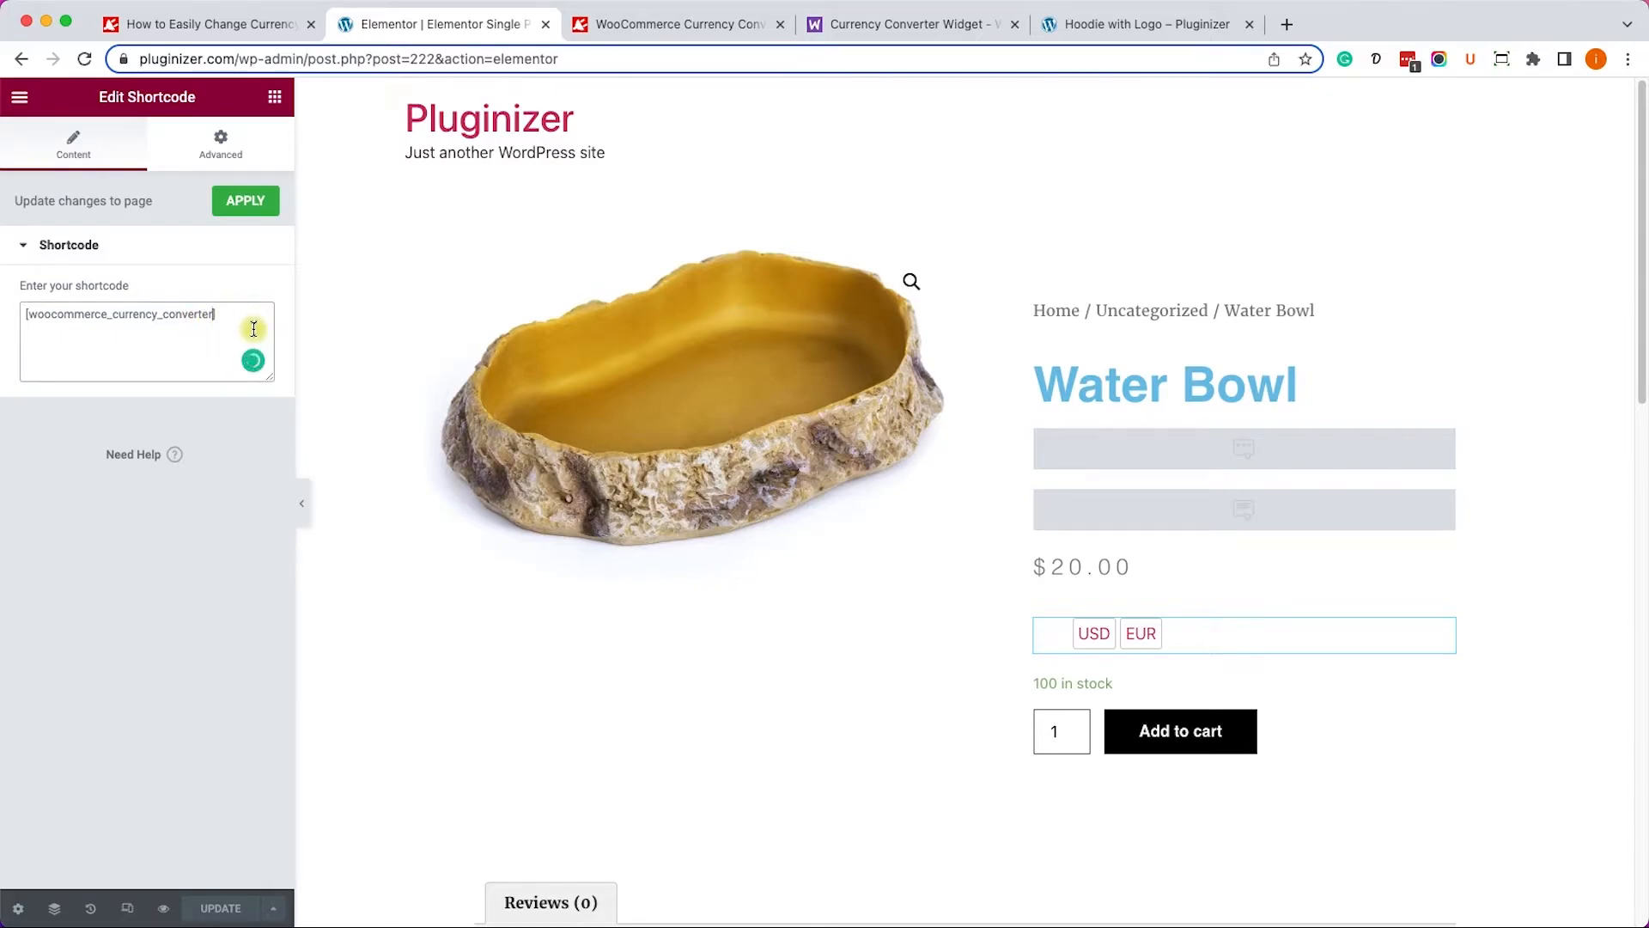
Add currency_codes="AUD, USD, GBP, EUR" to the Water Bowl shortcode and update it.
type("currency_codes=\"AUD, USD, GBP, EUR\"")
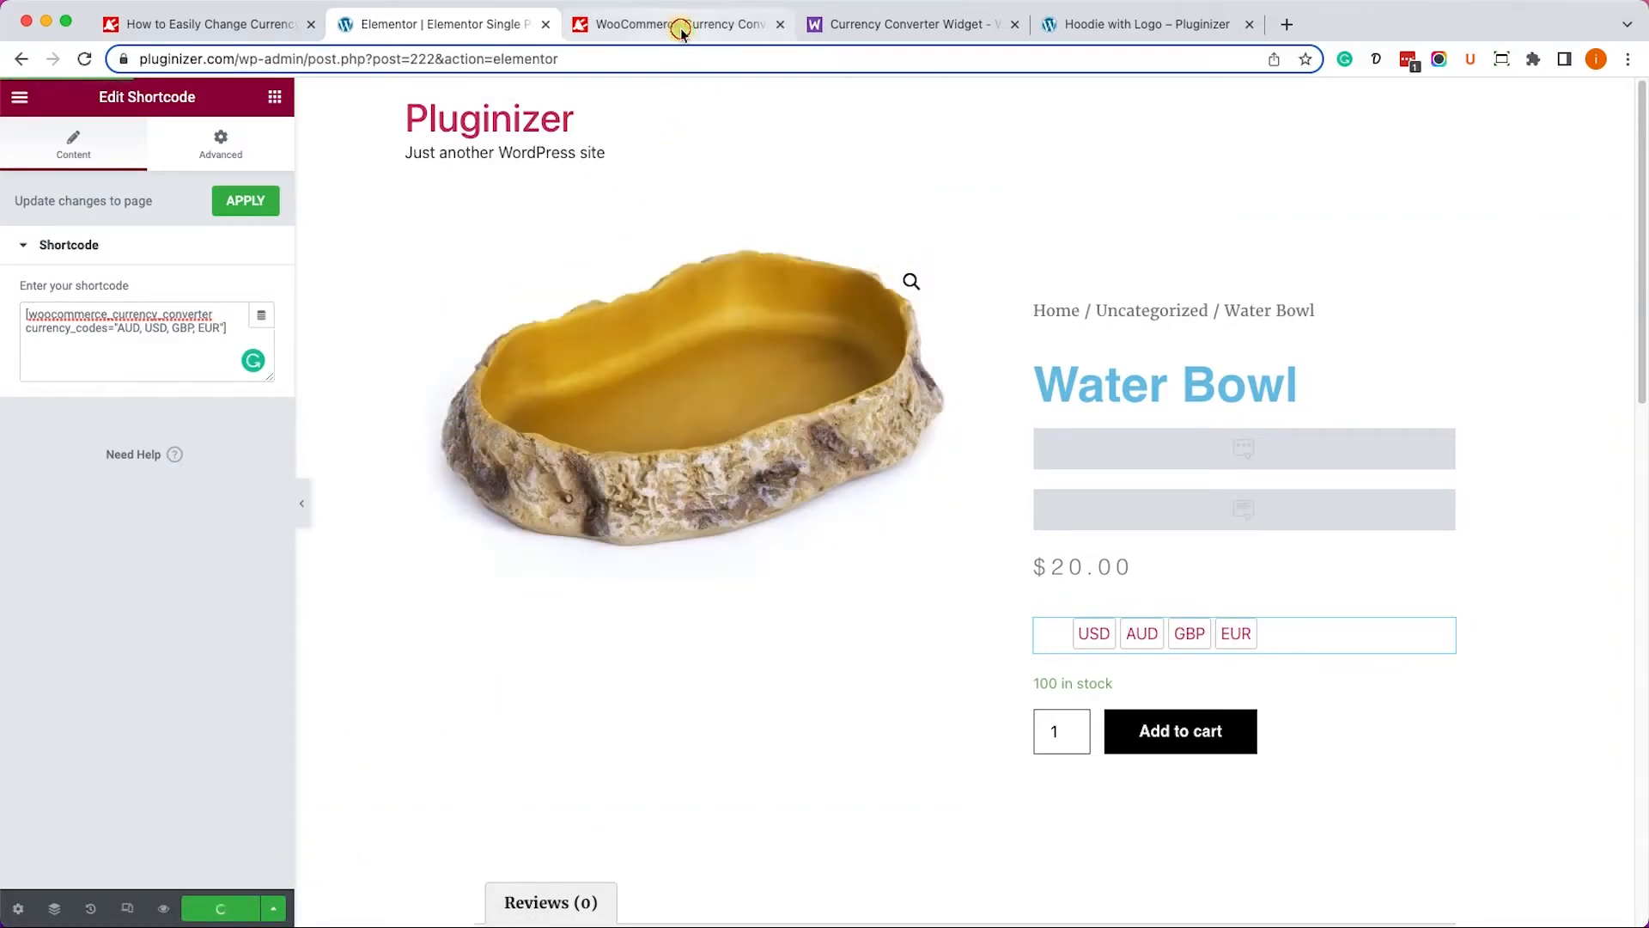
left_click(1147, 24)
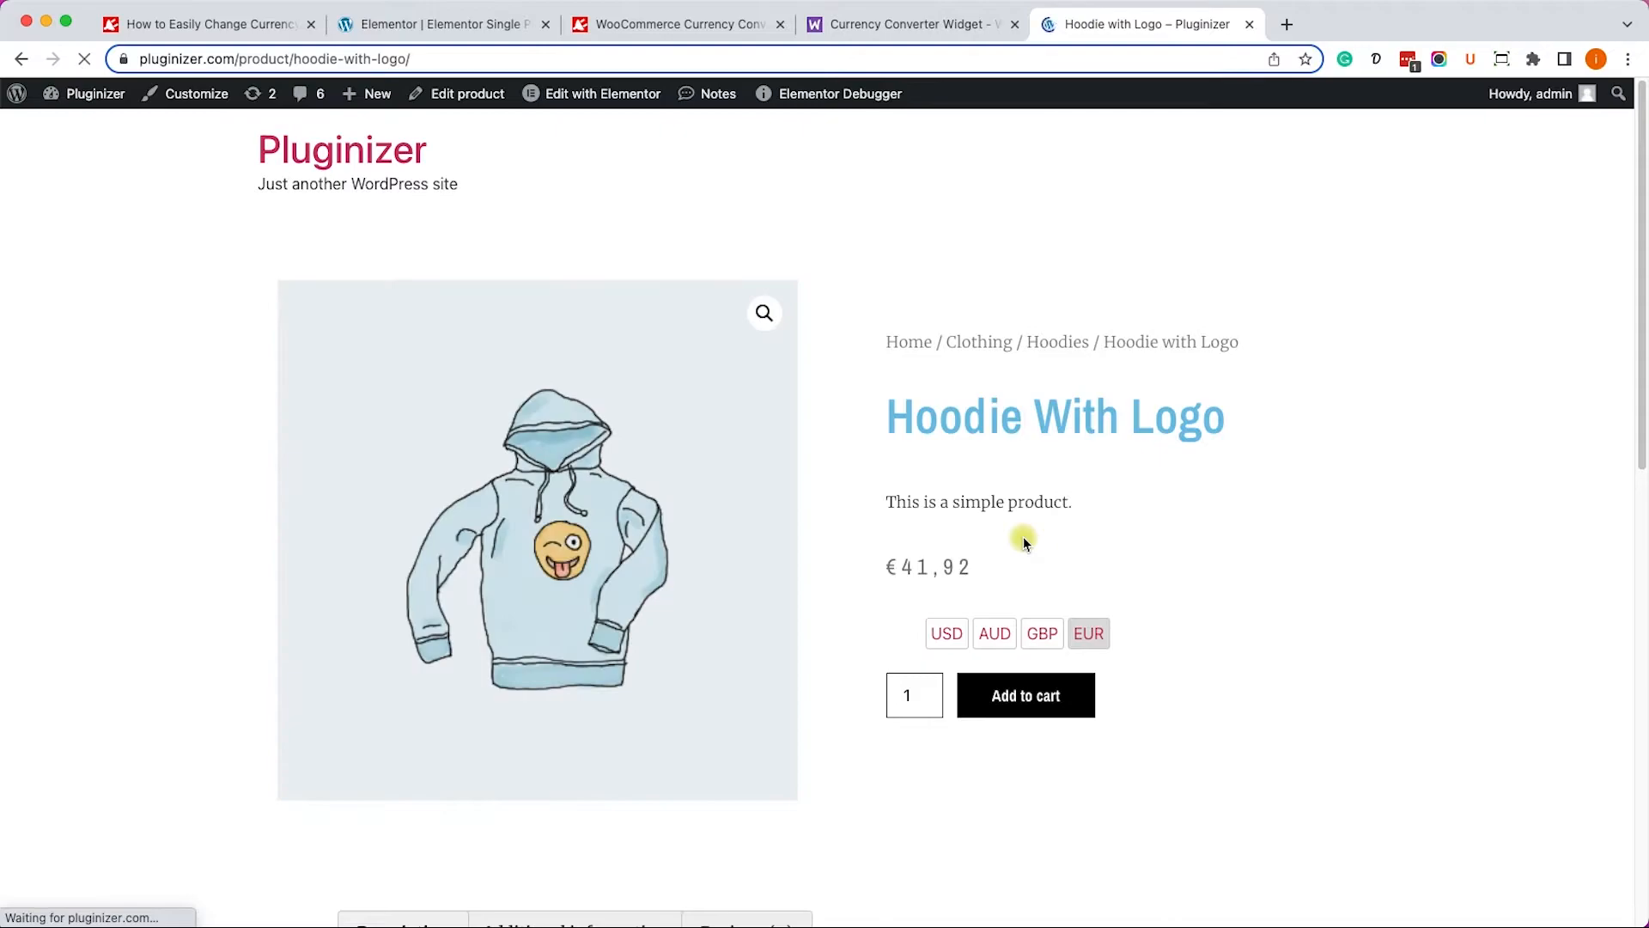
Convert the Hoodie With Logo price to GBP, AUD, then back to USD.
left_click(1040, 632)
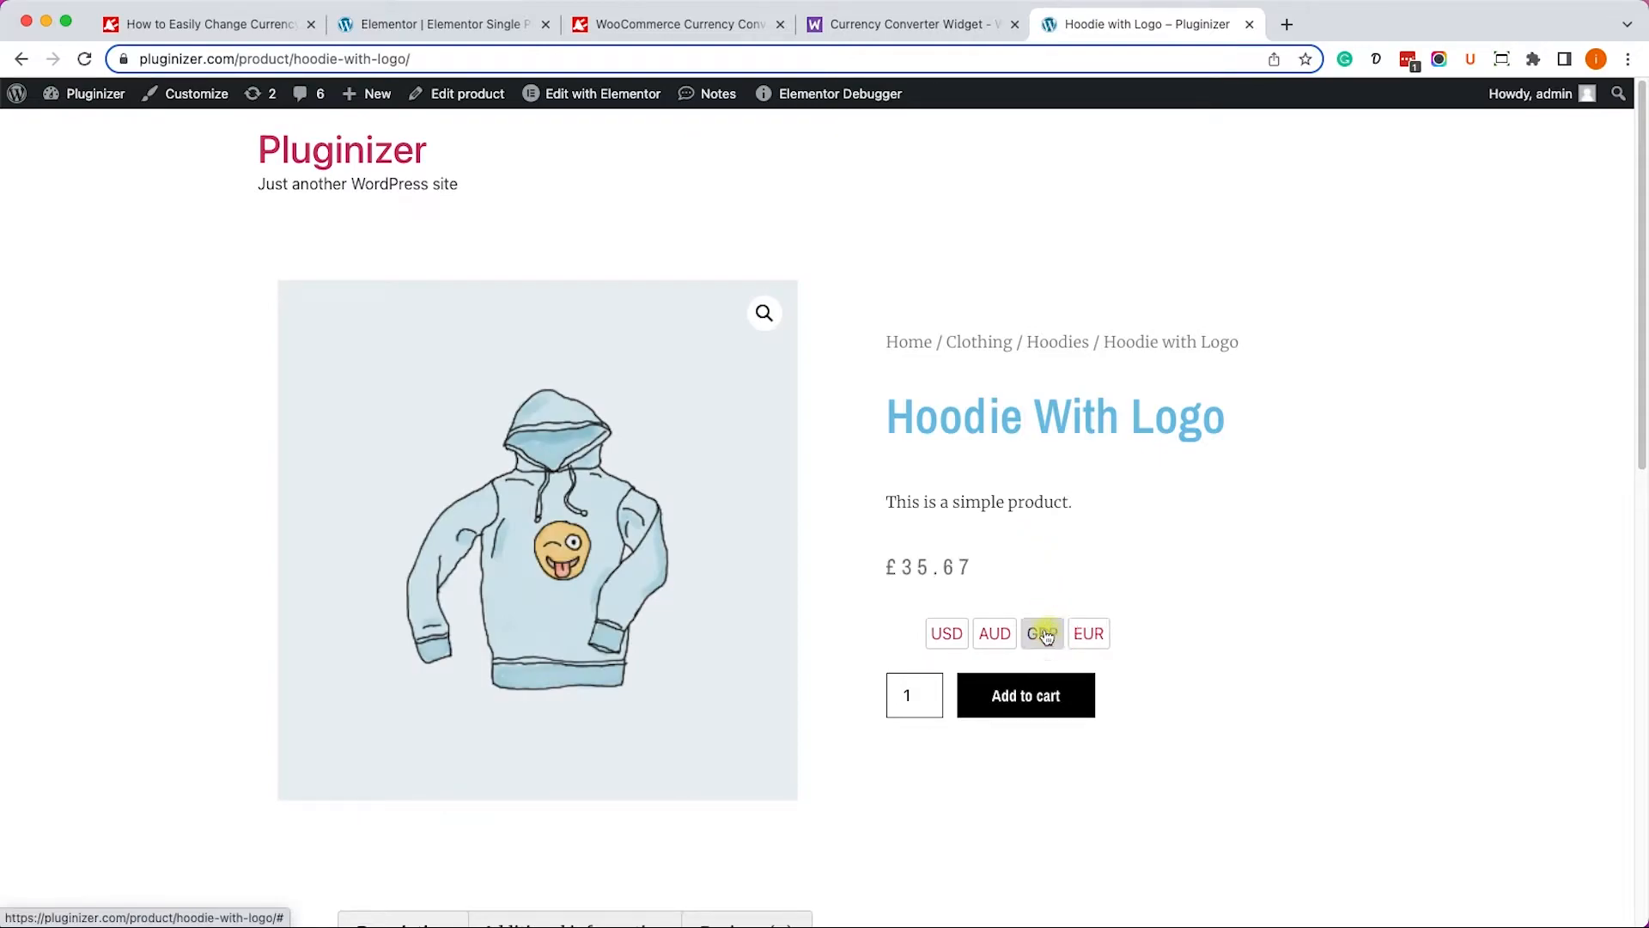
left_click(945, 633)
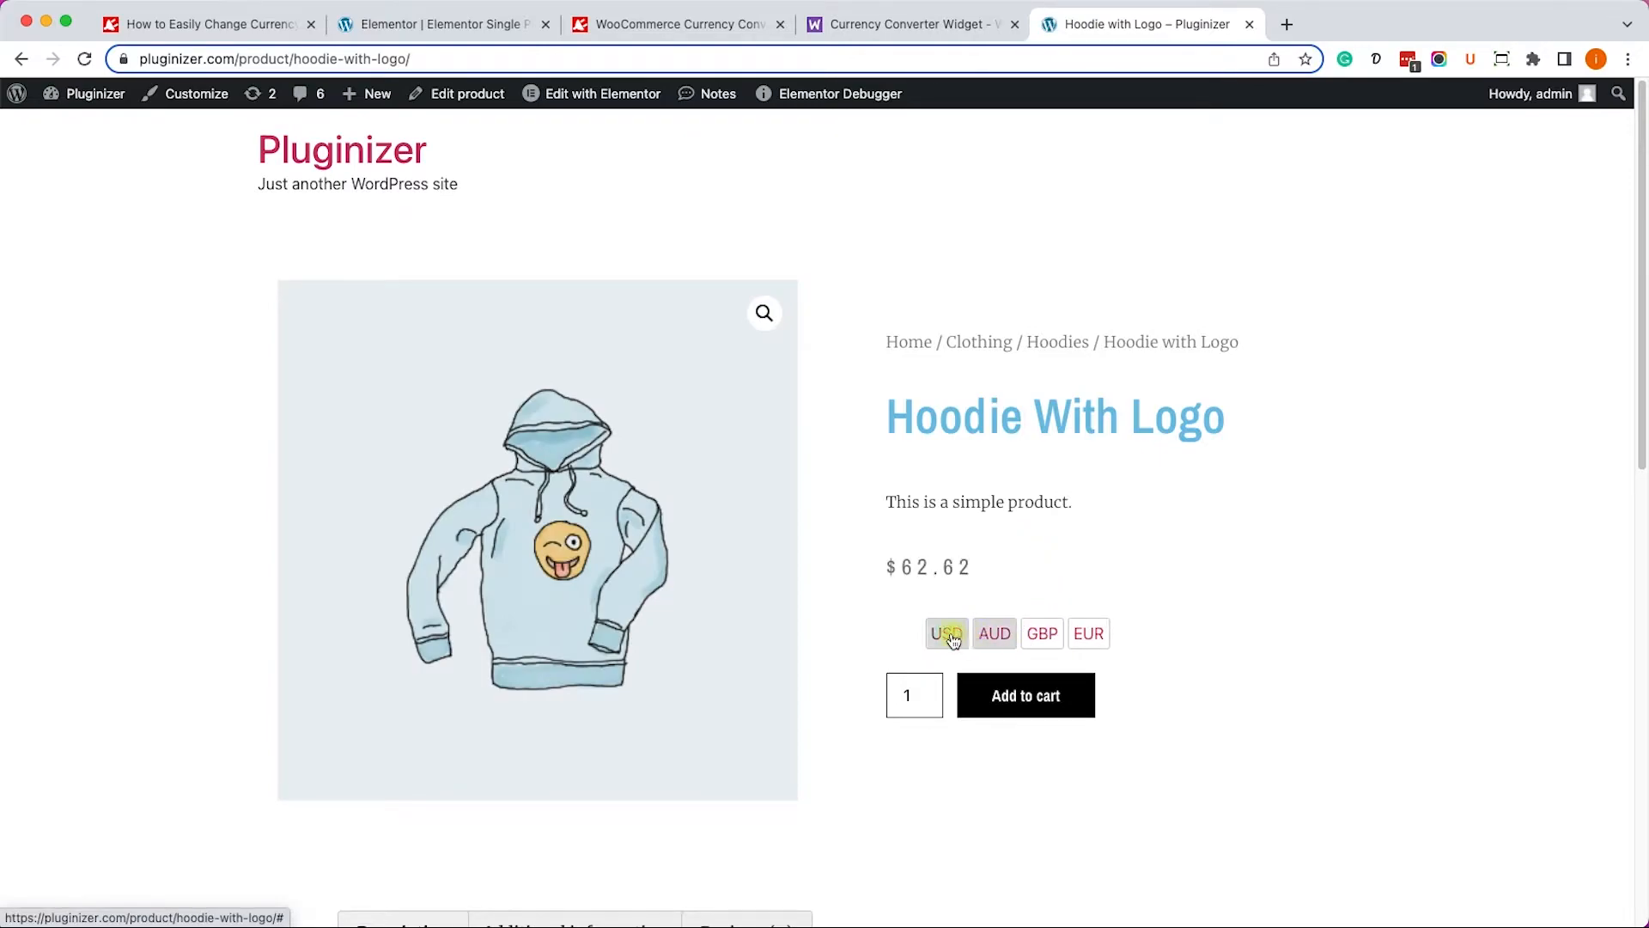
left_click(945, 633)
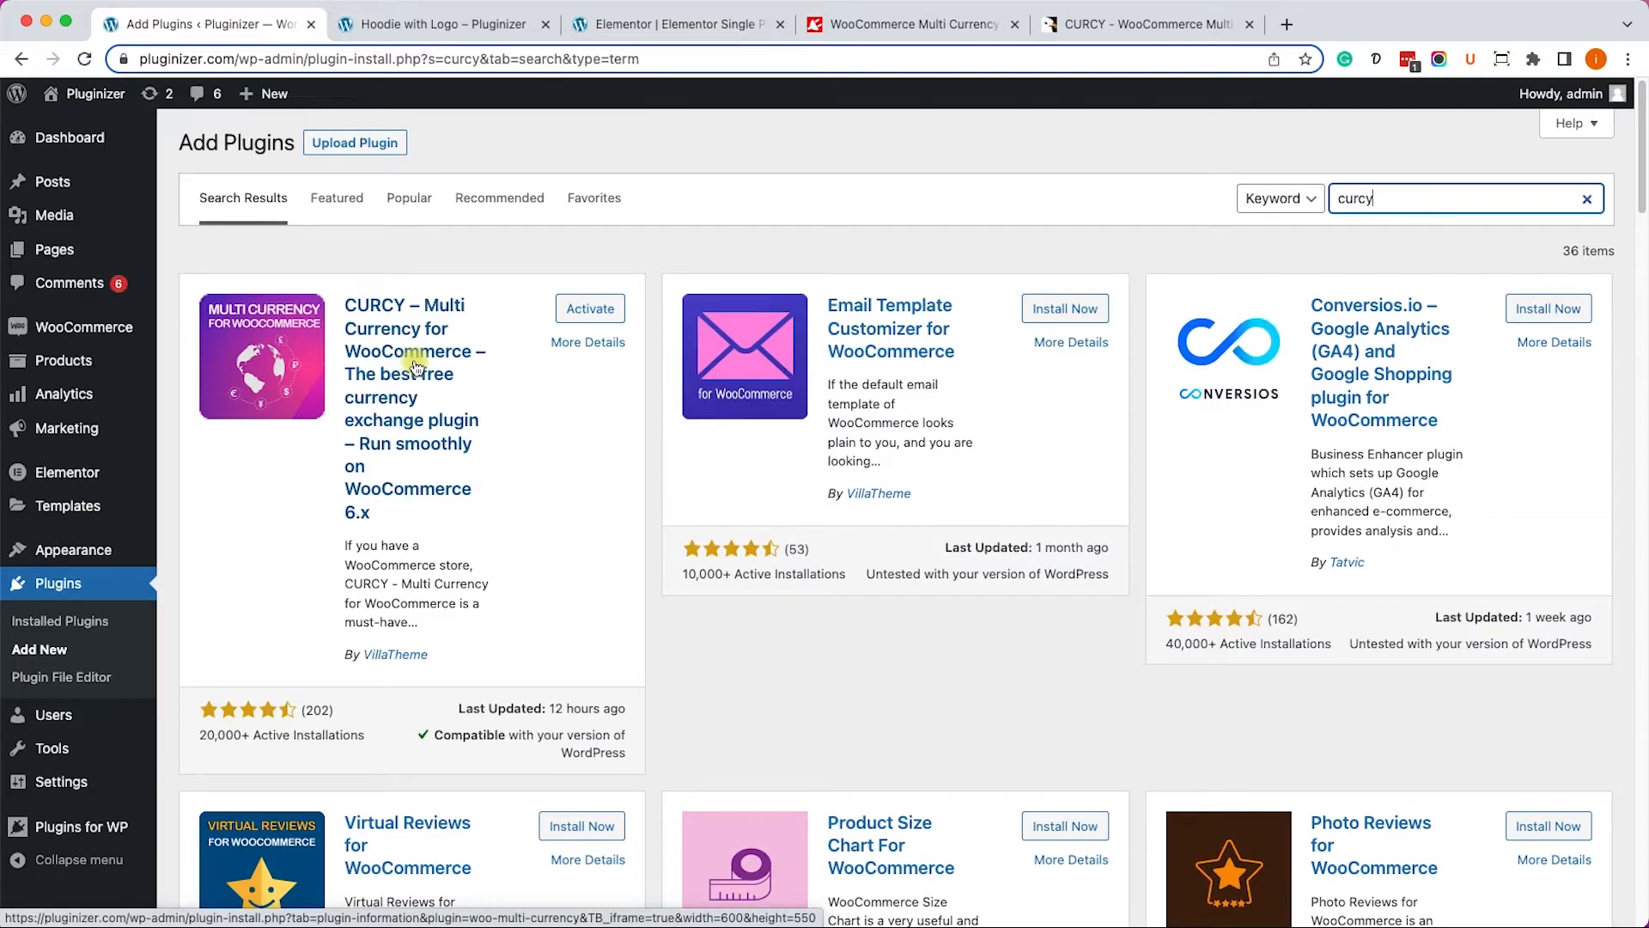
Install and activate CURCY – Multi Currency for WooCommerce from the 'curcy' search.
left_click(590, 309)
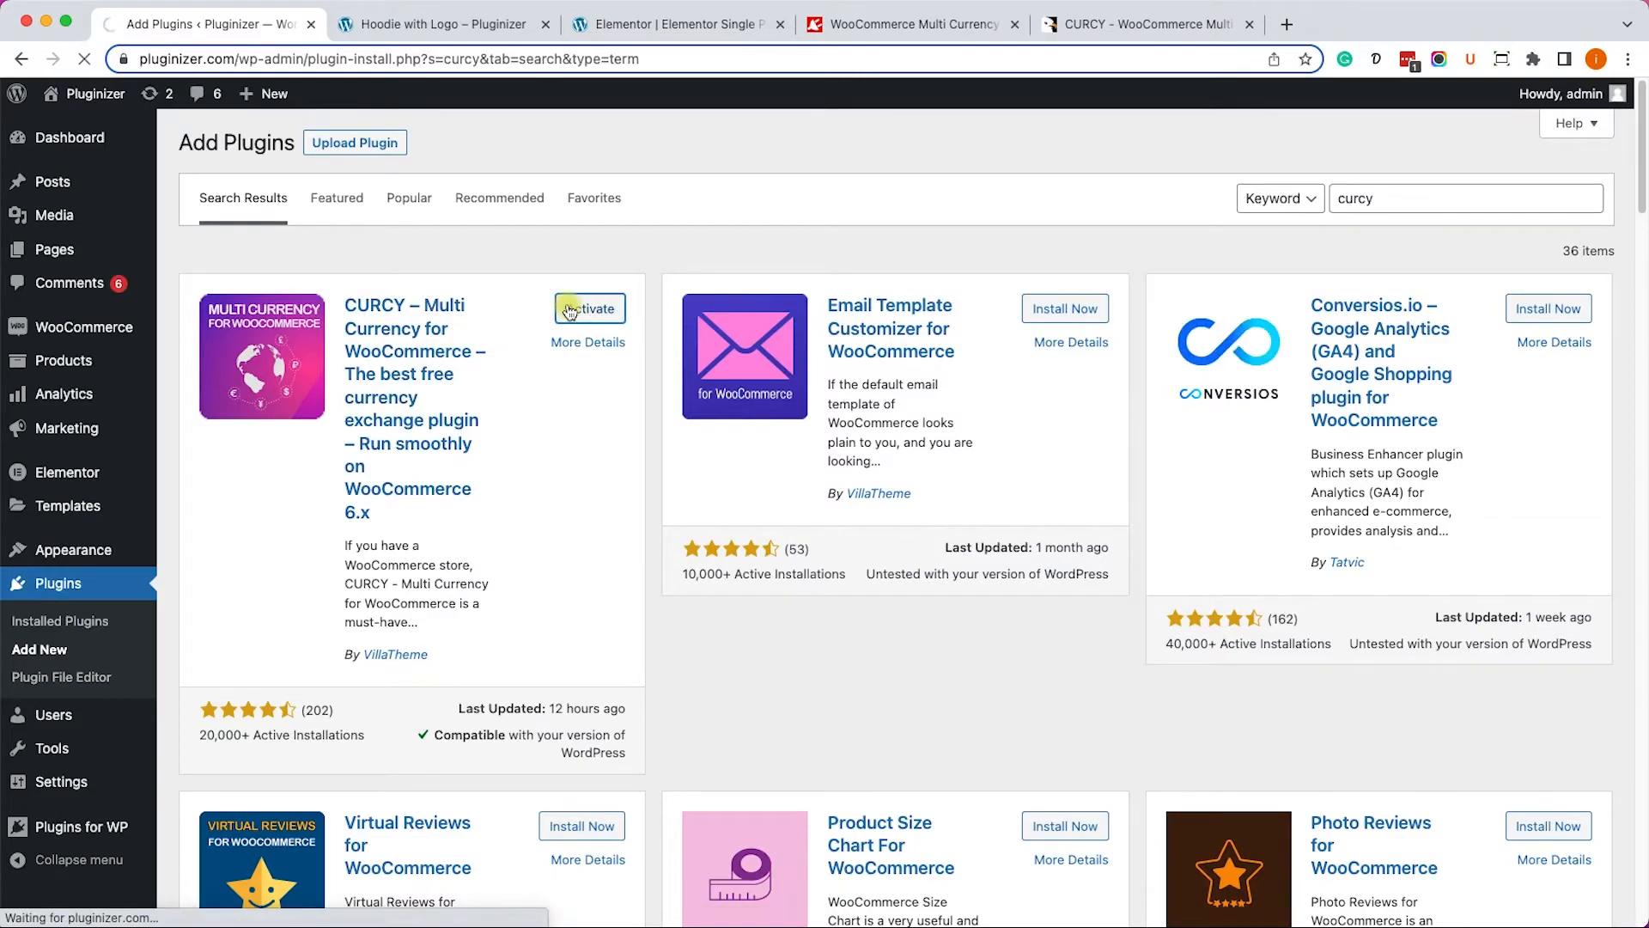
left_click(589, 308)
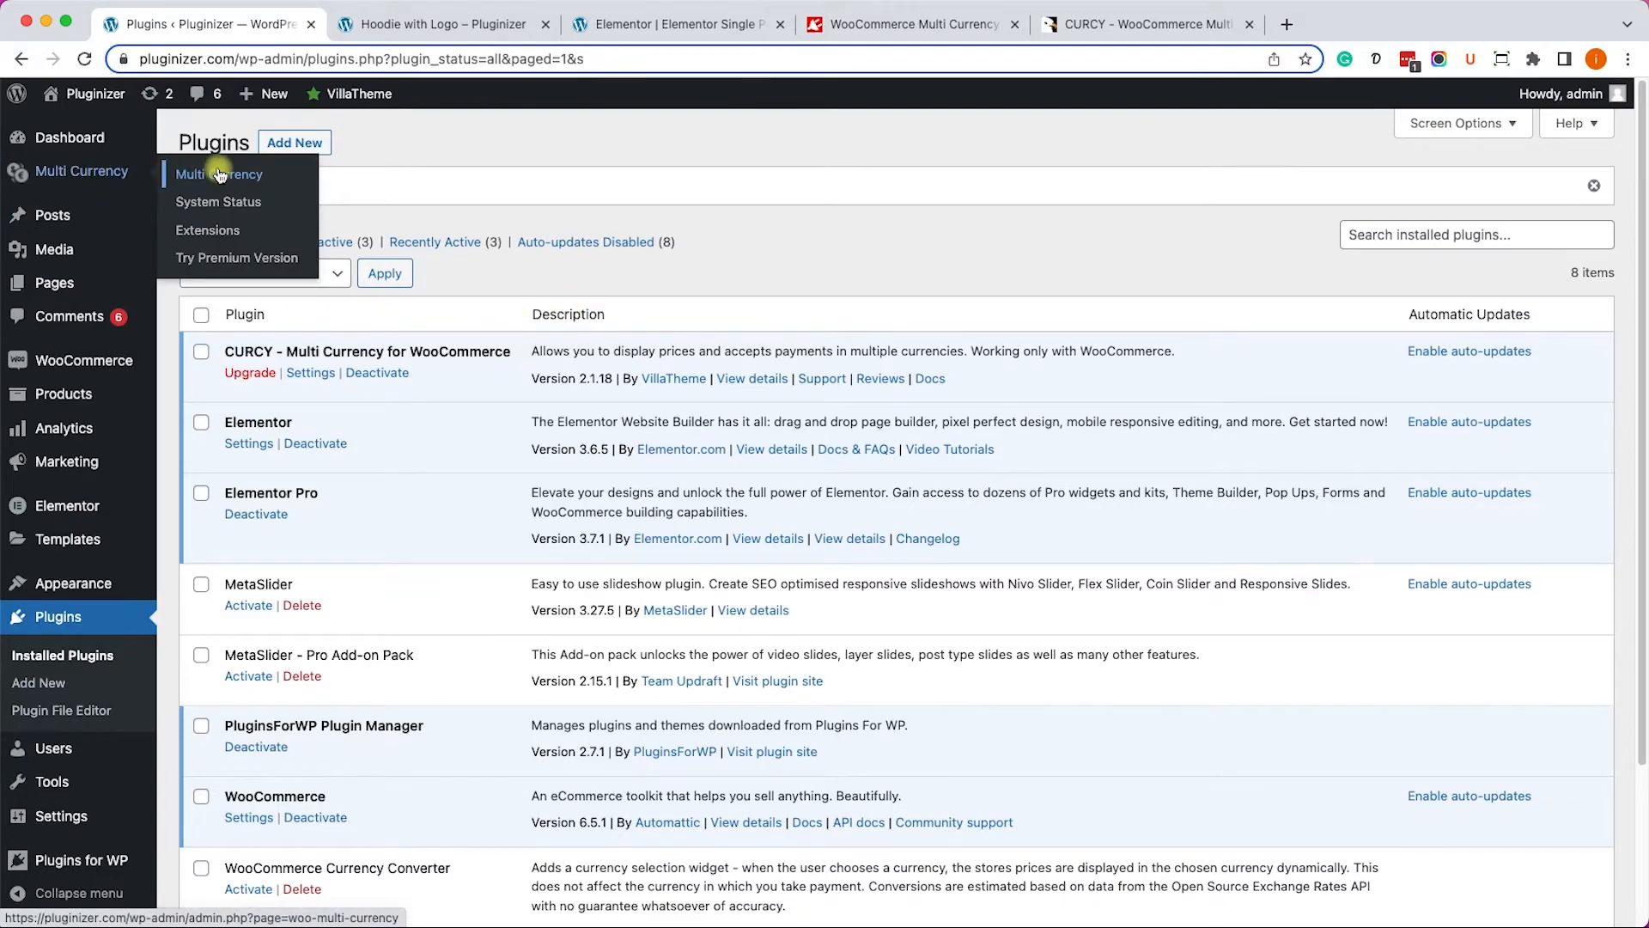
Switch on Enable in CURCY's General settings and scroll down to Currency Options.
left_click(219, 175)
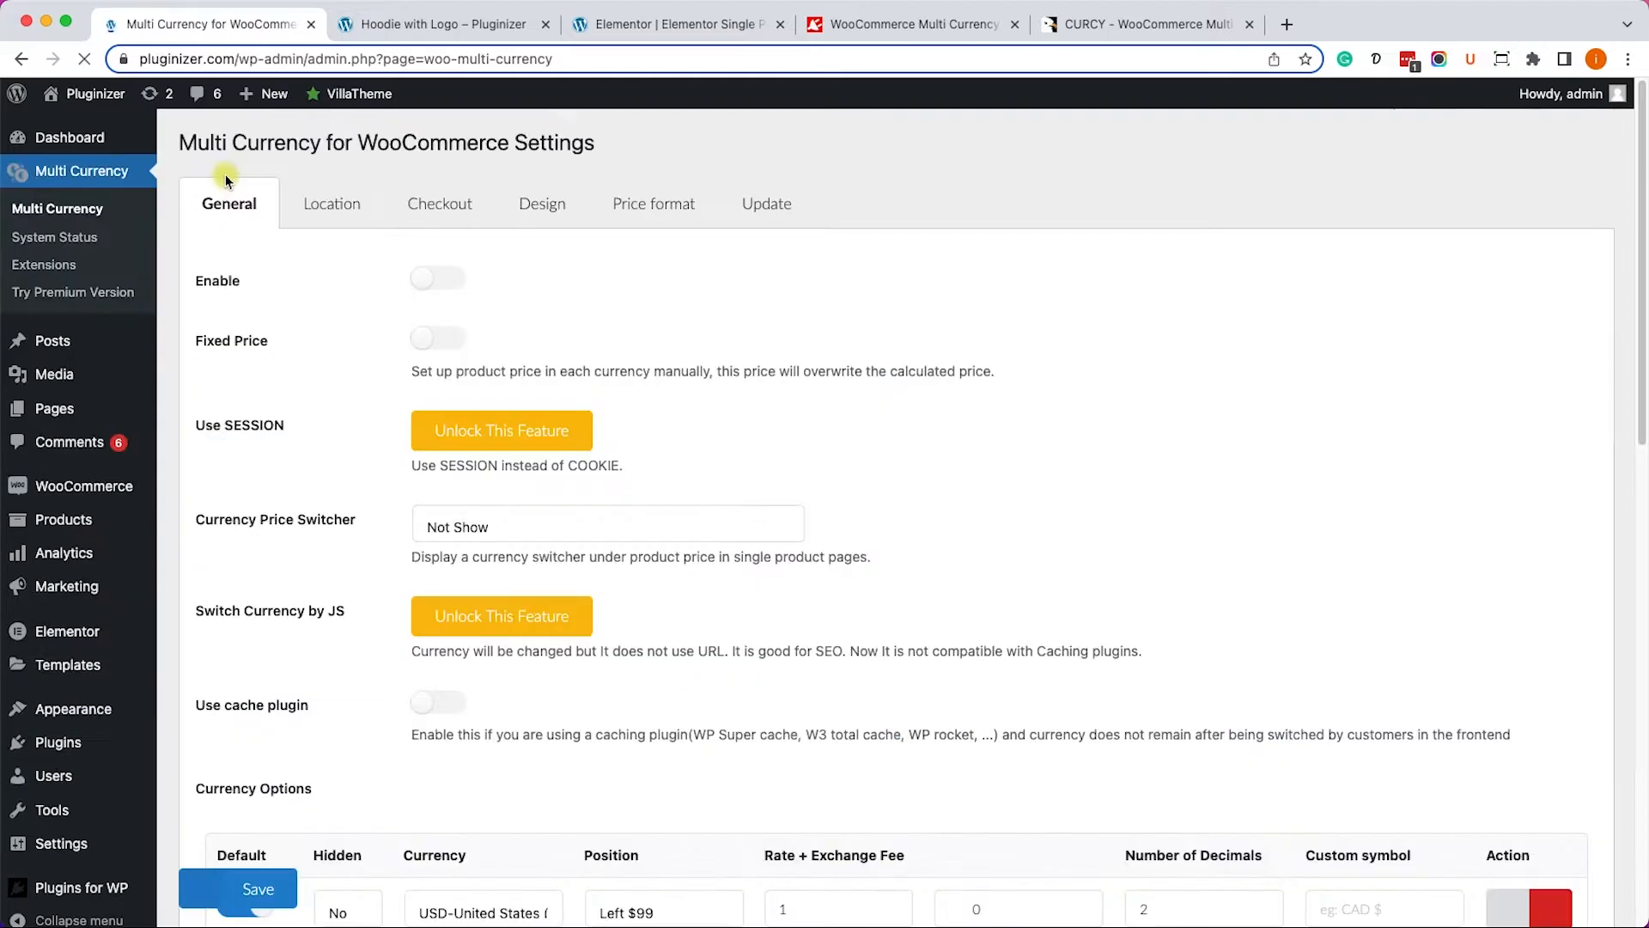
left_click(228, 202)
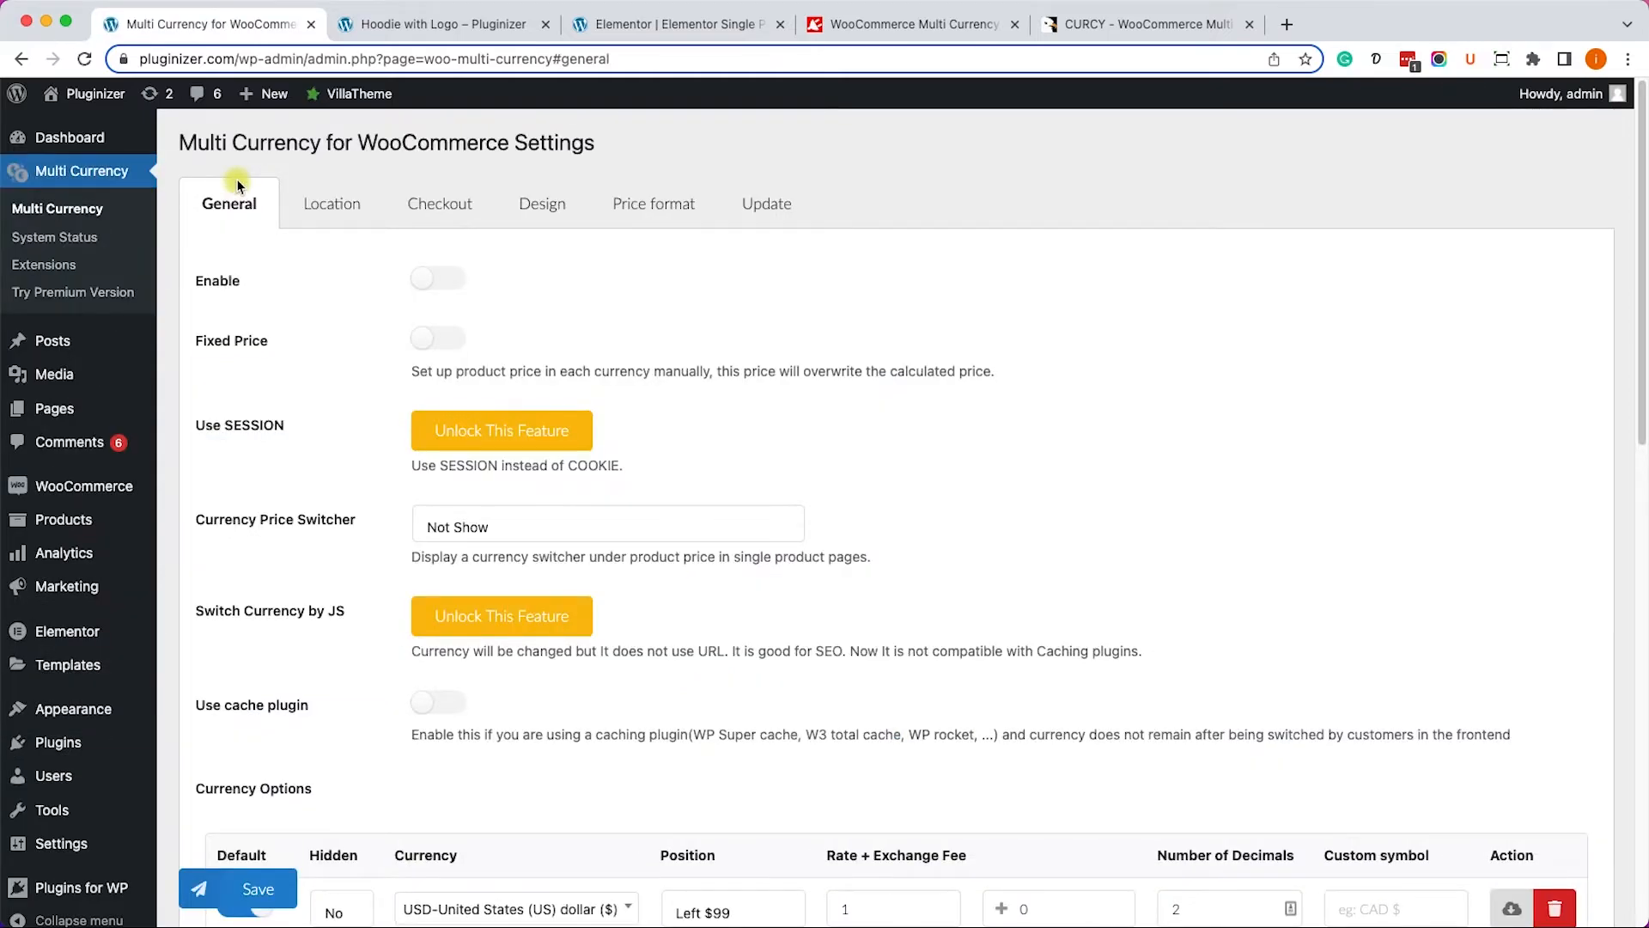
left_click(437, 277)
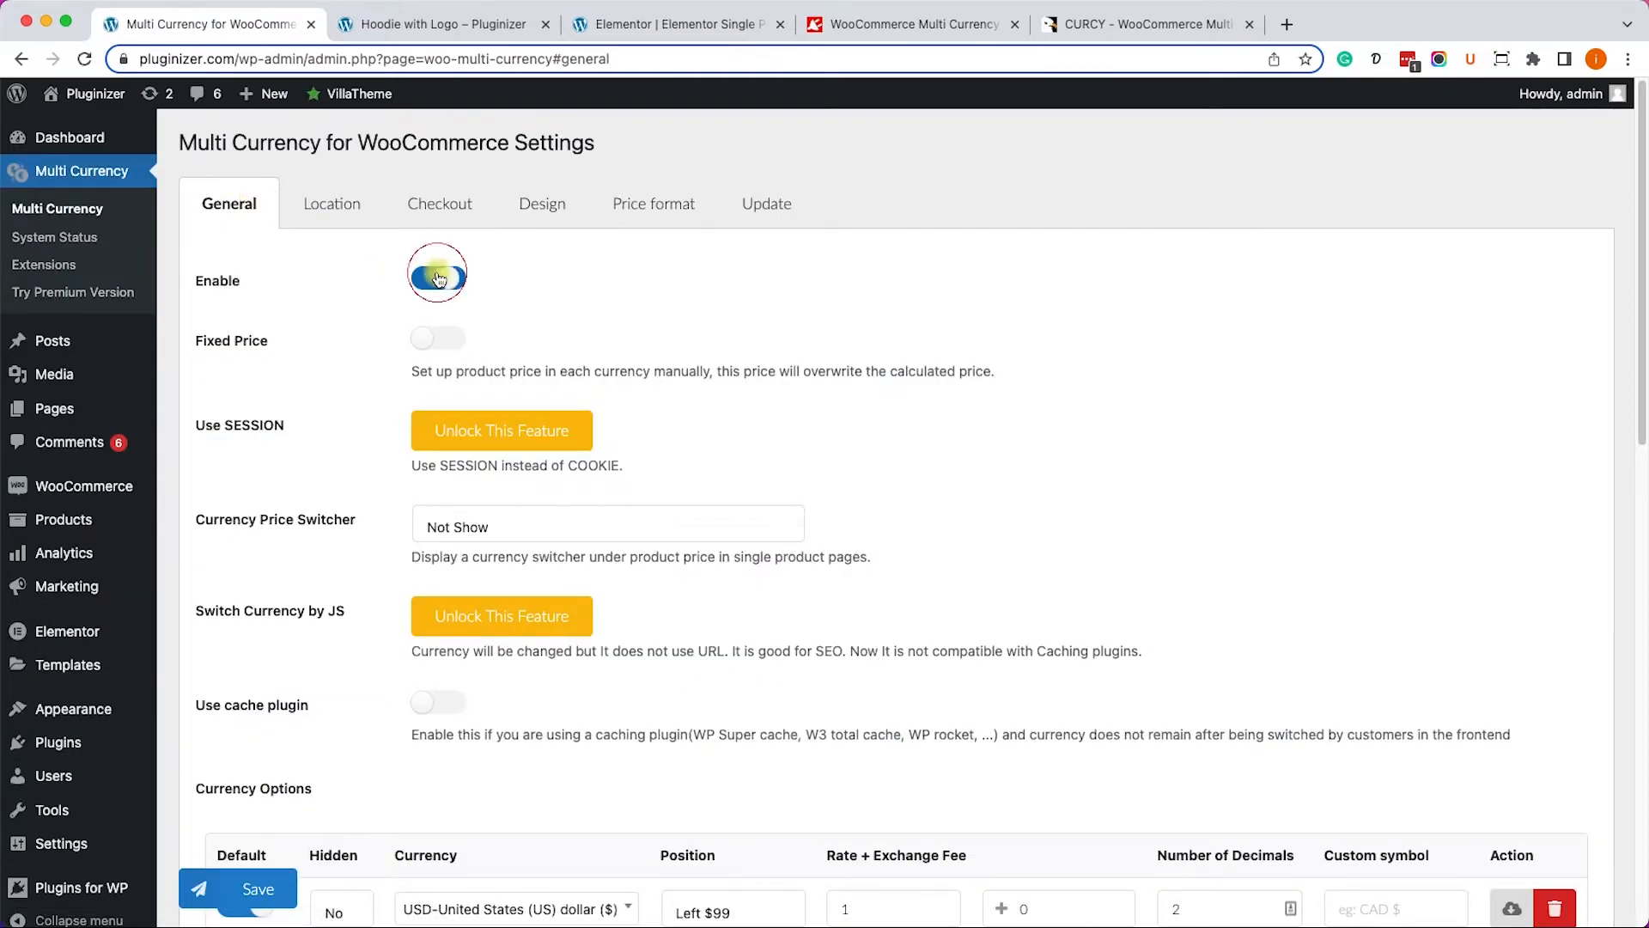
left_click(436, 278)
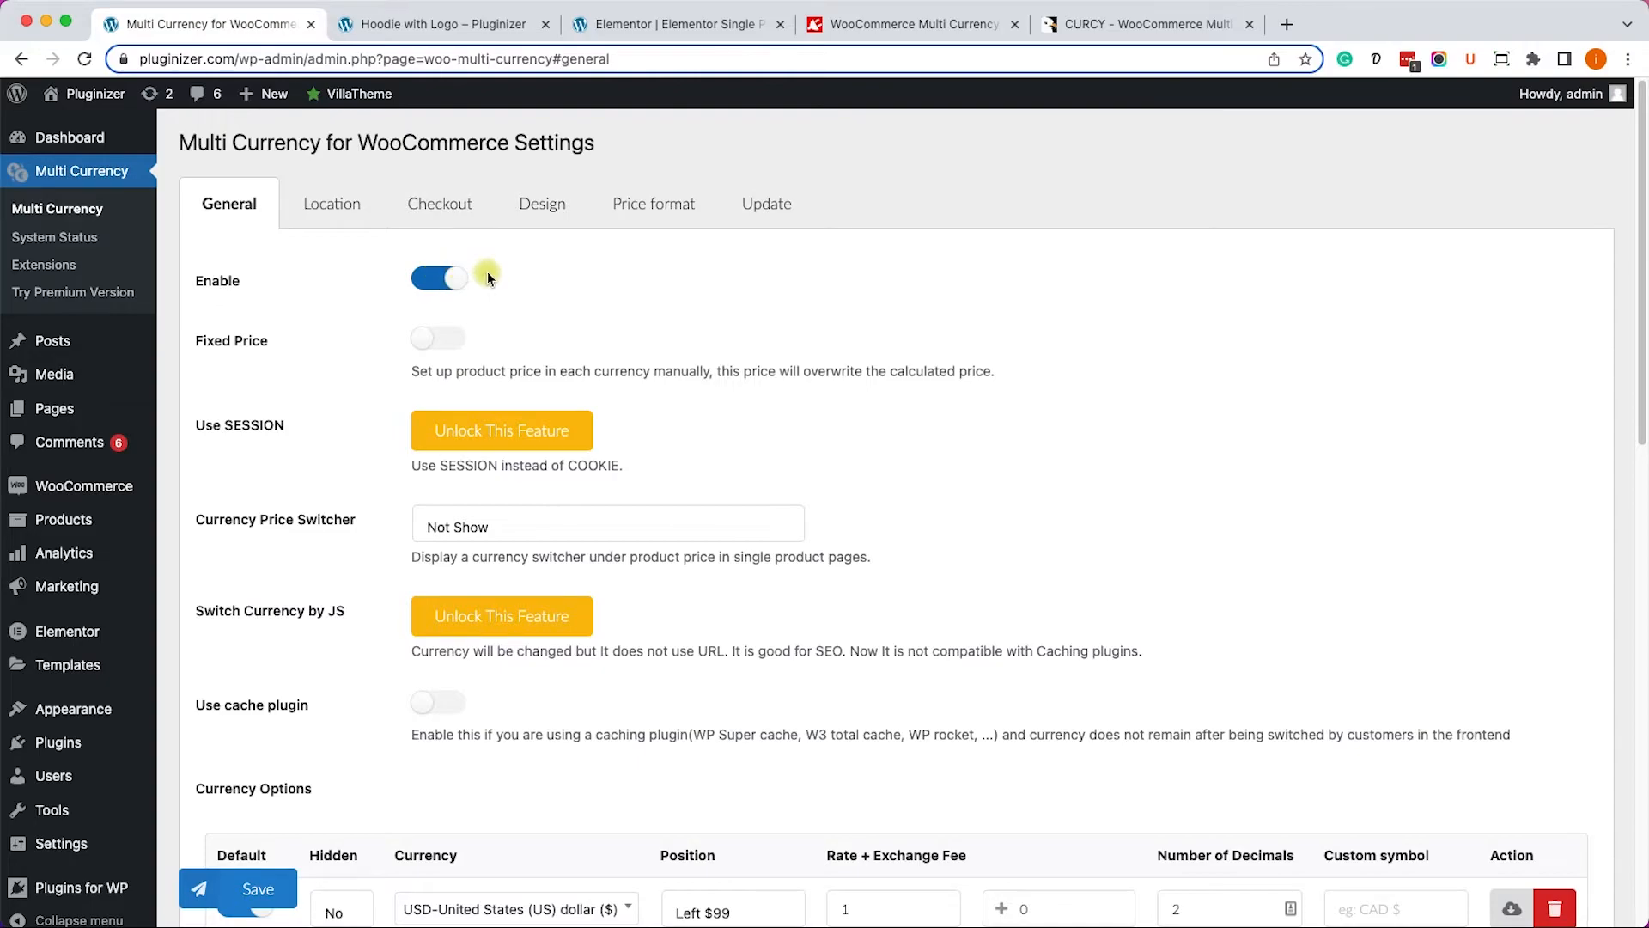
scroll("down", 3)
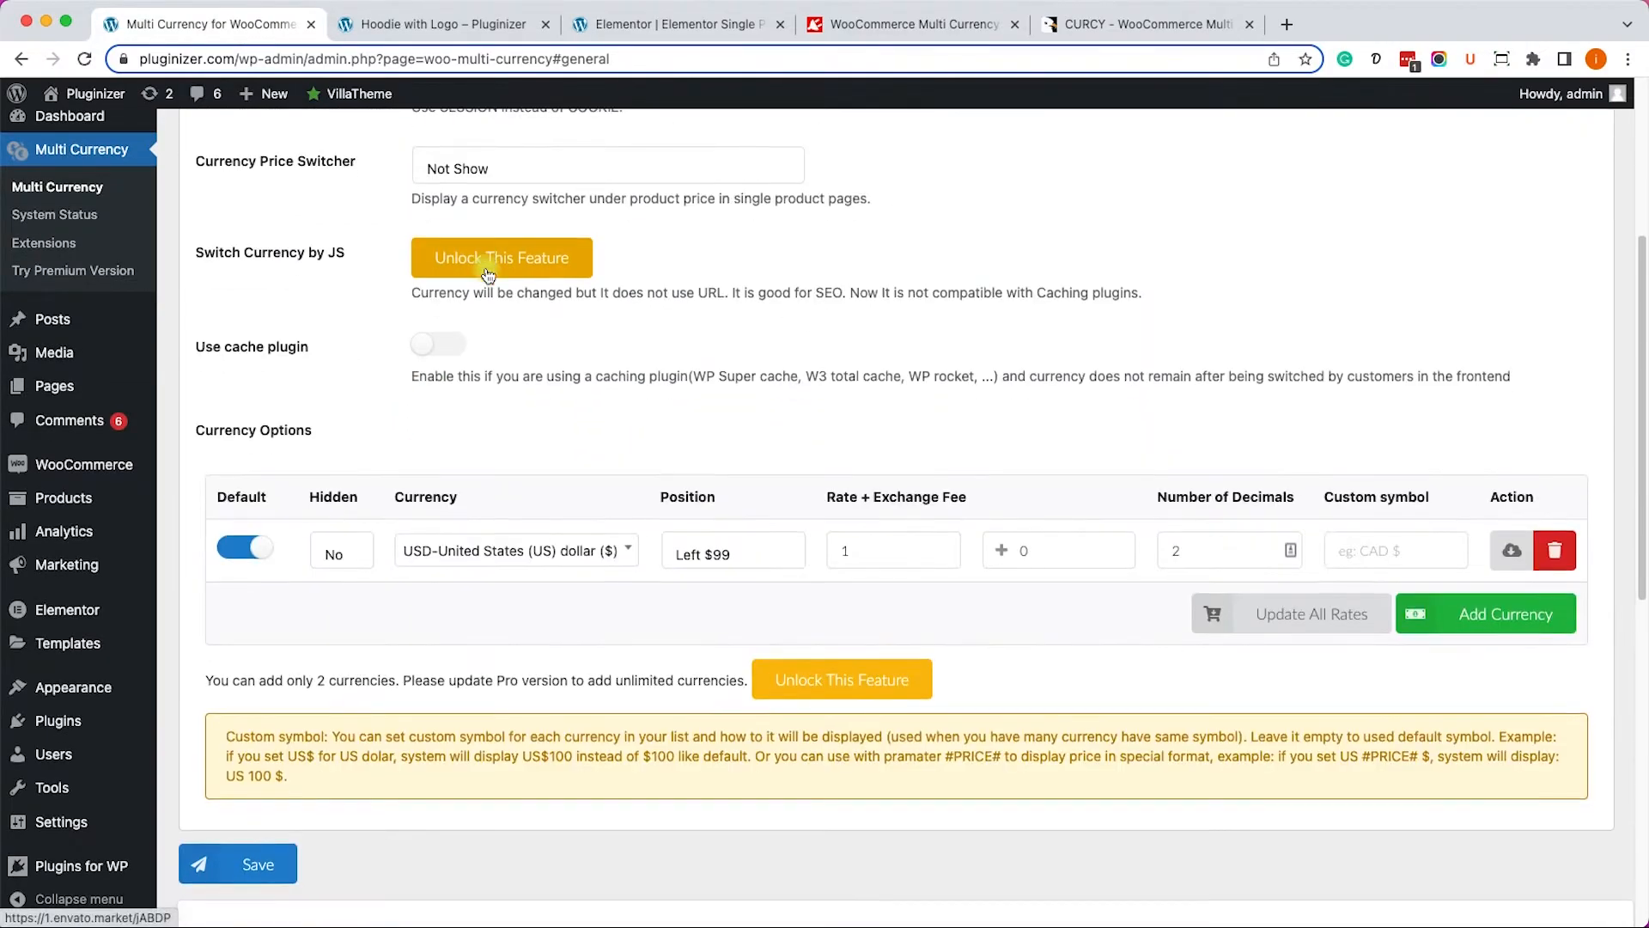
scroll("down", 3)
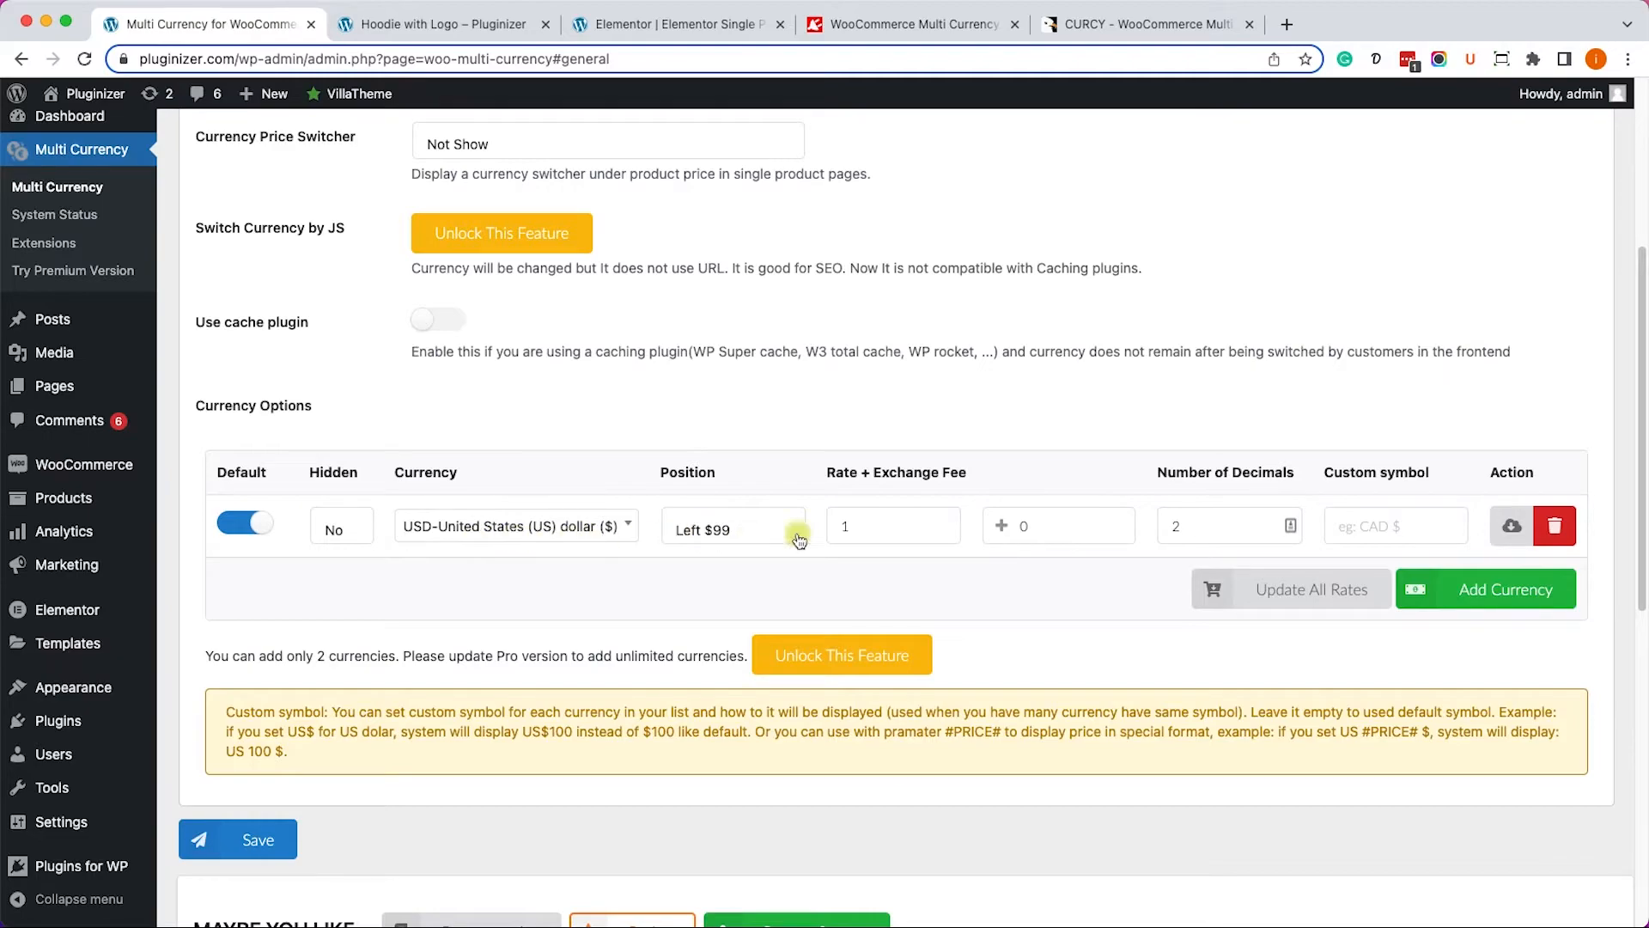
mouse_move(665, 550)
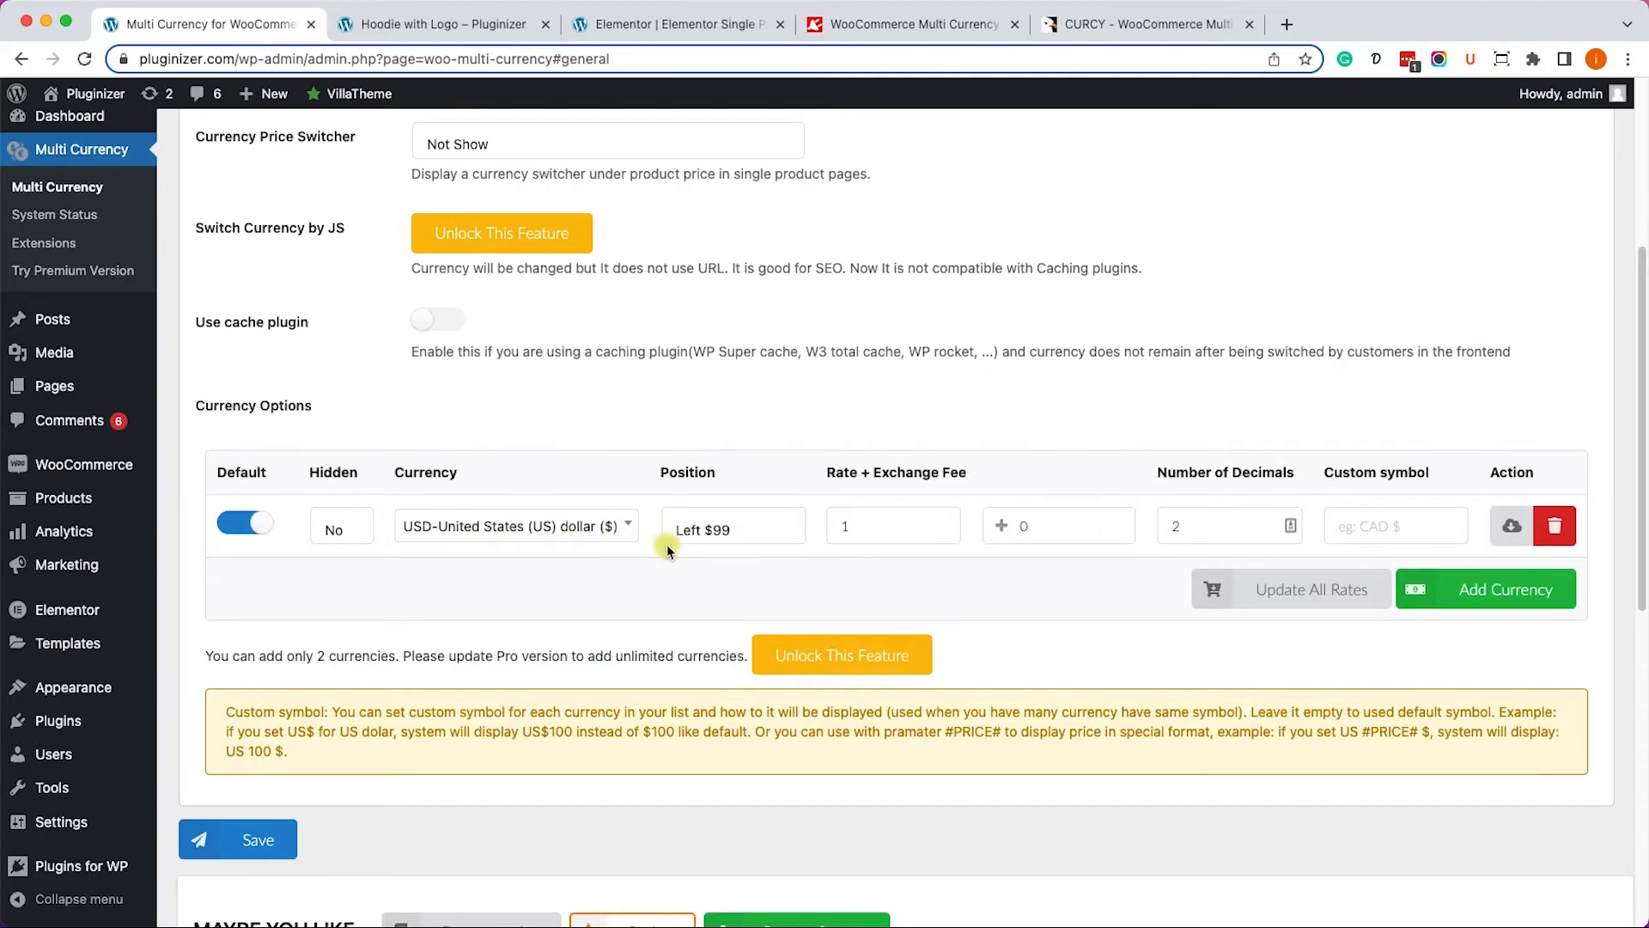
mouse_move(1340, 588)
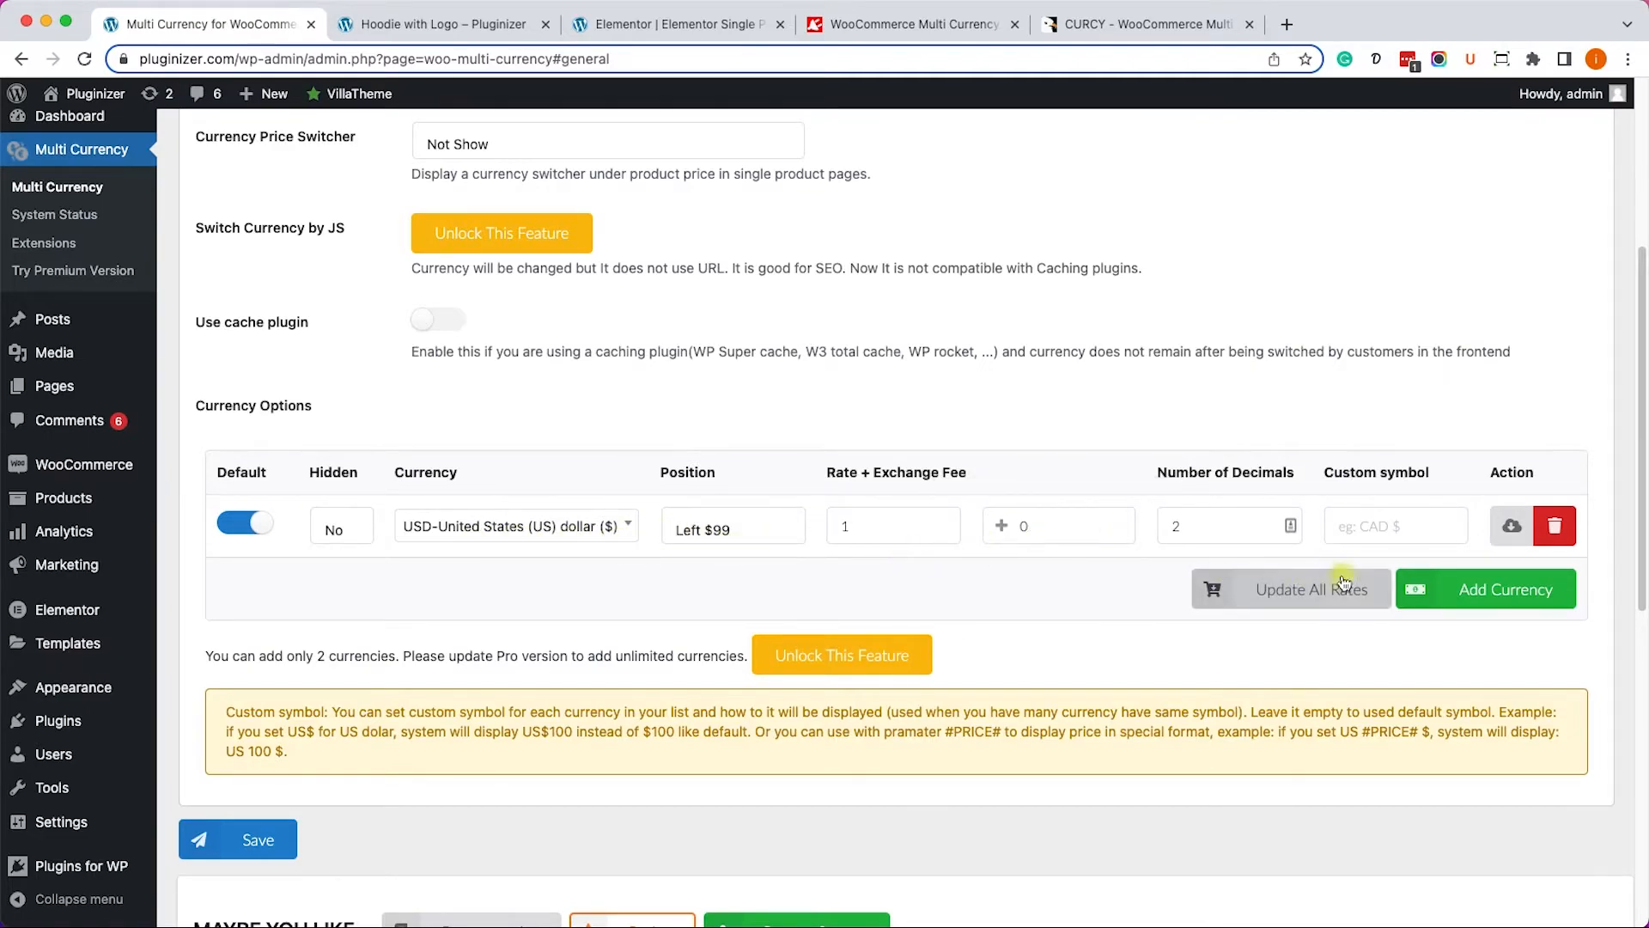
Add a second currency row and set it to KRW – South Korean won.
left_click(1504, 589)
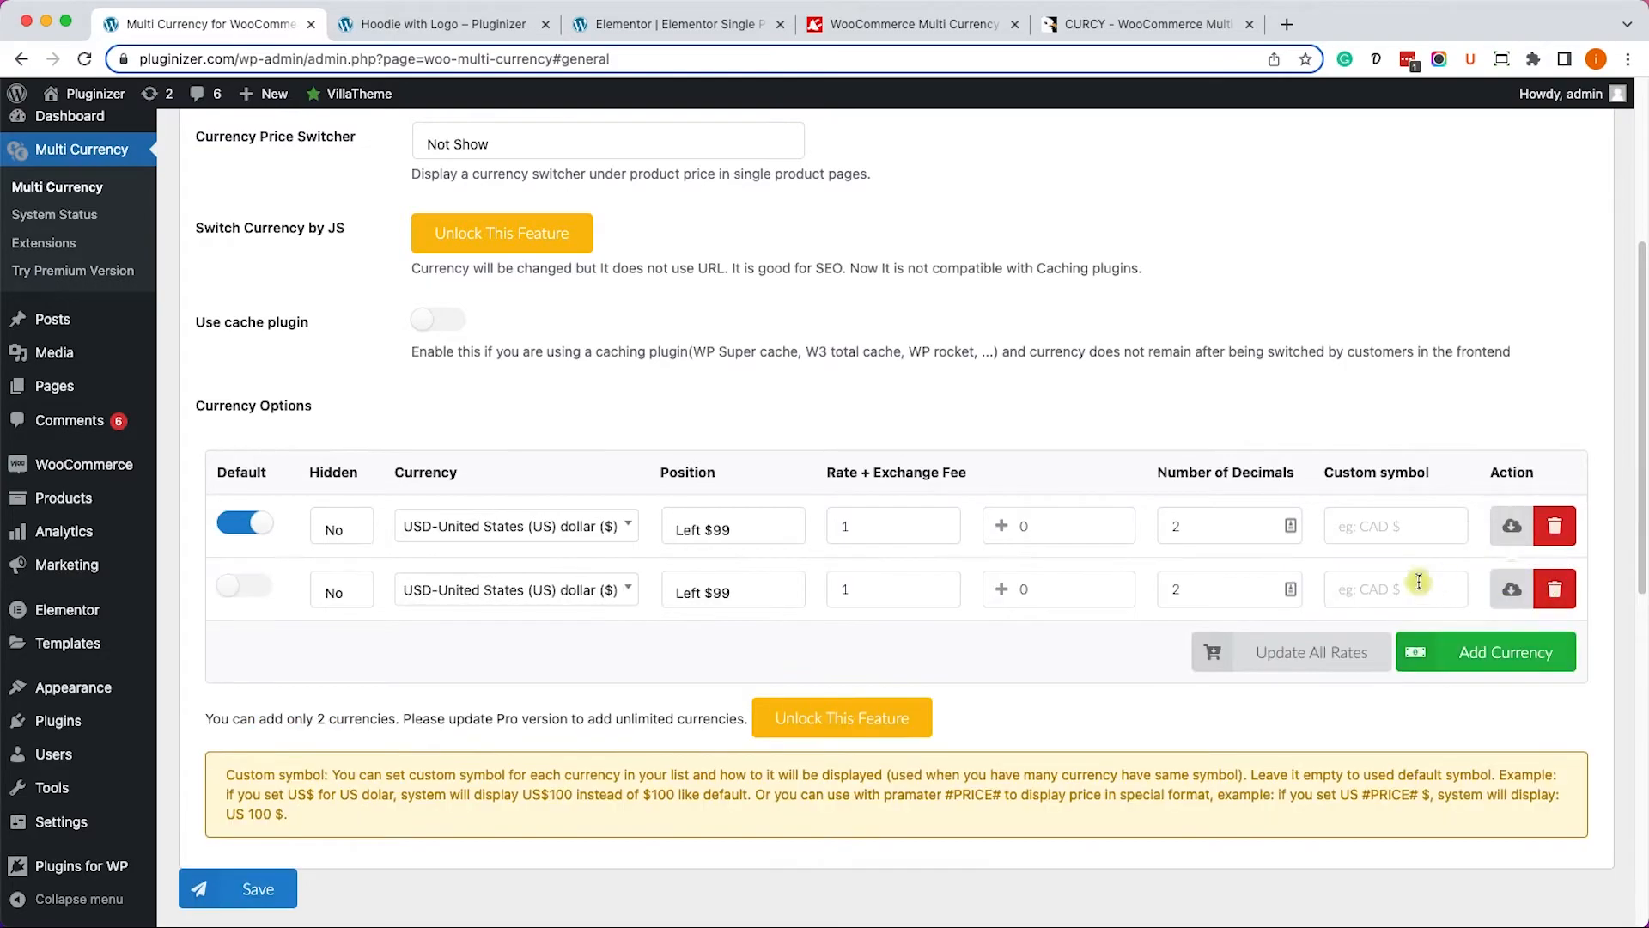
mouse_move(1240, 585)
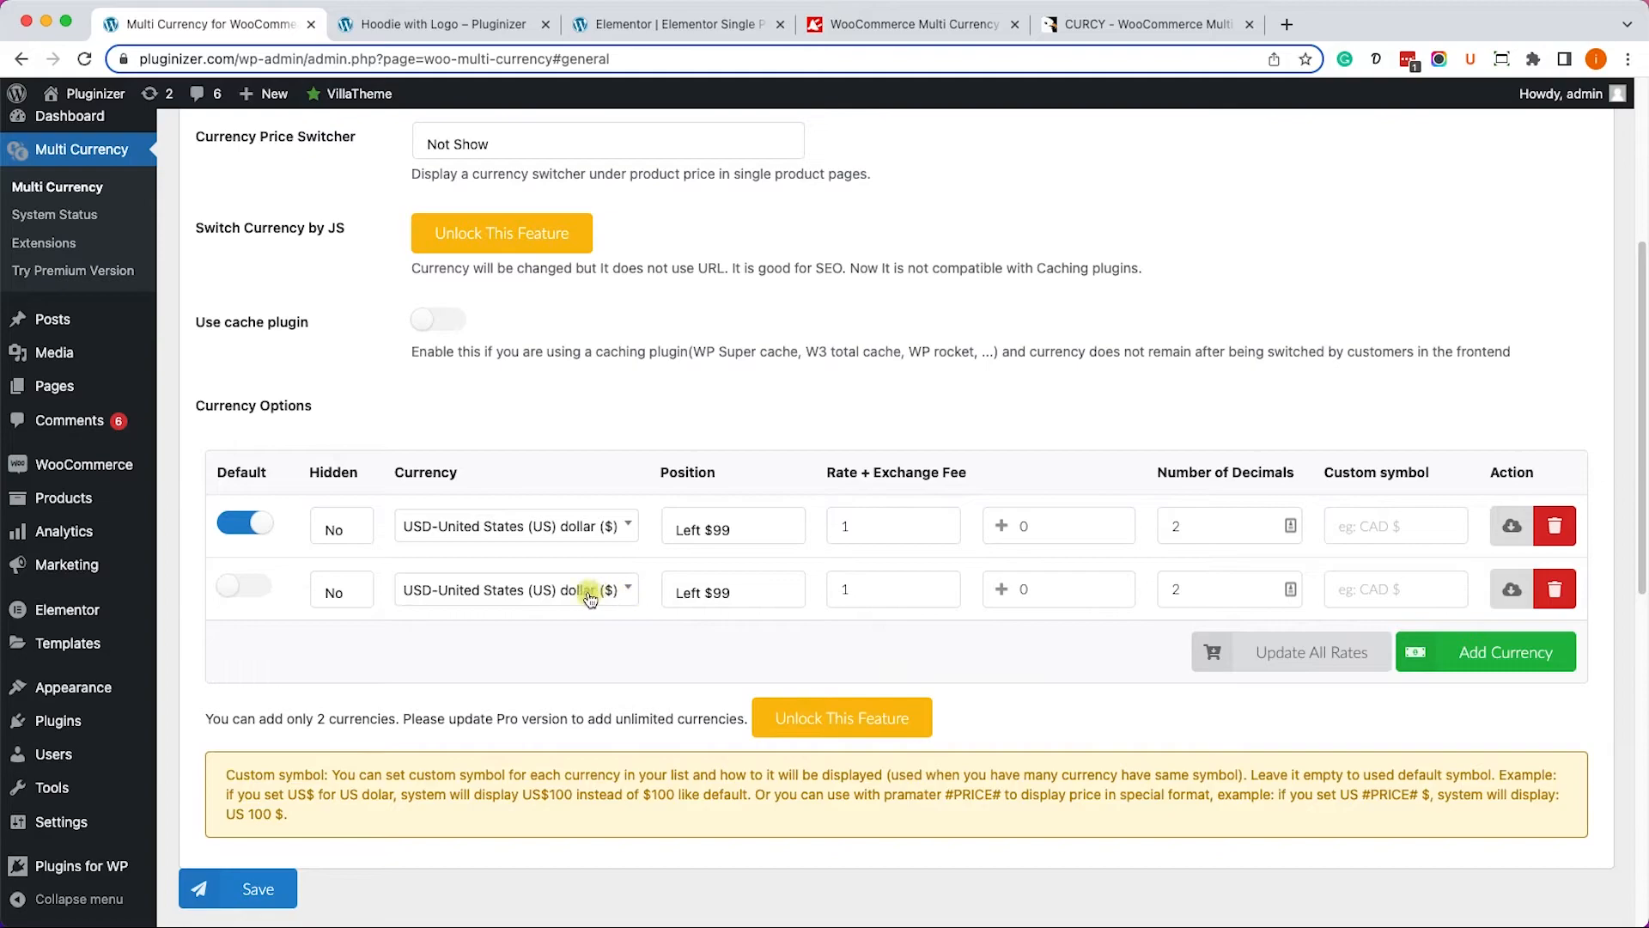
left_click(515, 590)
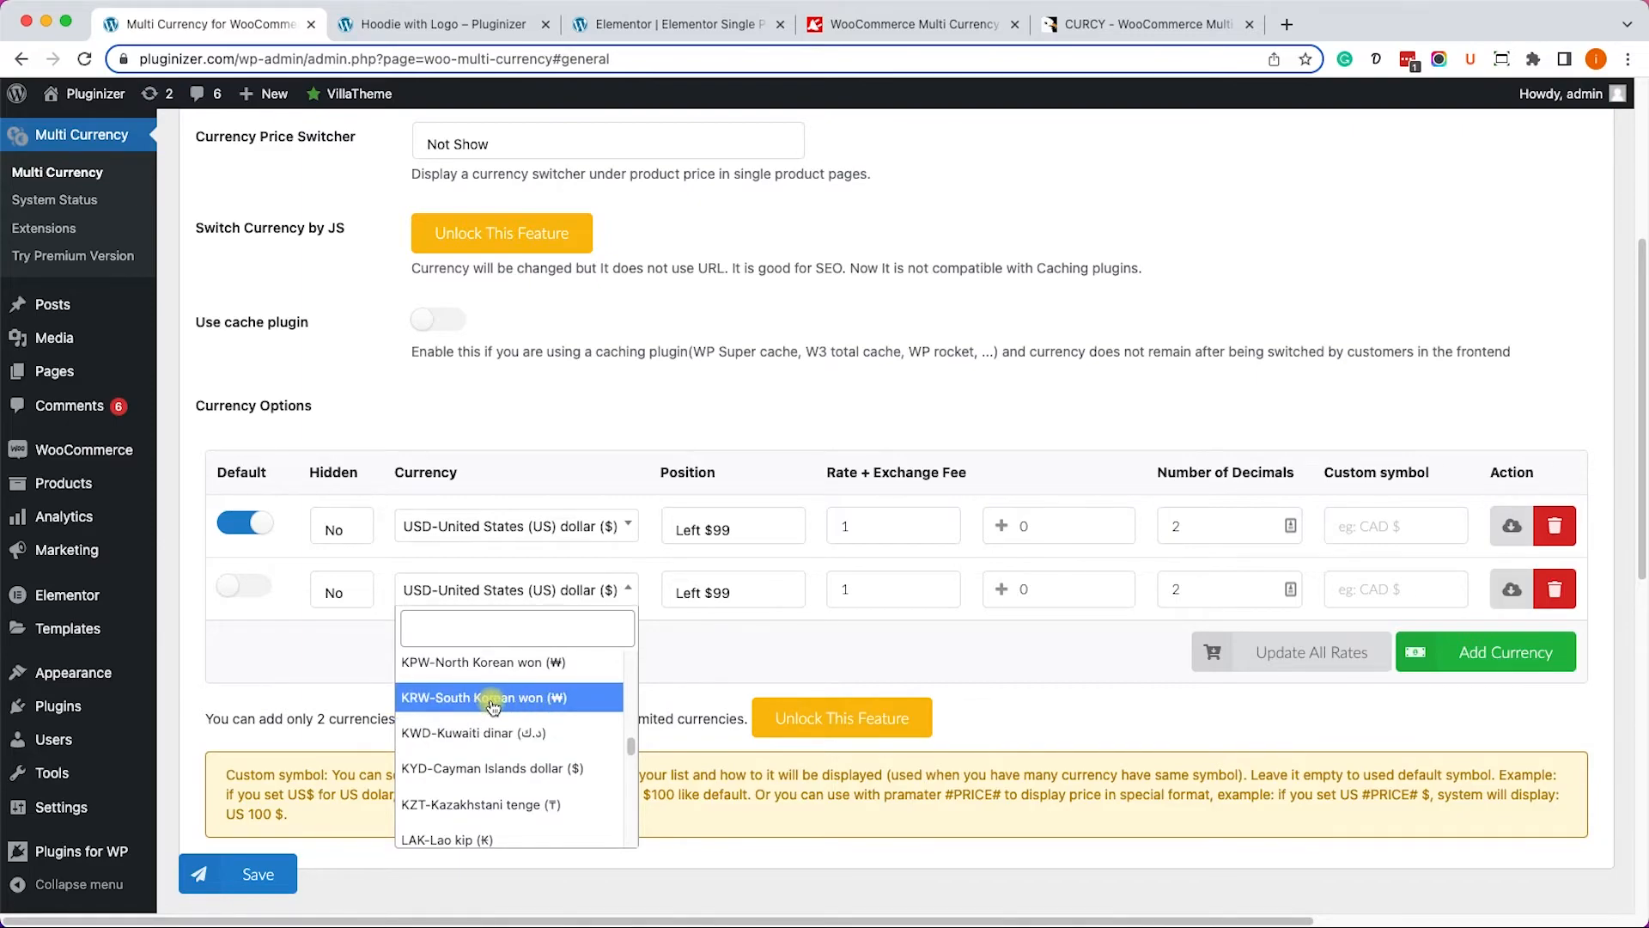
left_click(481, 697)
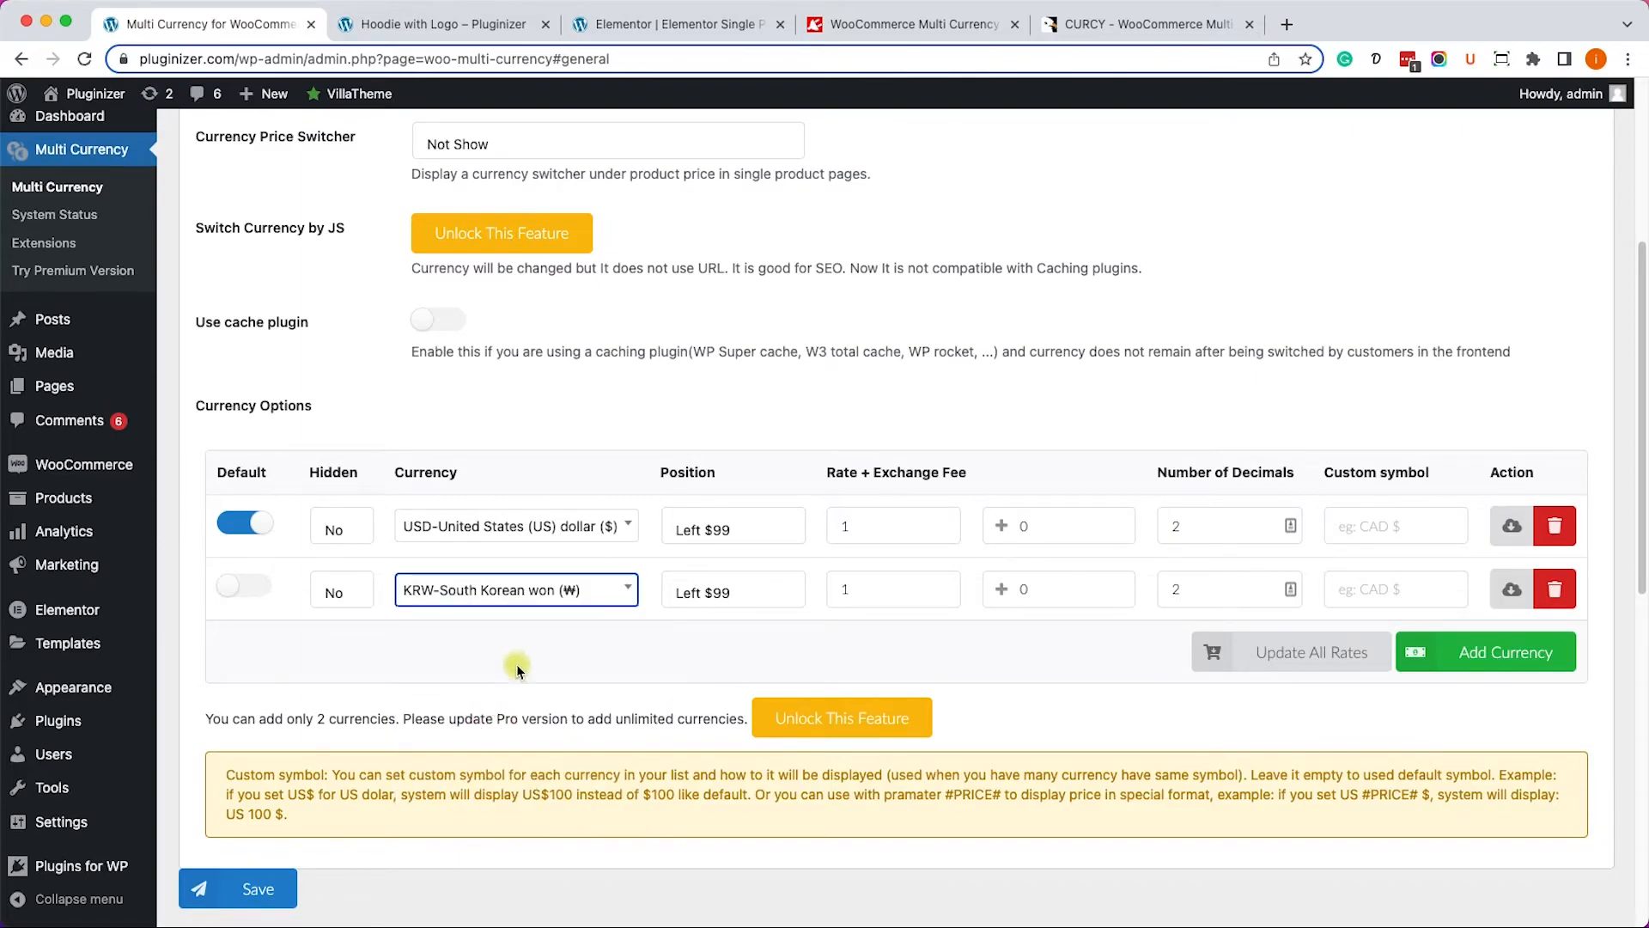
mouse_move(821, 626)
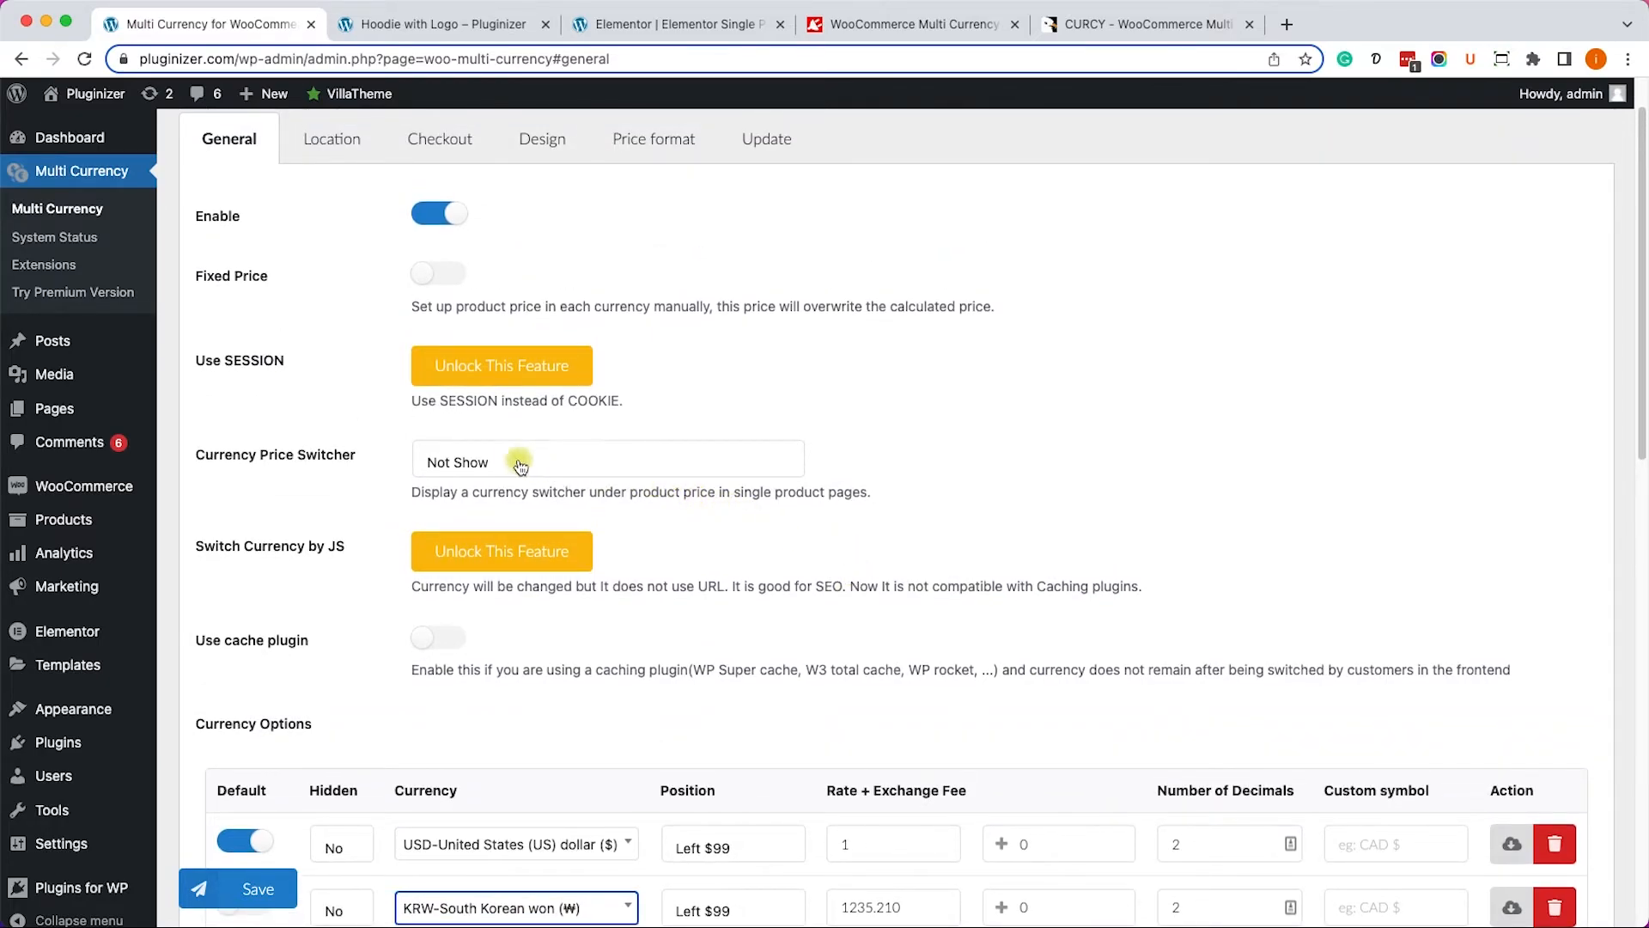
Set the Currency Price Switcher to Flag and save the Multi Currency settings.
left_click(607, 462)
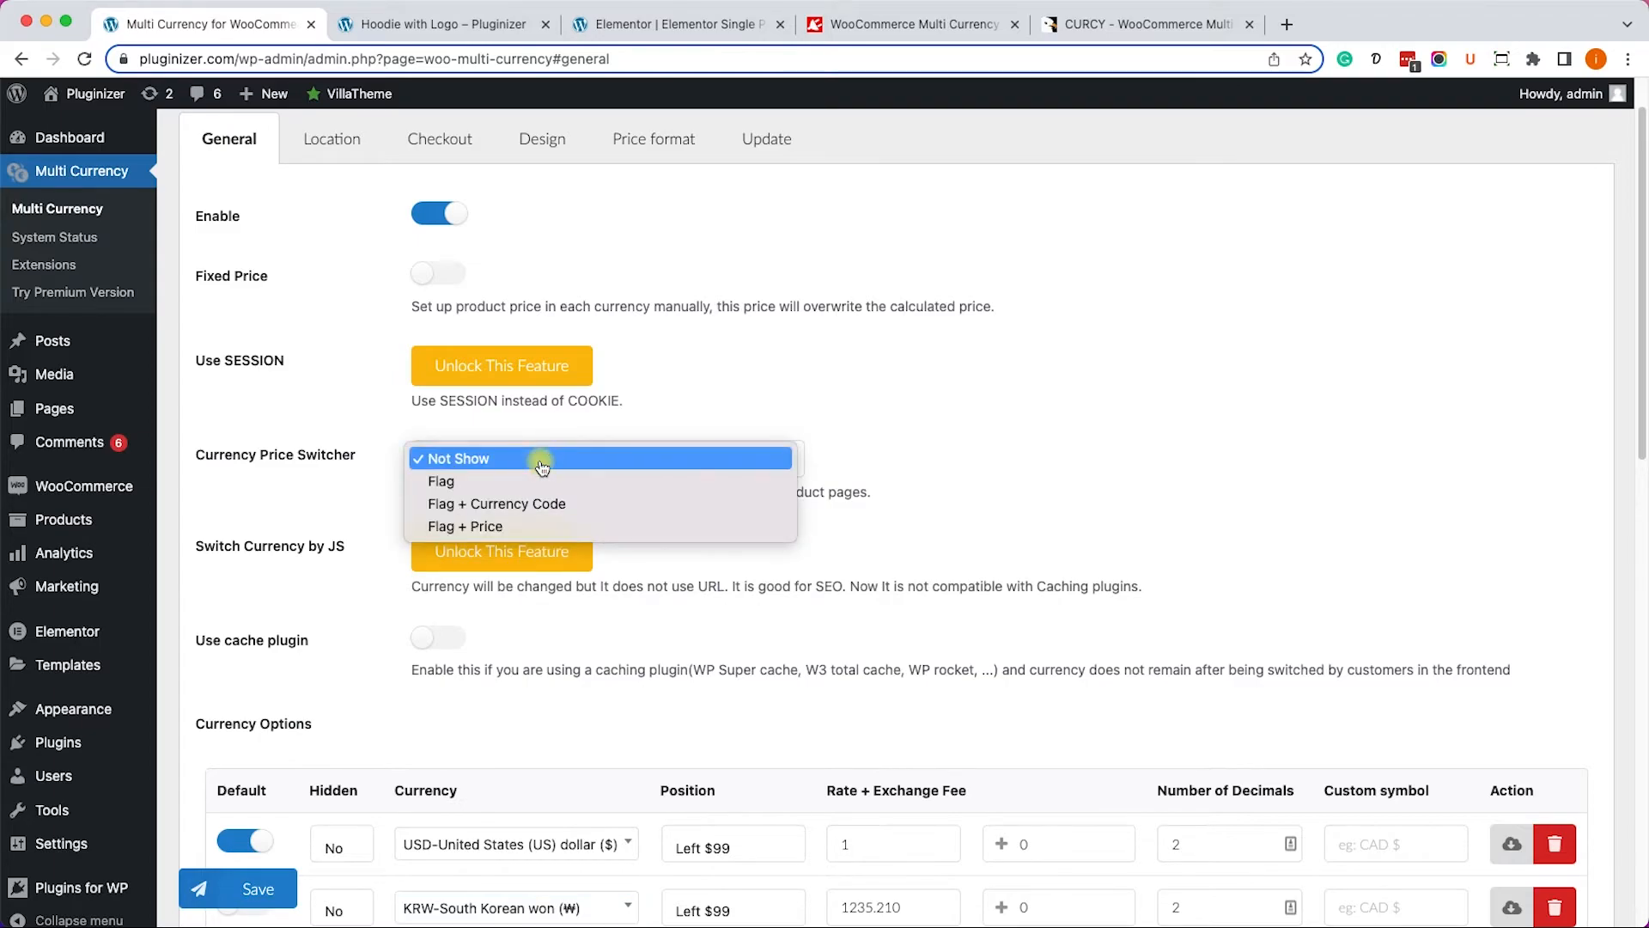
mouse_move(524, 481)
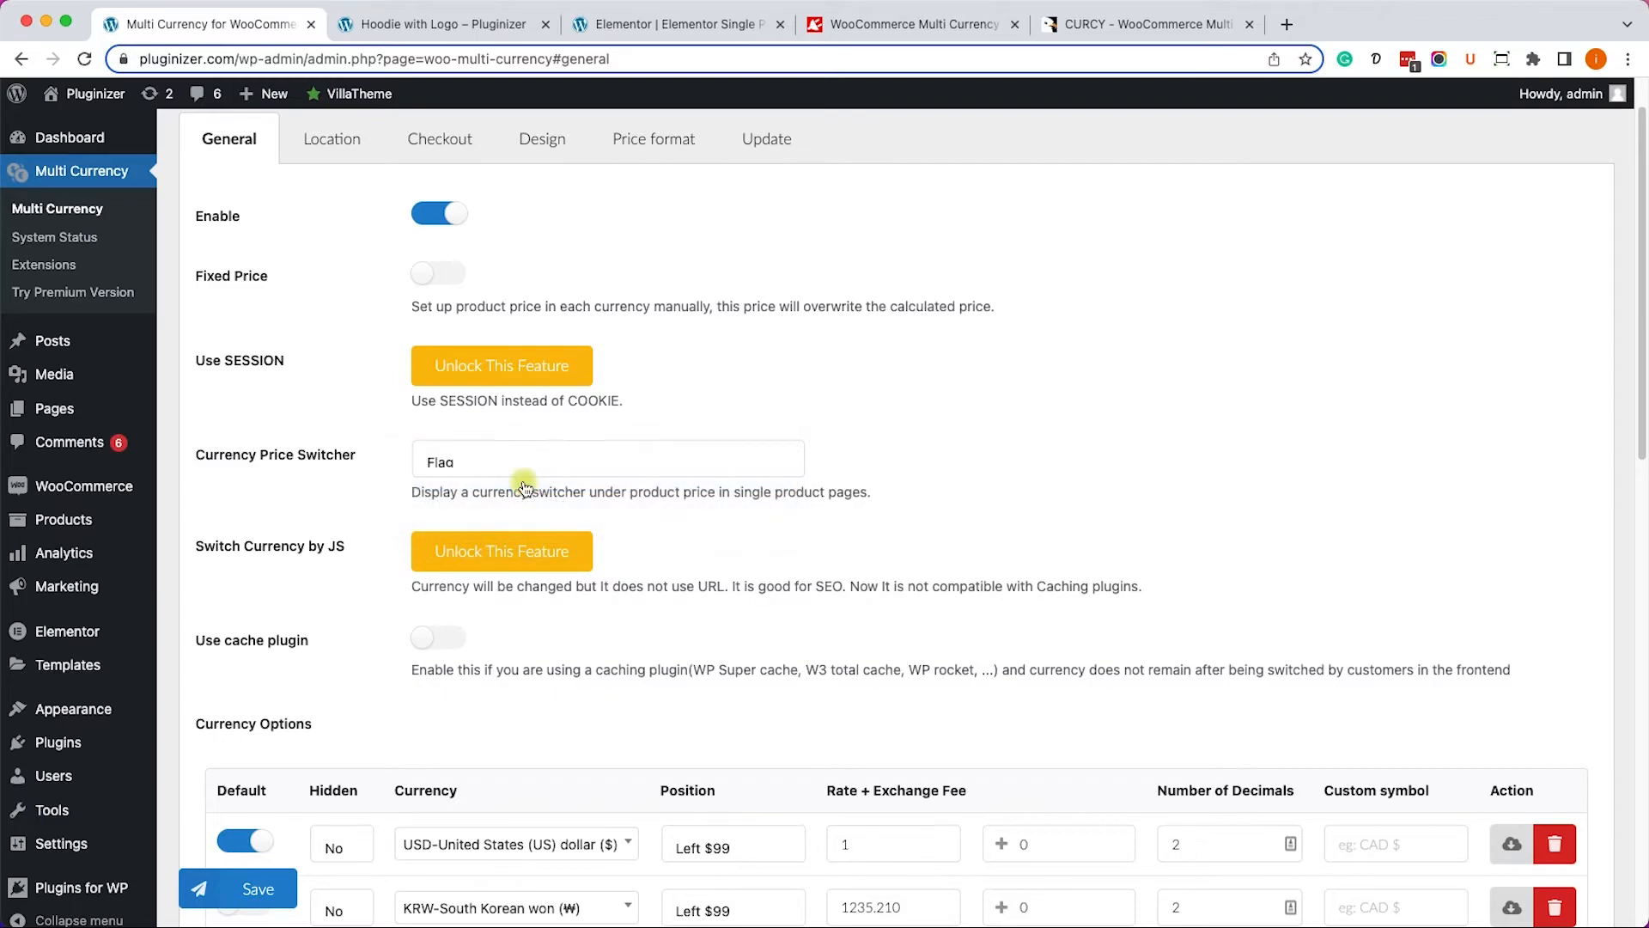
mouse_move(352, 643)
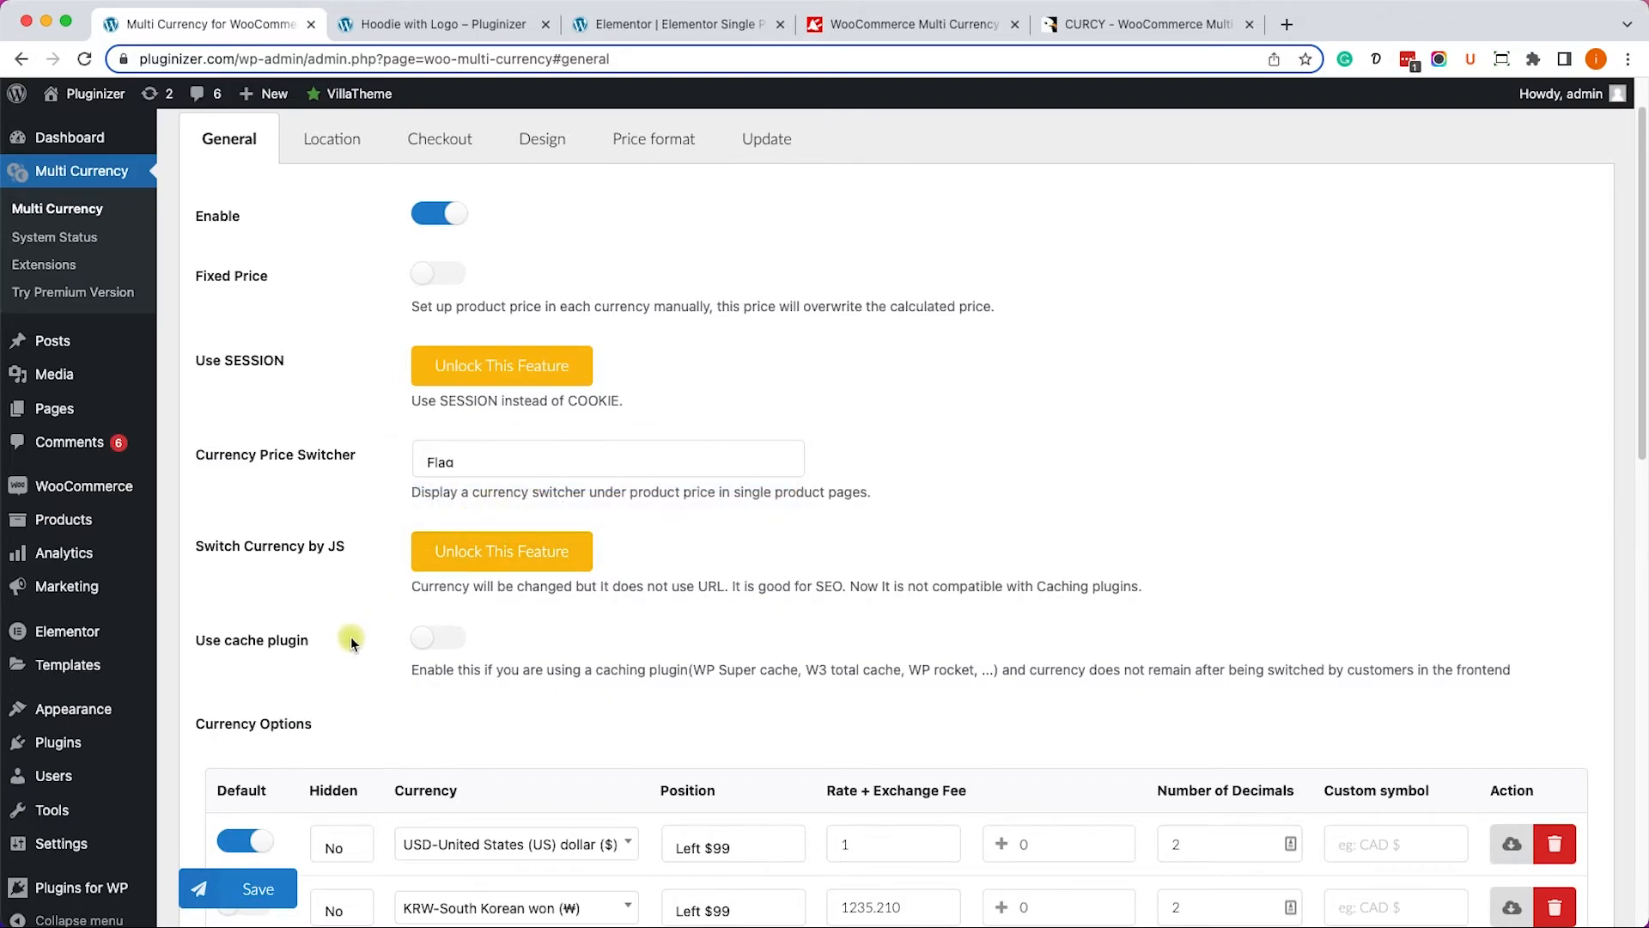
left_click(237, 887)
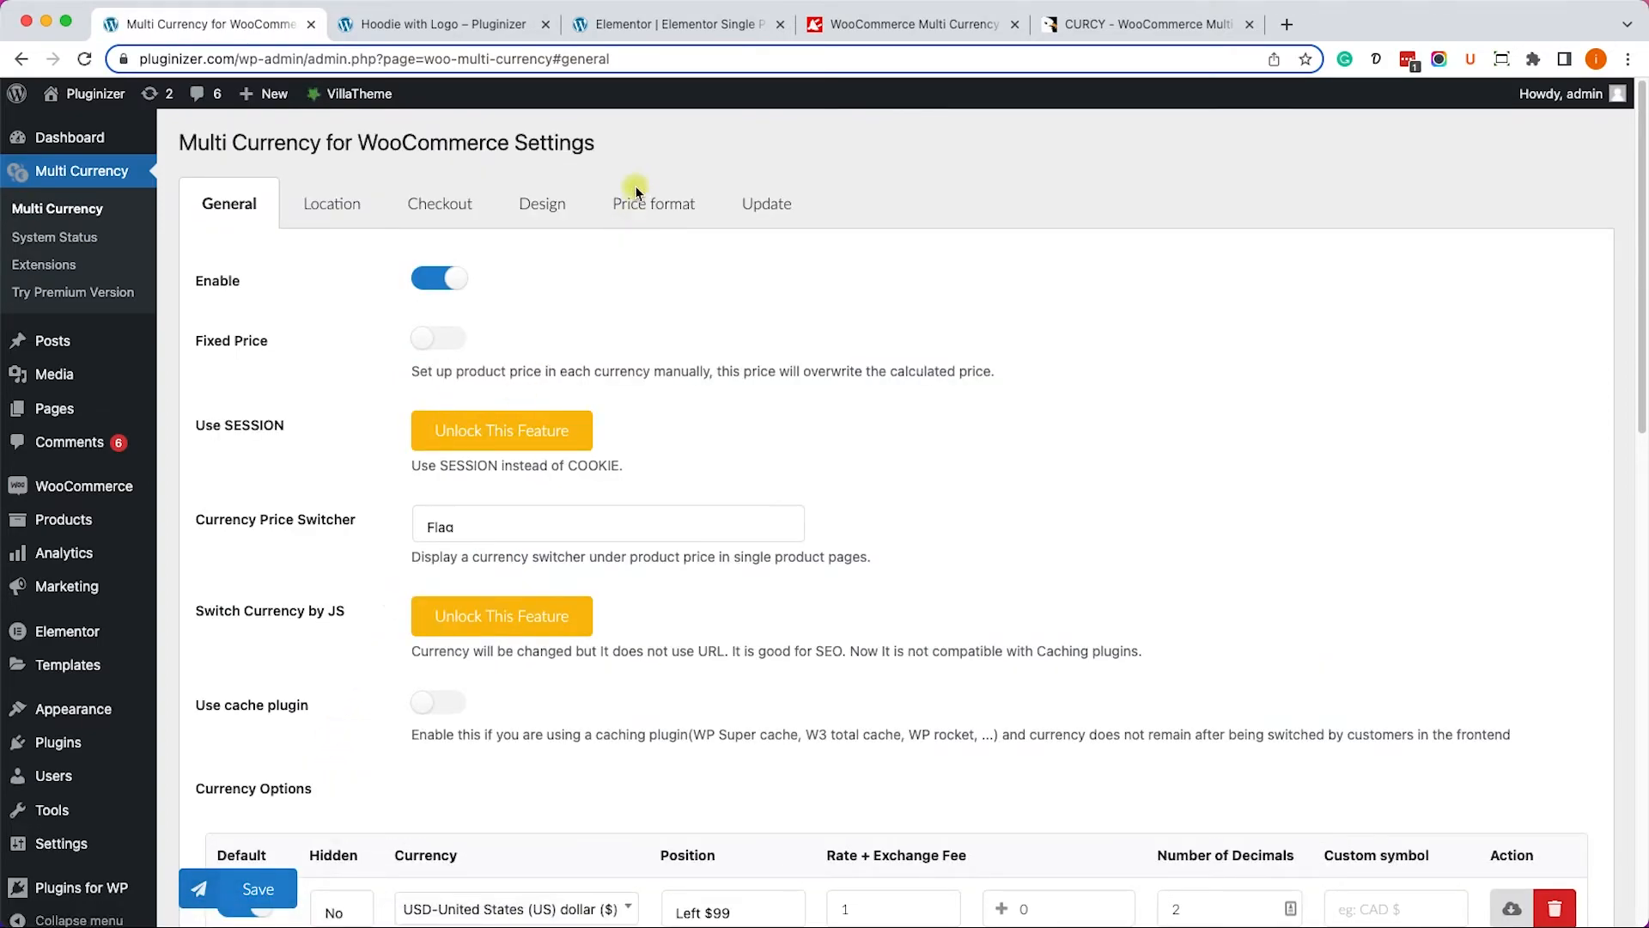
Place a Shortcode widget under the Water Bowl price holding [woo_multi_currency_layout3].
left_click(678, 24)
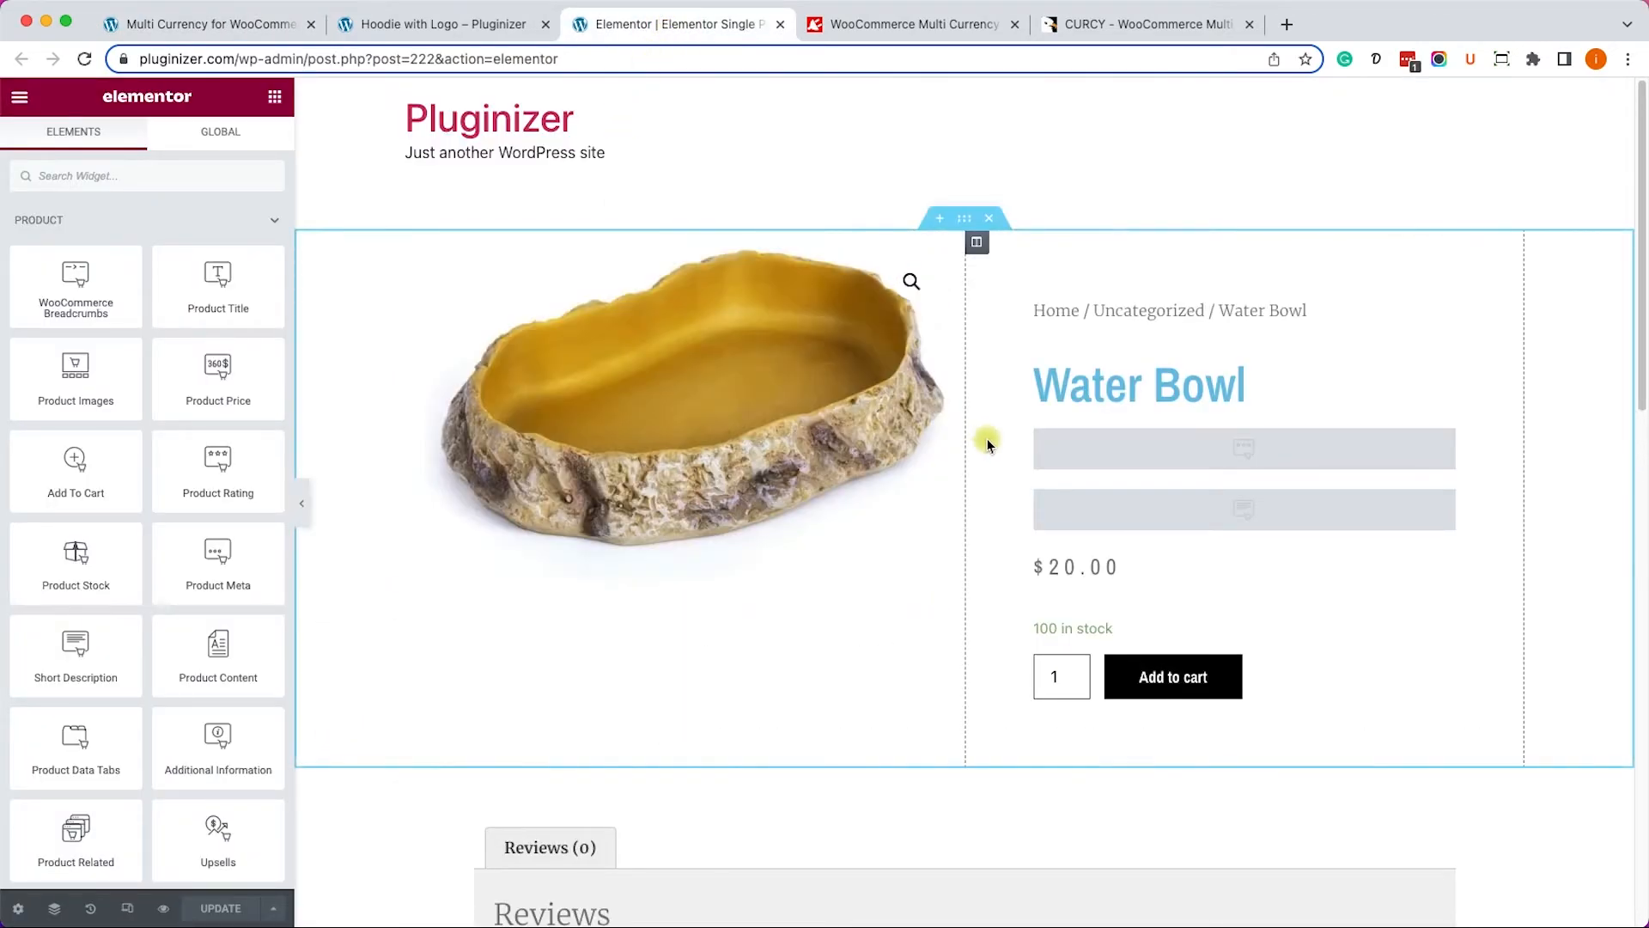
mouse_move(1010, 467)
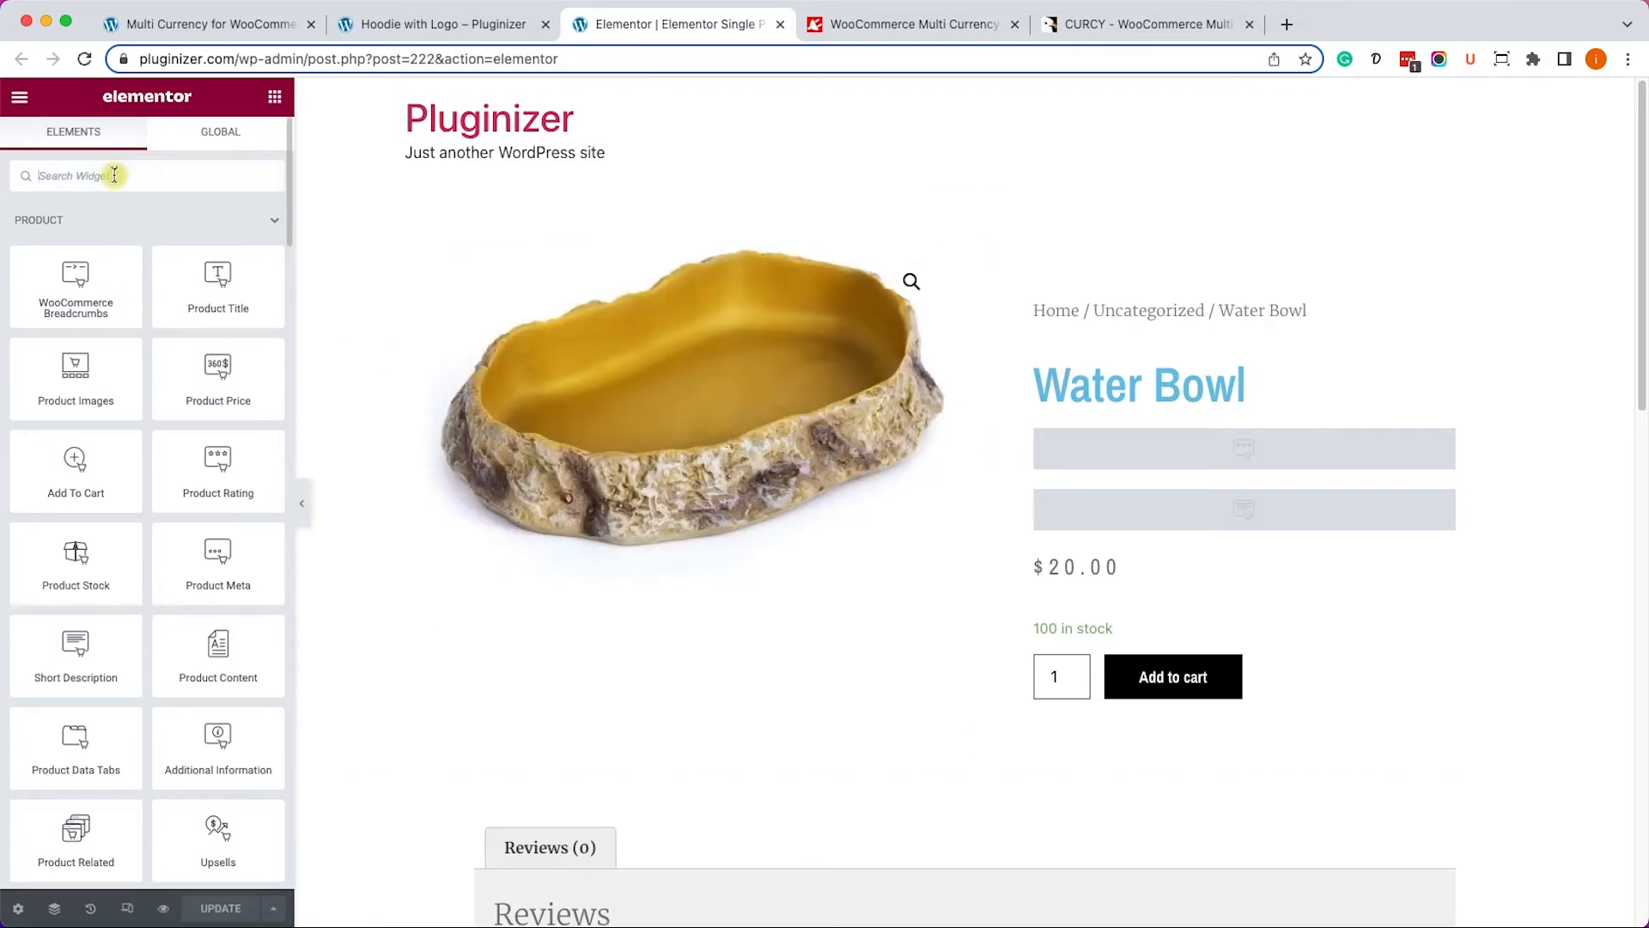
type("short")
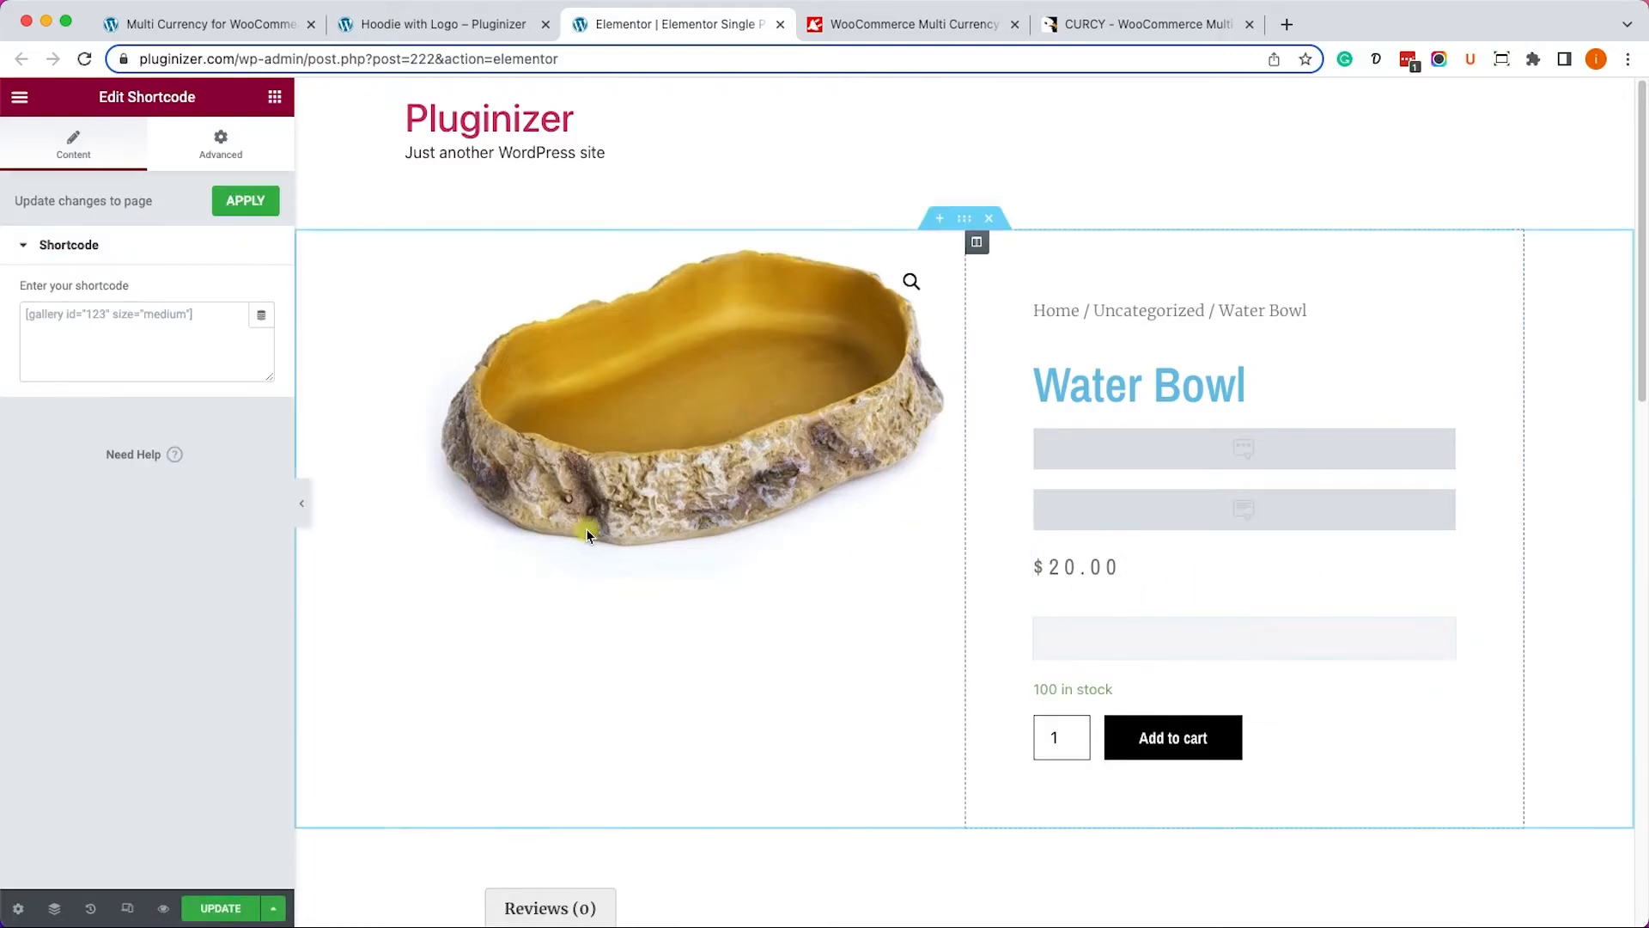
type("[woo_multi_currency_layout3]")
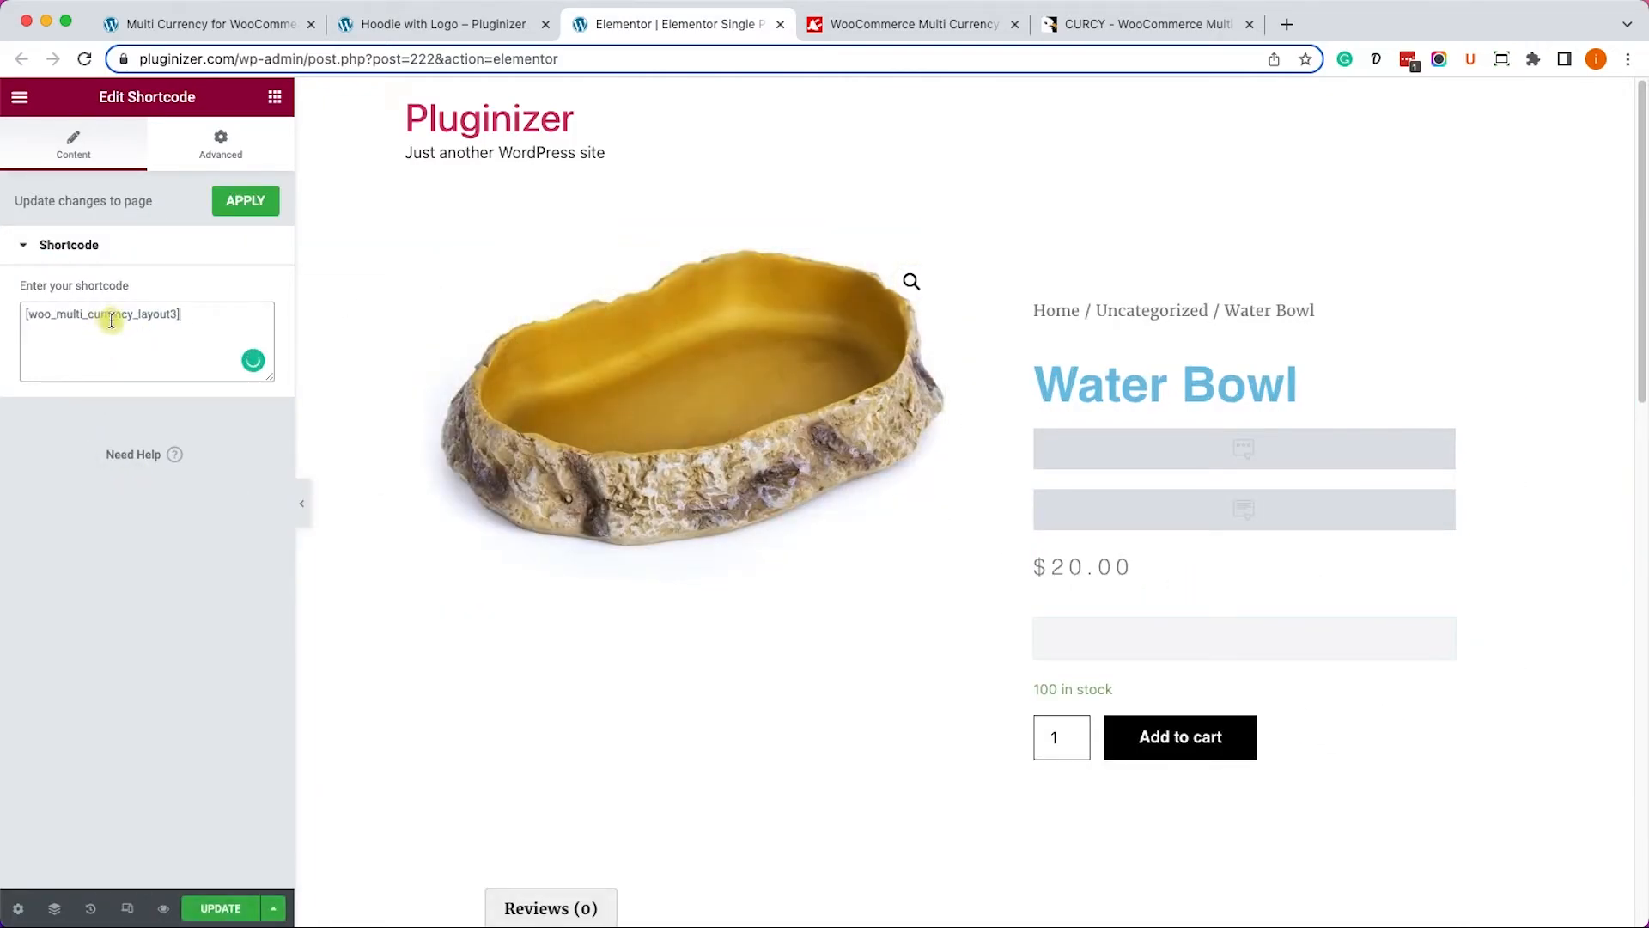
left_click(244, 200)
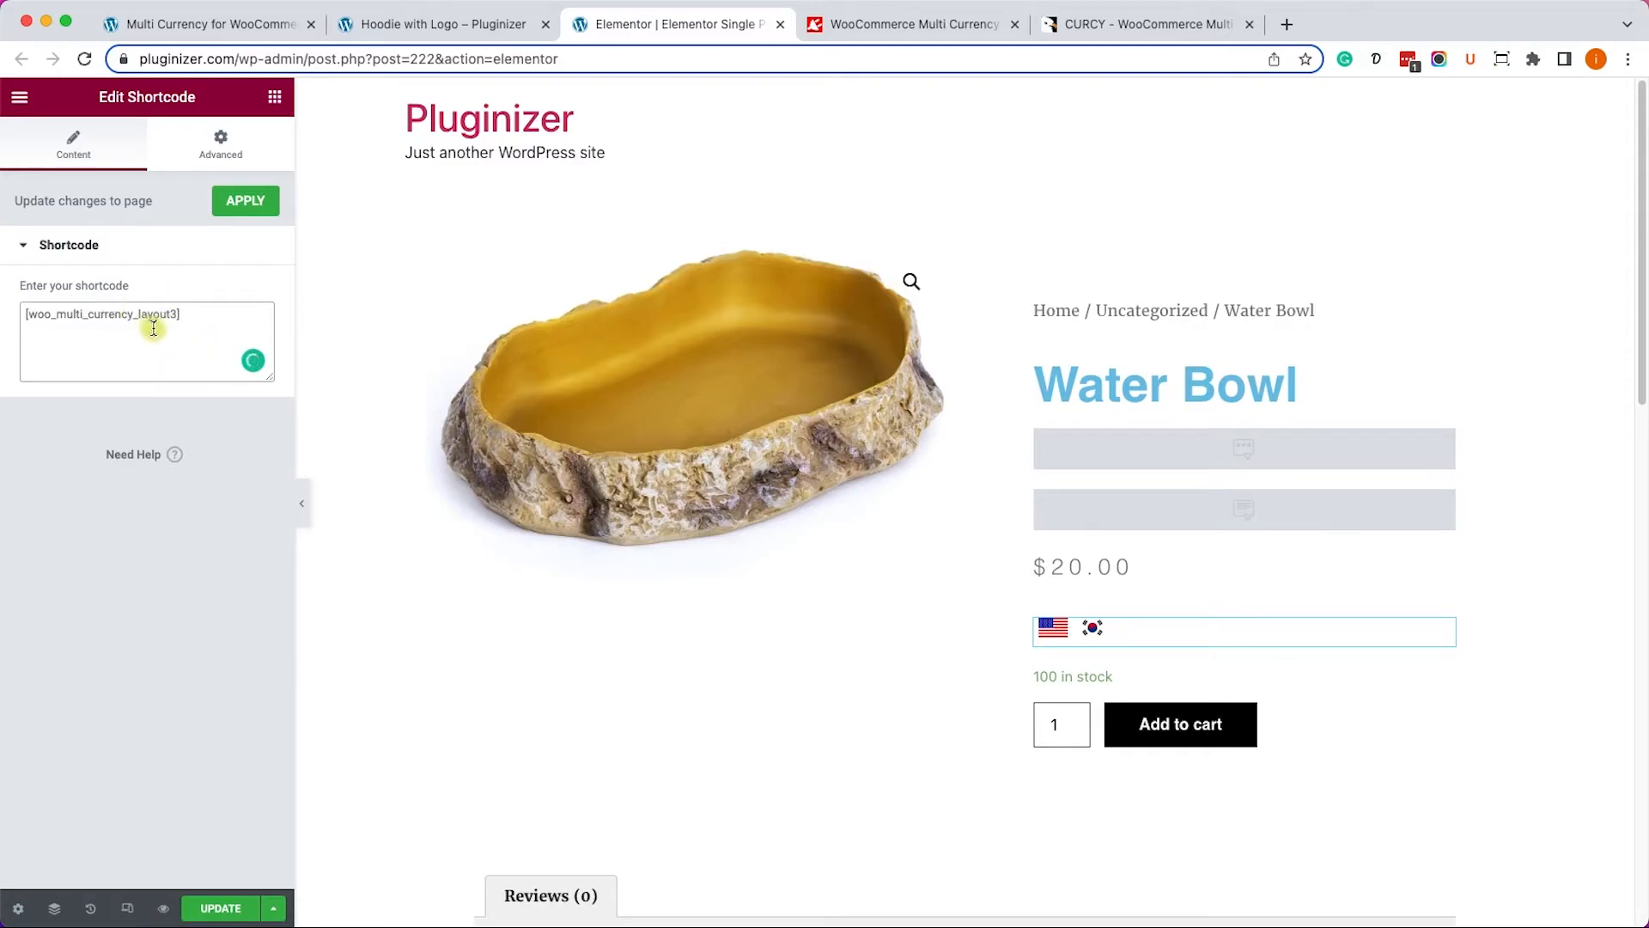
mouse_move(214, 829)
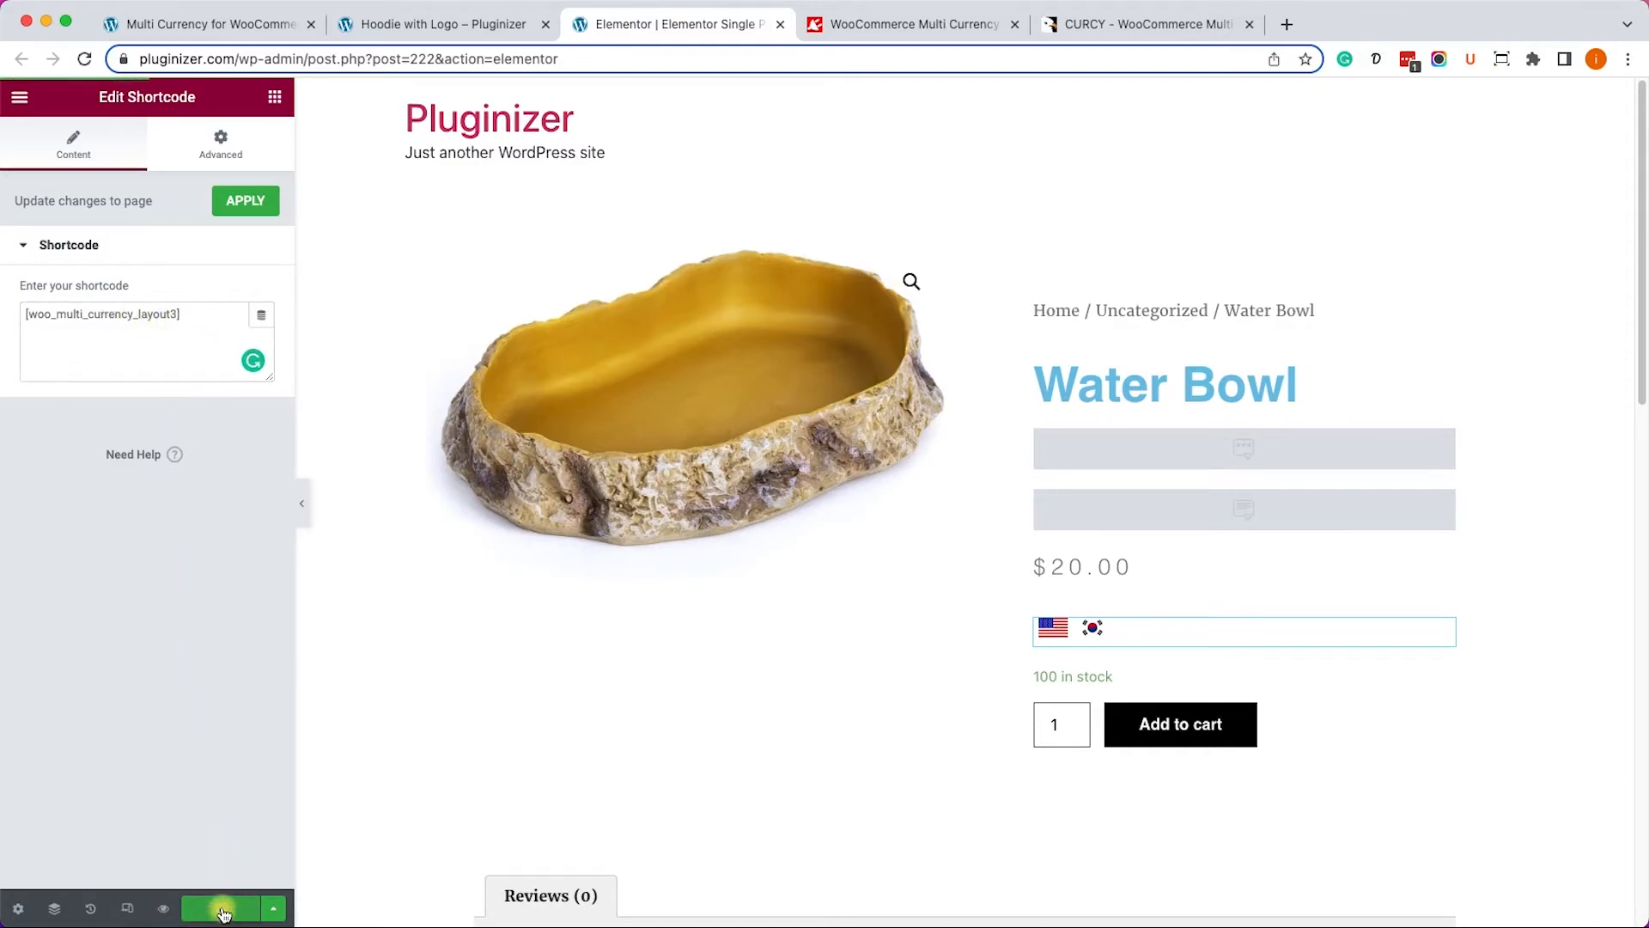
Reload Hoodie With Logo and test the Korean flag (₩55,584.45) and US flag.
left_click(441, 23)
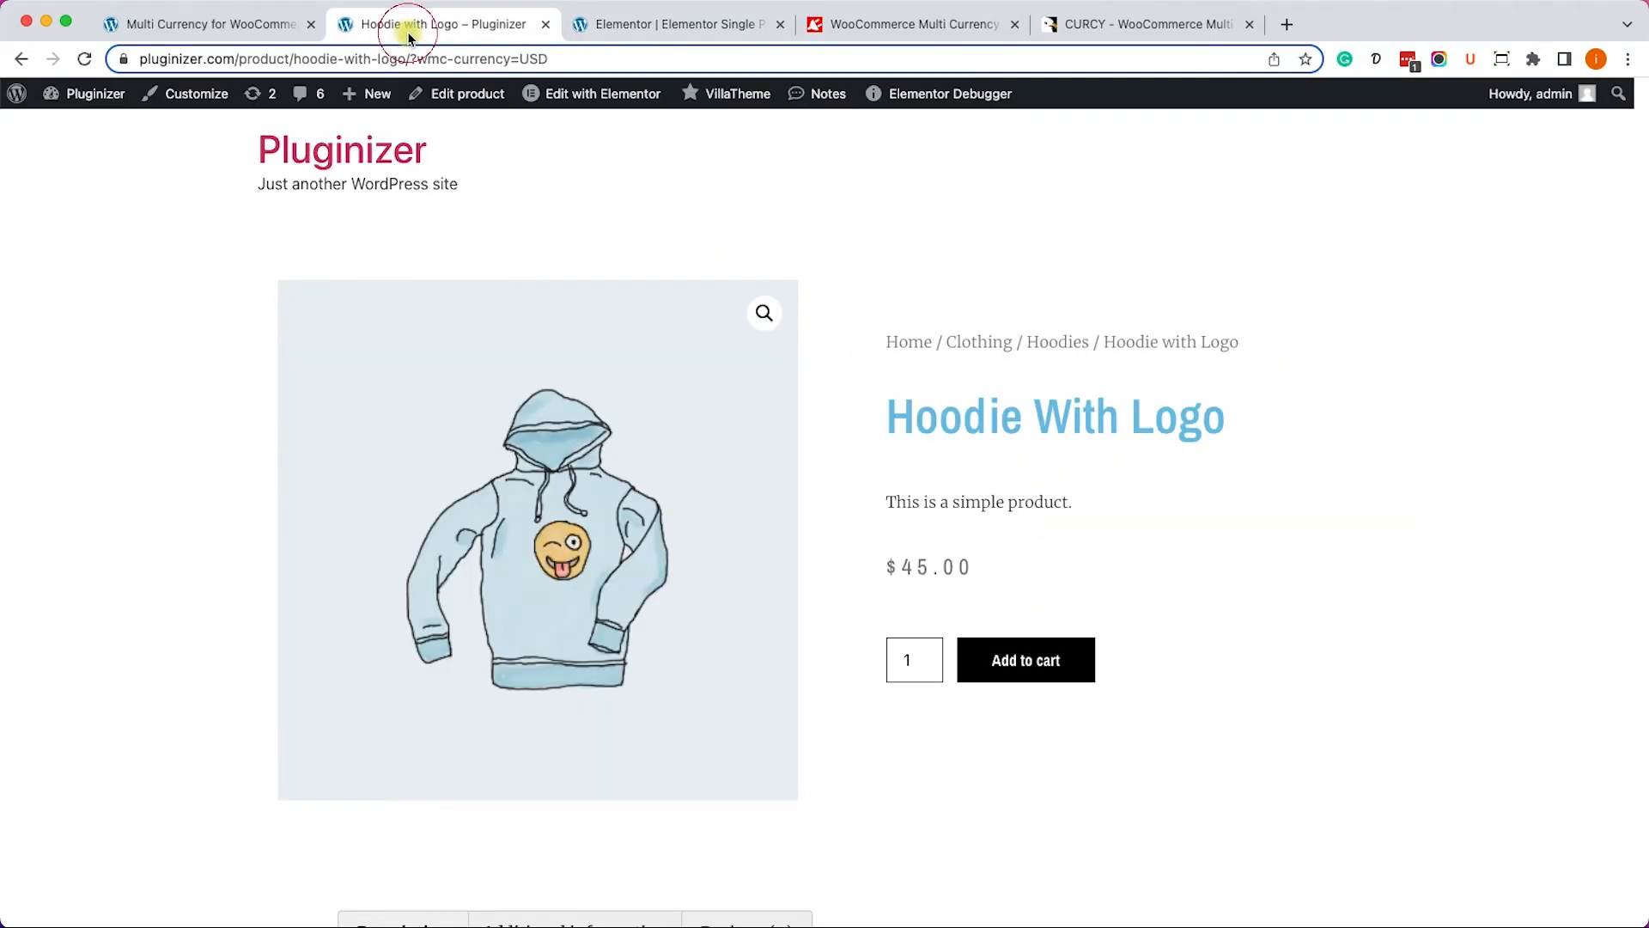
left_click(440, 23)
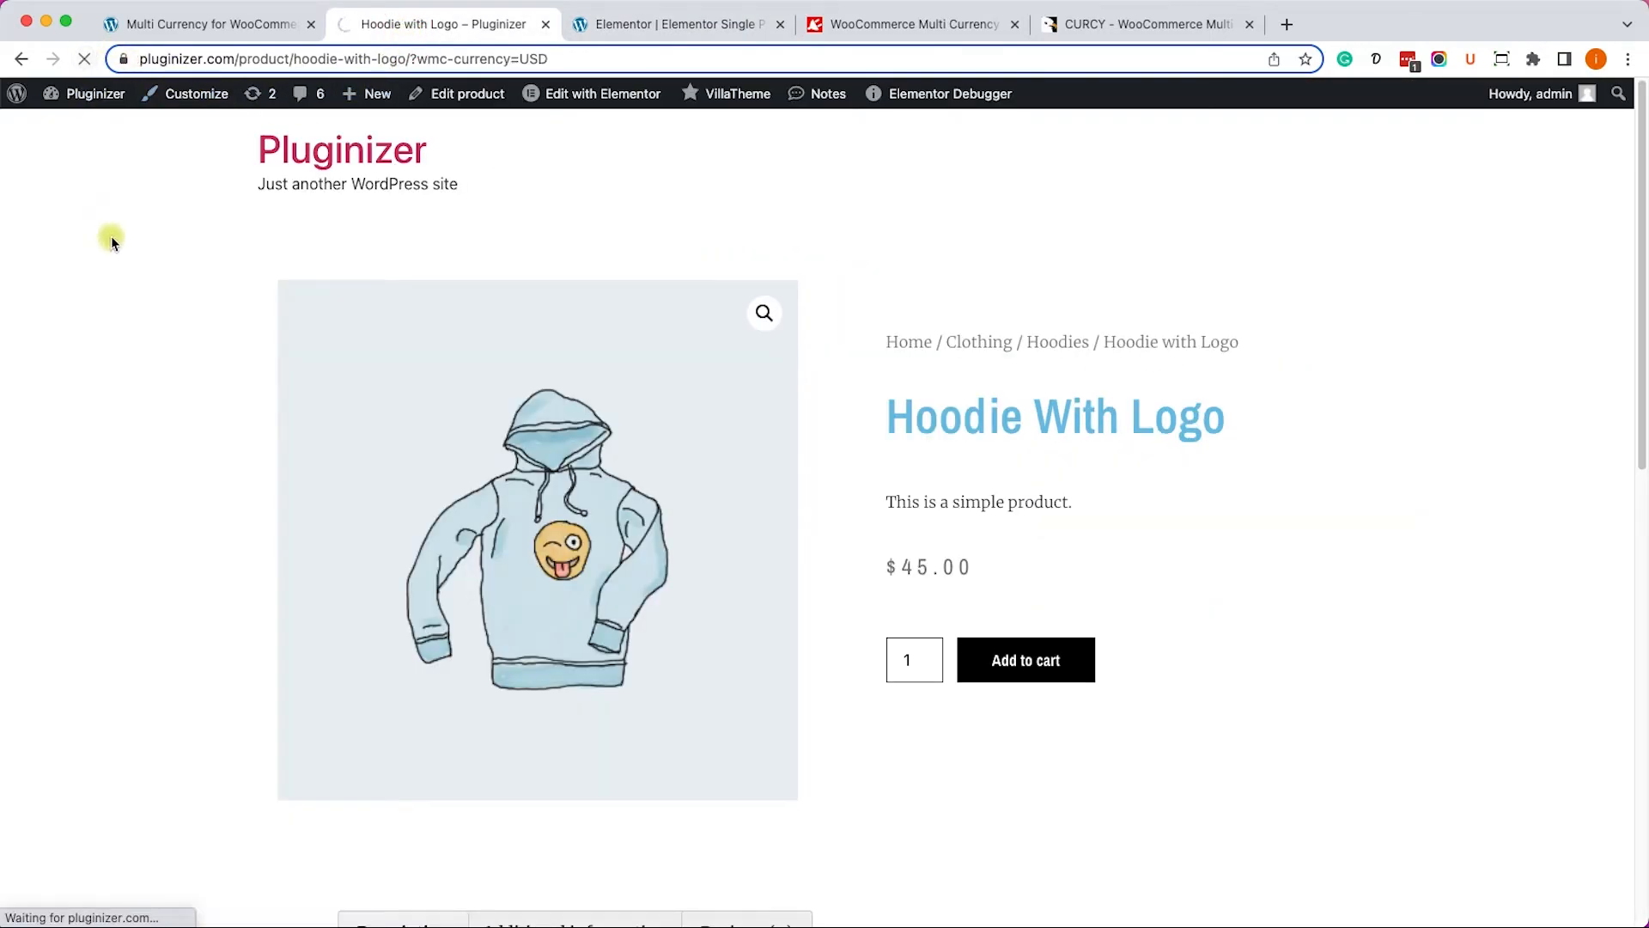
mouse_move(943, 591)
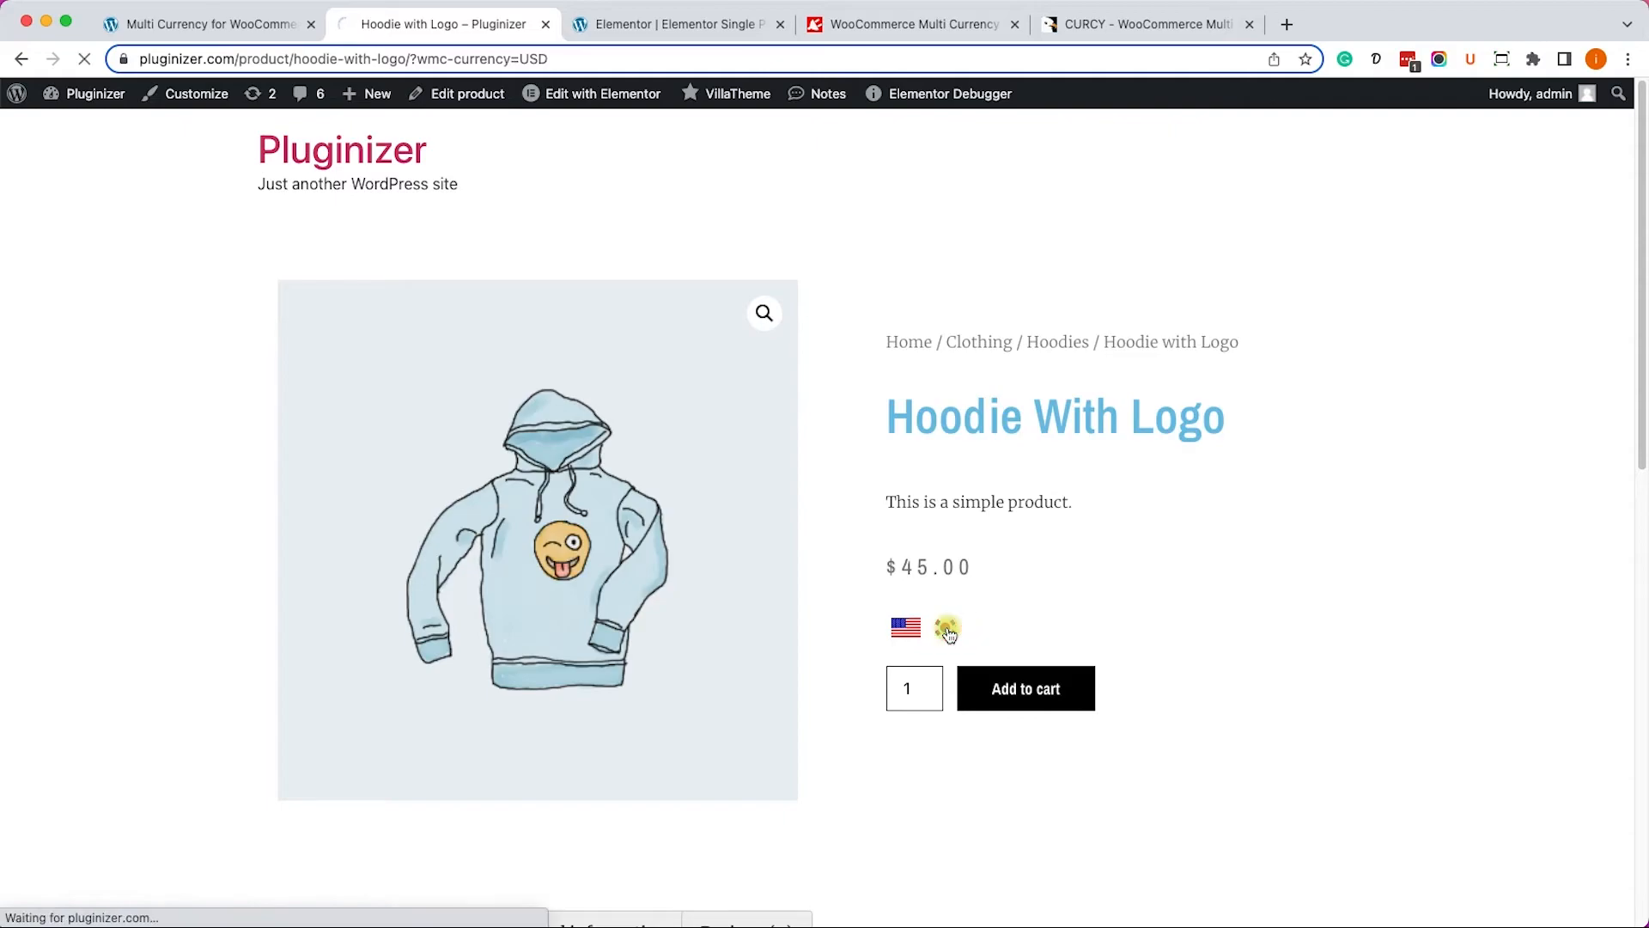
left_click(945, 627)
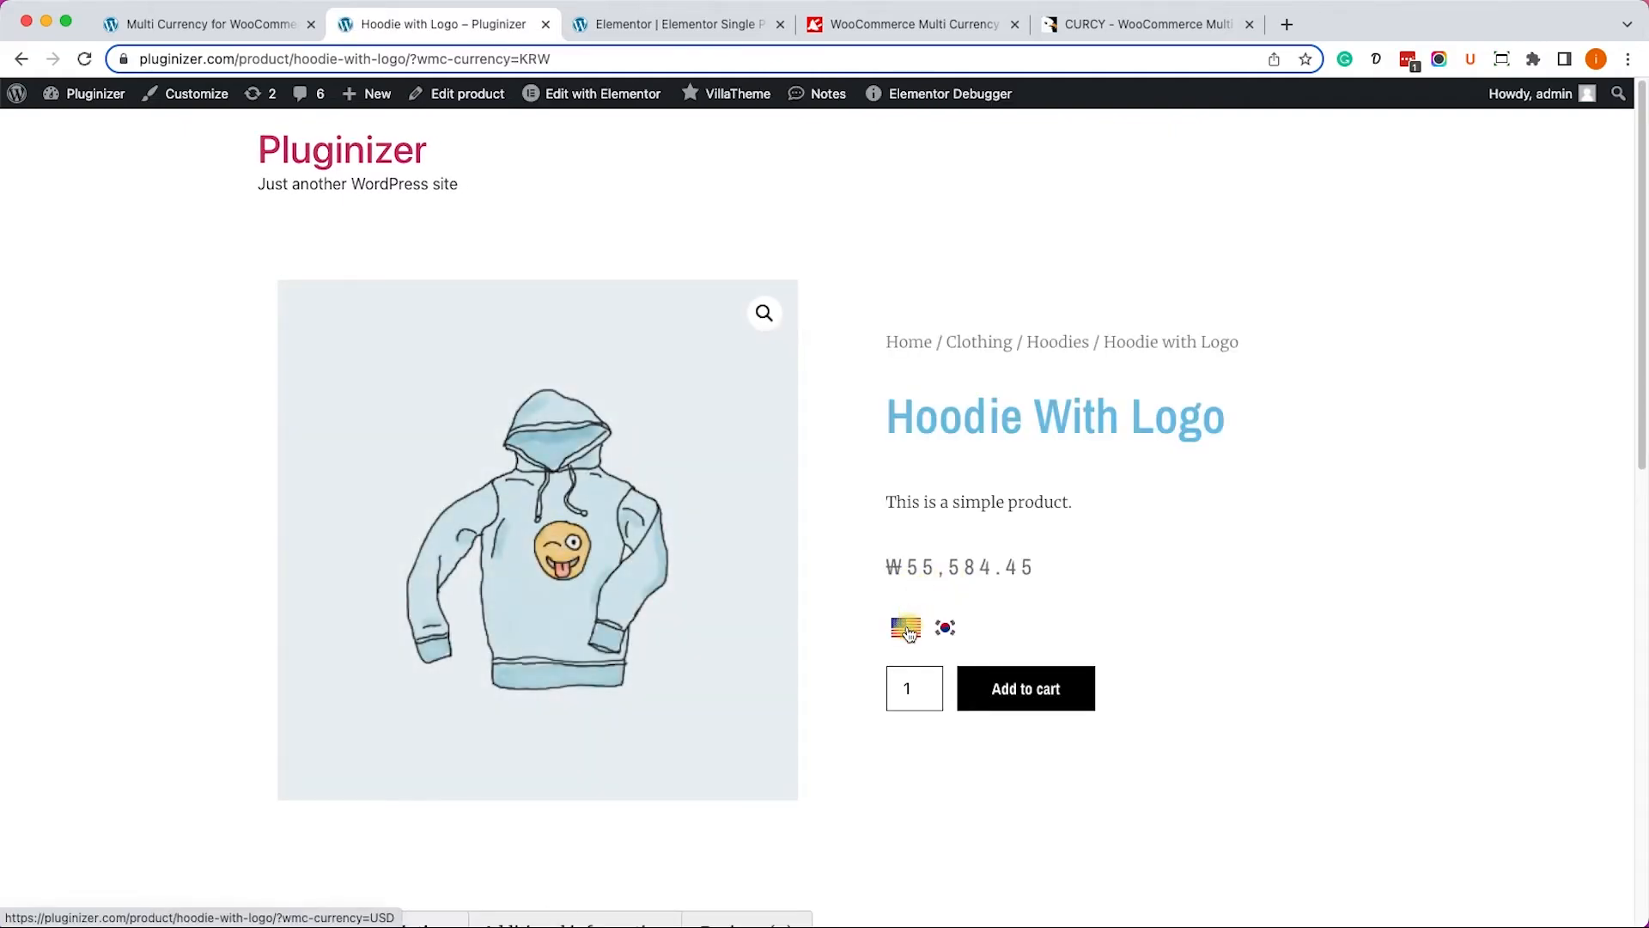
left_click(903, 627)
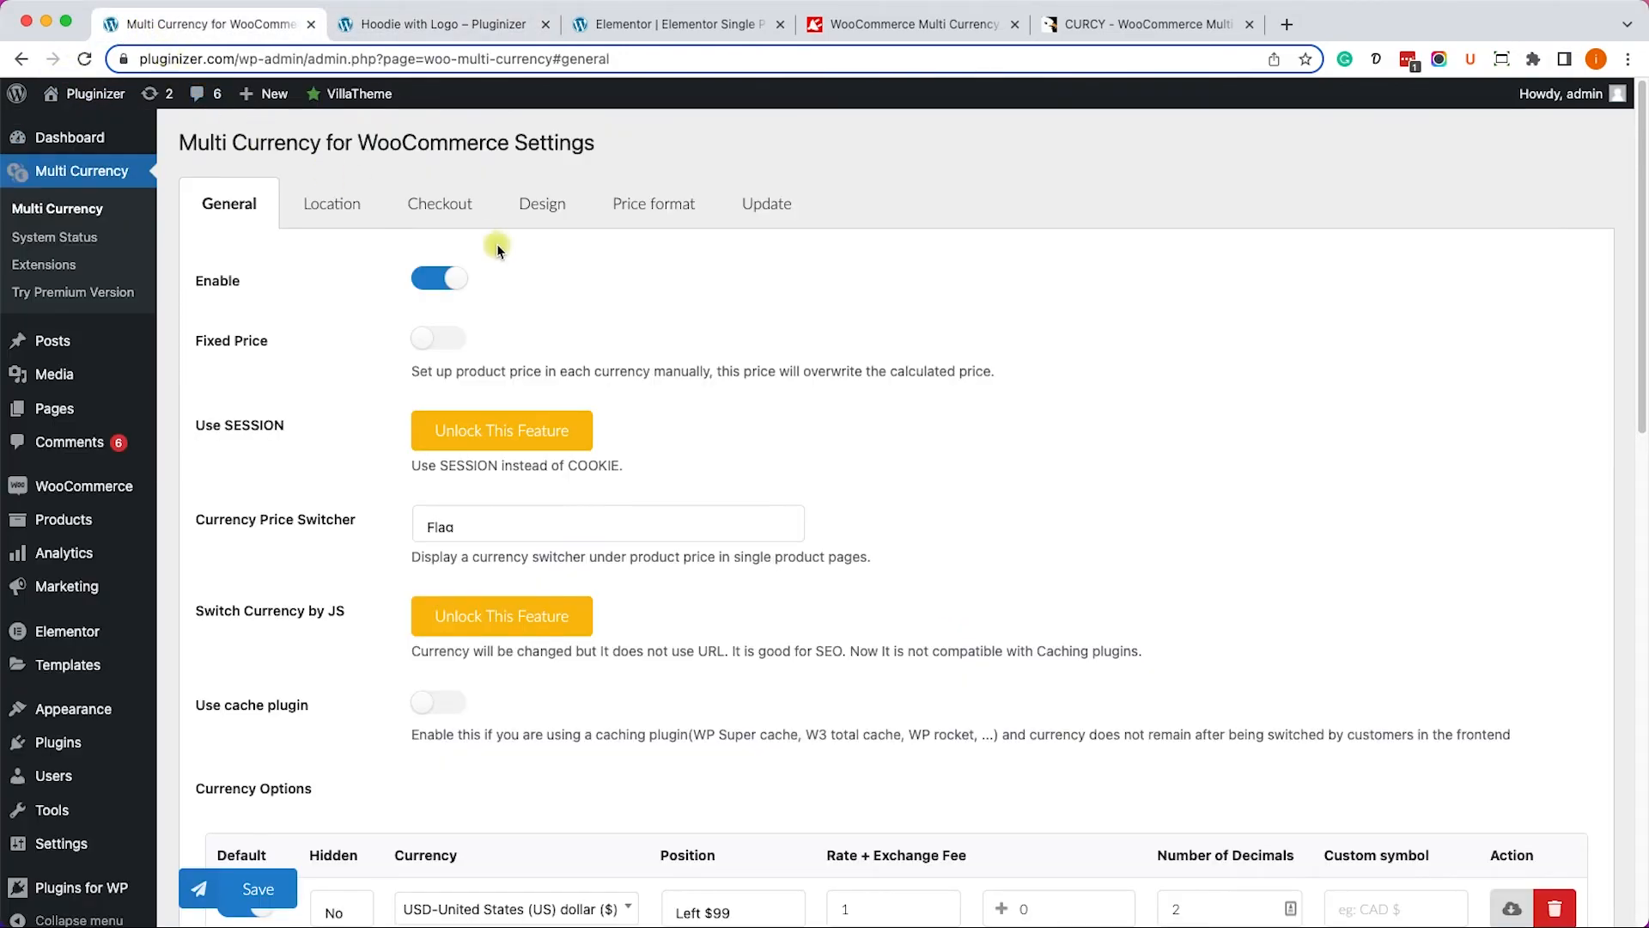
Set CURCY's Location Auto Detect option to Auto select currency.
left_click(332, 202)
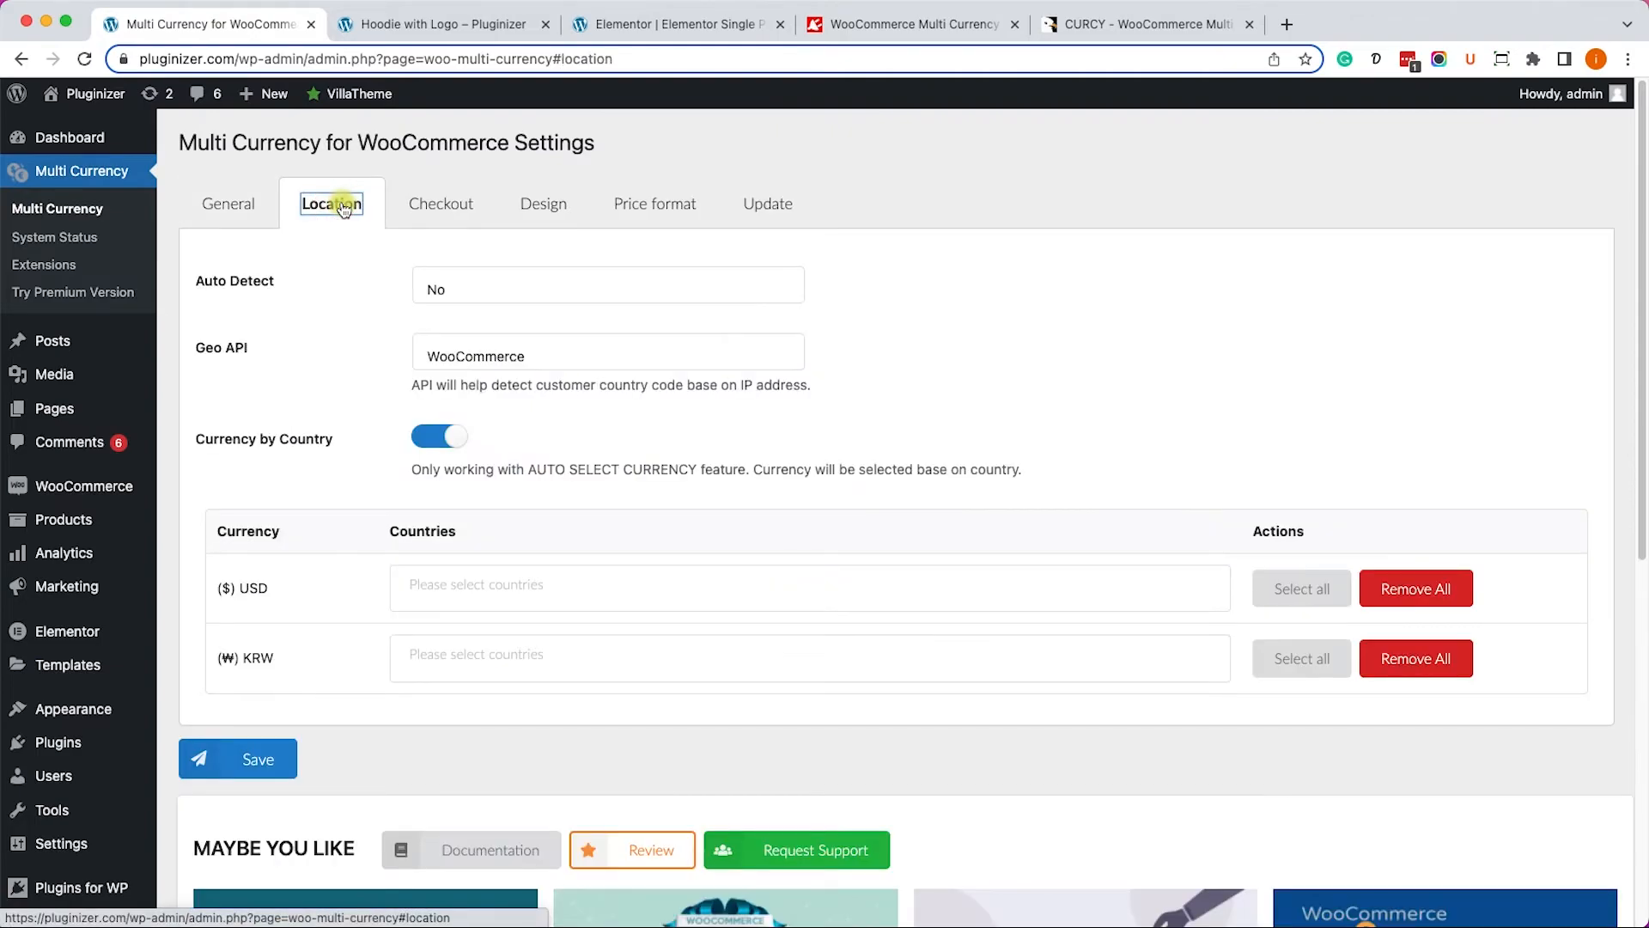
mouse_move(459, 291)
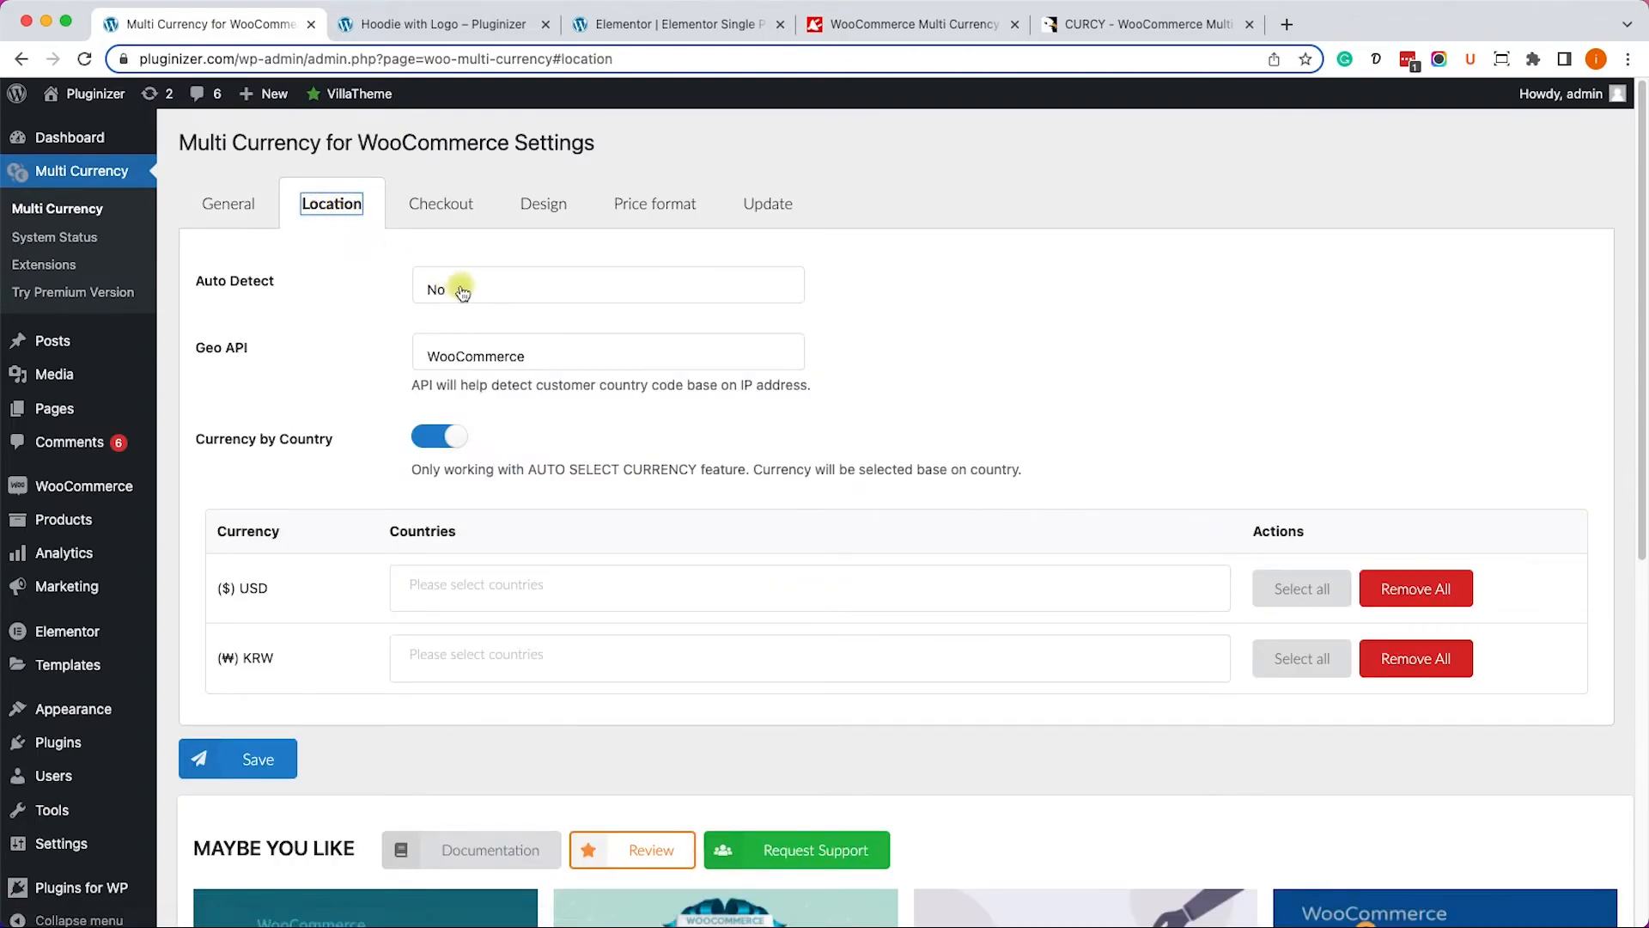
left_click(607, 288)
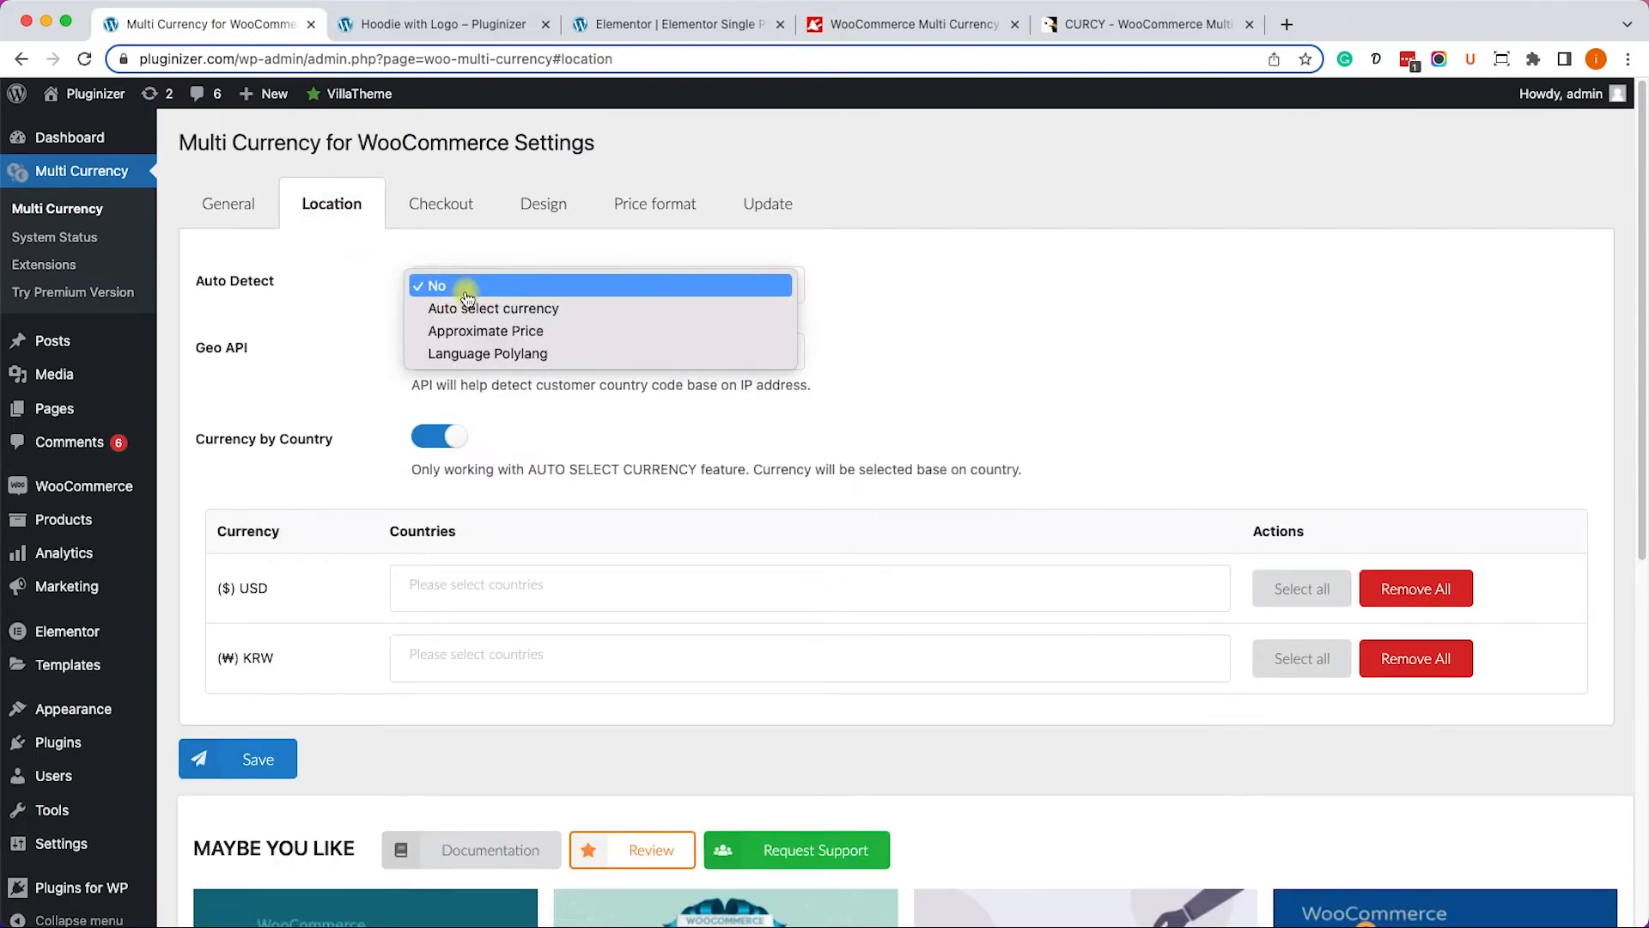
left_click(492, 308)
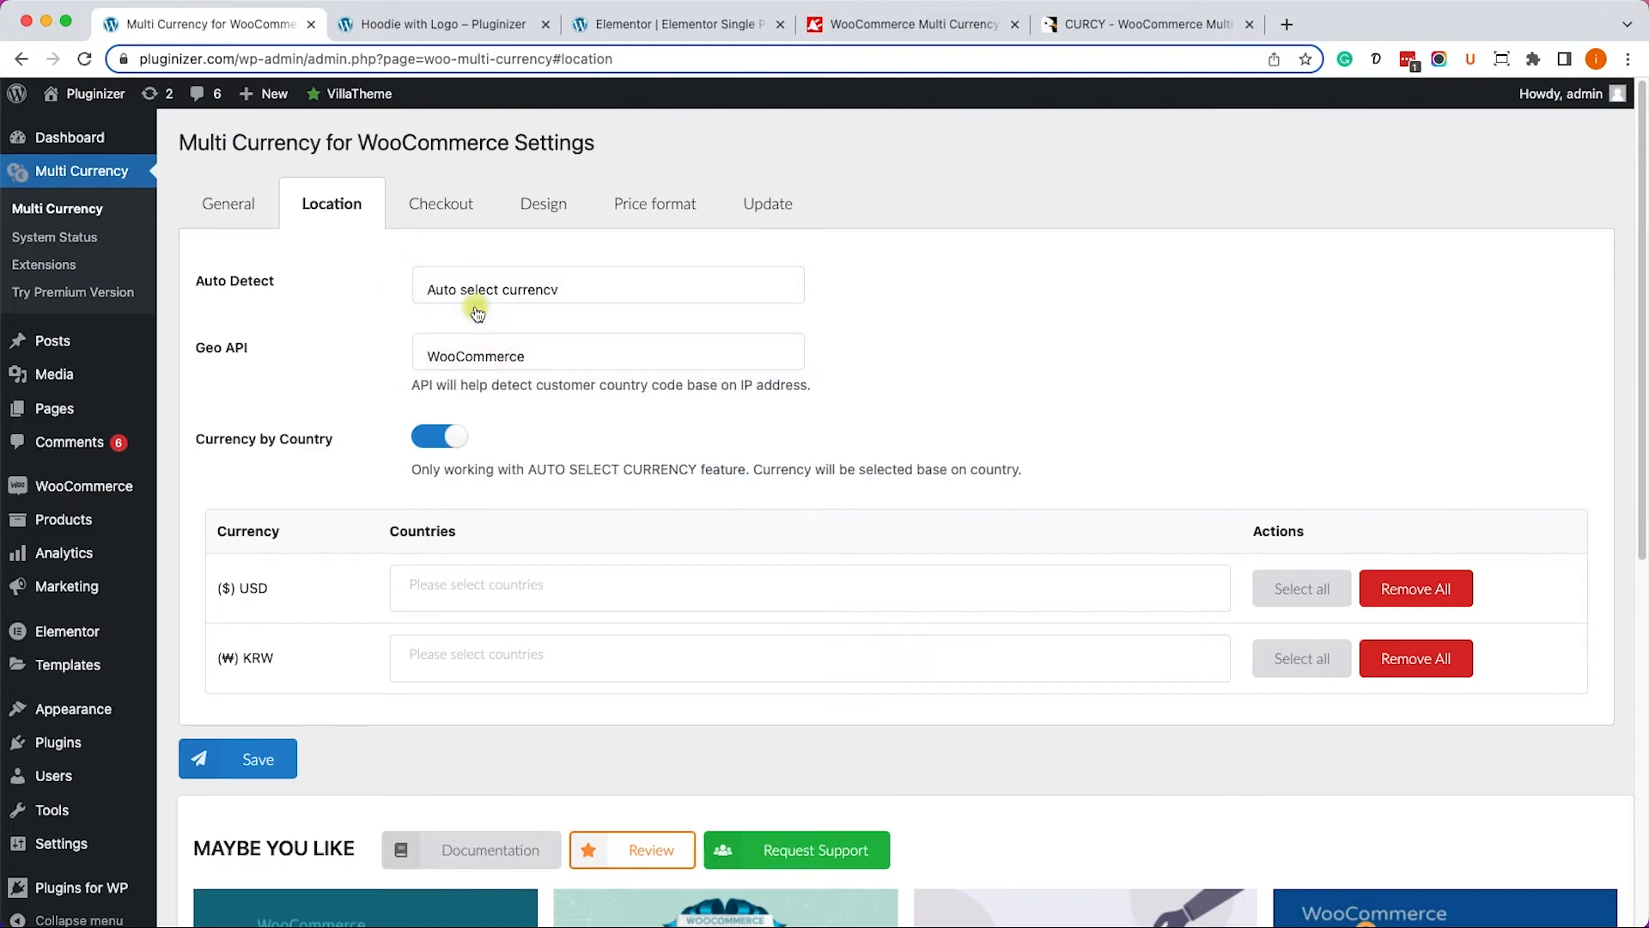
mouse_move(459, 342)
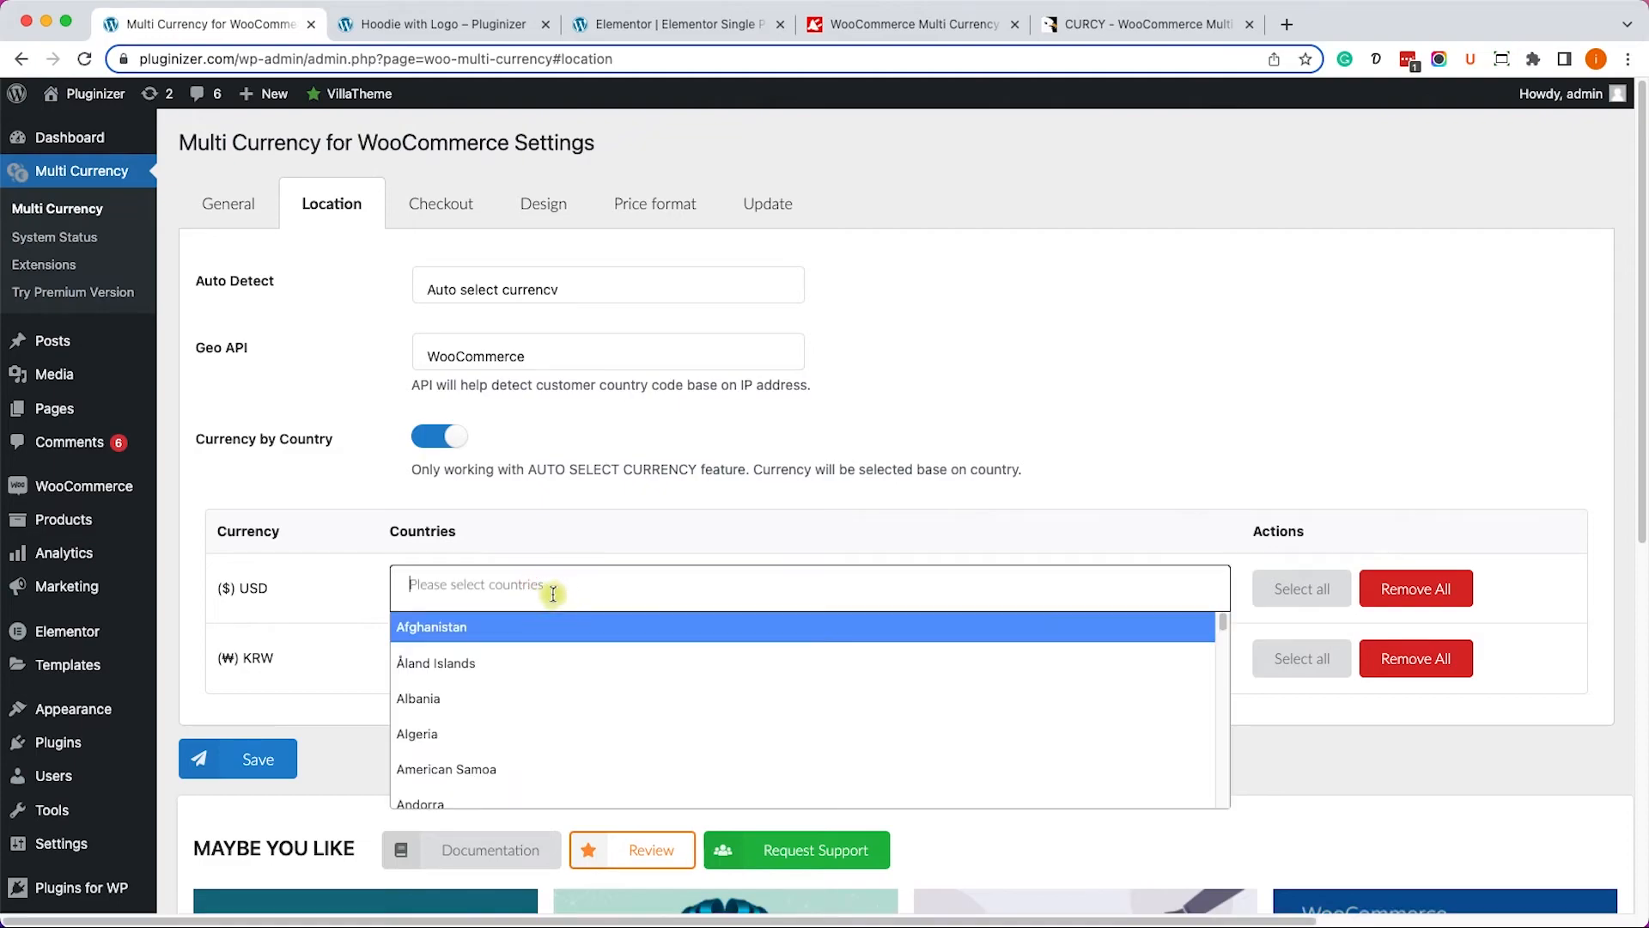
Assign South Korea to the KRW currency and save the location settings.
left_click(354, 559)
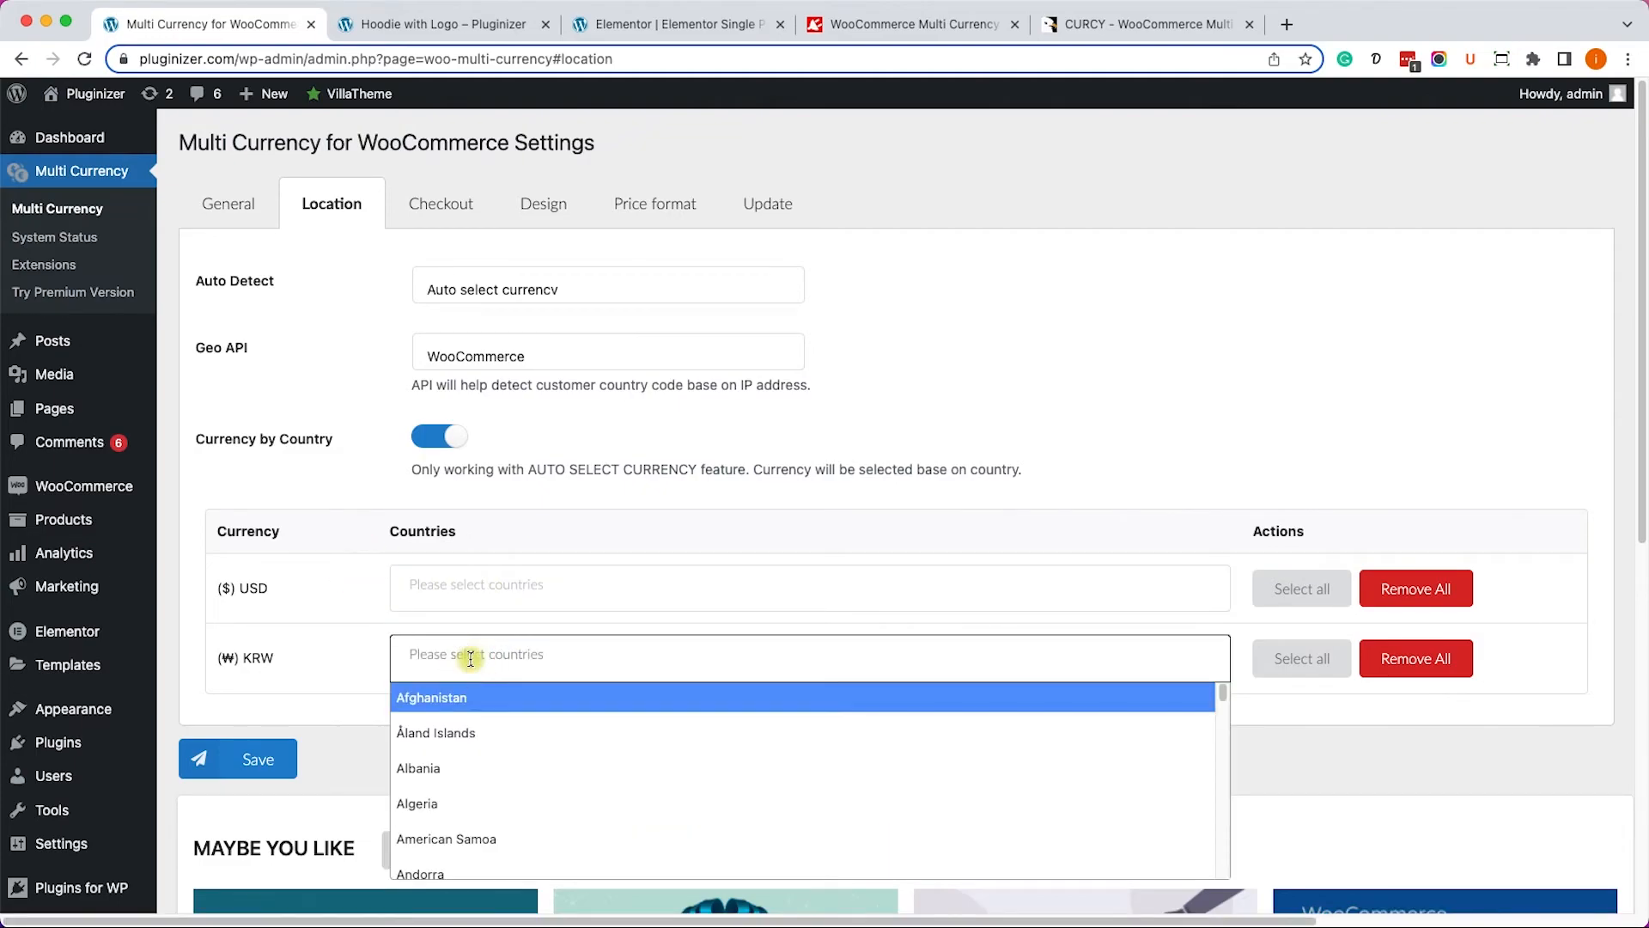
type("korea")
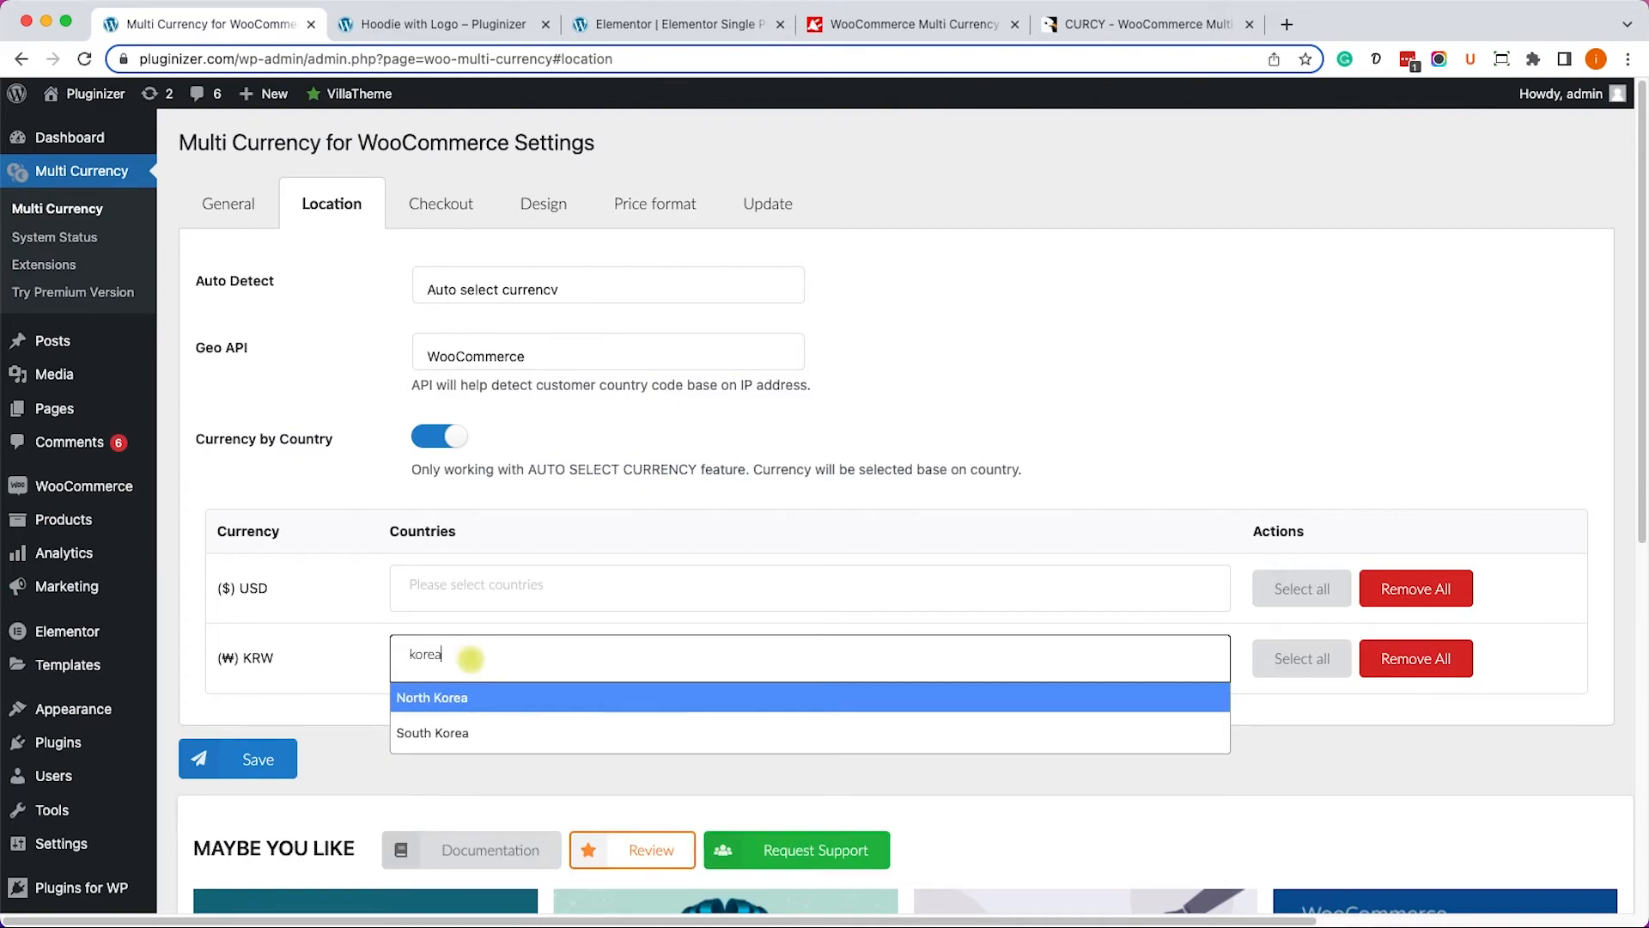
mouse_move(440, 732)
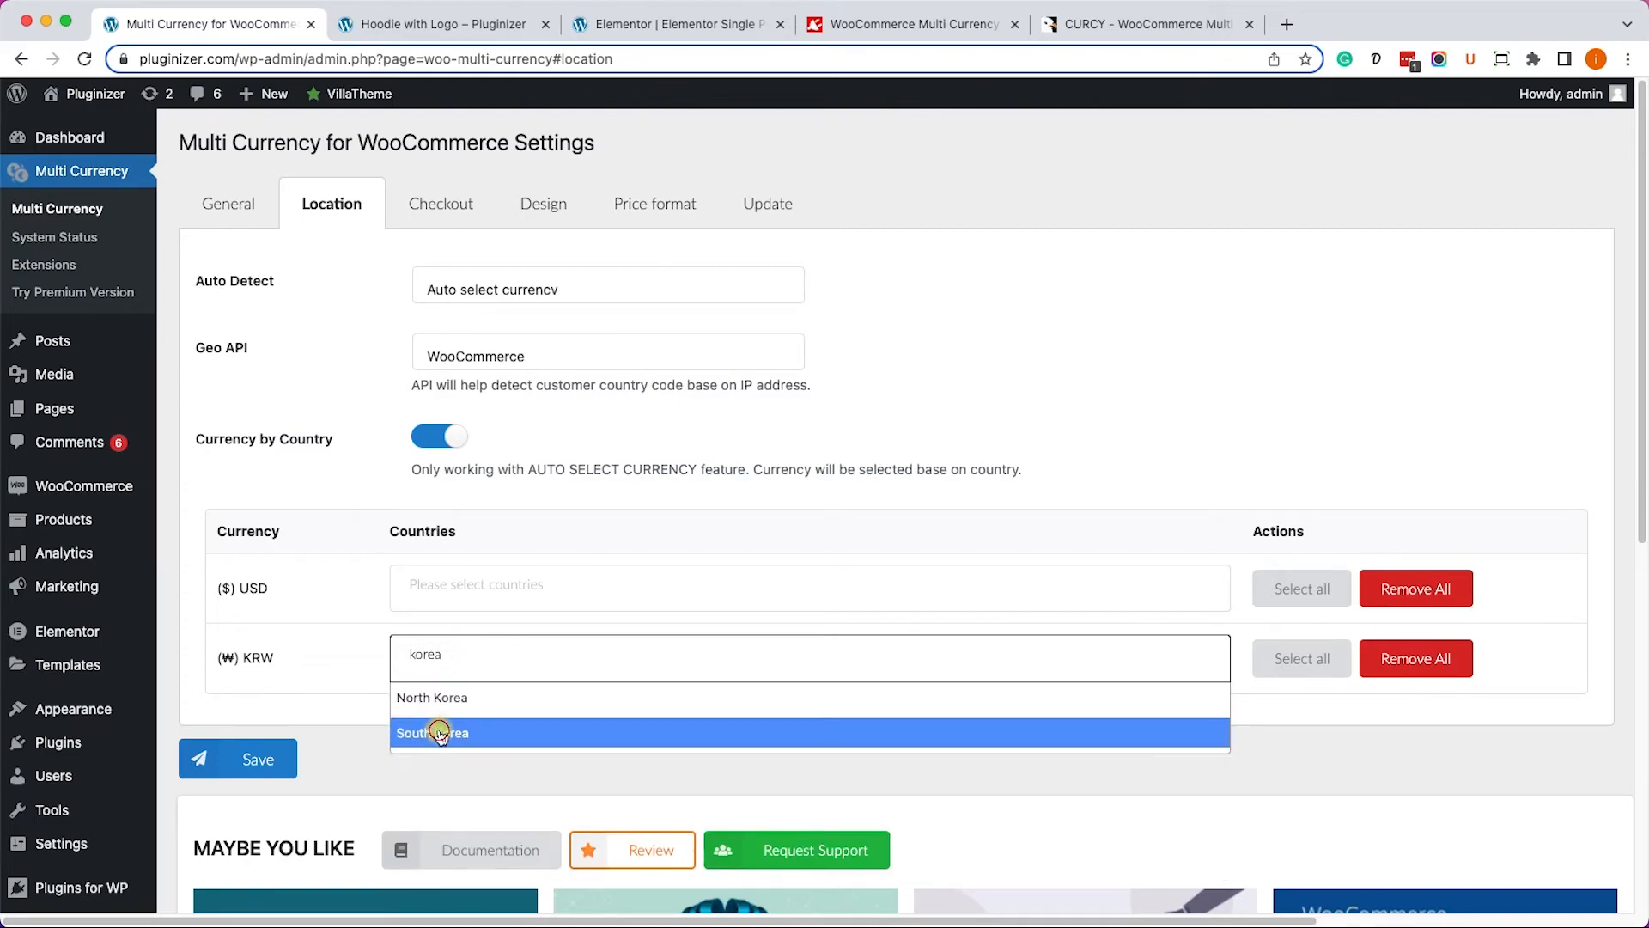
left_click(432, 731)
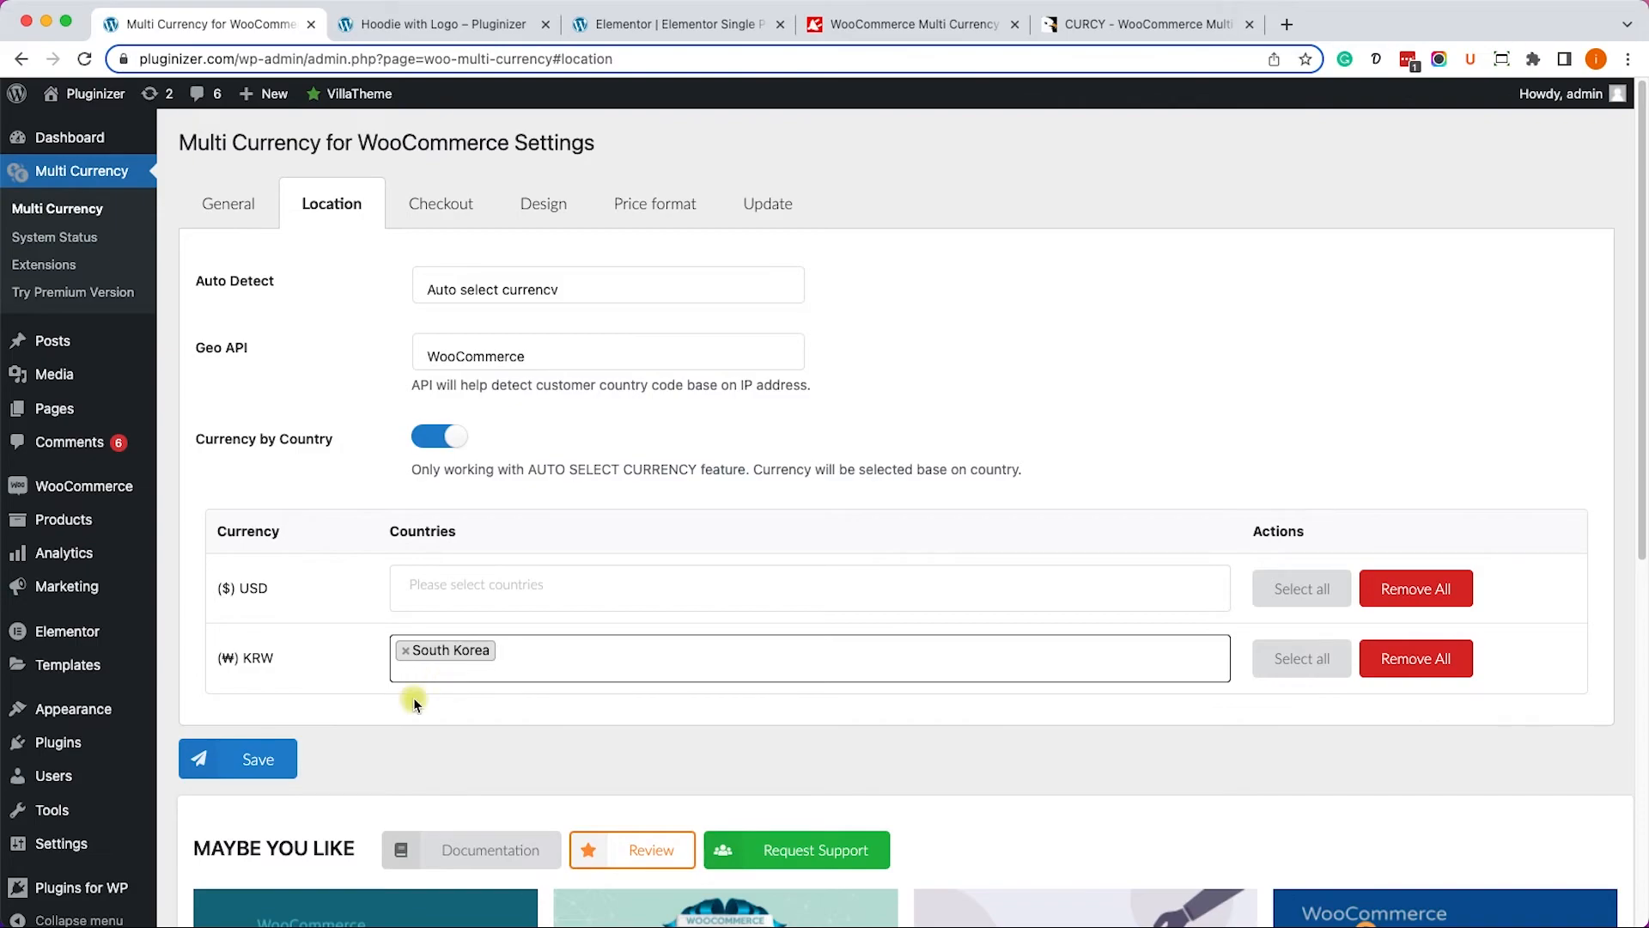
left_click(237, 758)
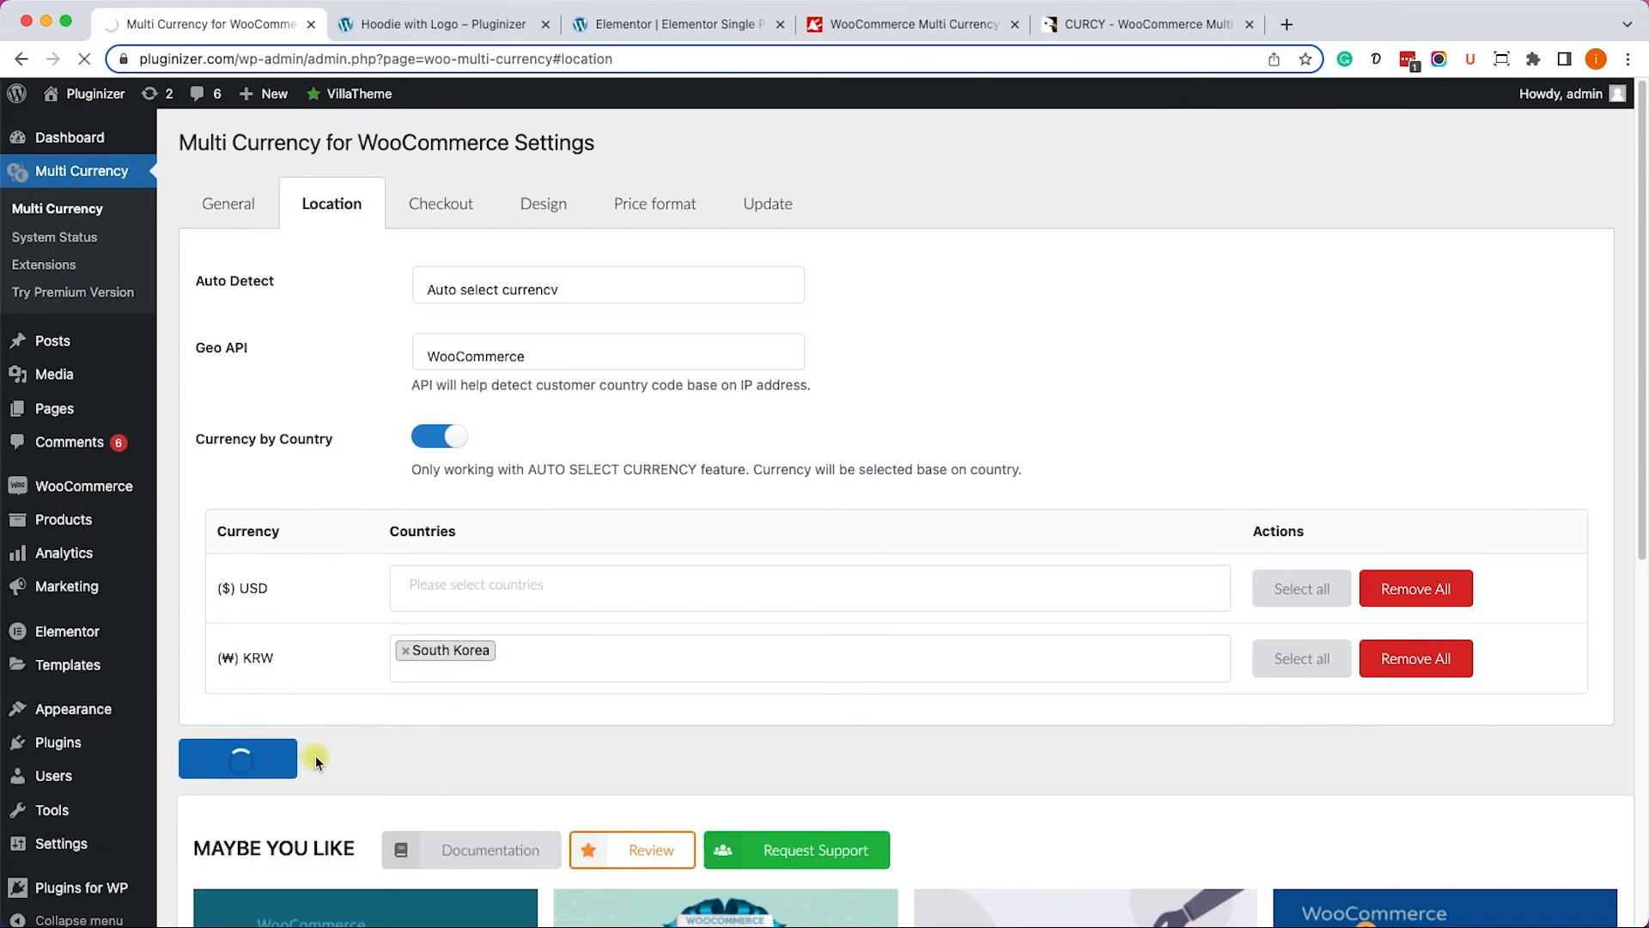
left_click(238, 758)
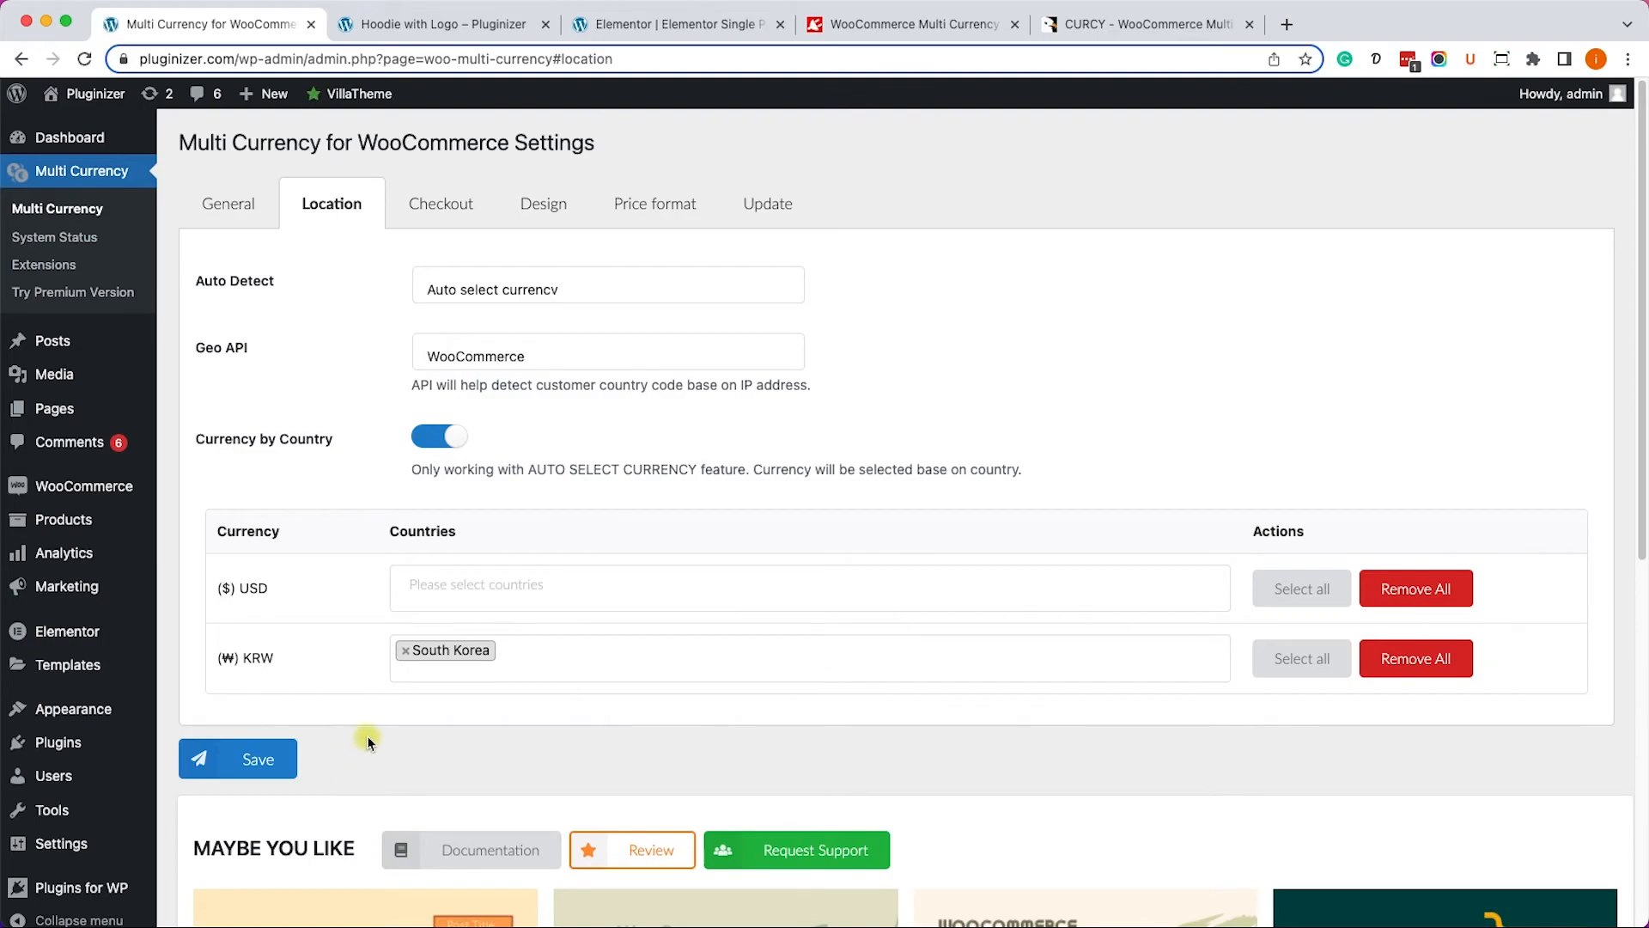
mouse_move(374, 742)
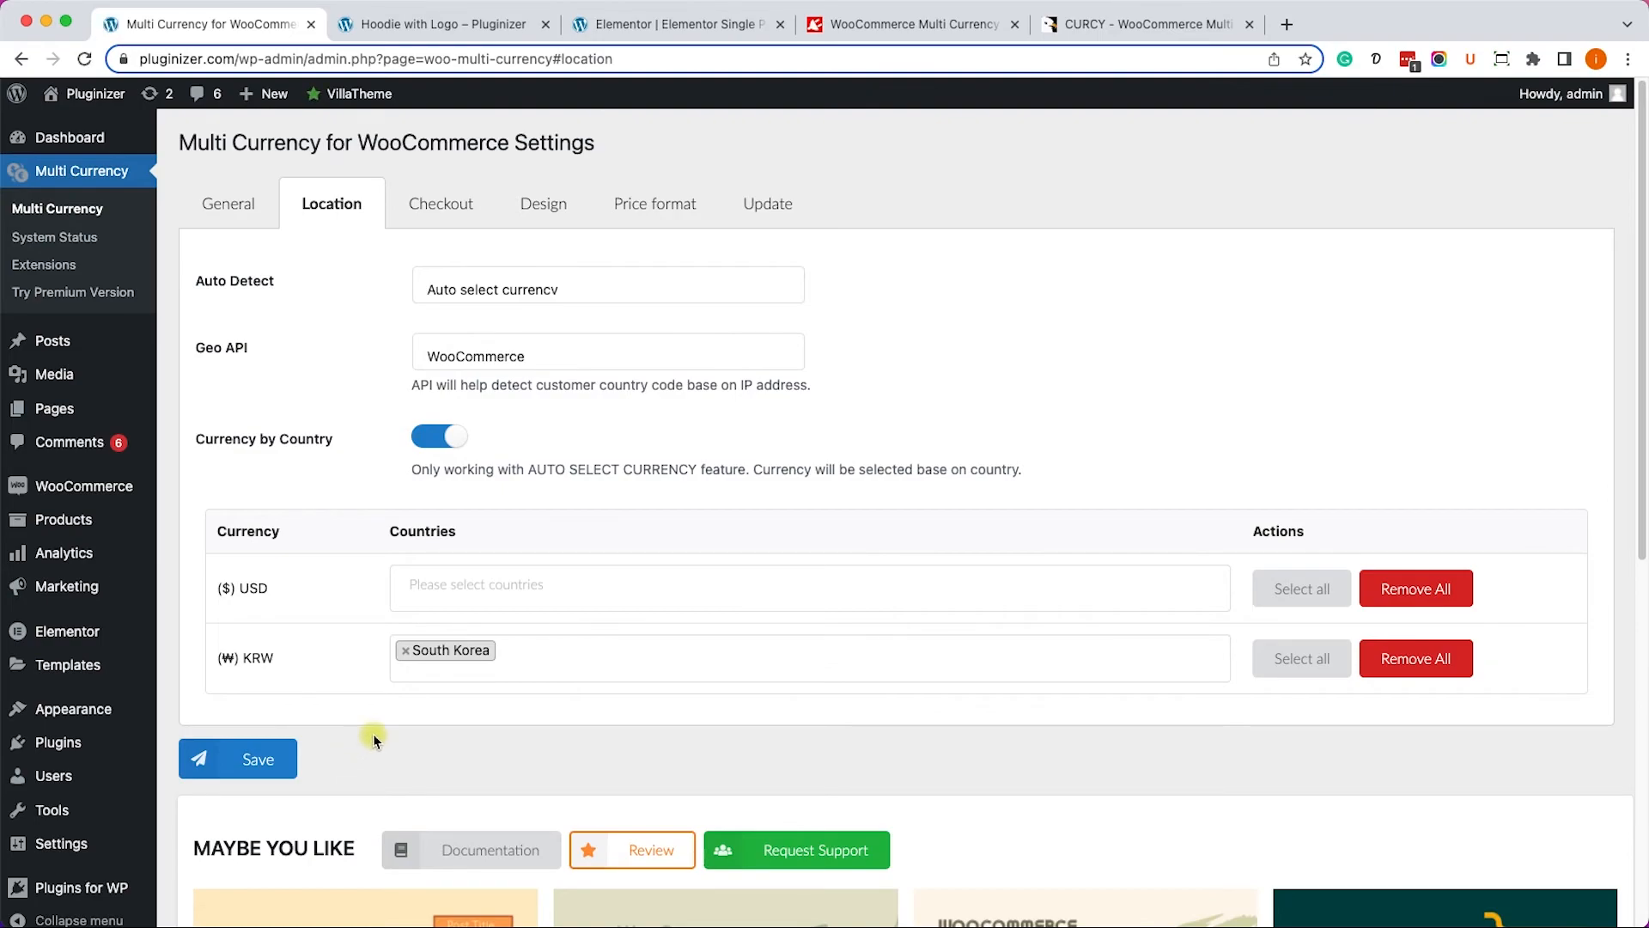
mouse_move(414, 723)
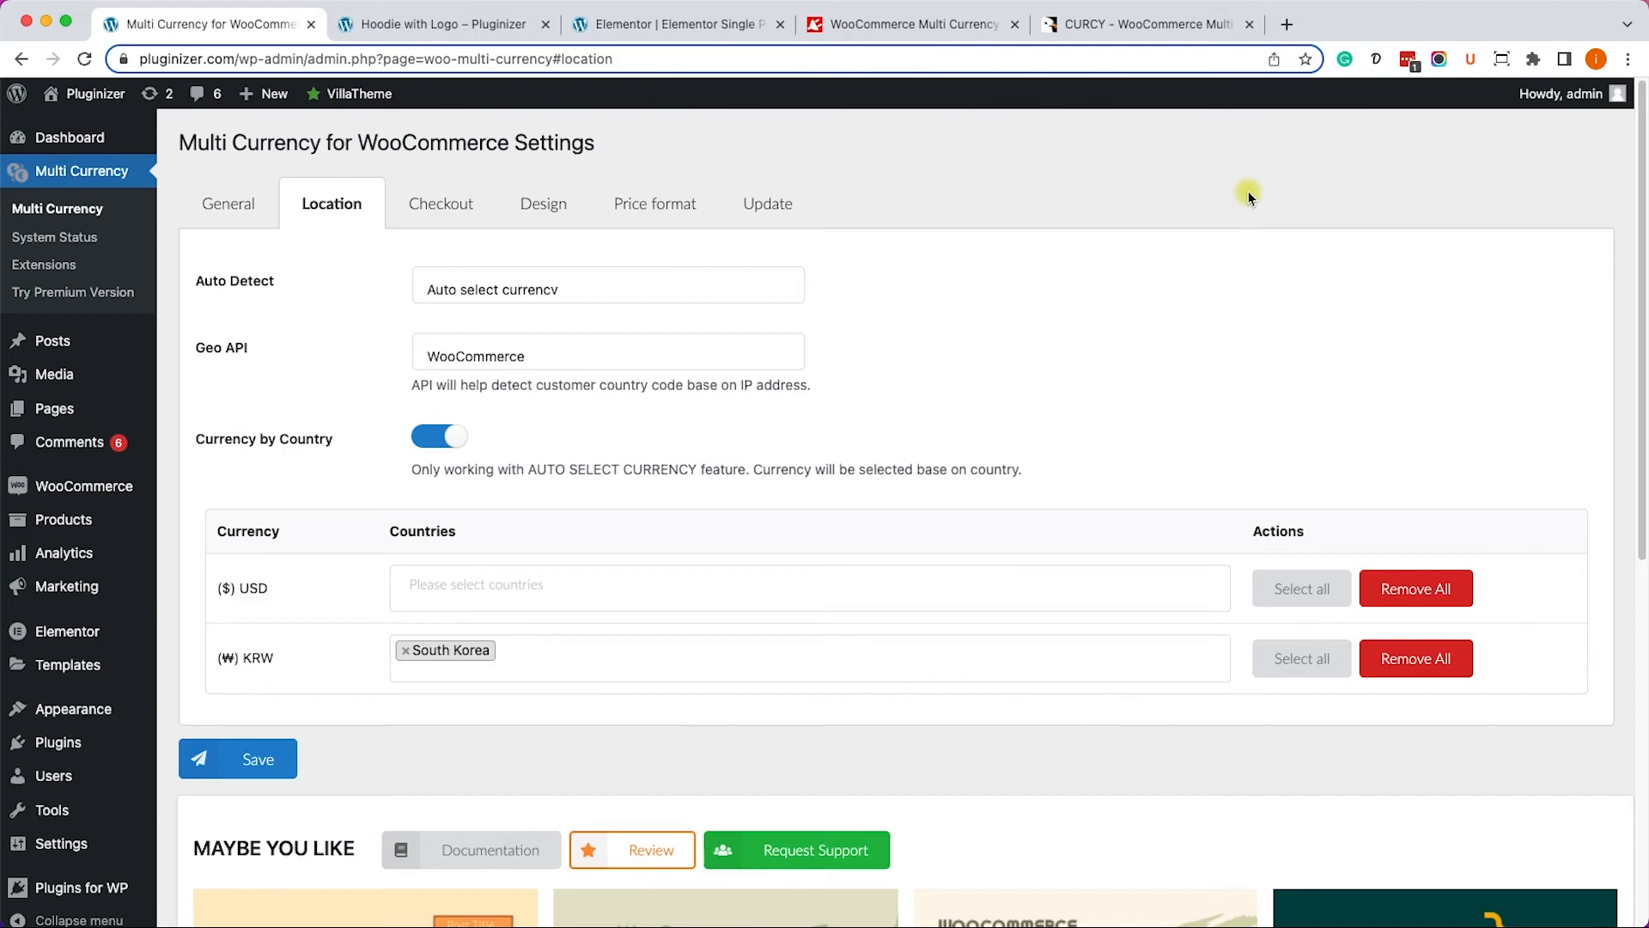
left_click(442, 24)
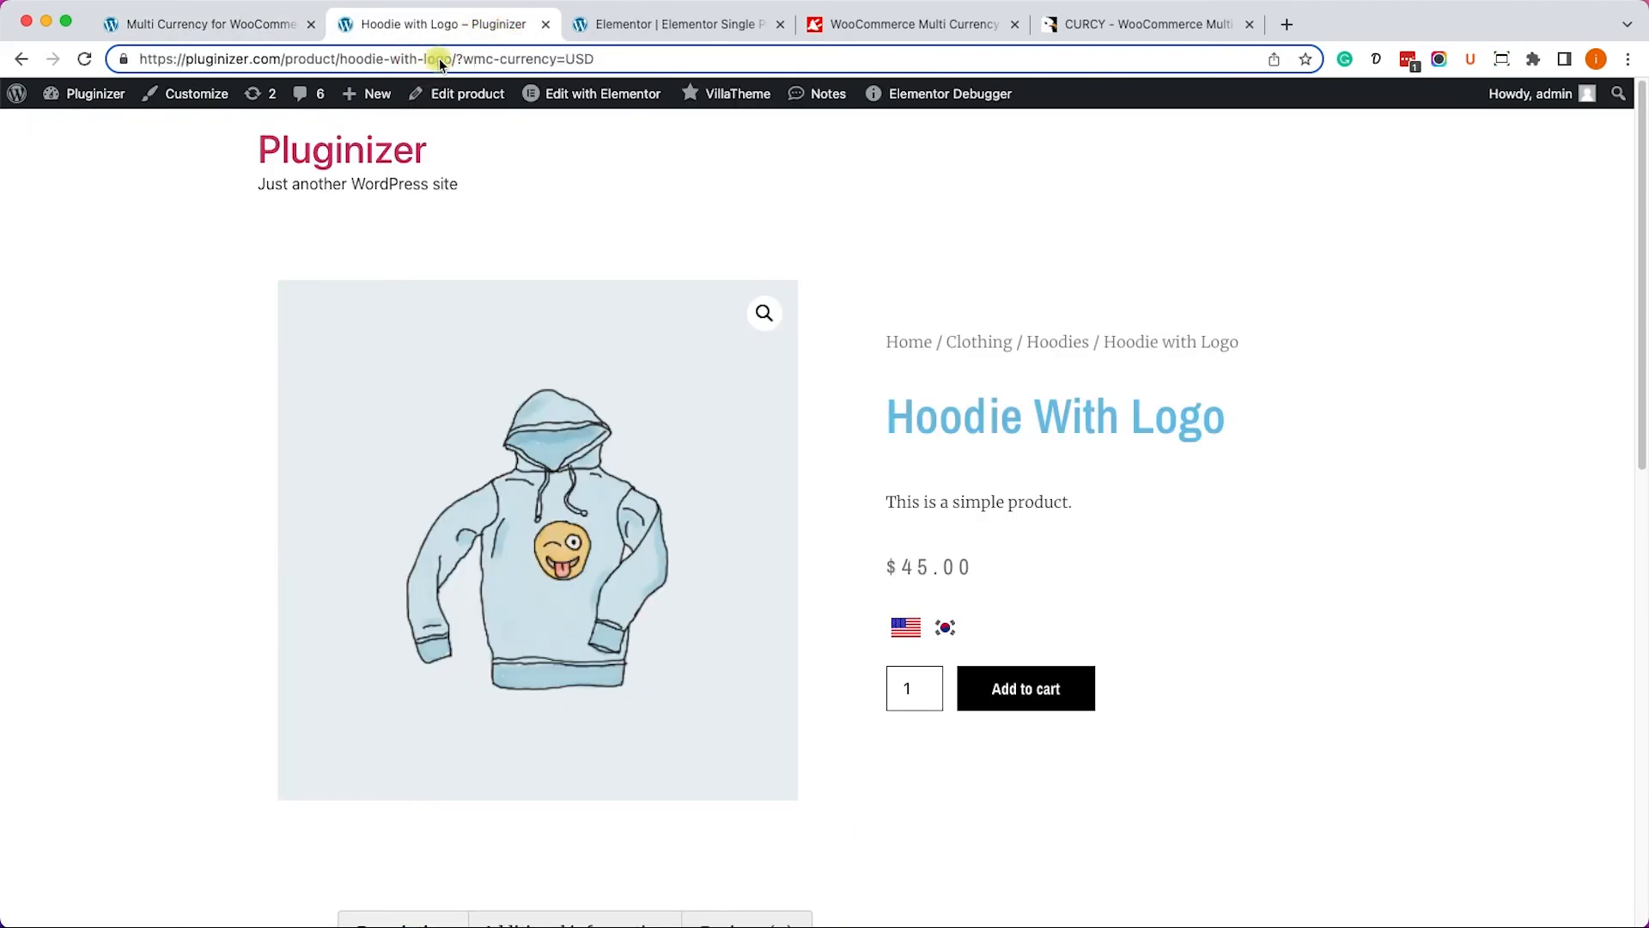
Verify in a private window that the hoodie page auto-prices at ₩55,584.45.
right_click(178, 59)
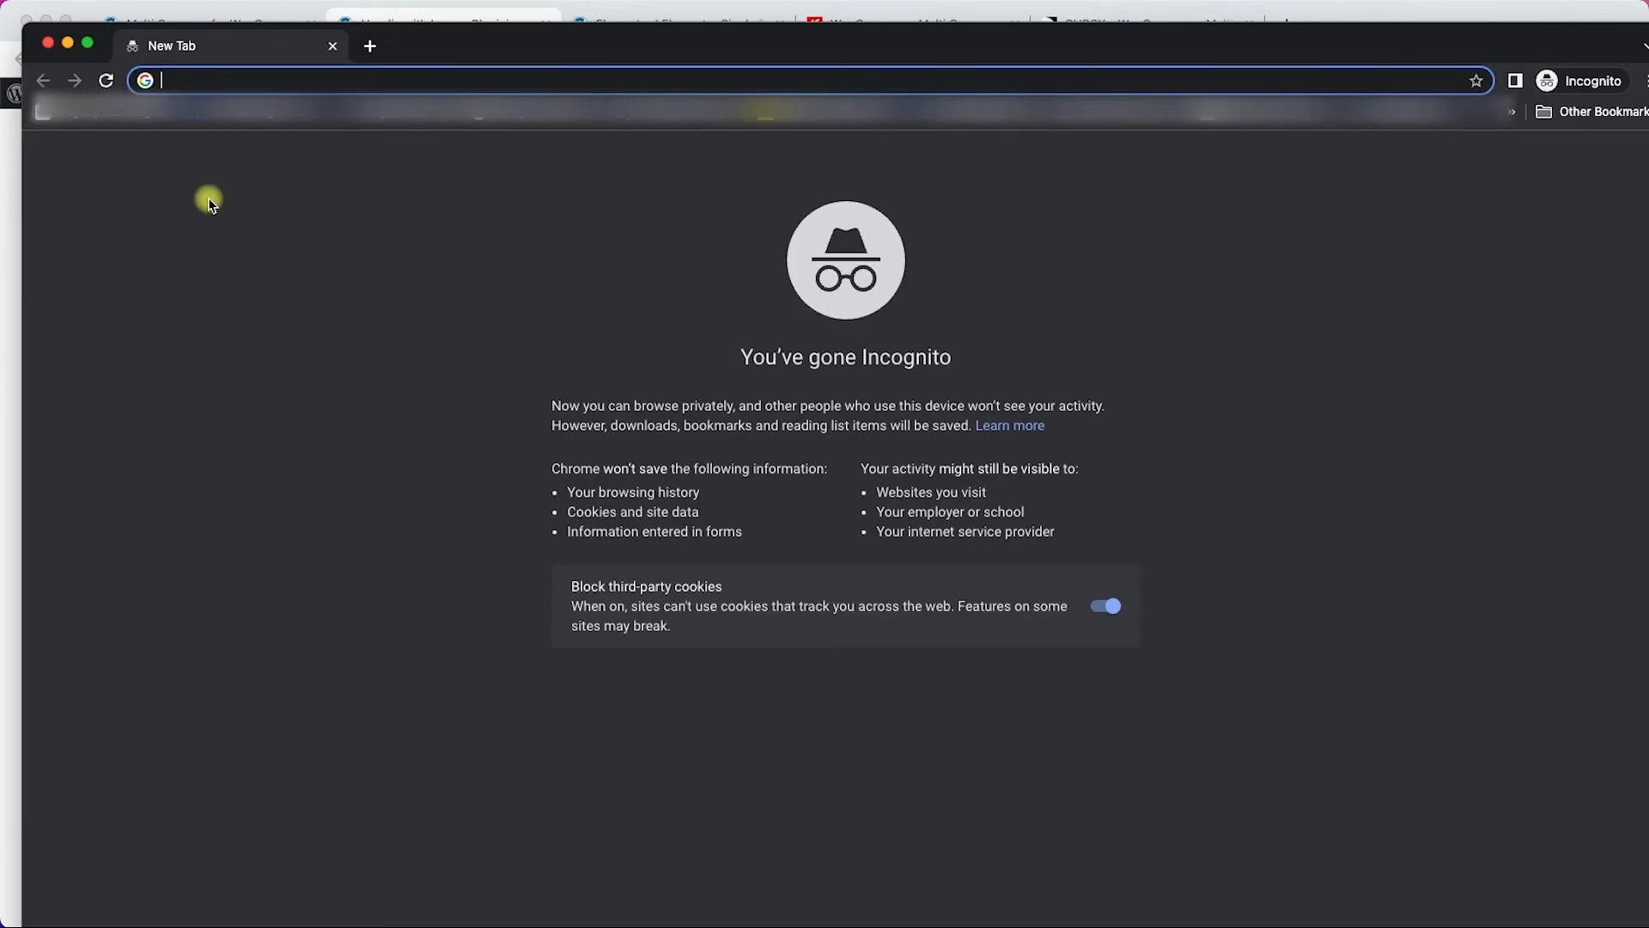
type("pluginizer.com/product/hoodie-with-logo")
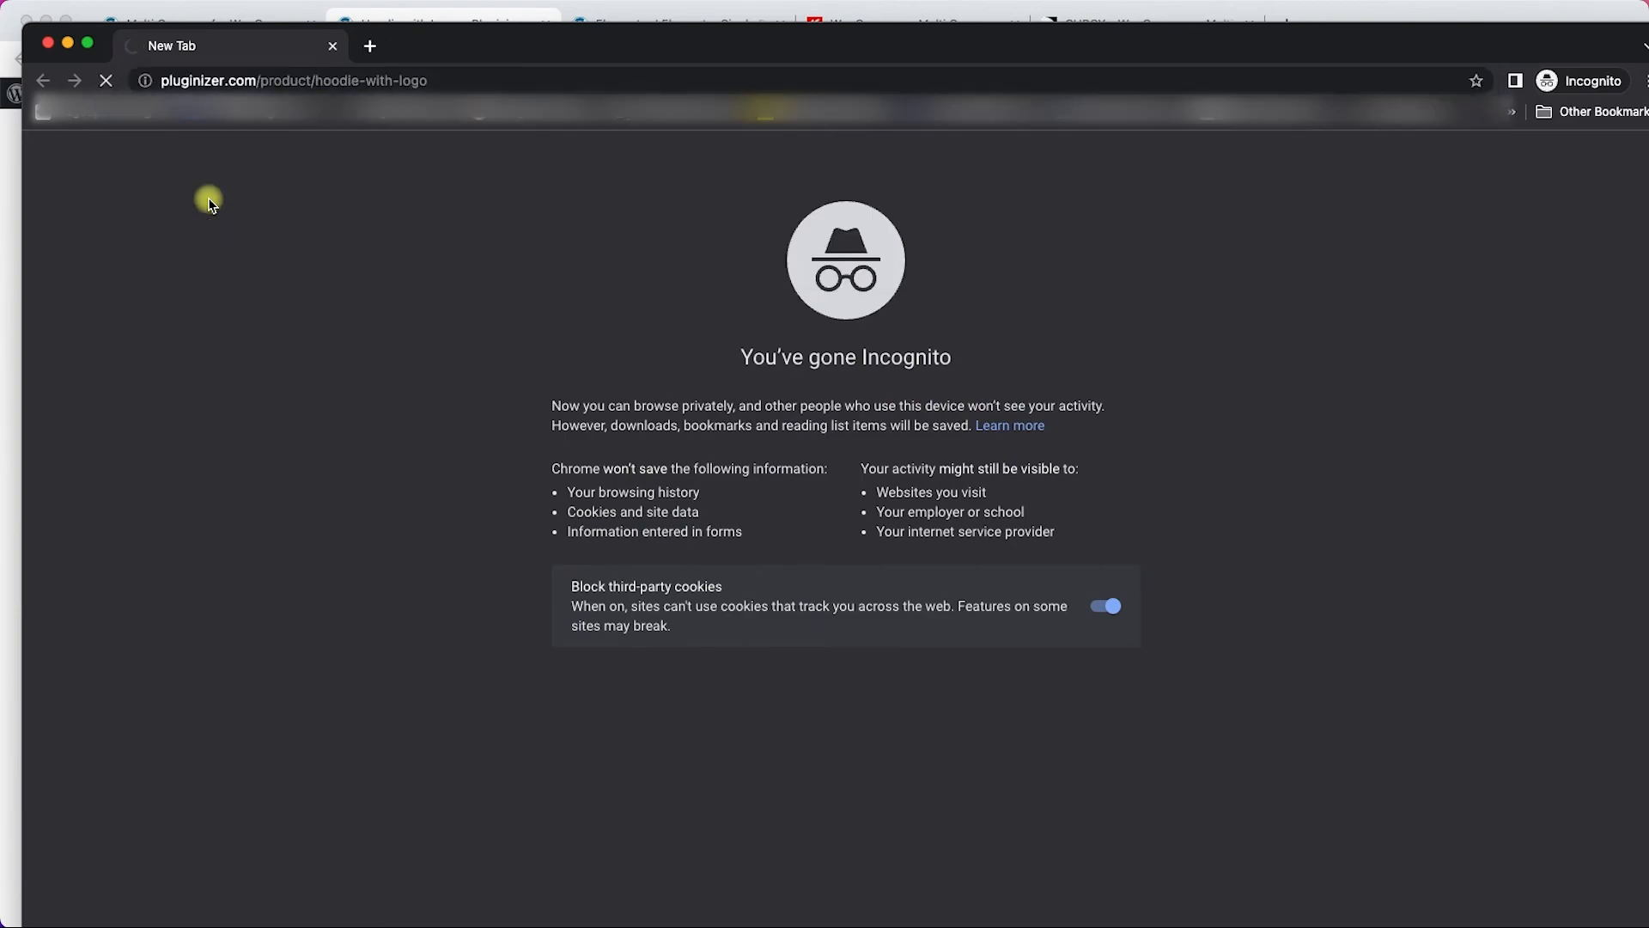
mouse_move(1059, 520)
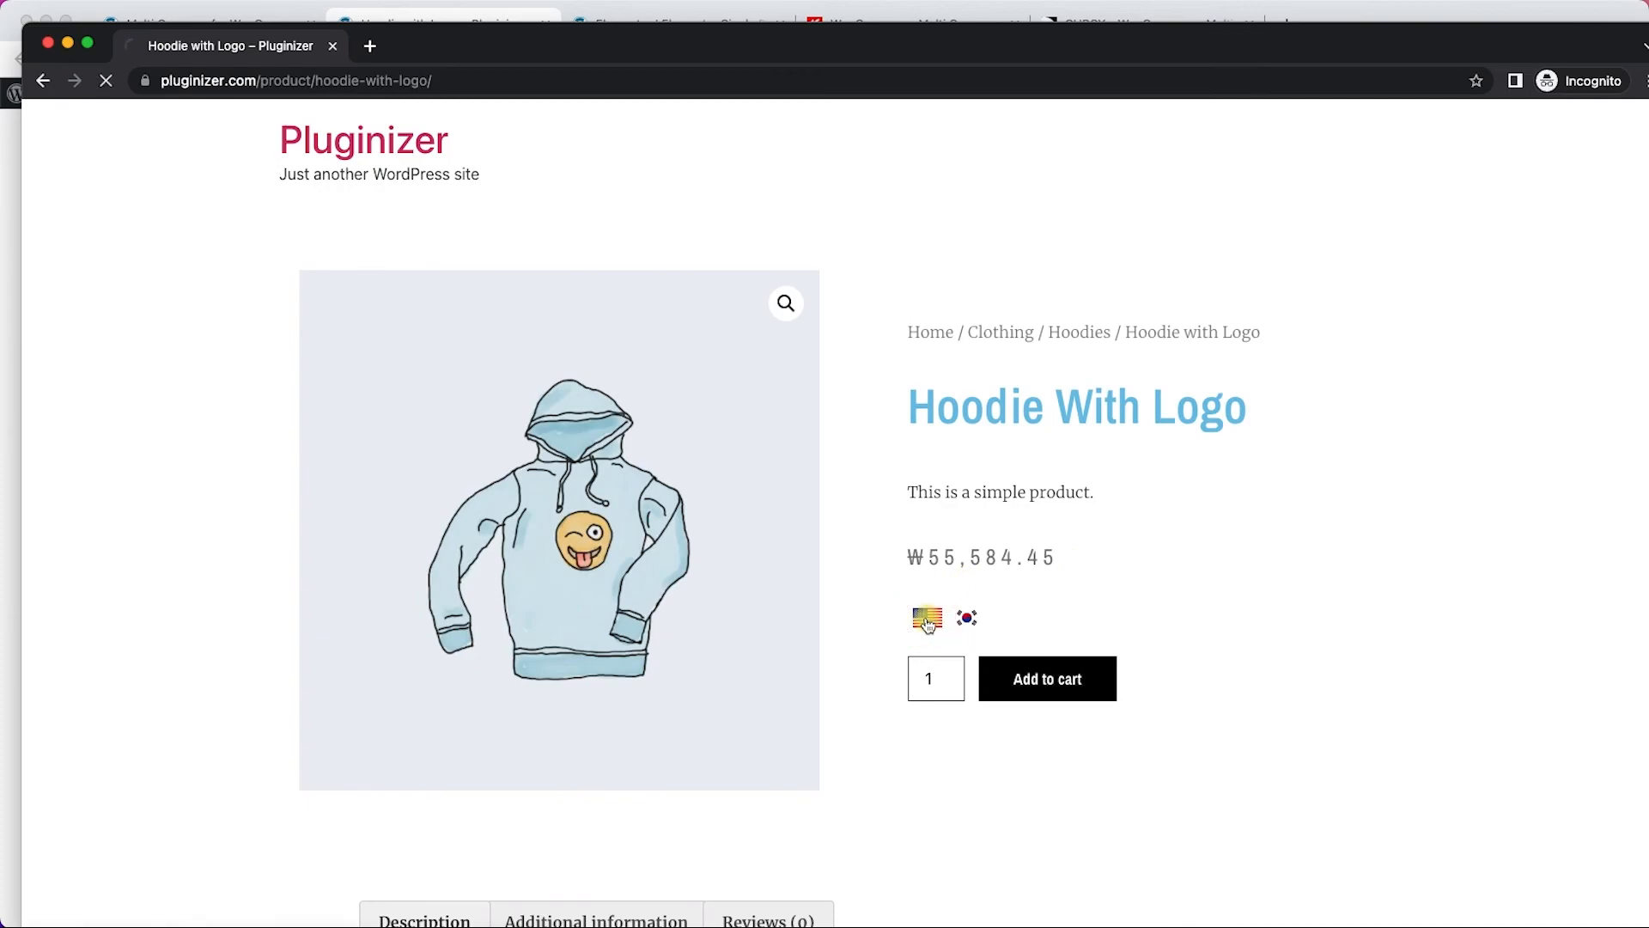
left_click(926, 618)
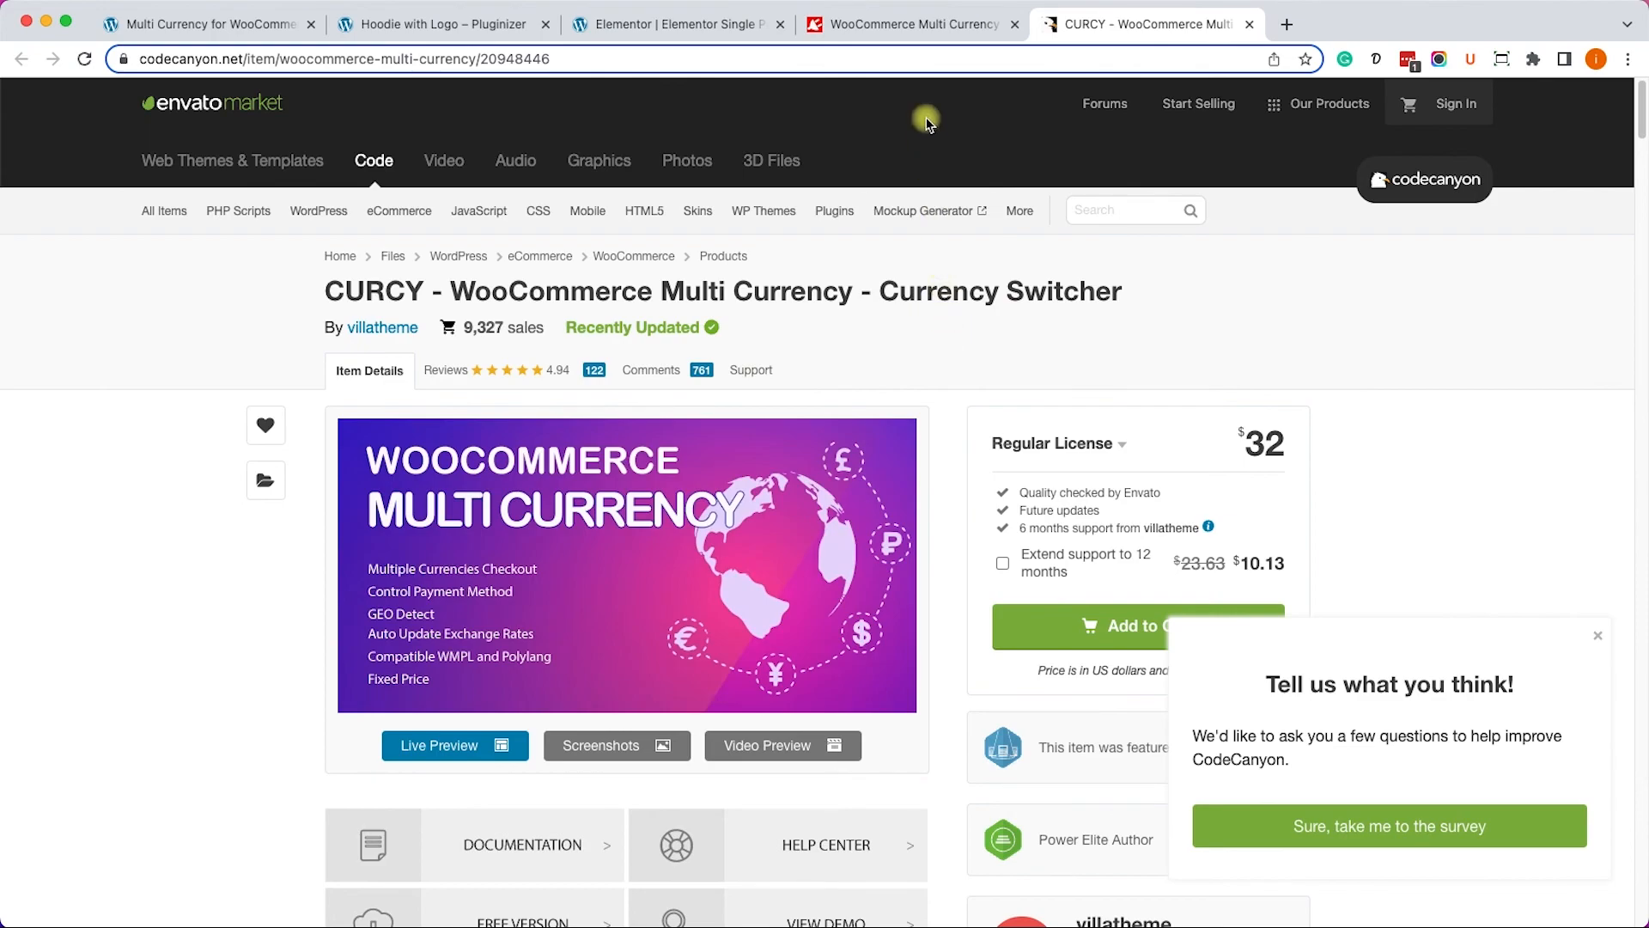
left_click(909, 23)
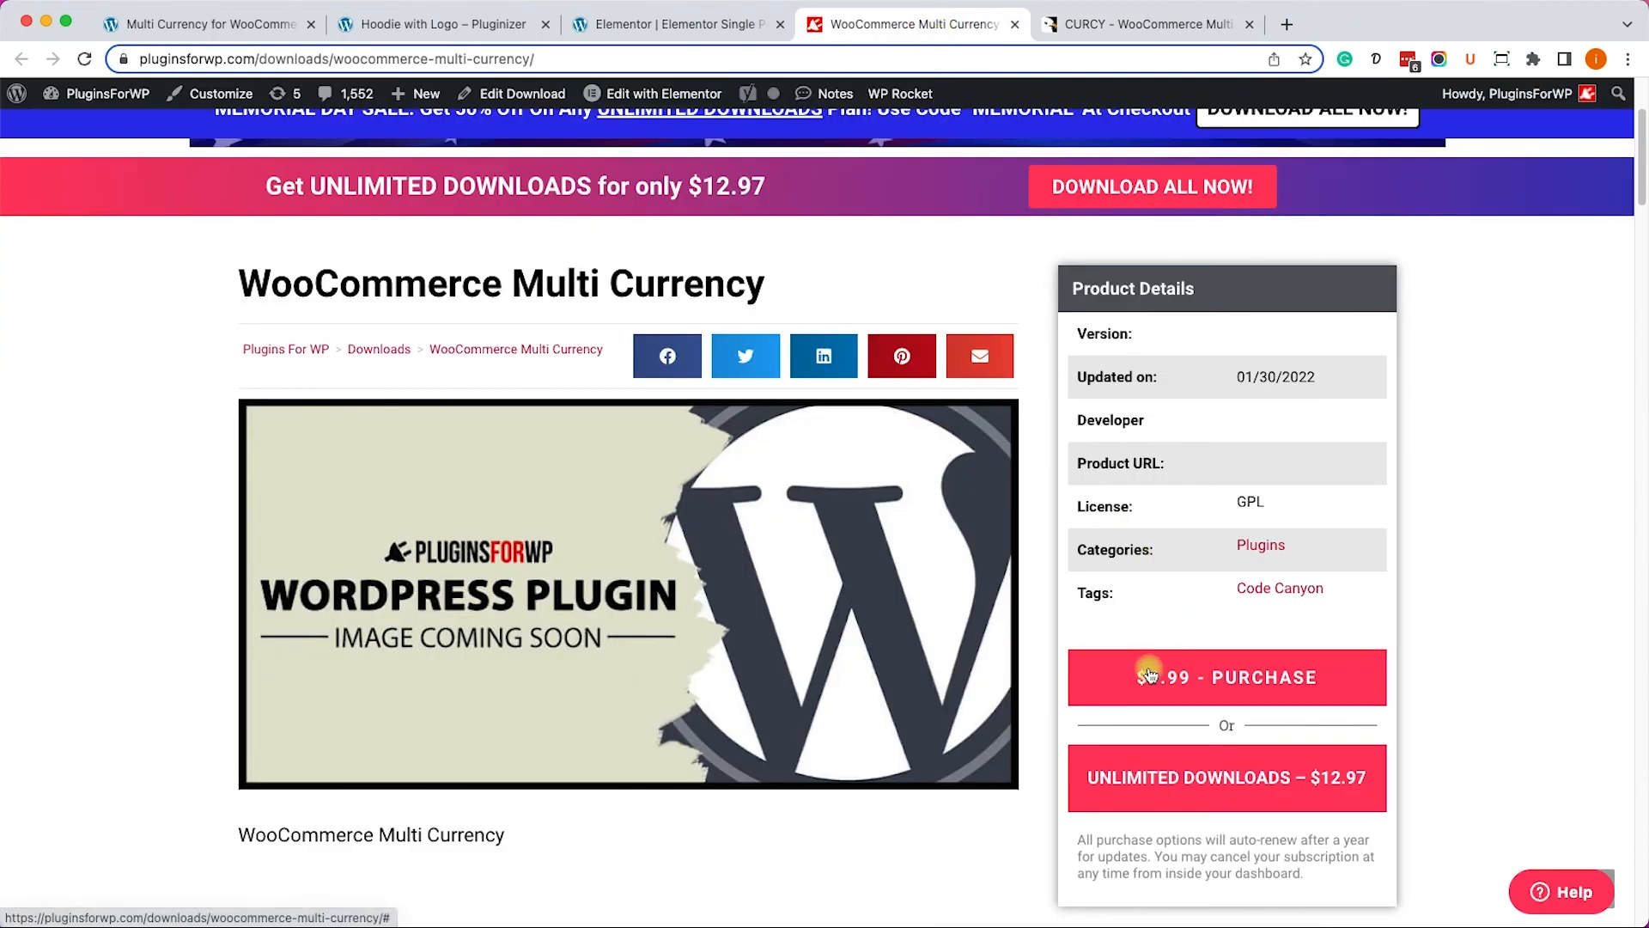